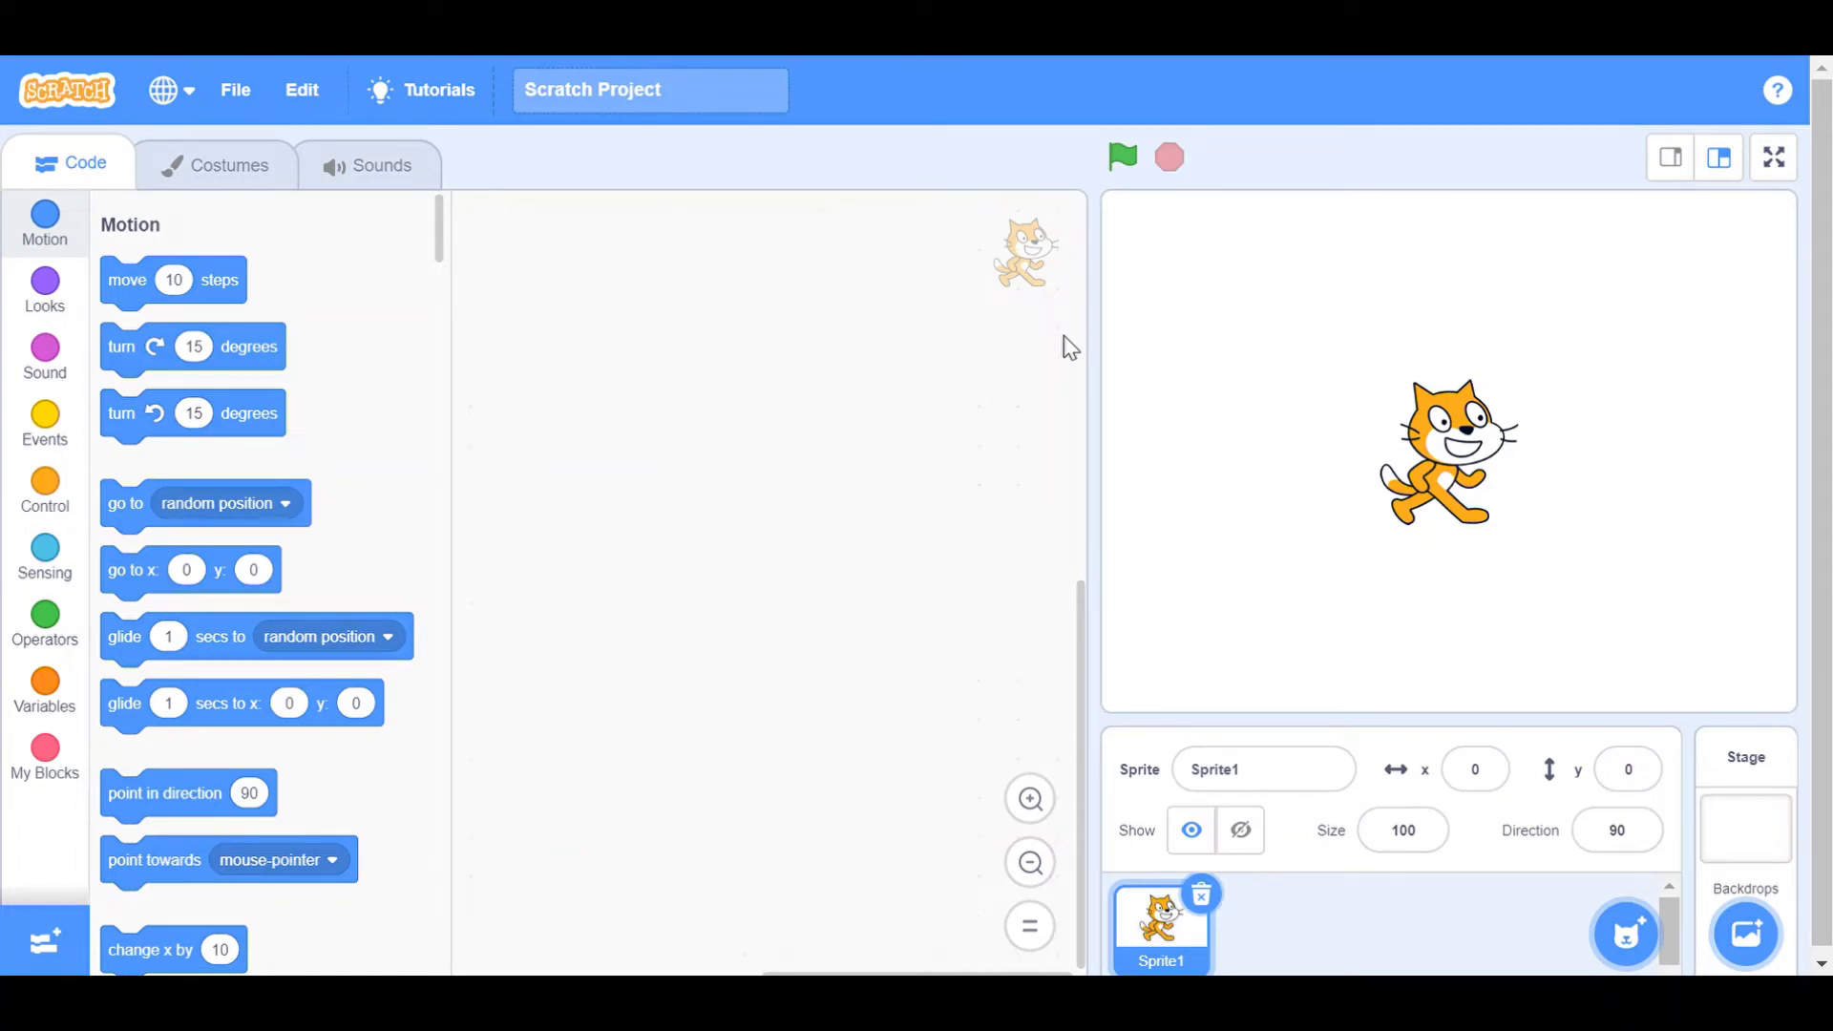
pyautogui.moveTo(1097, 485)
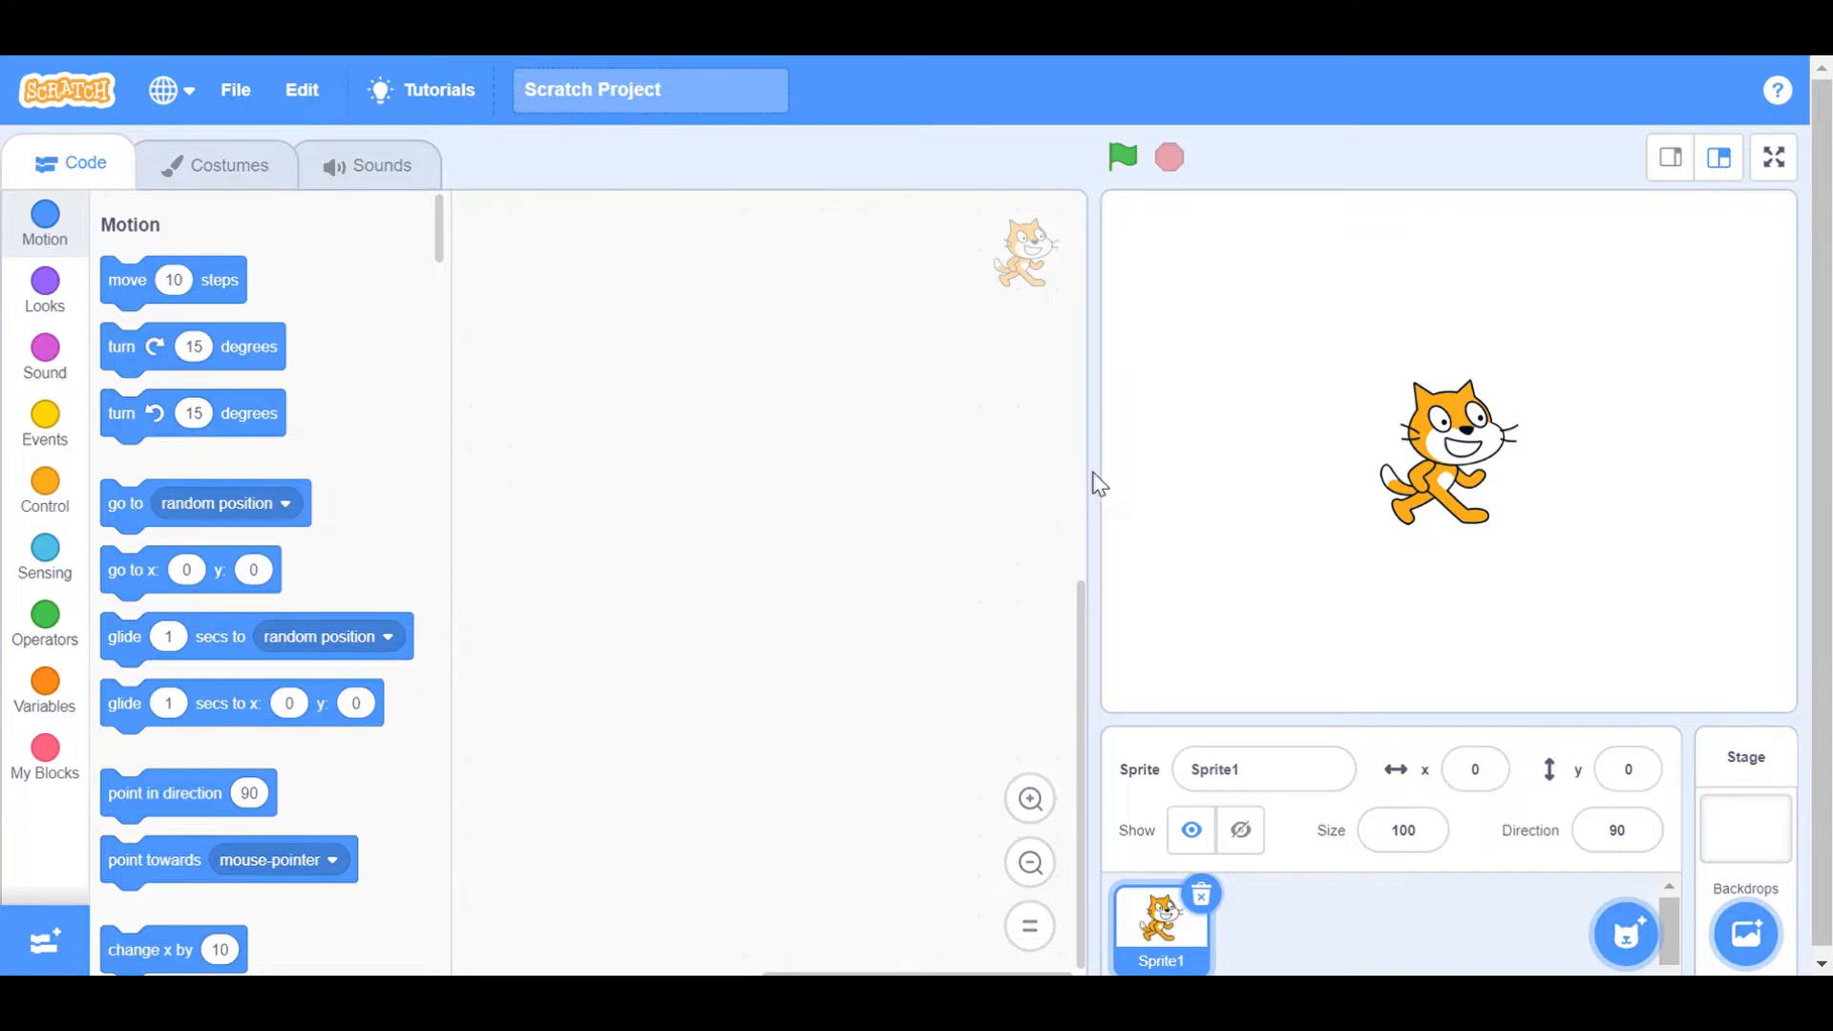
pyautogui.moveTo(1095, 473)
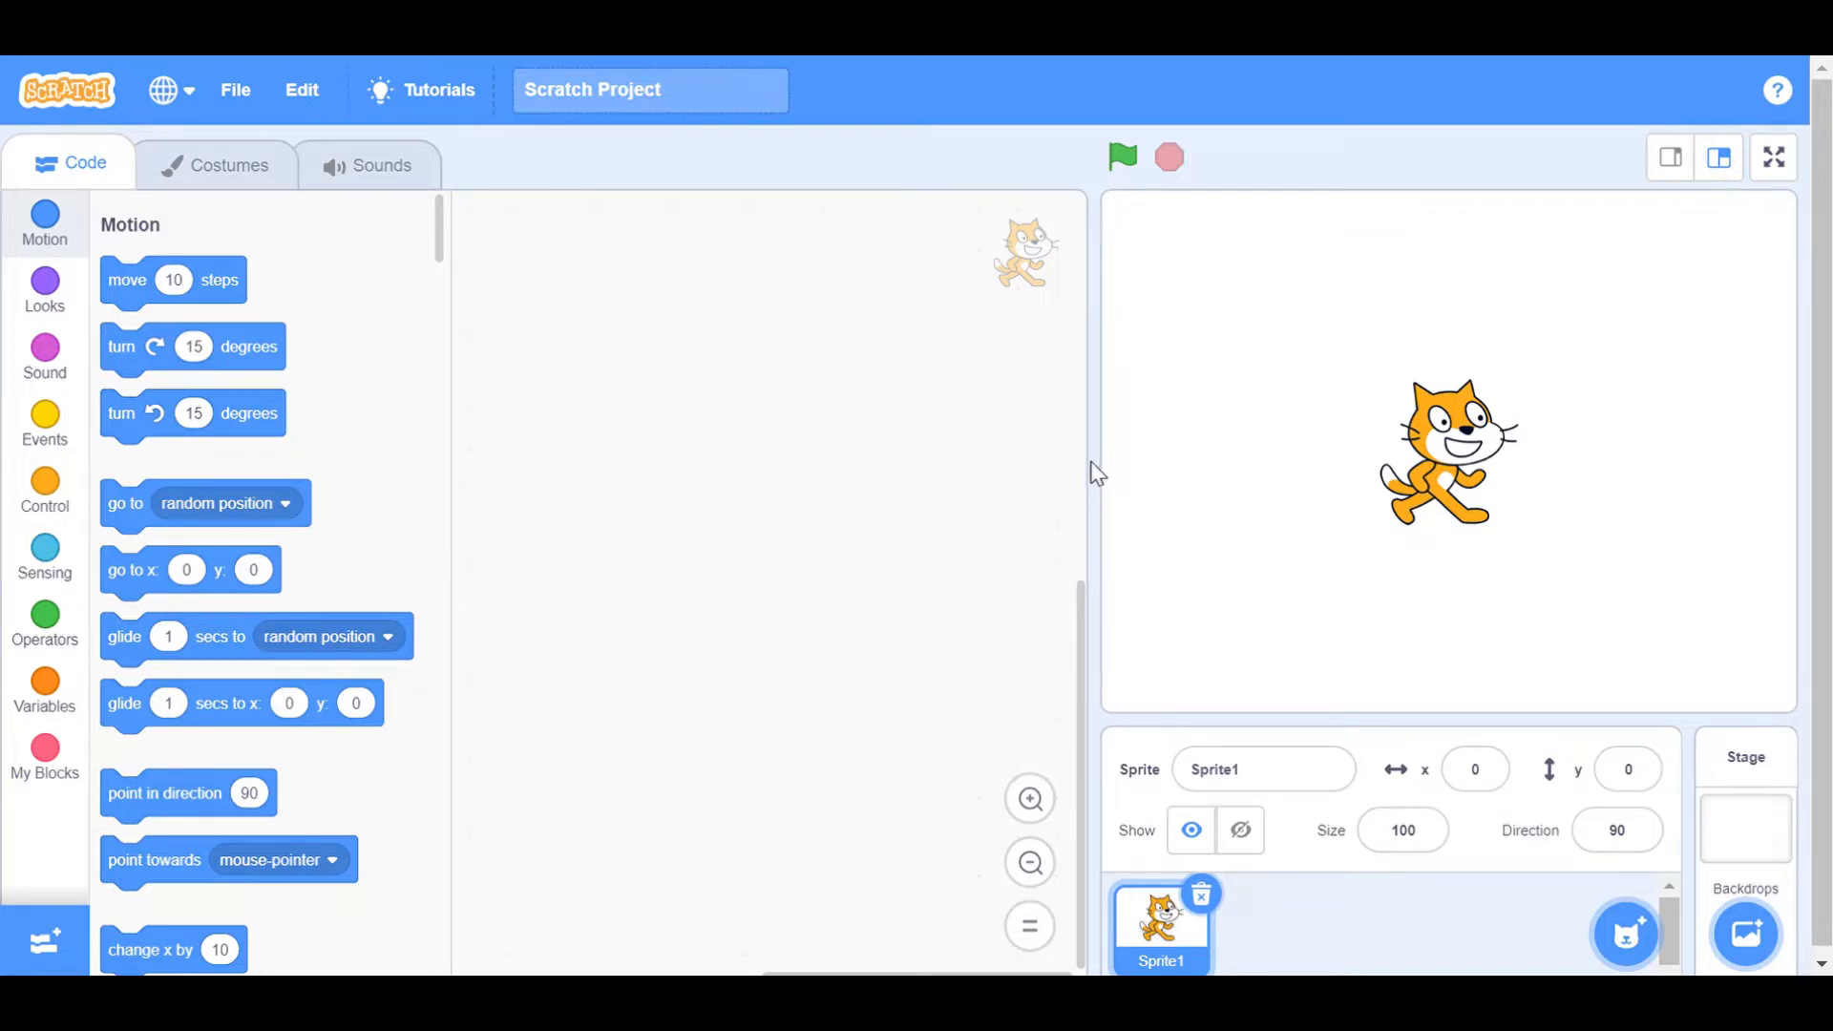
pyautogui.moveTo(1205, 378)
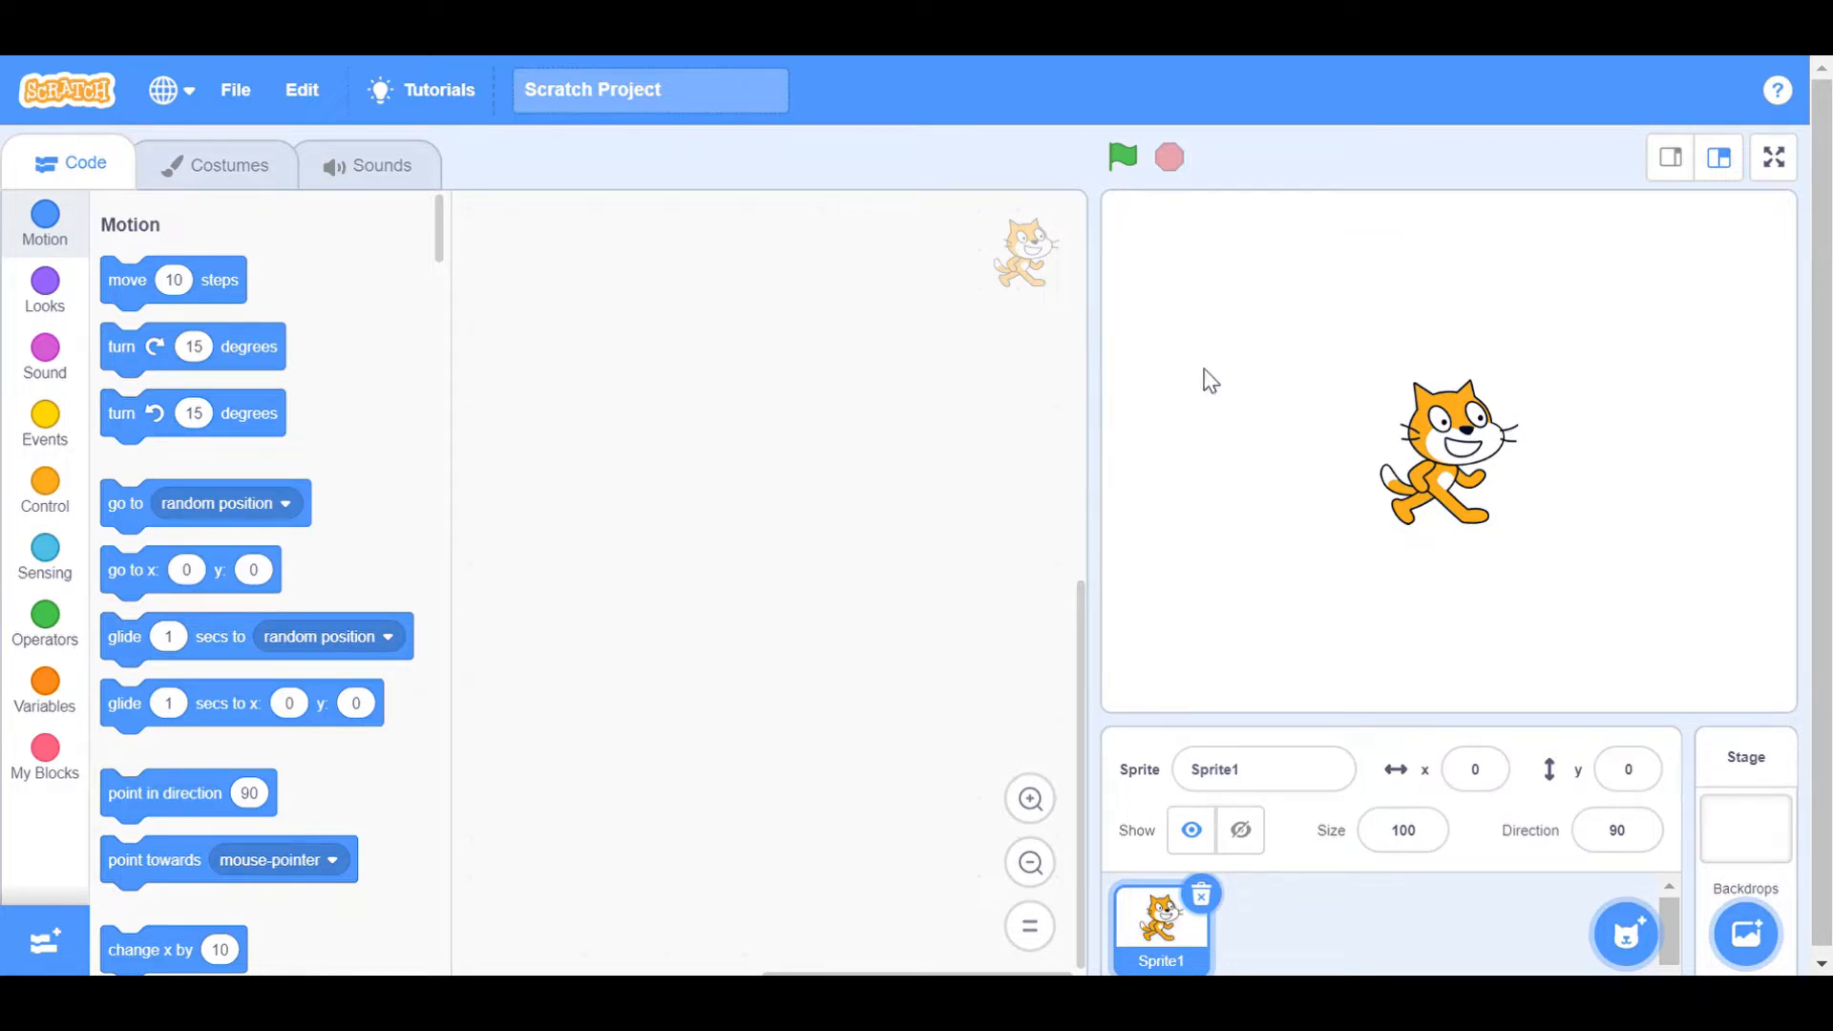
pyautogui.moveTo(1174, 441)
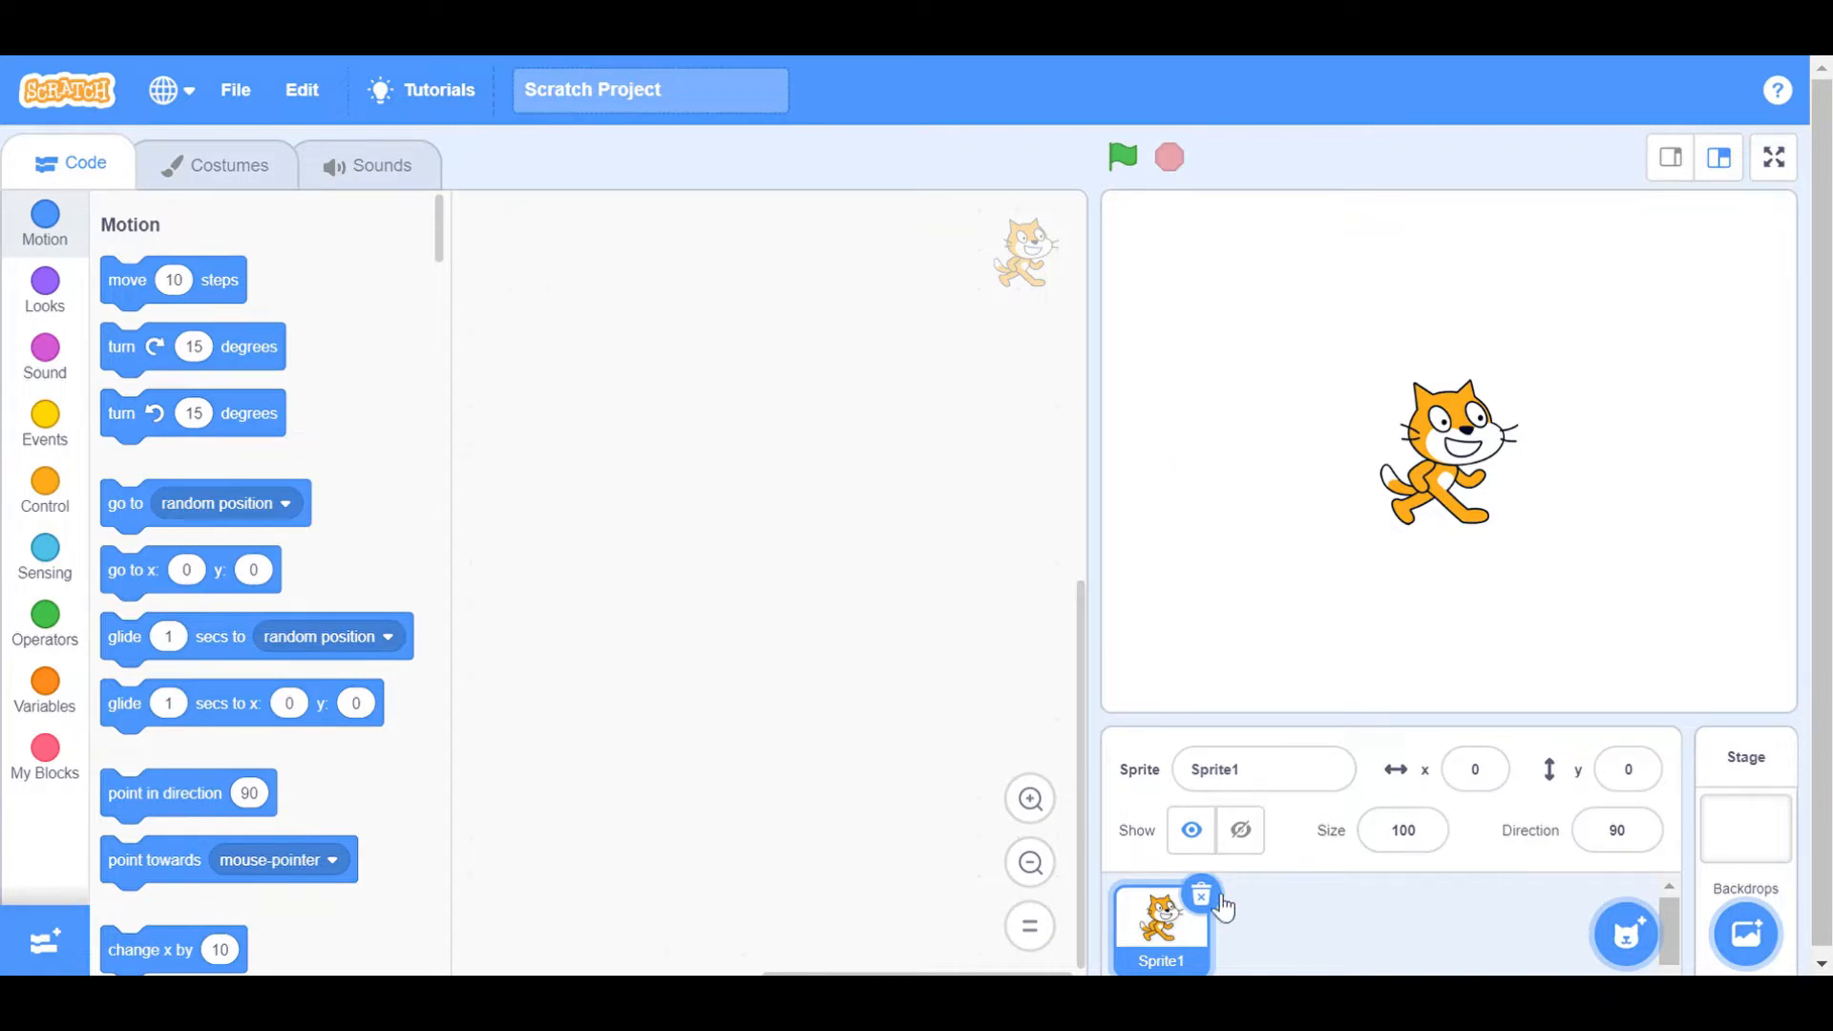
# Step: Delete the default Sprite1 and add the Cat 2 sprite from the library
pyautogui.click(1627, 936)
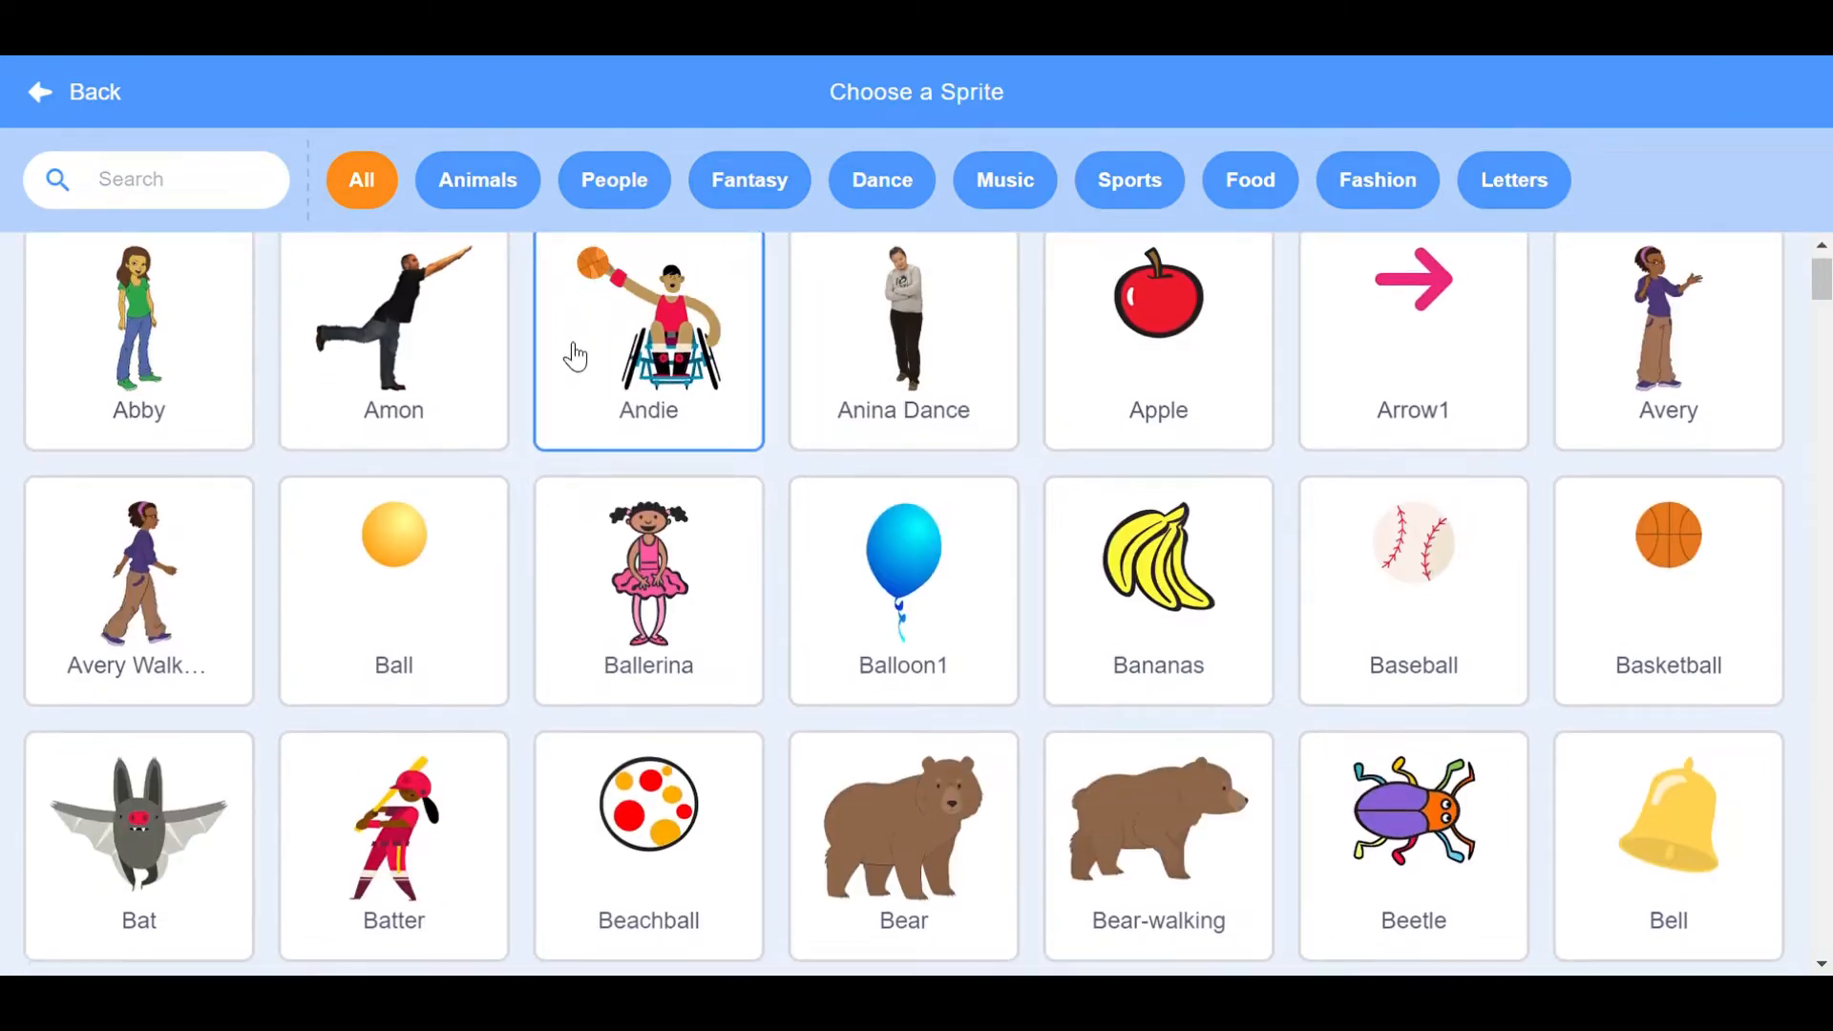
pyautogui.scroll(-3)
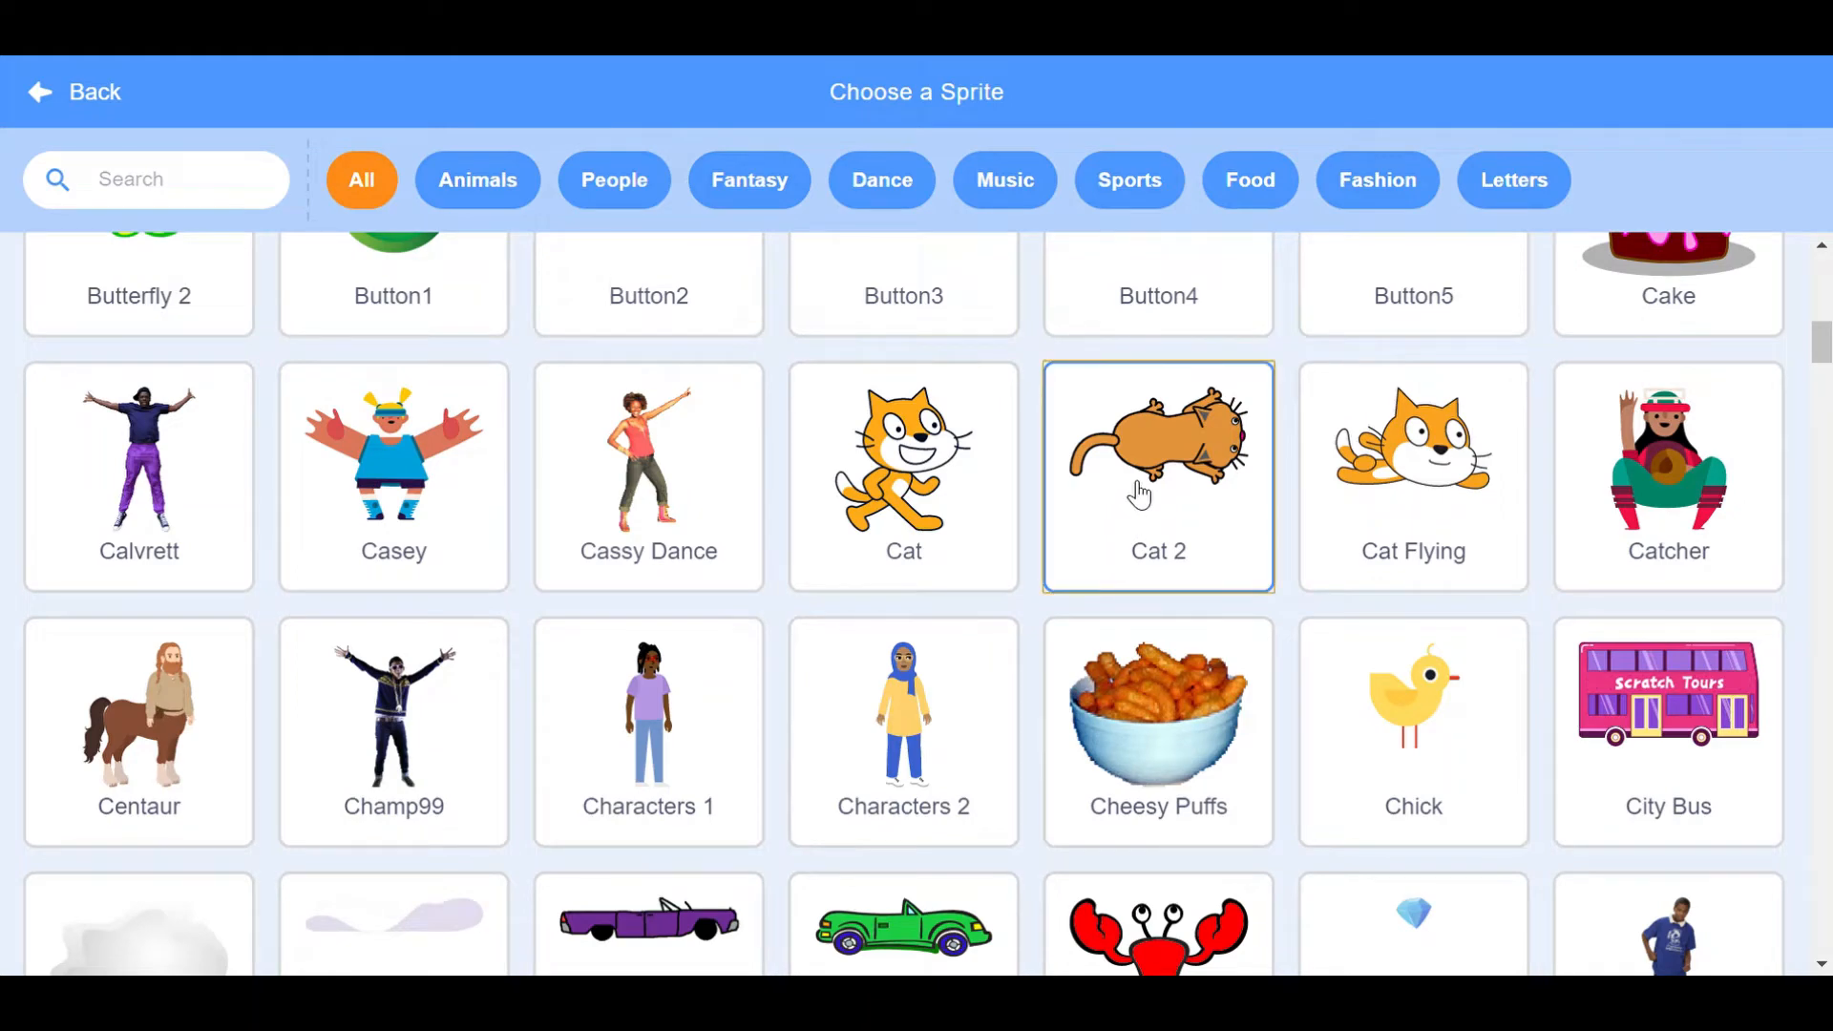
pyautogui.click(1158, 455)
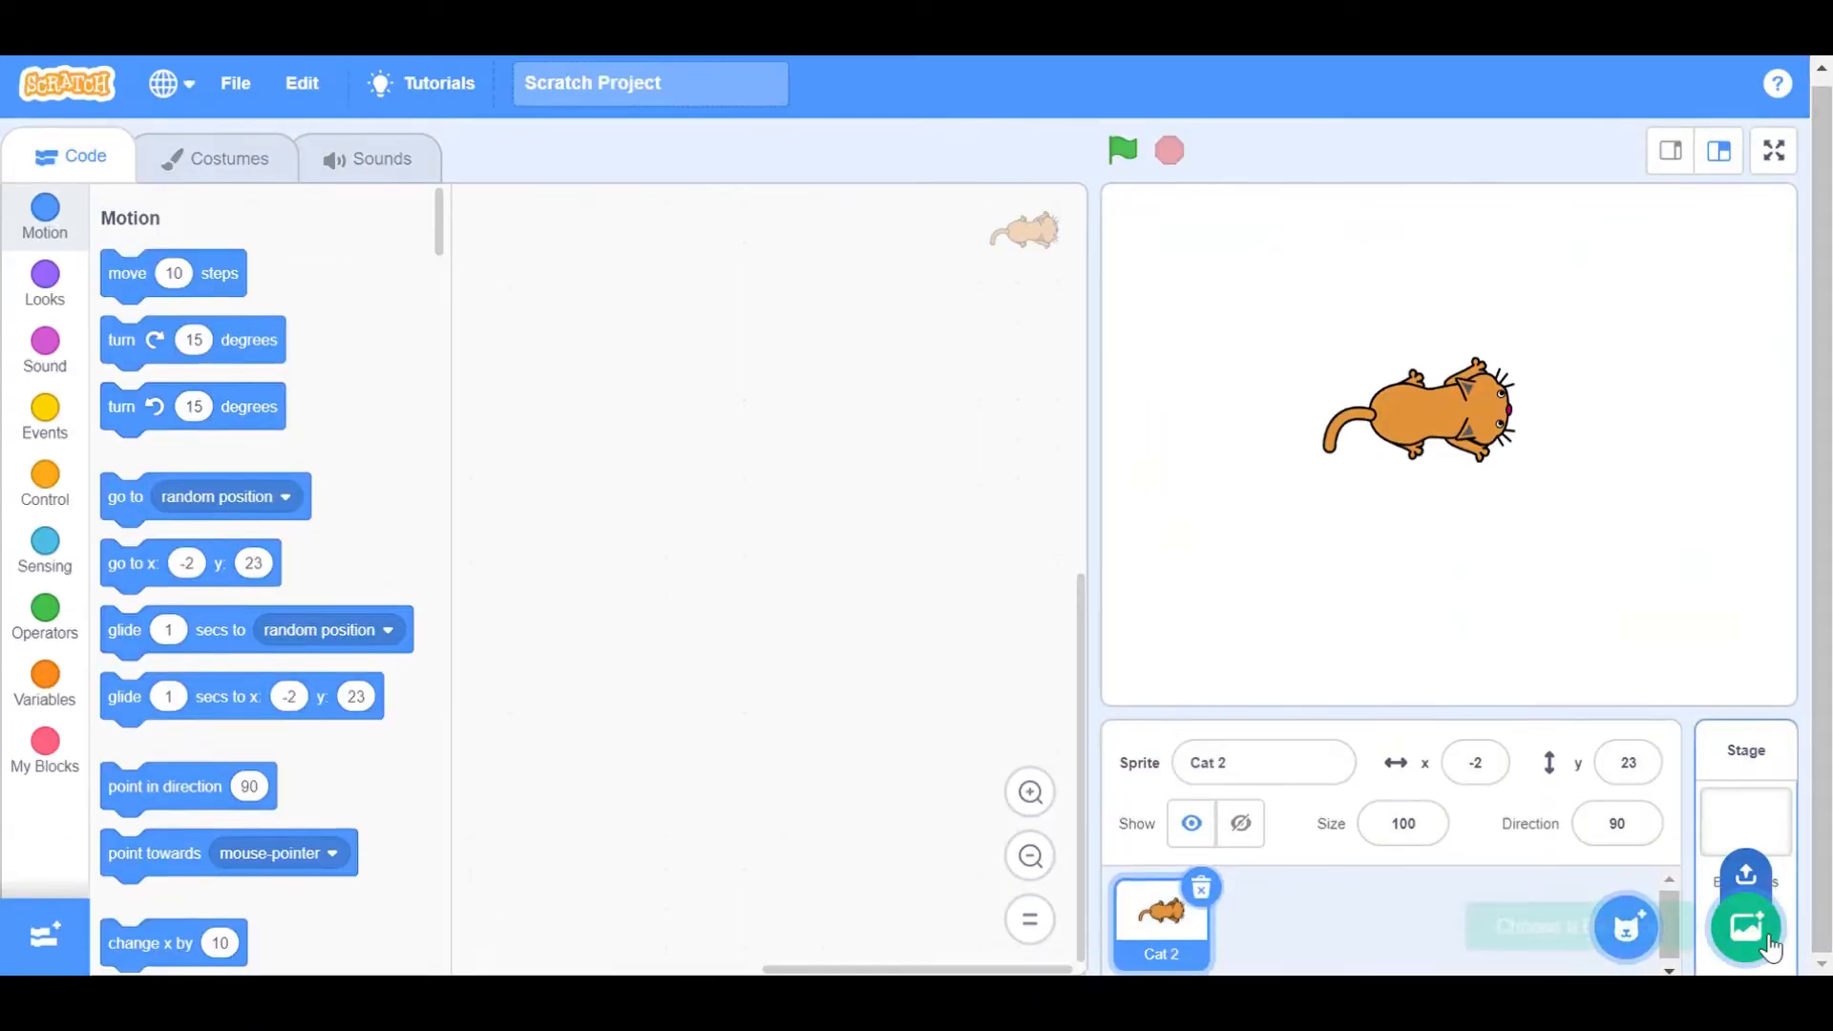
# Step: Give the stage the Light backdrop from the backdrop library
pyautogui.click(1747, 928)
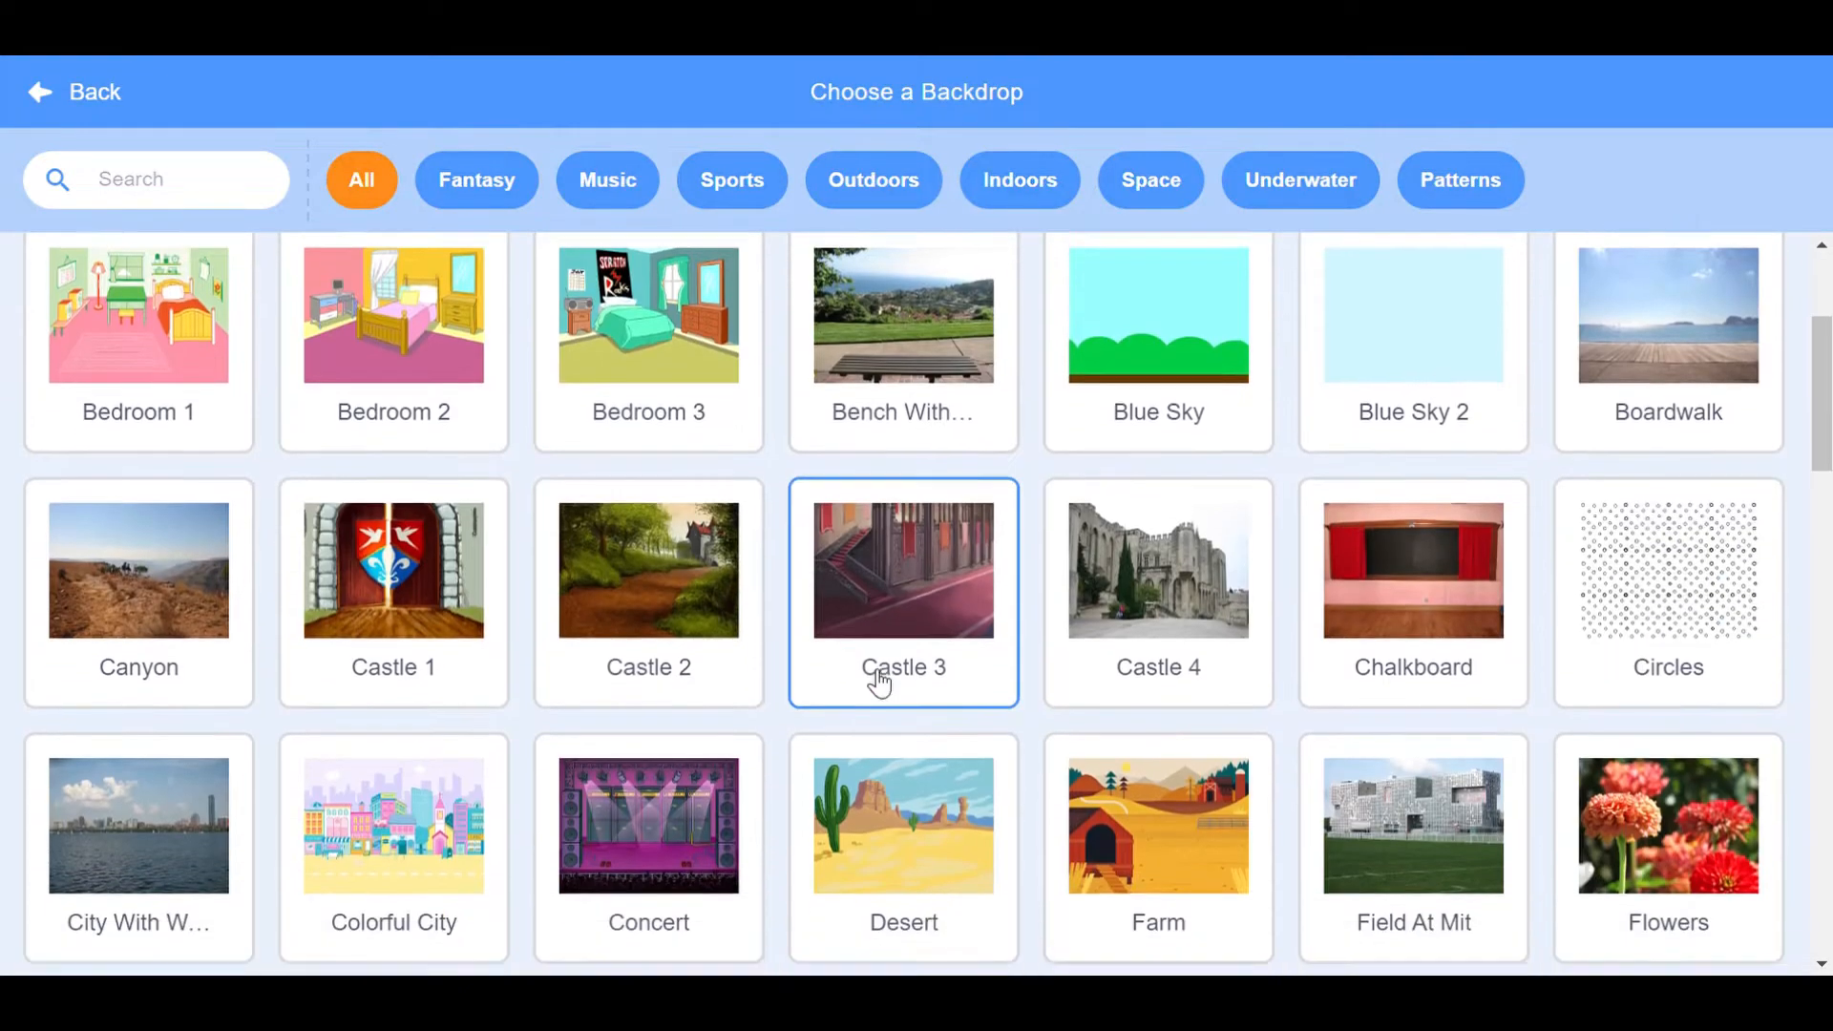
pyautogui.scroll(-3)
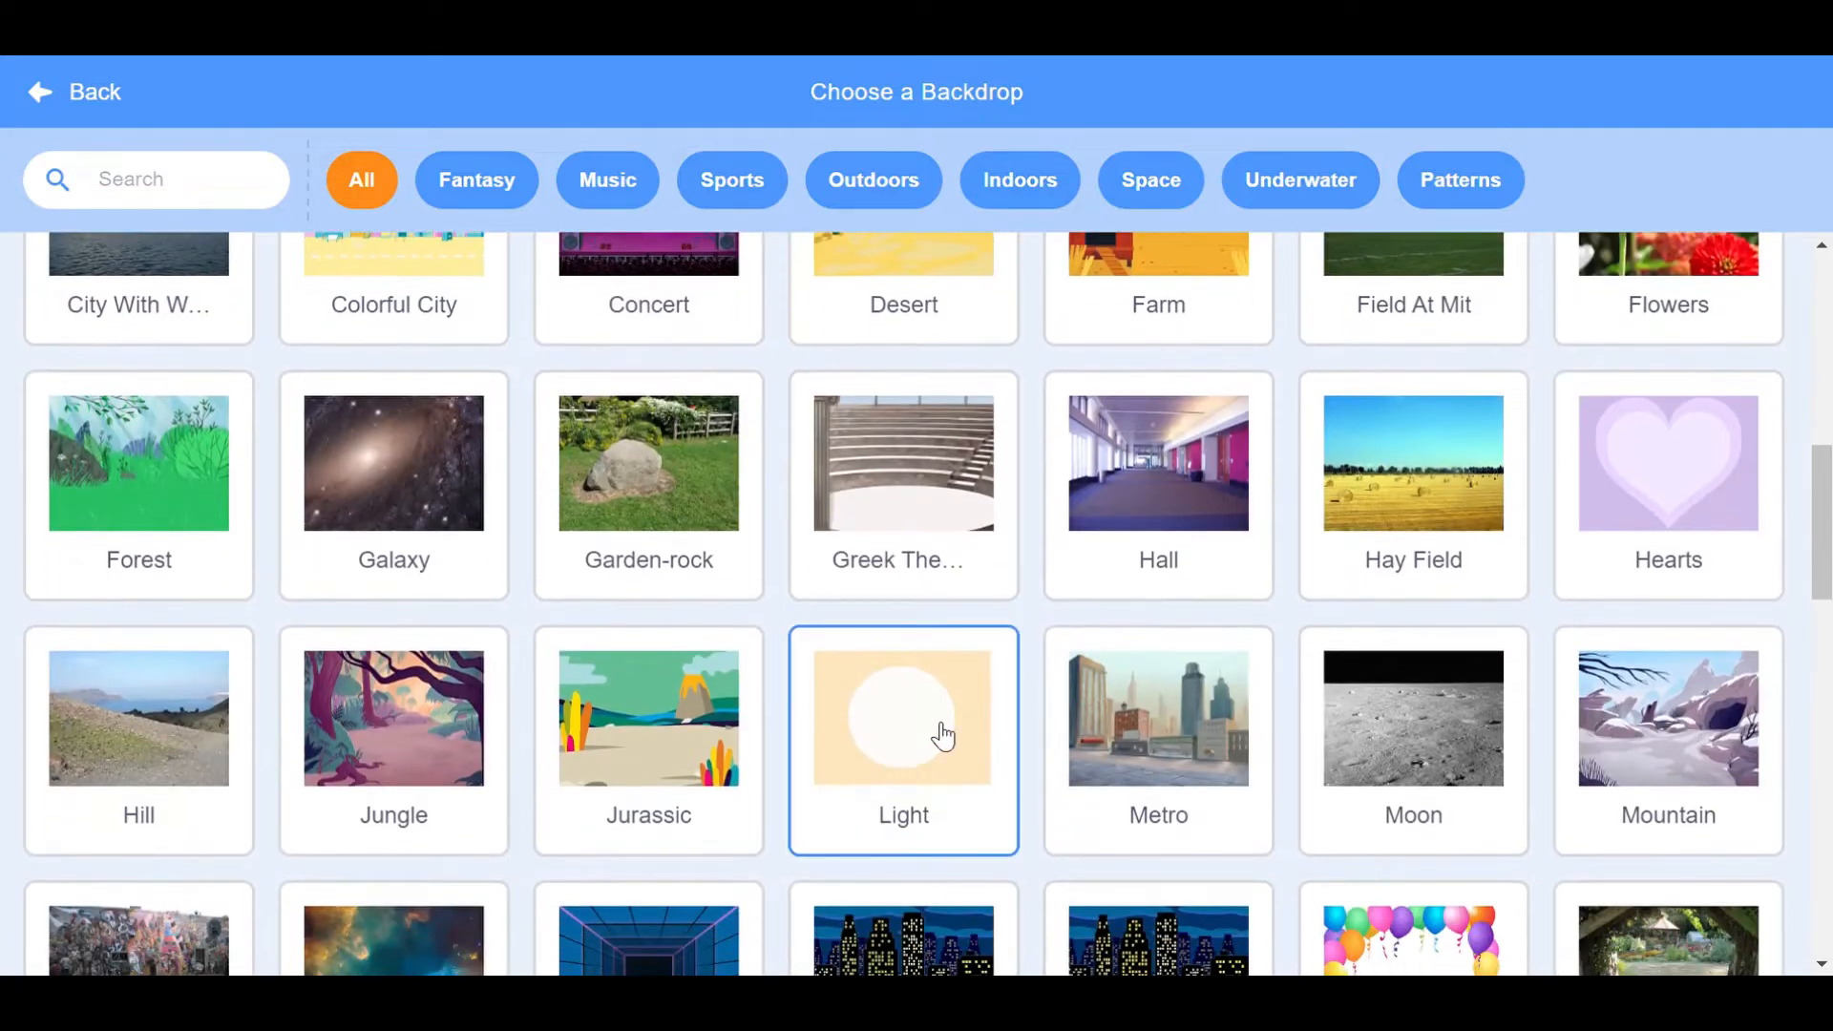
pyautogui.click(903, 720)
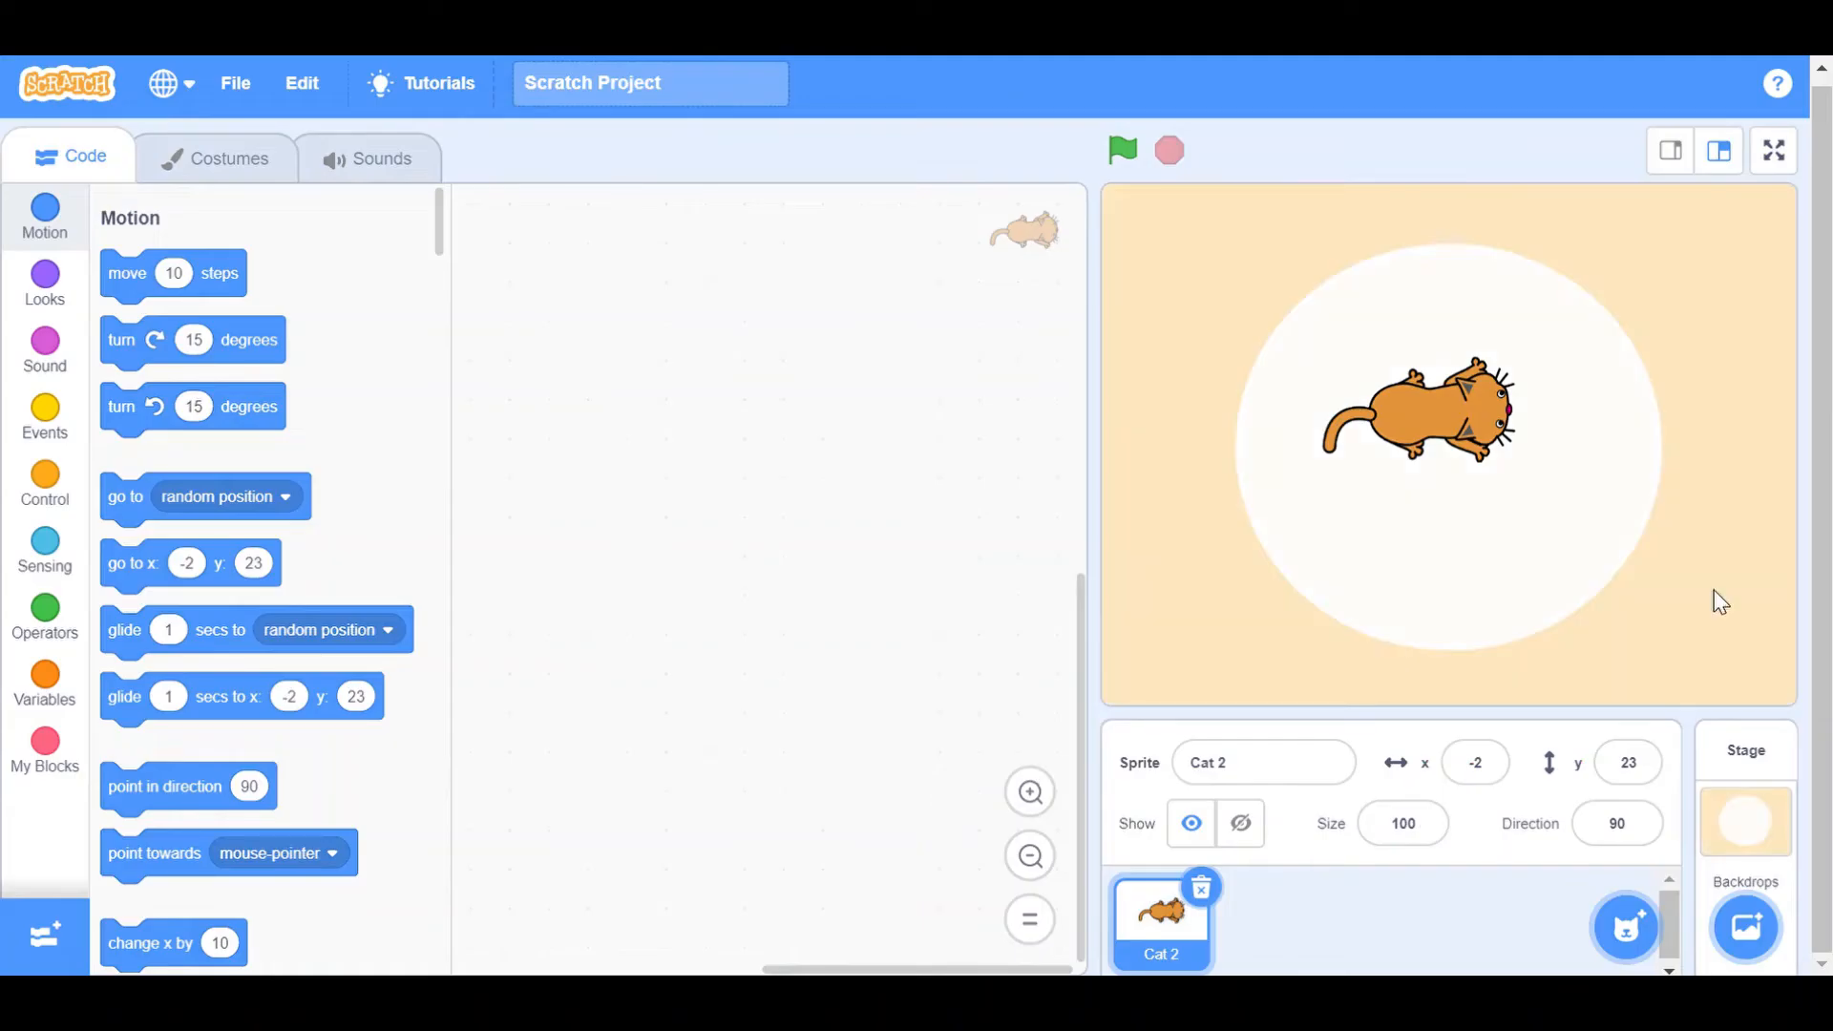
pyautogui.moveTo(829, 271)
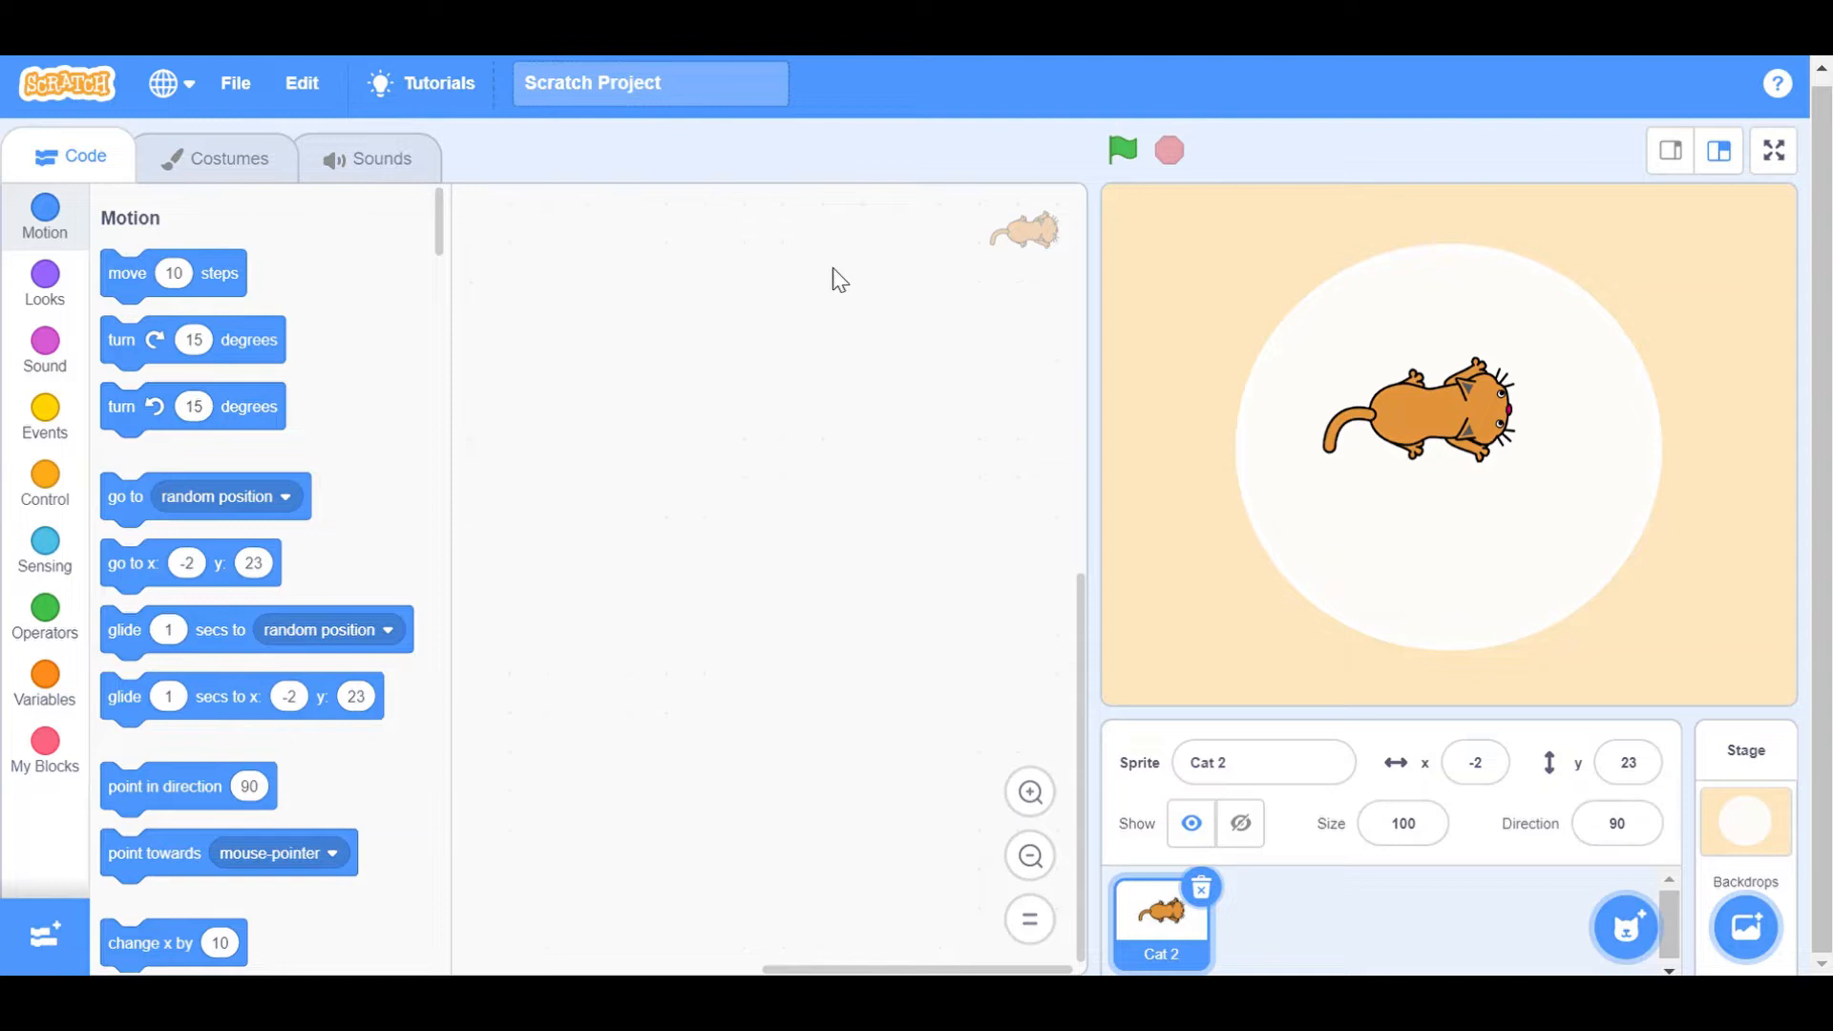
pyautogui.moveTo(801, 231)
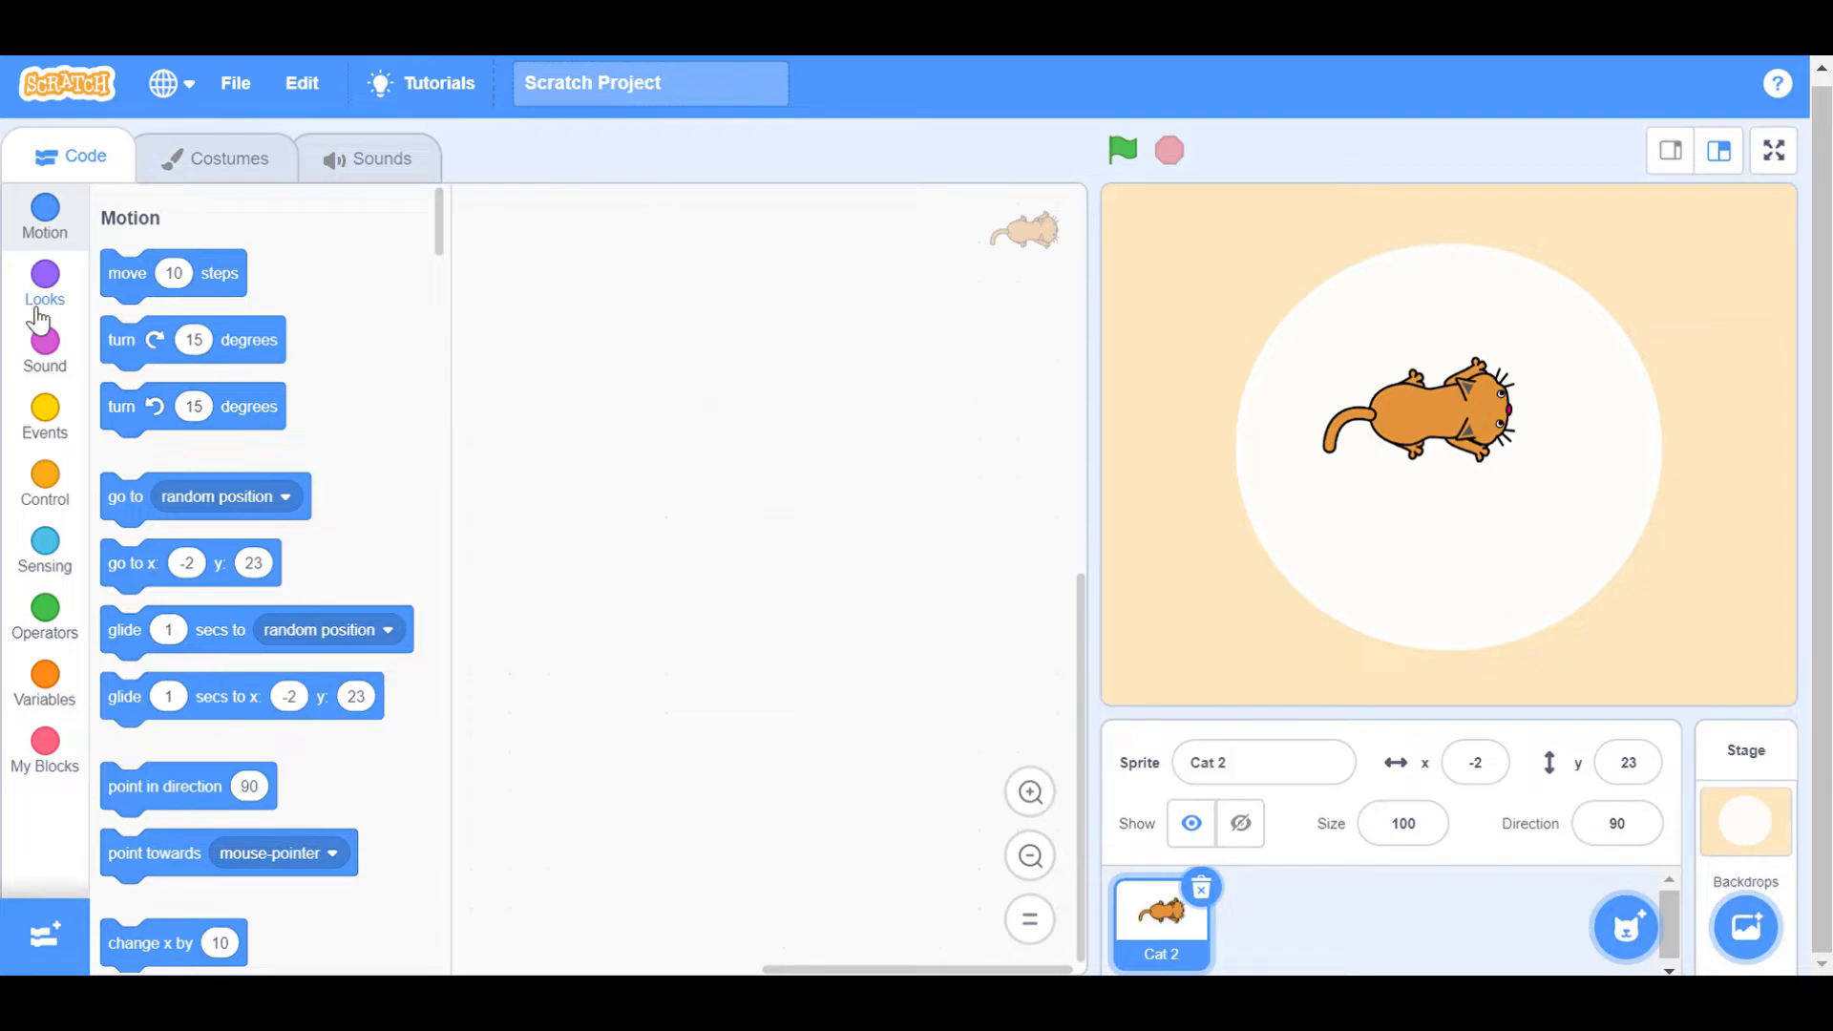
pyautogui.moveTo(1650, 861)
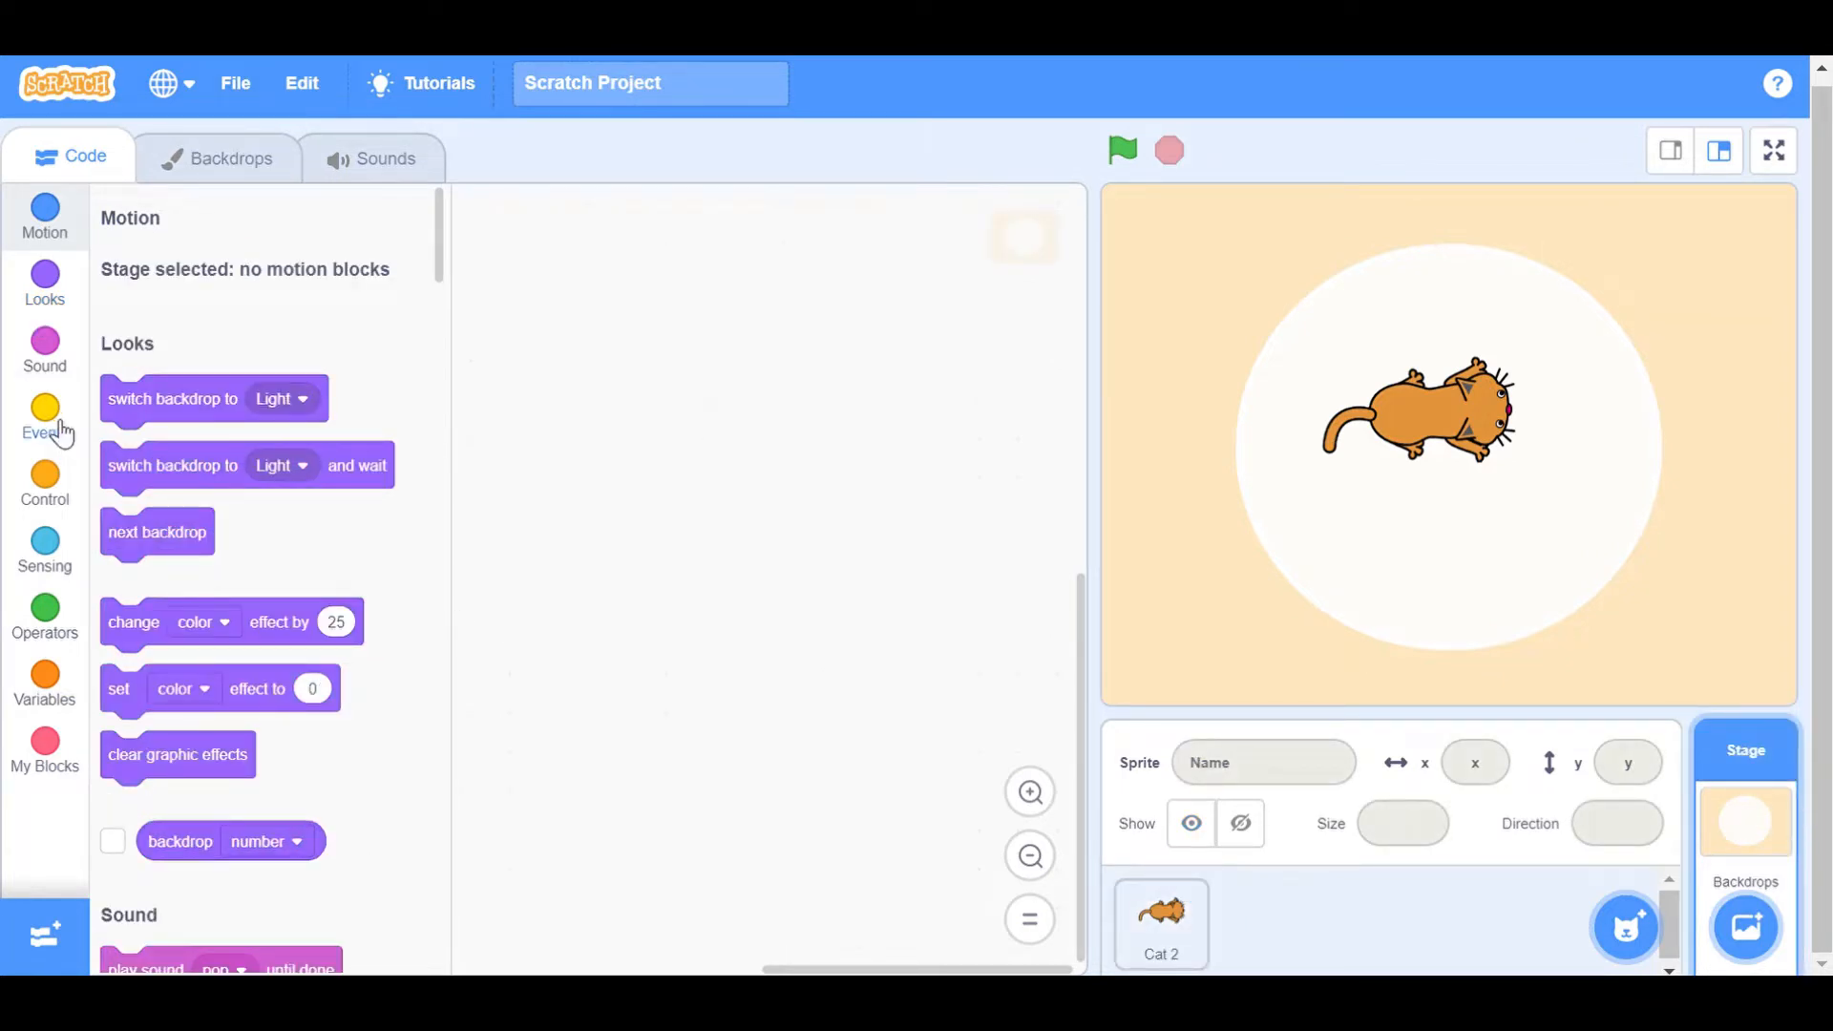
# Step: Start a stage script with a 'when green flag clicked' hat block
pyautogui.click(44, 407)
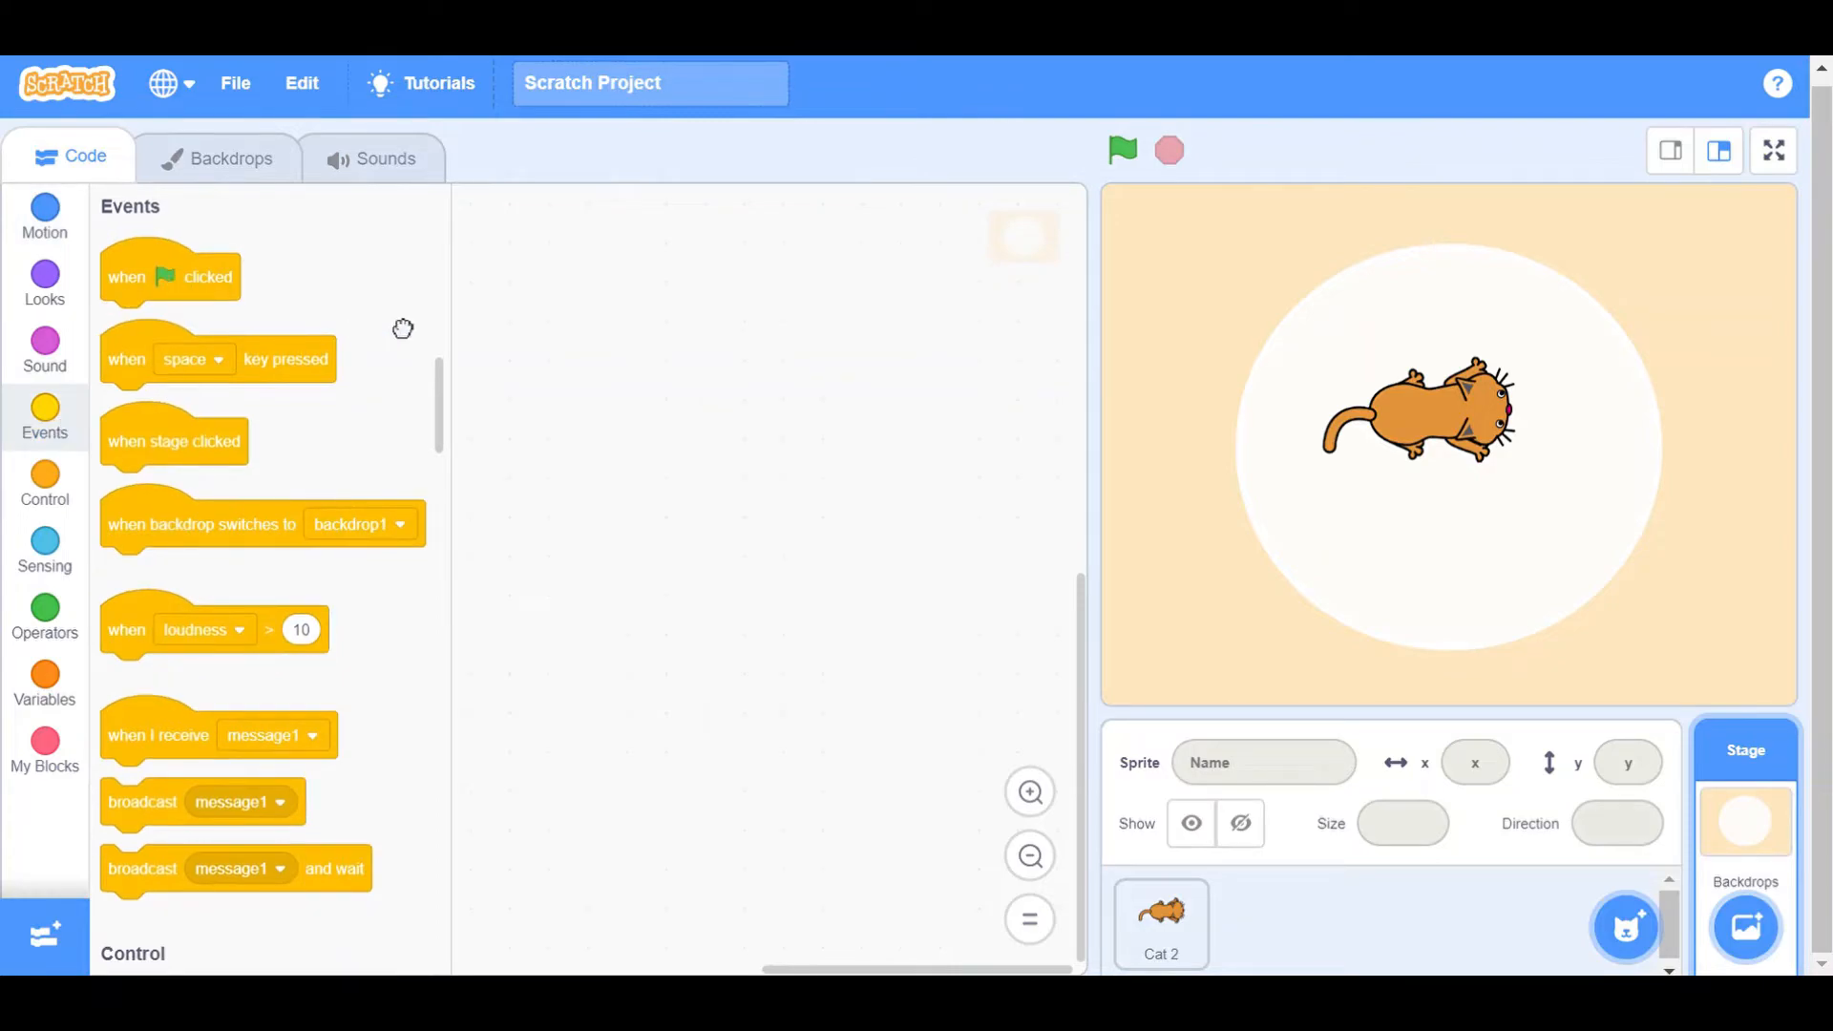
pyautogui.moveTo(170, 275); pyautogui.dragTo(720, 309)
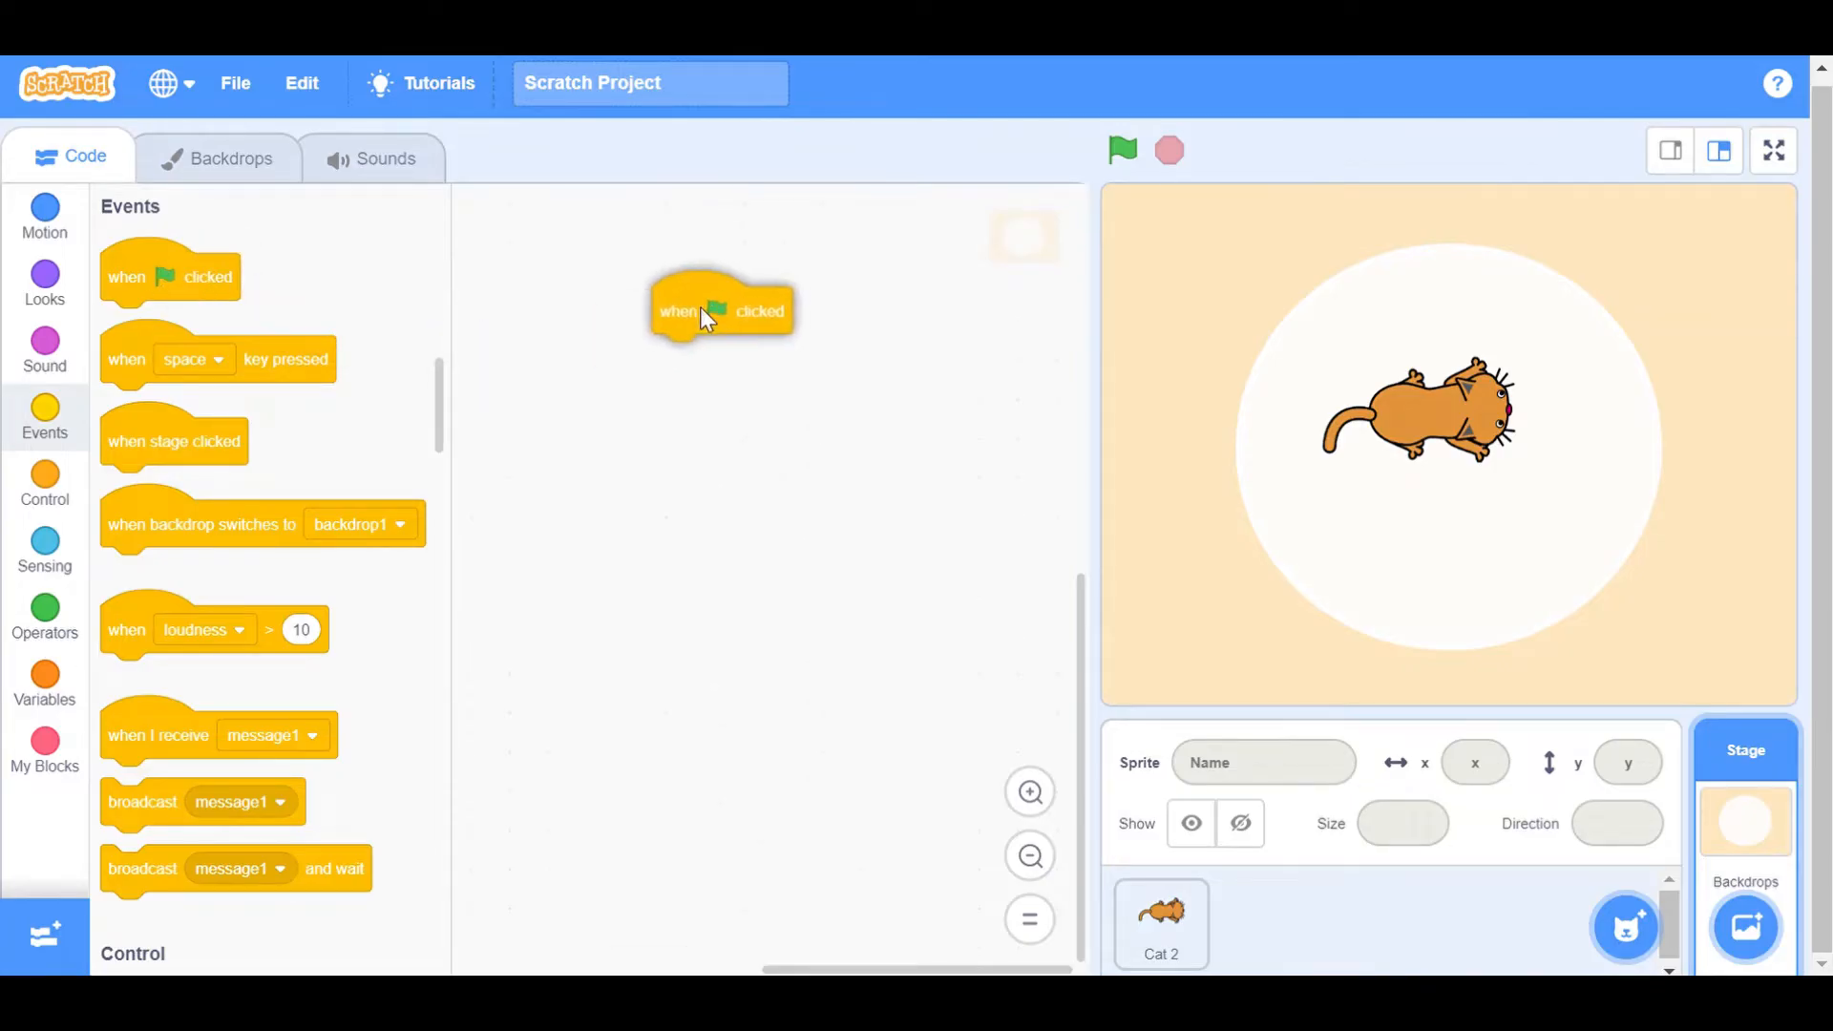
pyautogui.moveTo(720, 307); pyautogui.dragTo(689, 325)
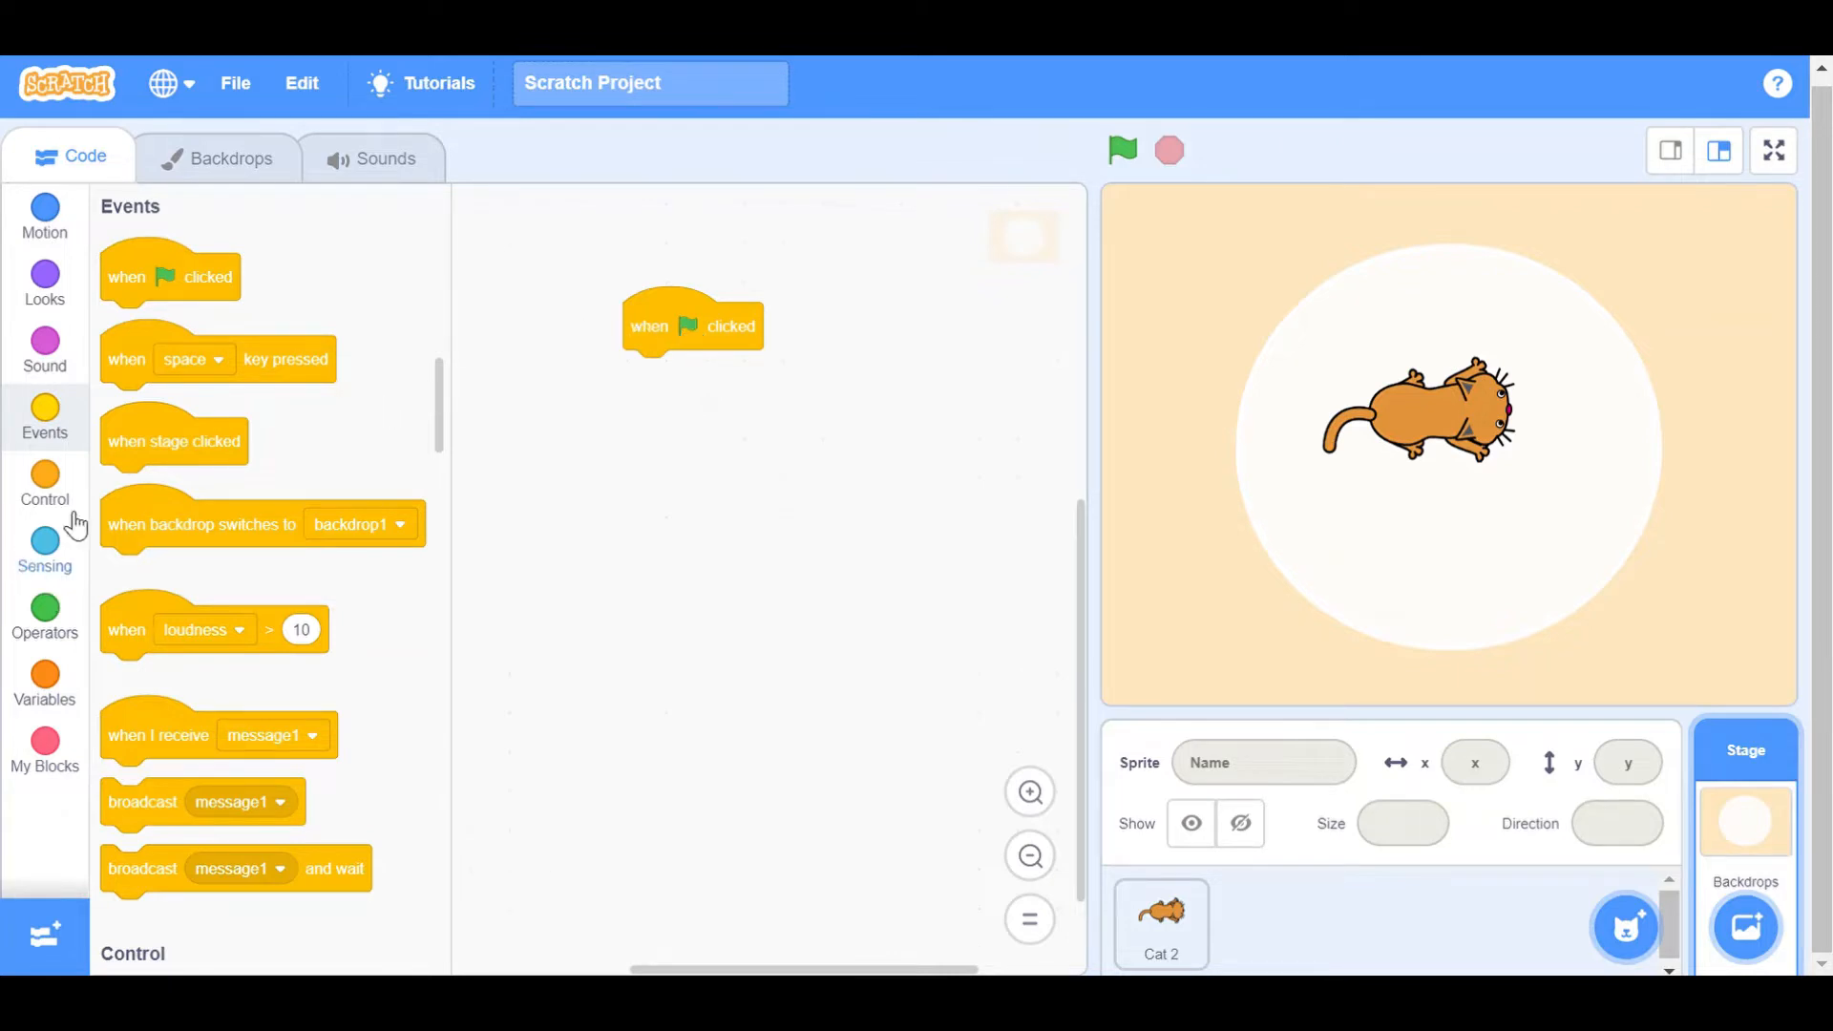
# Step: Attach 'play sound pop until done' under the flag block and view its sound choices
pyautogui.click(46, 348)
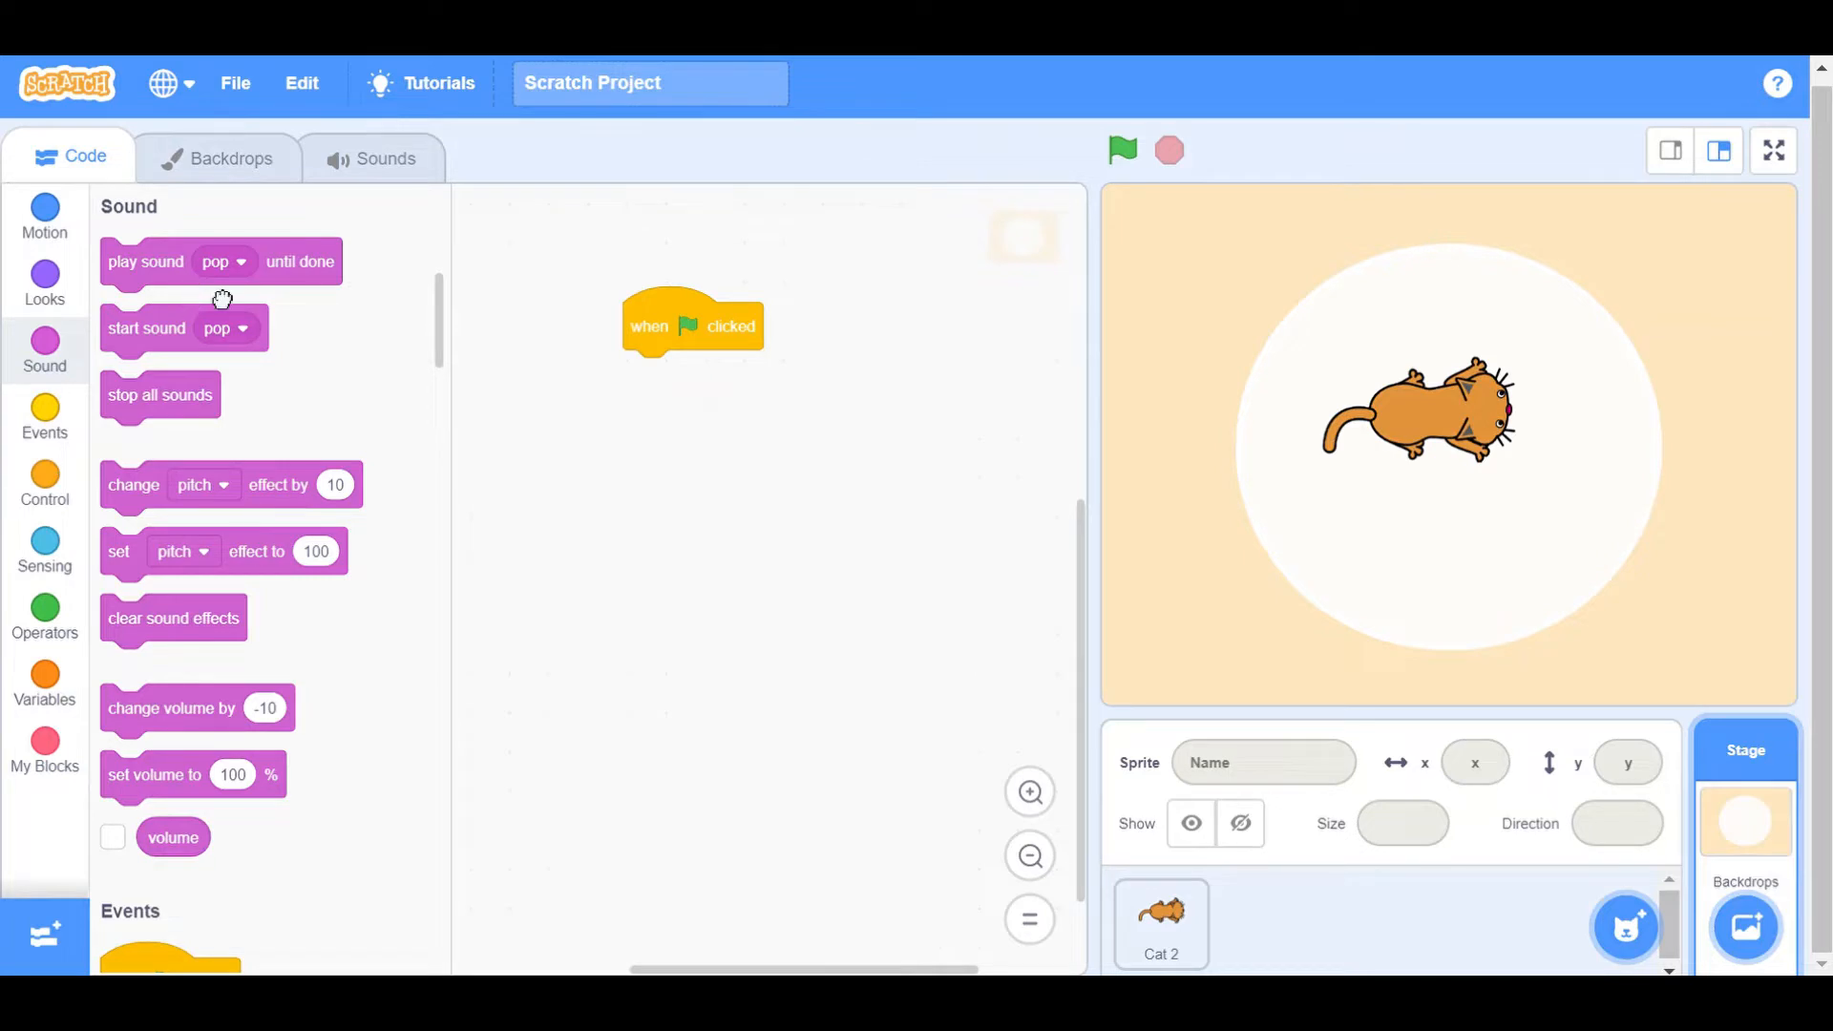
pyautogui.moveTo(147, 262); pyautogui.dragTo(669, 373)
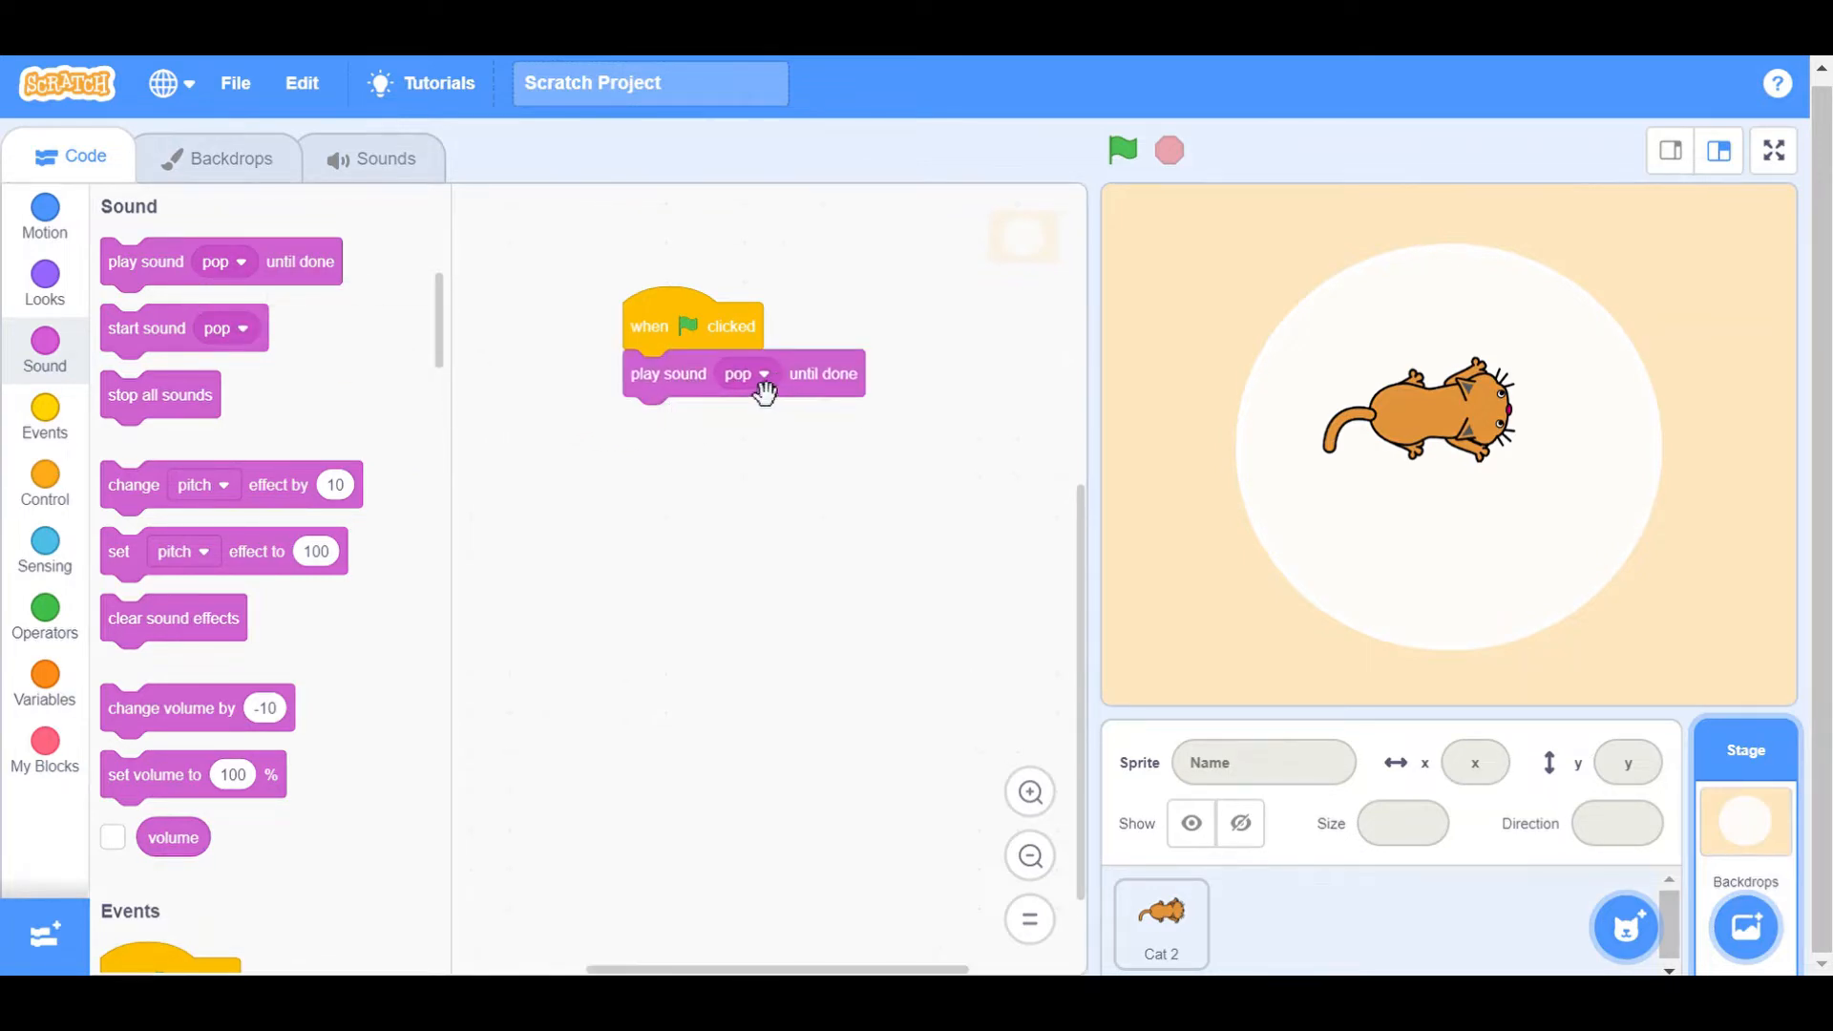
pyautogui.moveTo(133, 789)
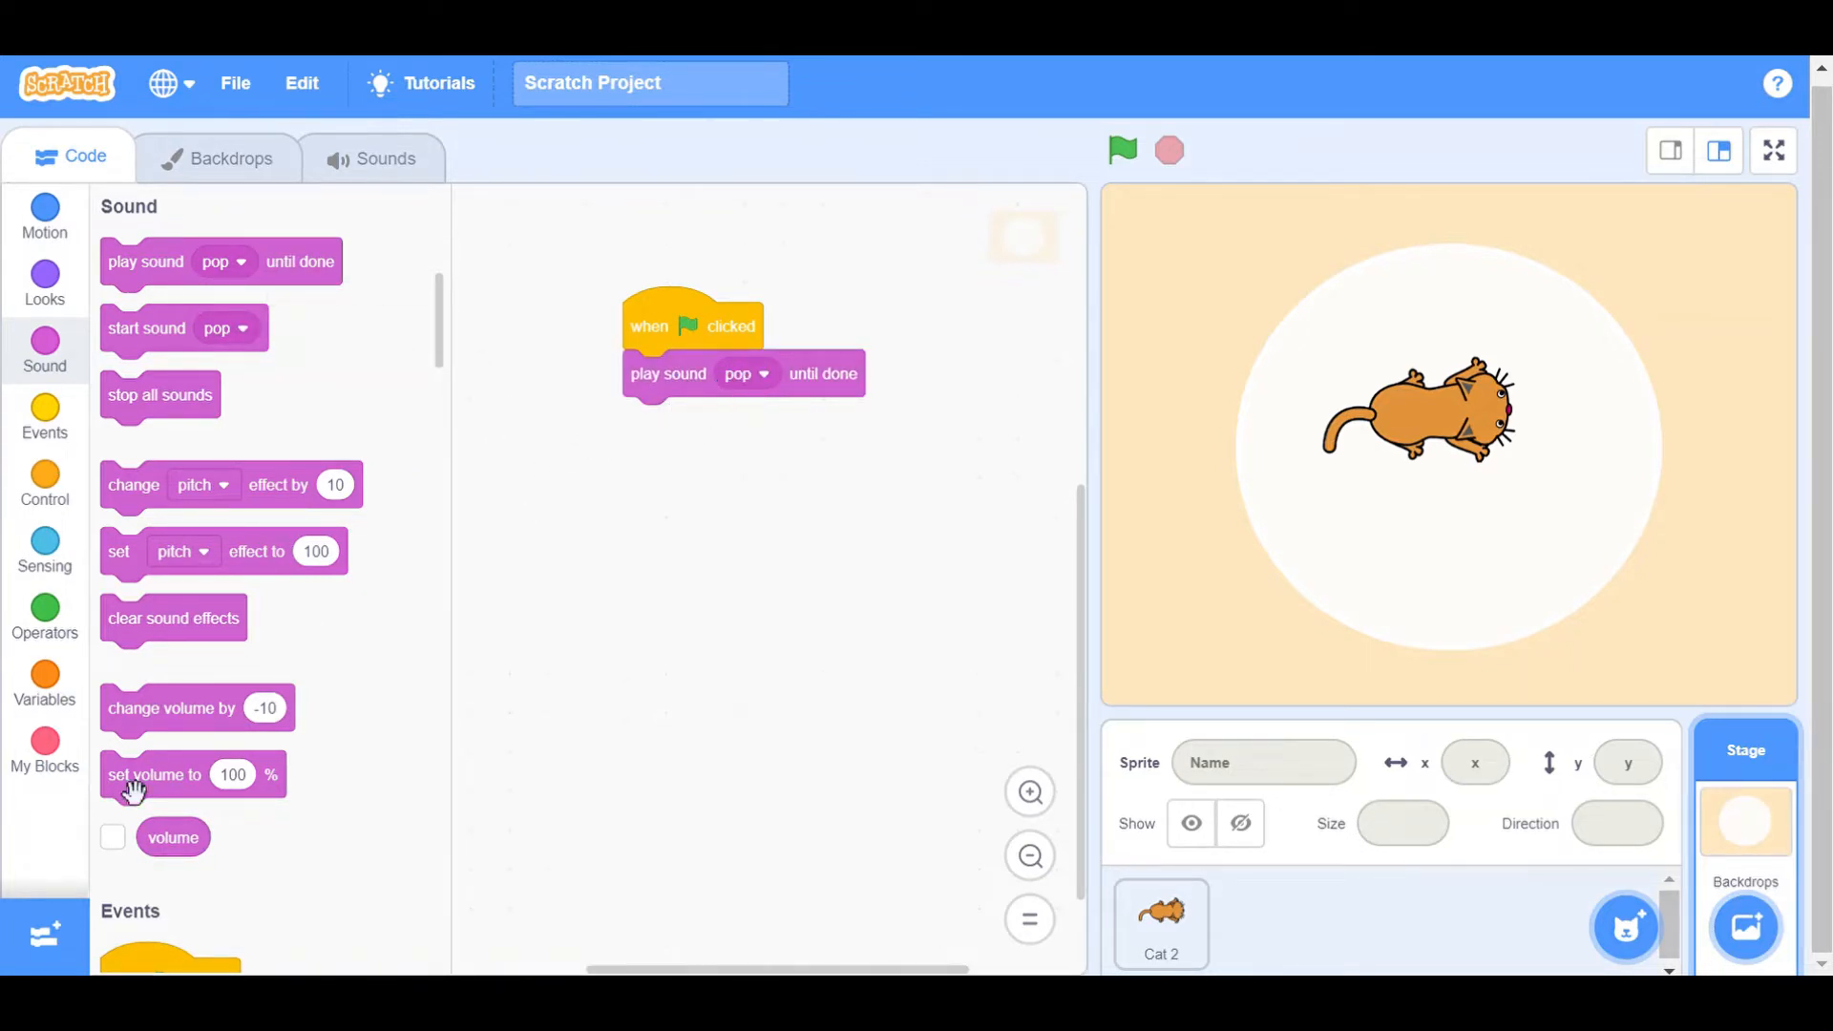
pyautogui.scroll(-3)
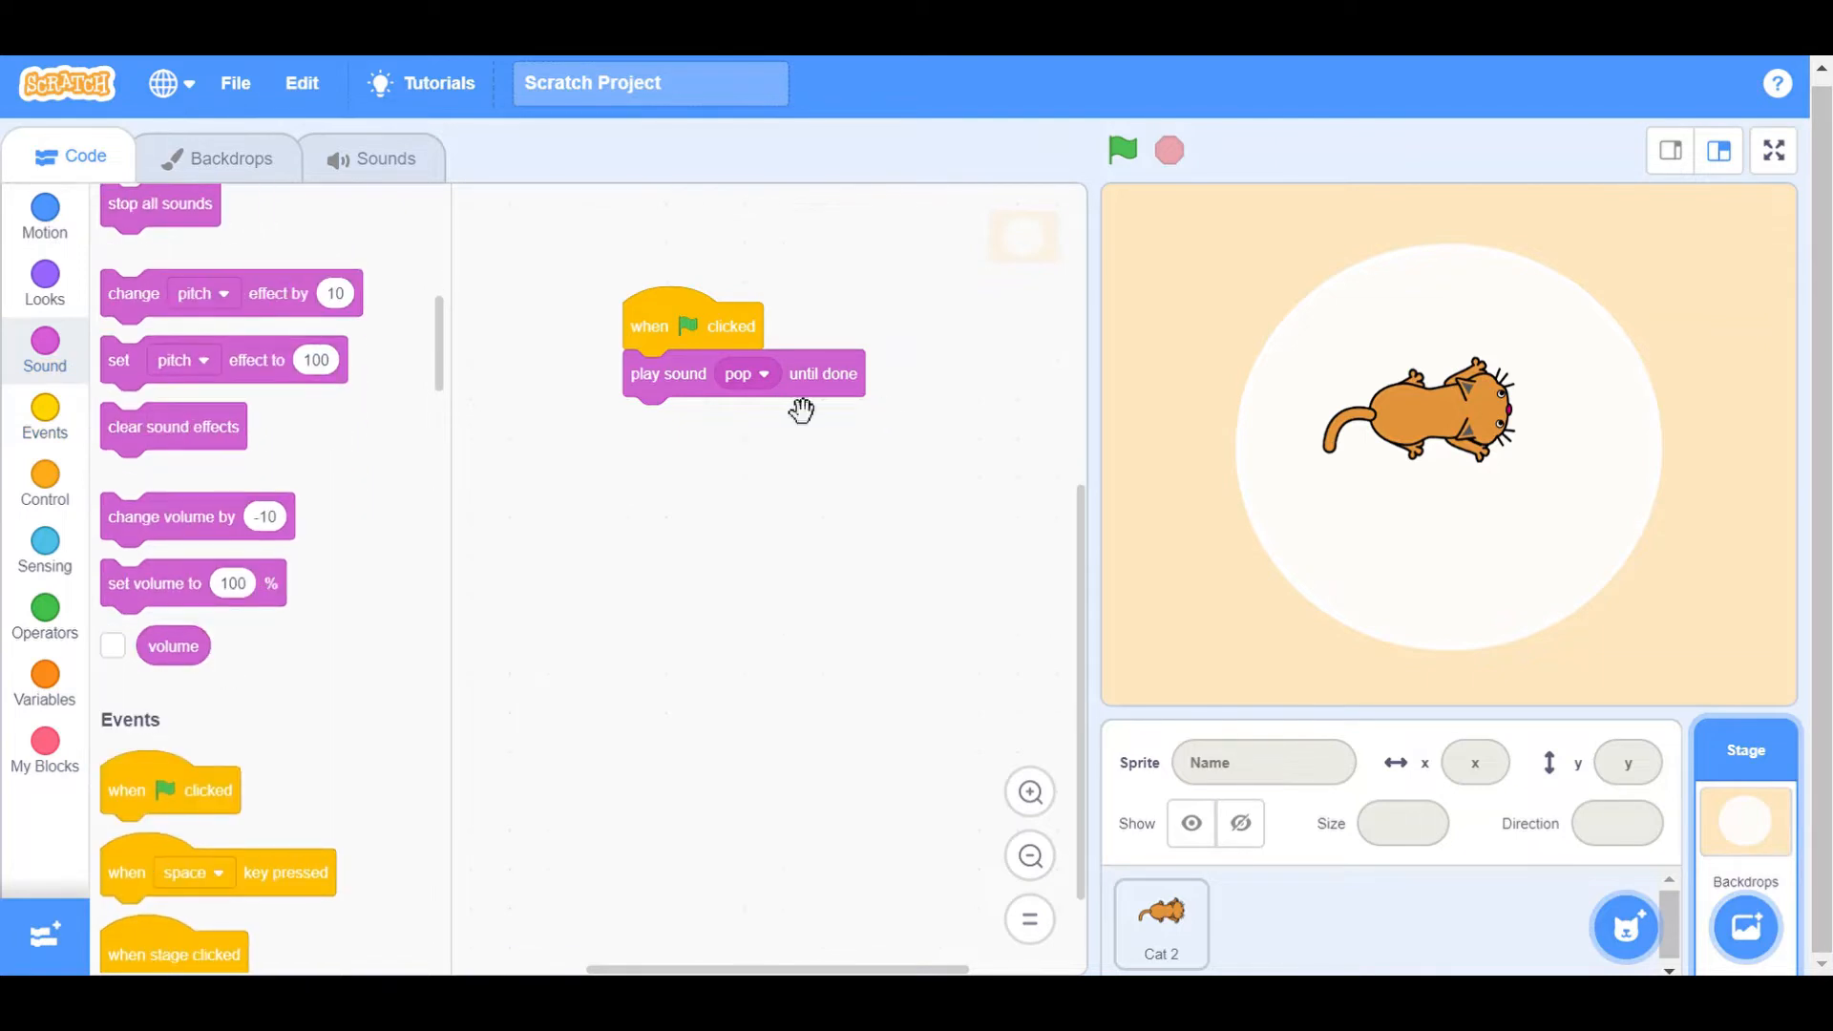
pyautogui.click(746, 374)
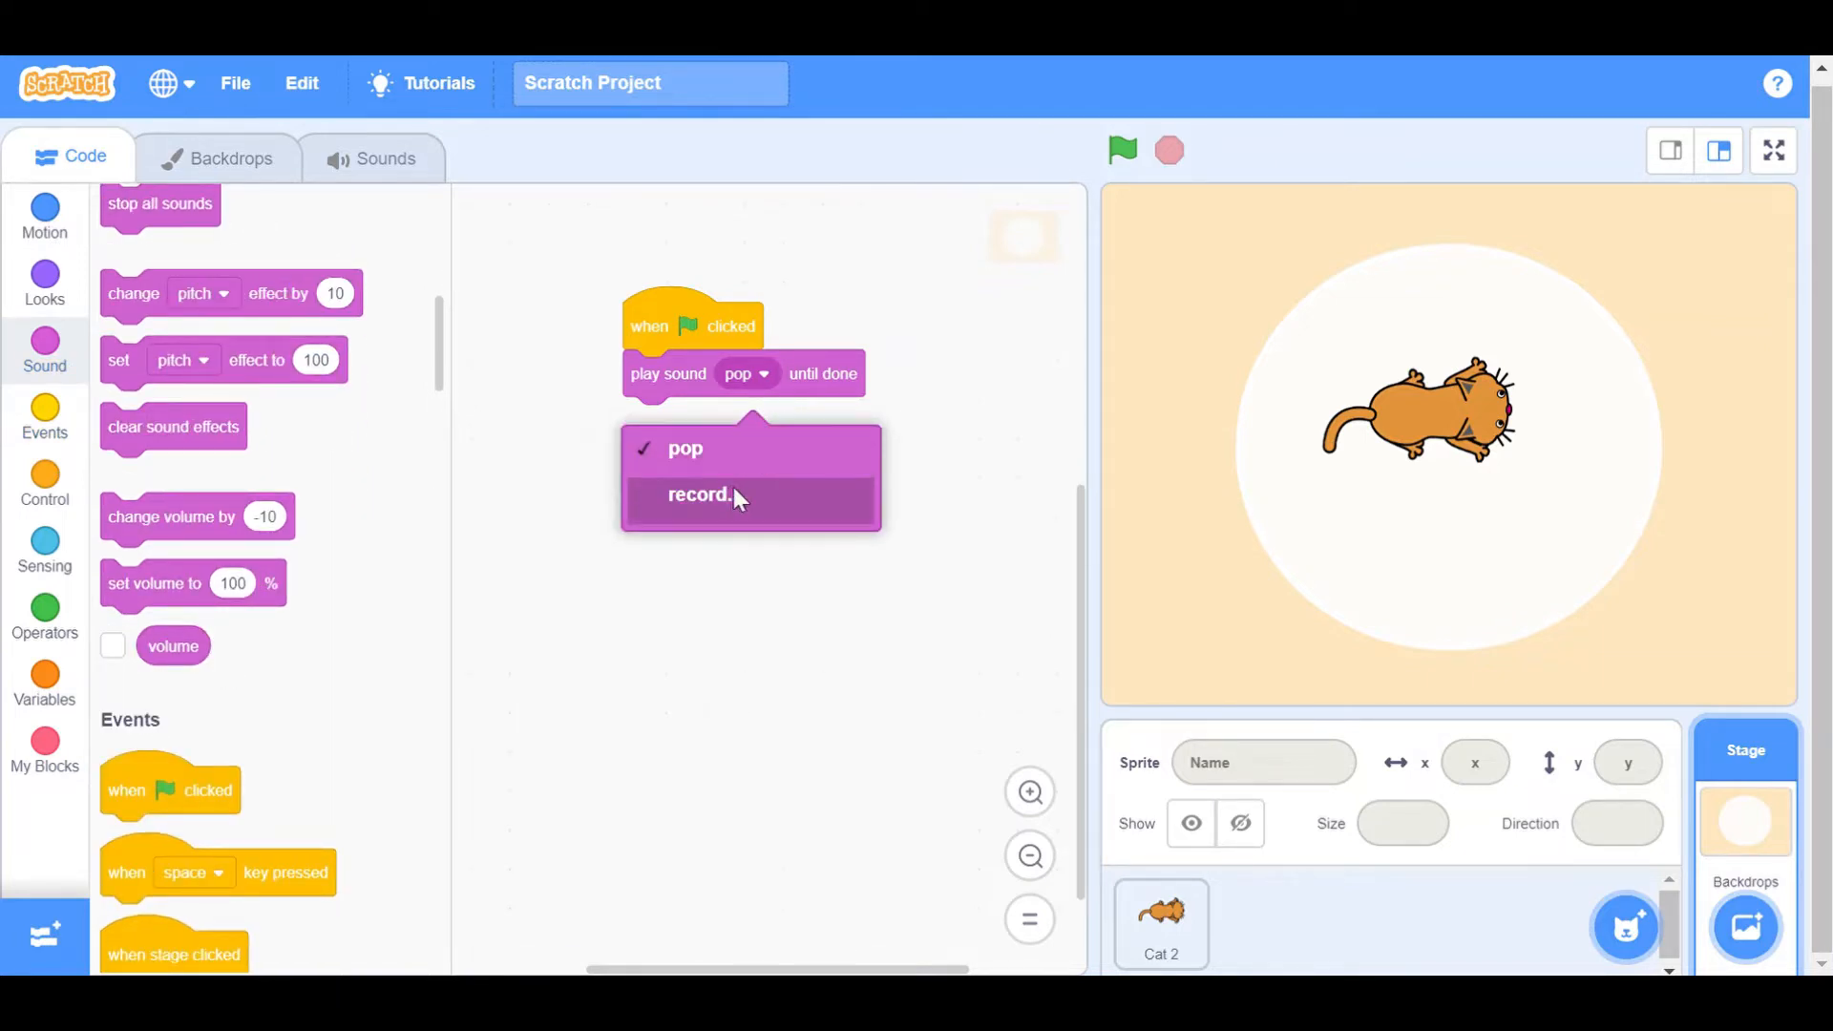
# Step: Browse the sound library and add the Alien Creak2 sound to the stage's sounds
pyautogui.click(386, 158)
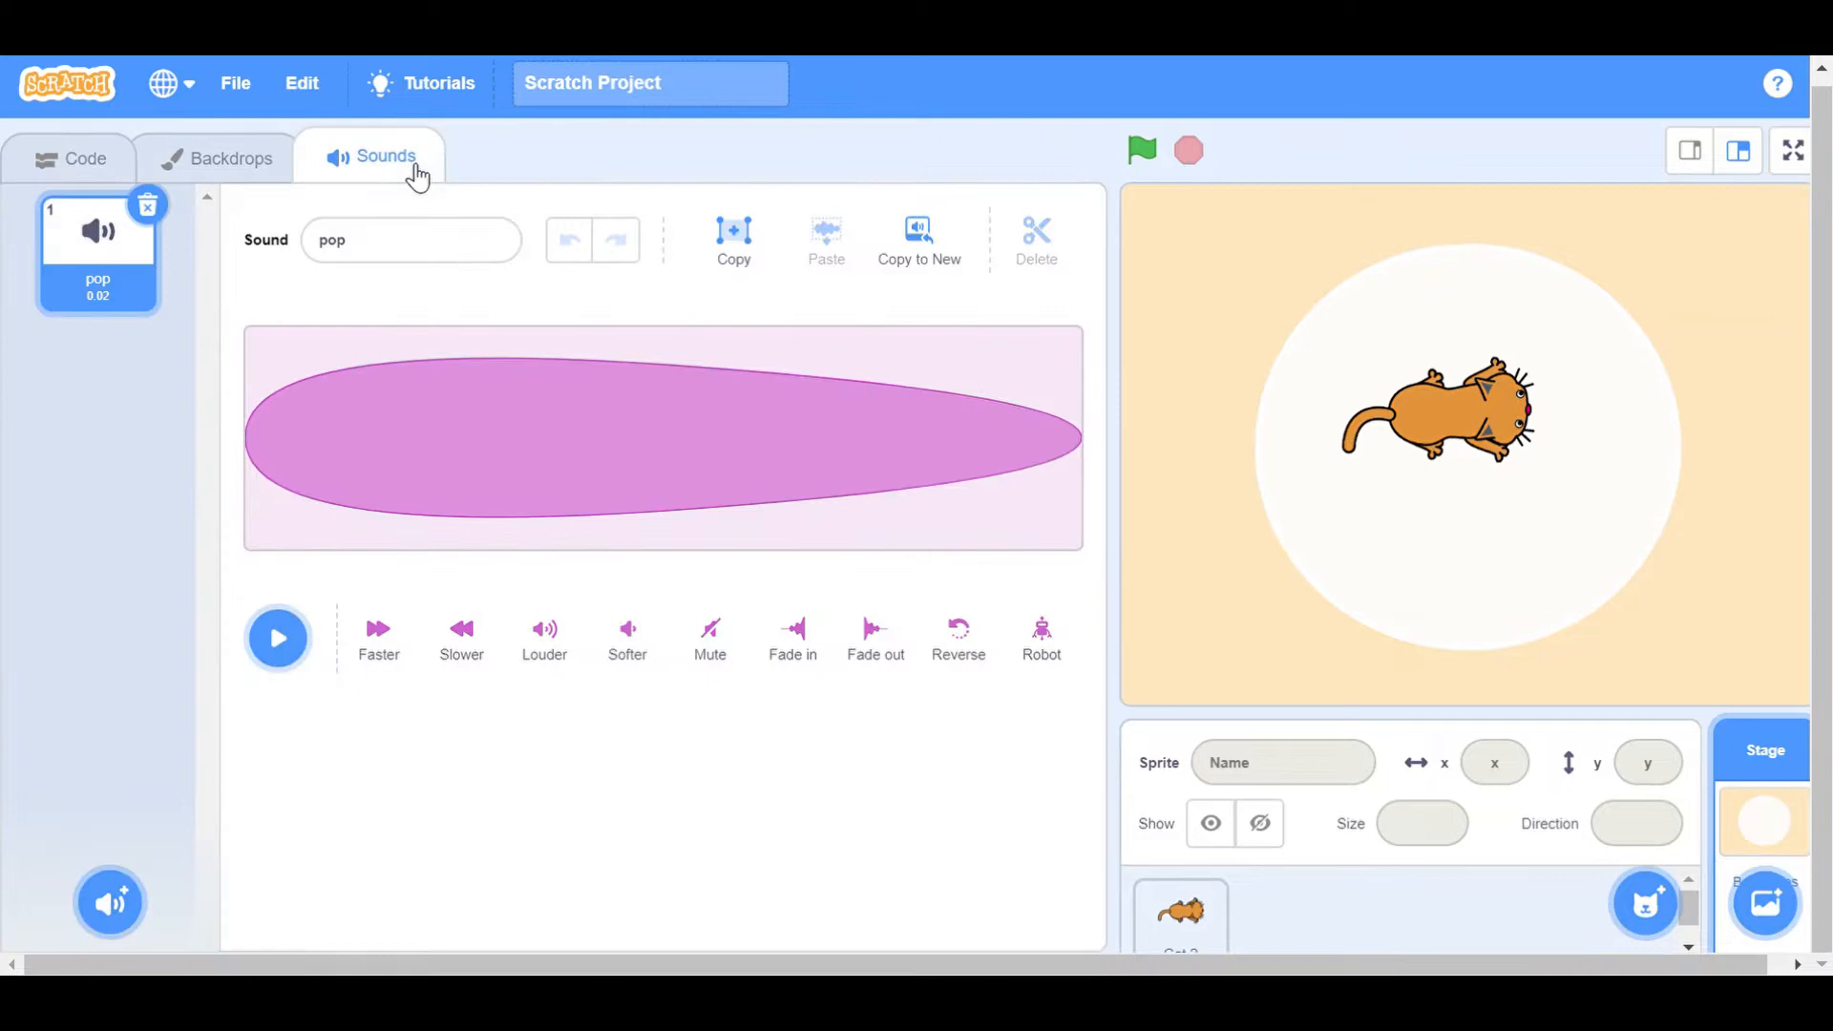
pyautogui.moveTo(317, 879)
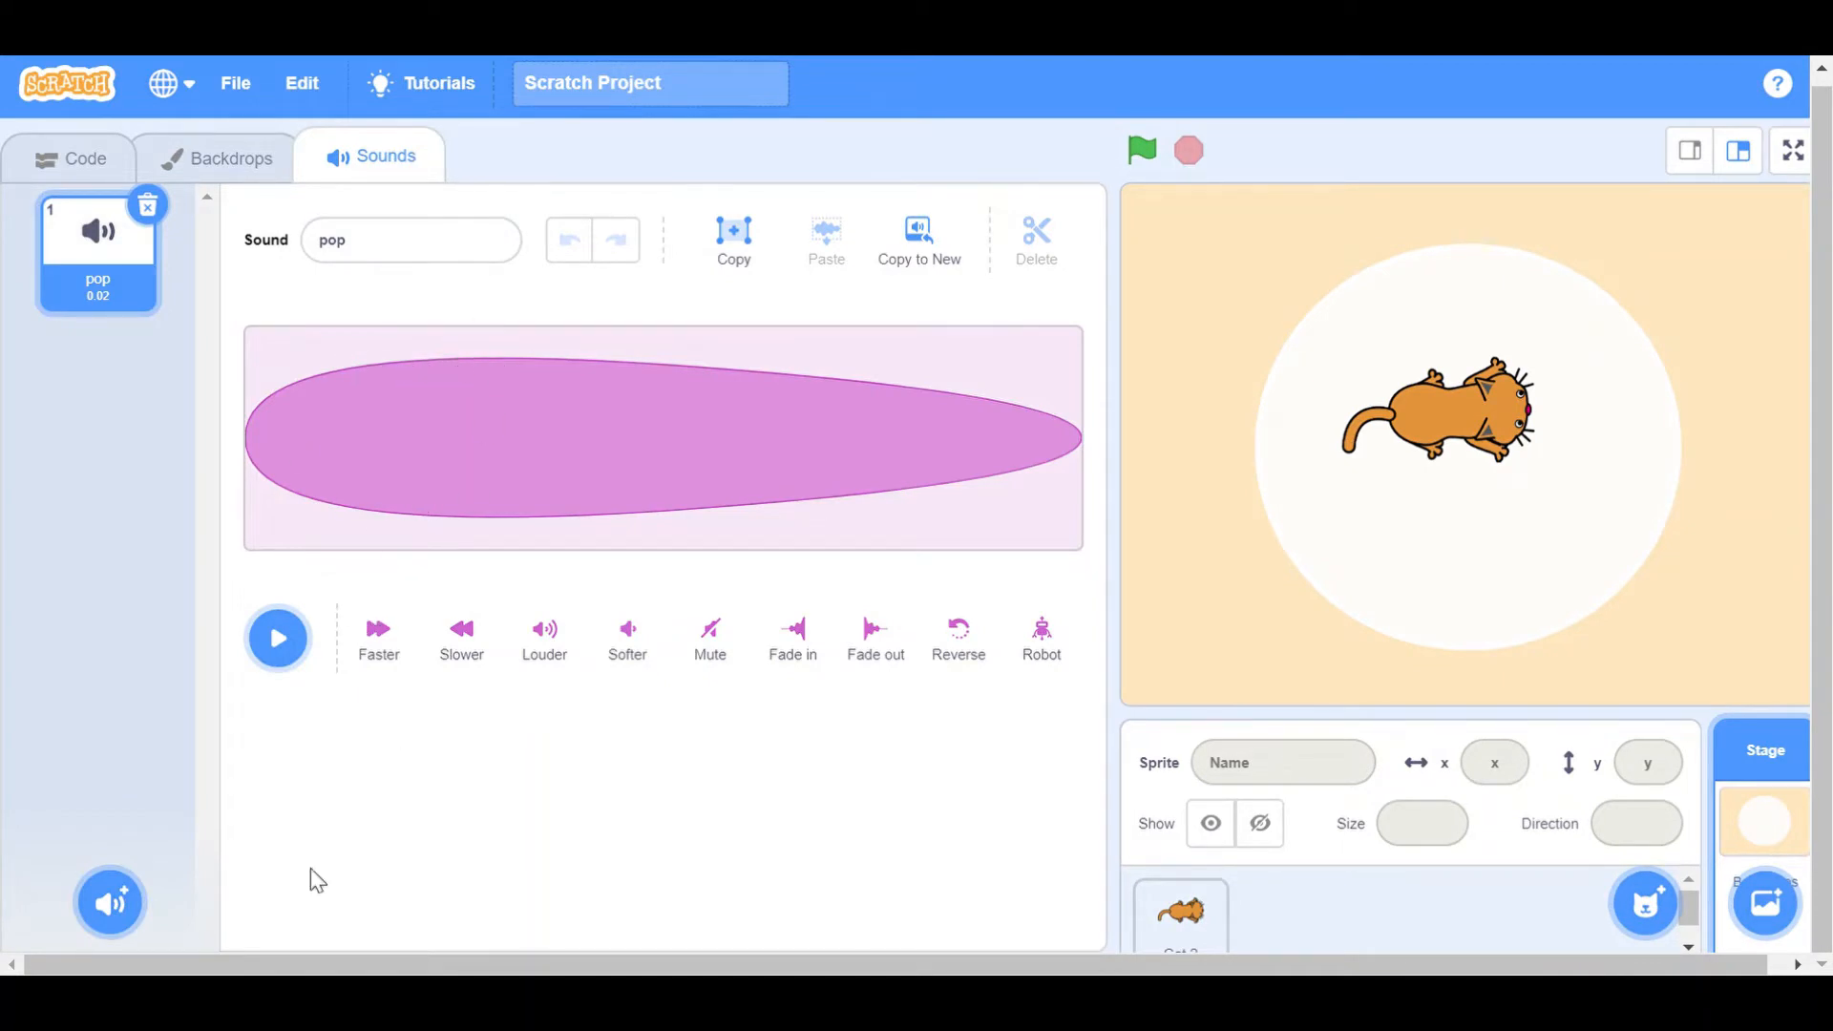
pyautogui.click(109, 902)
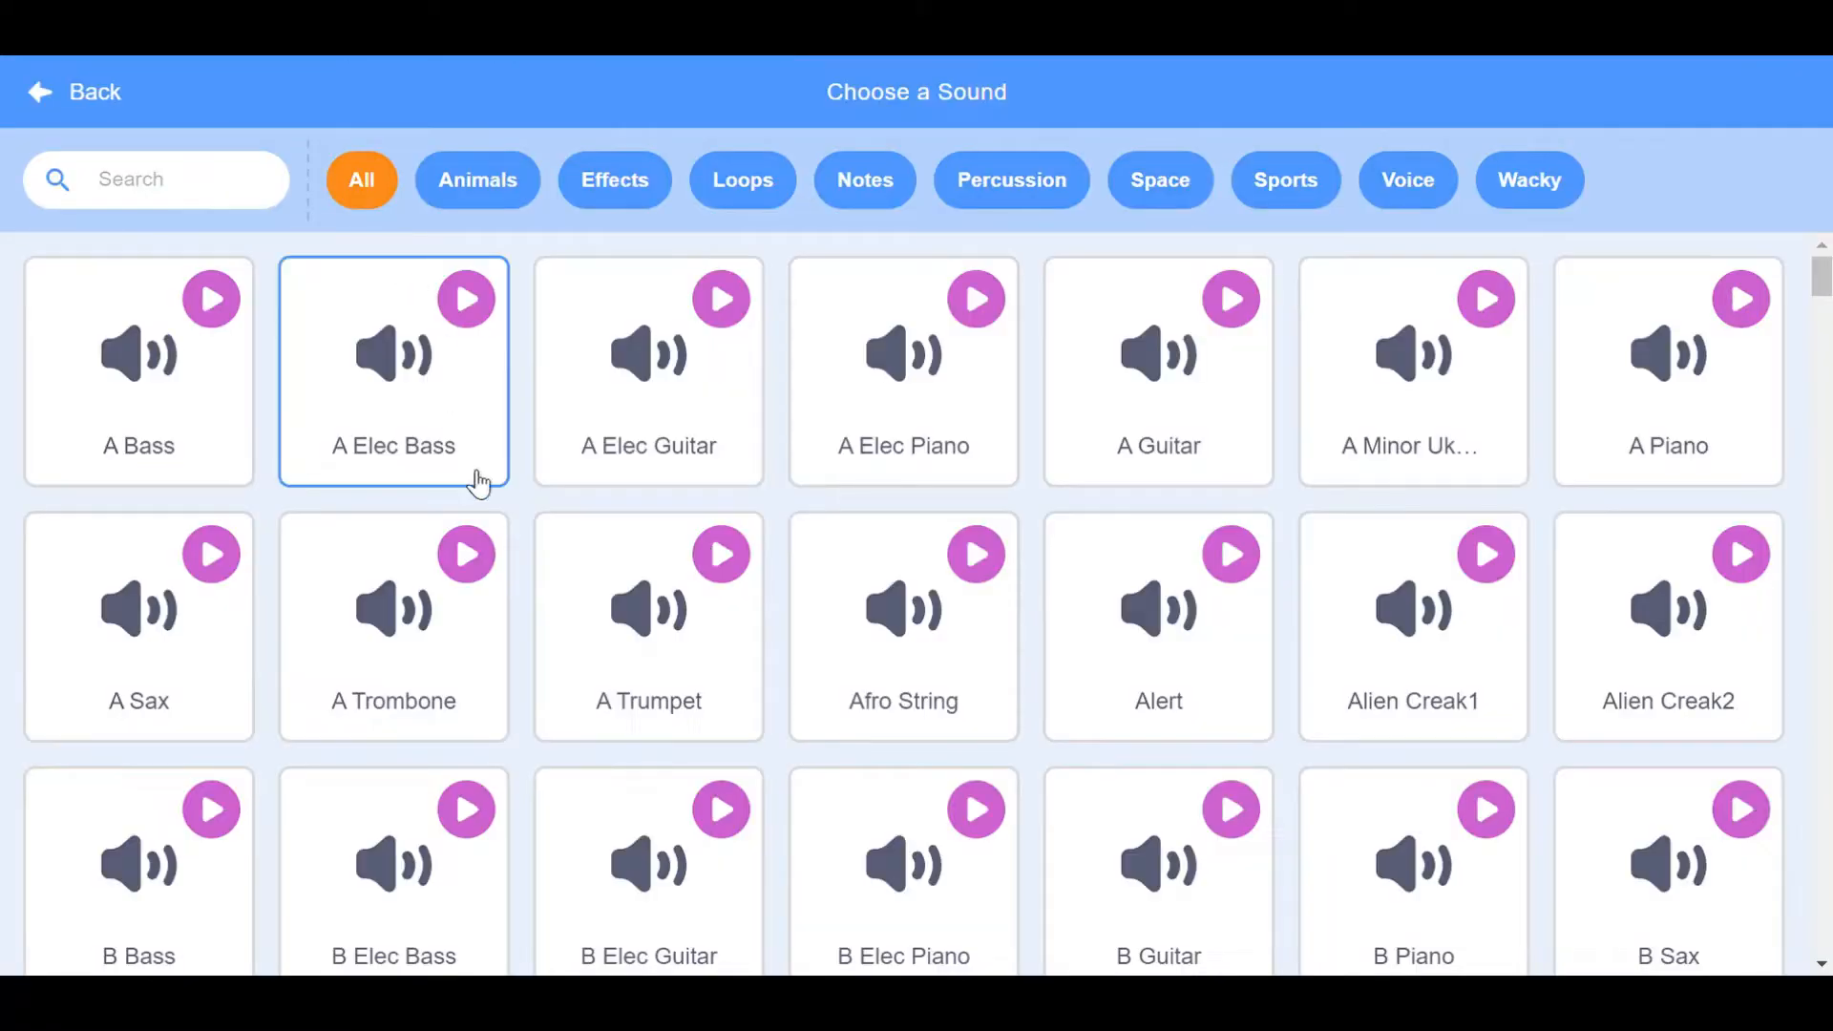
pyautogui.scroll(-3)
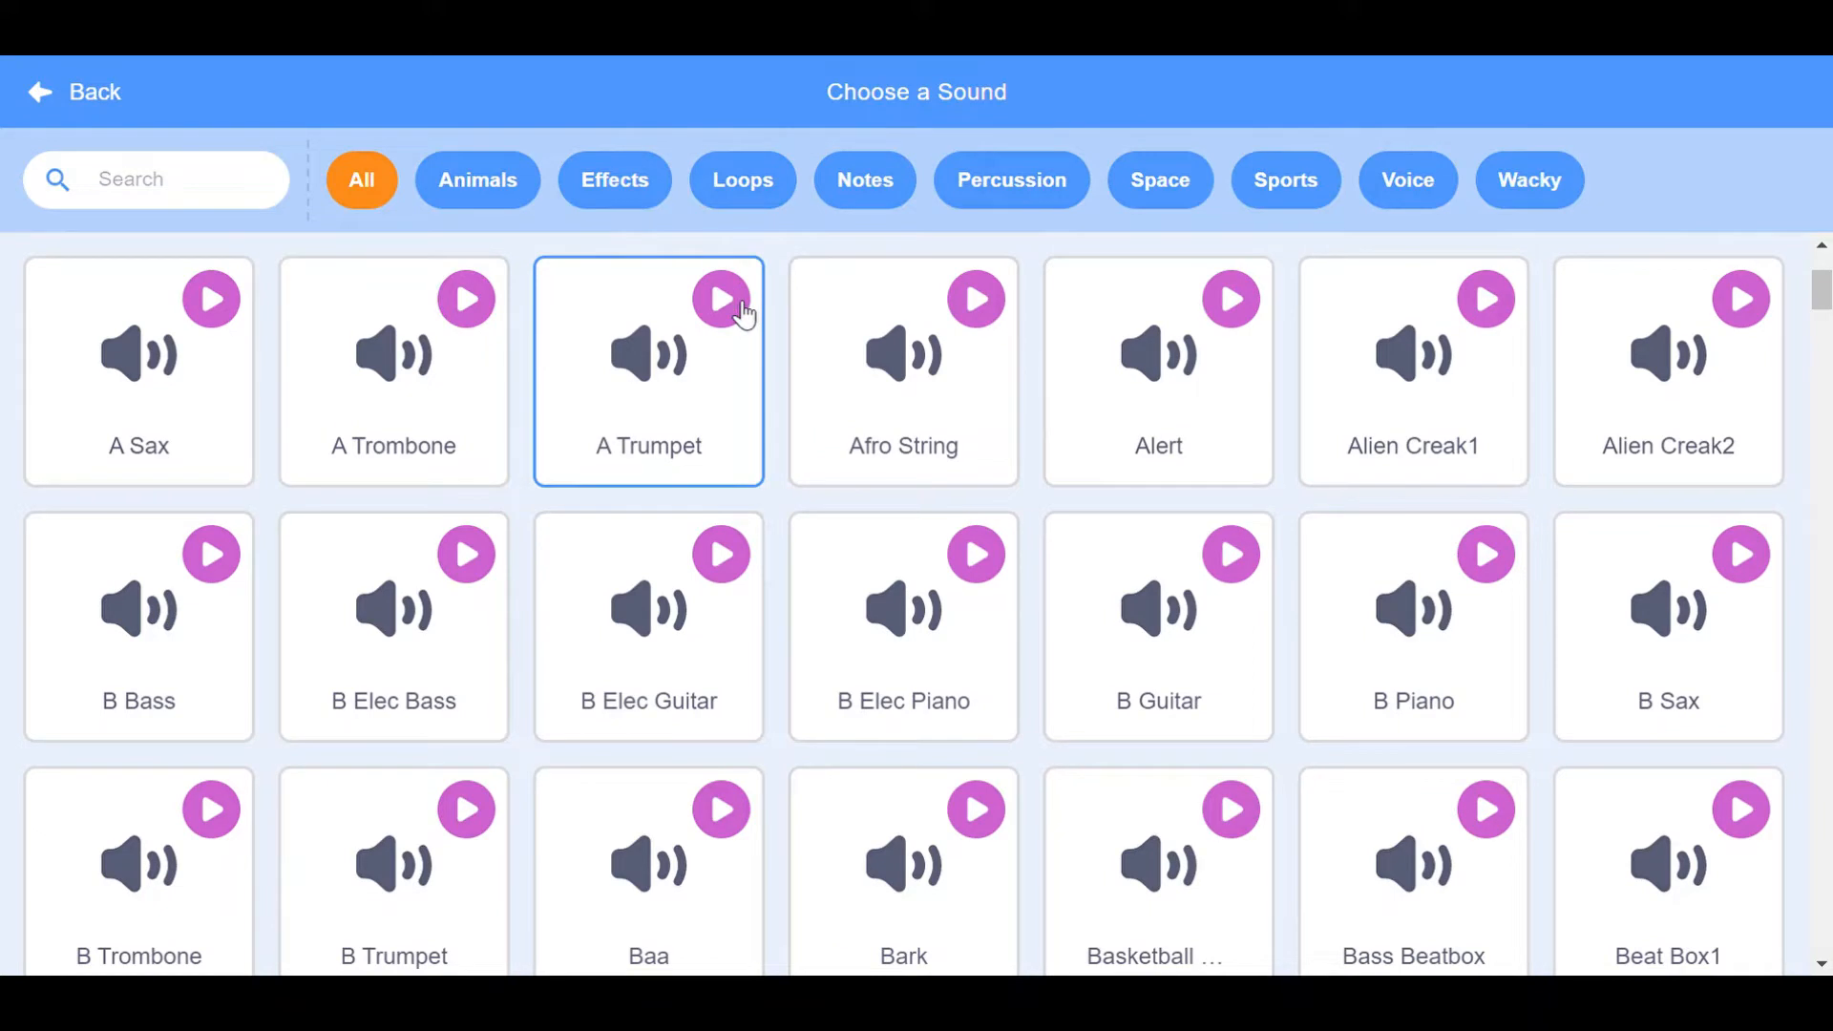
pyautogui.click(976, 302)
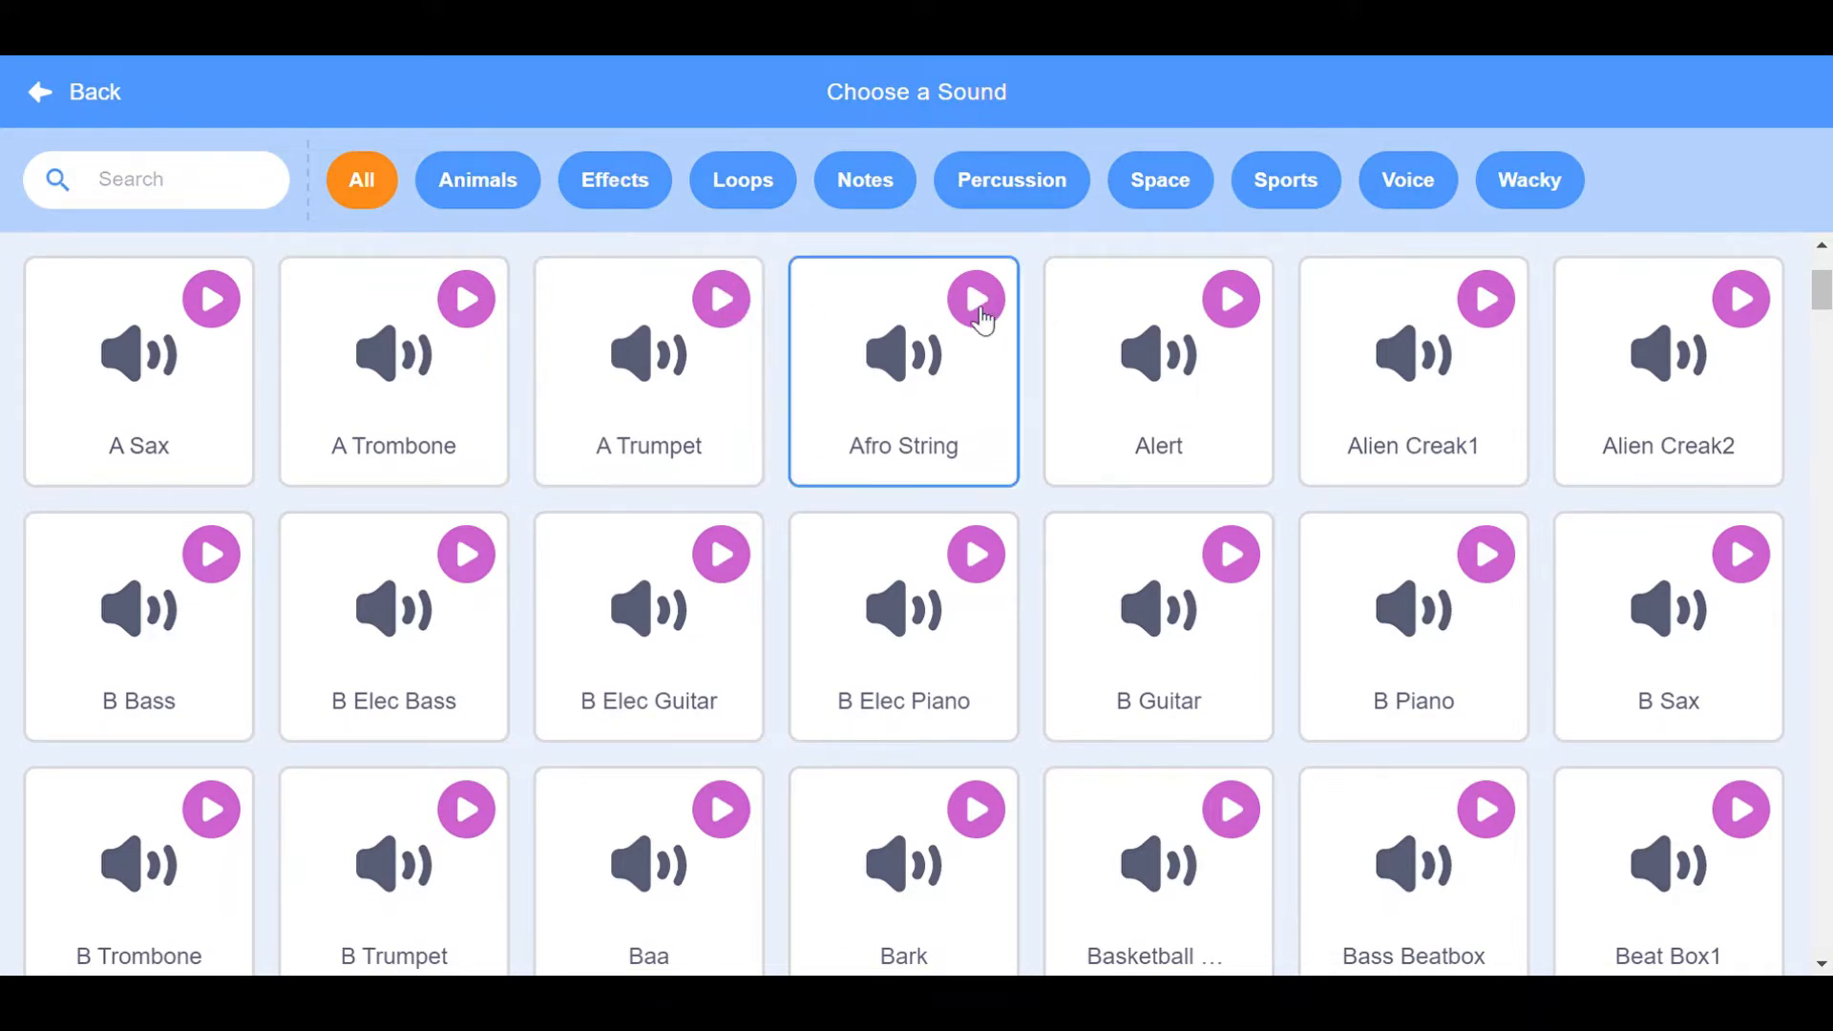
pyautogui.scroll(-3)
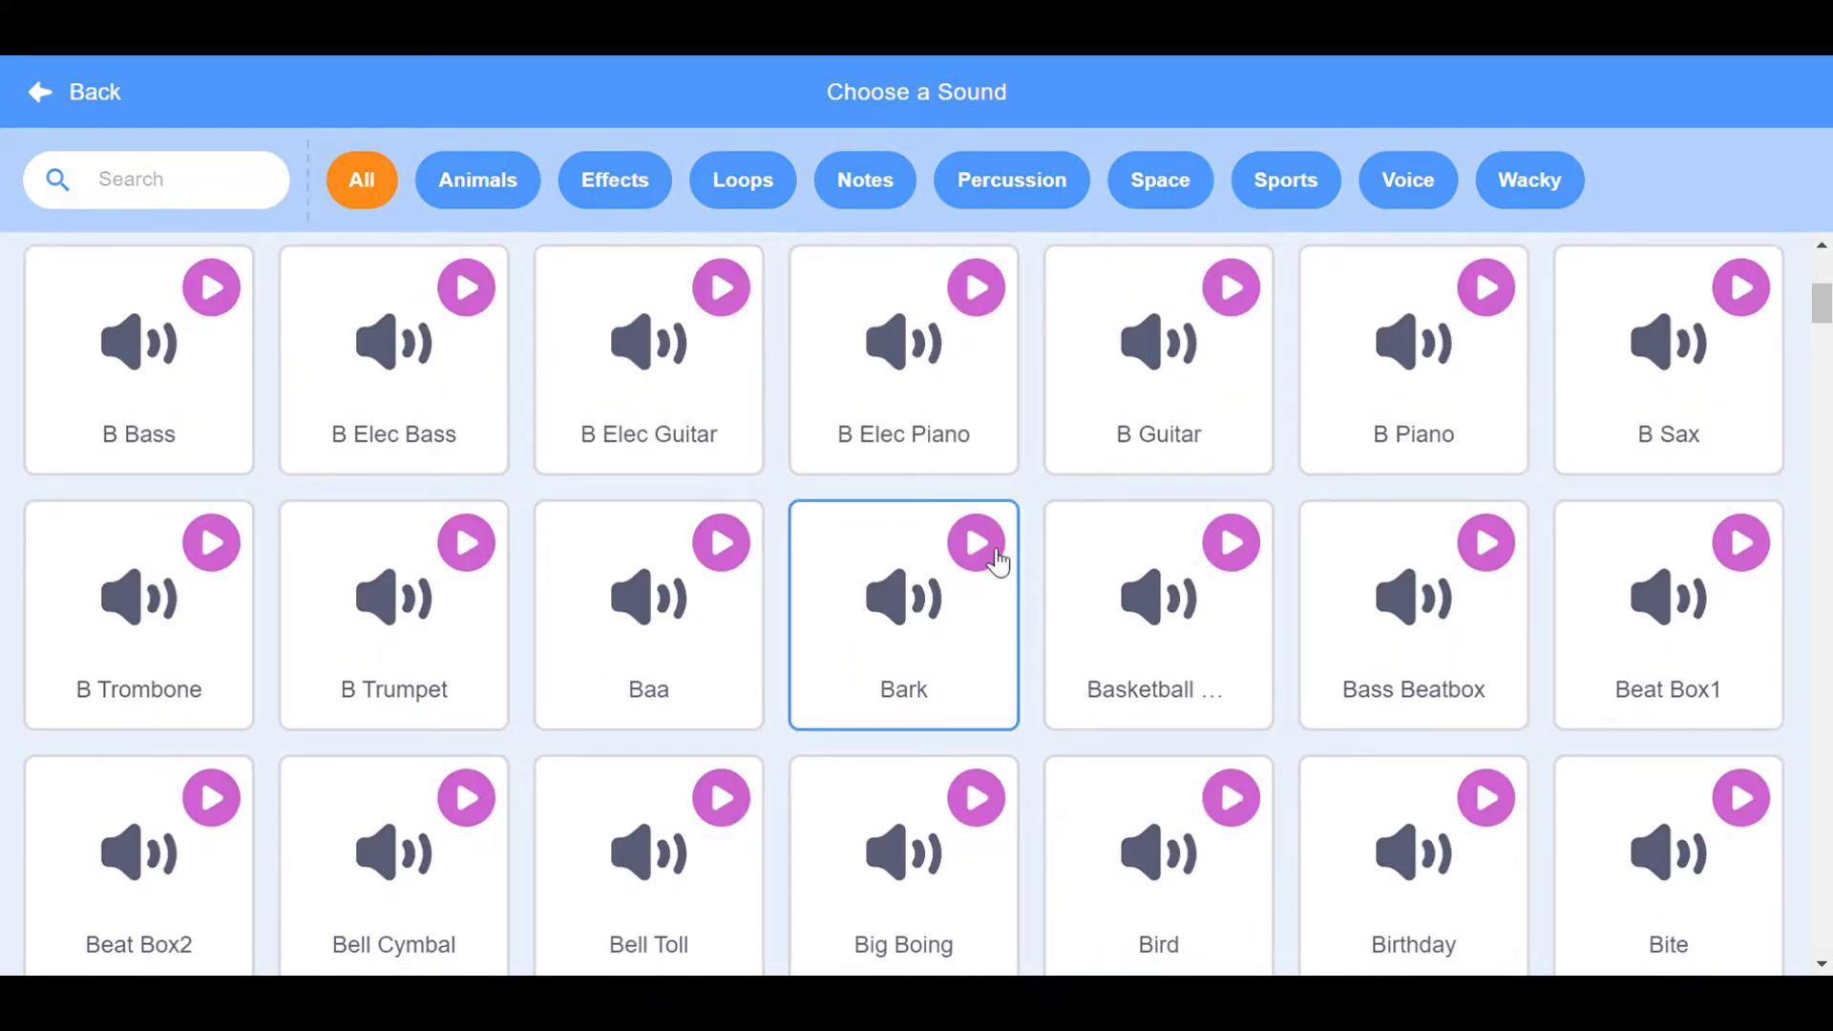
pyautogui.scroll(-3)
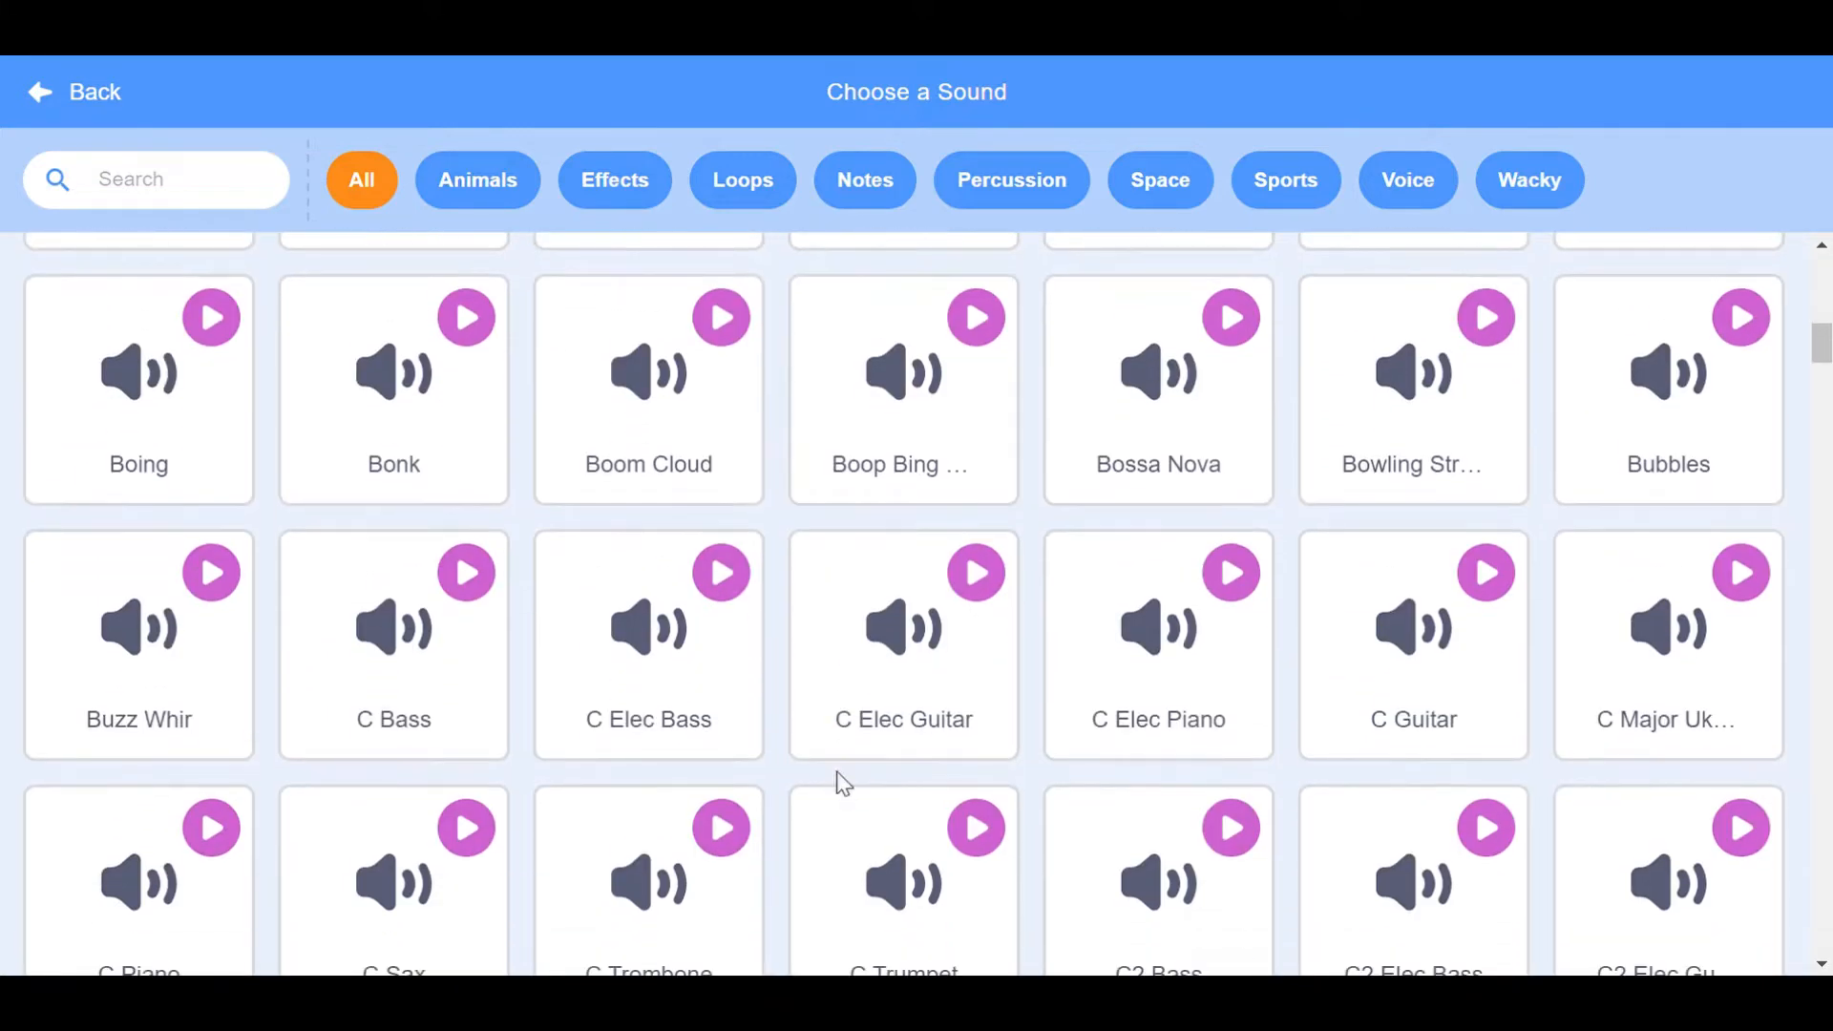
pyautogui.moveTo(420, 277)
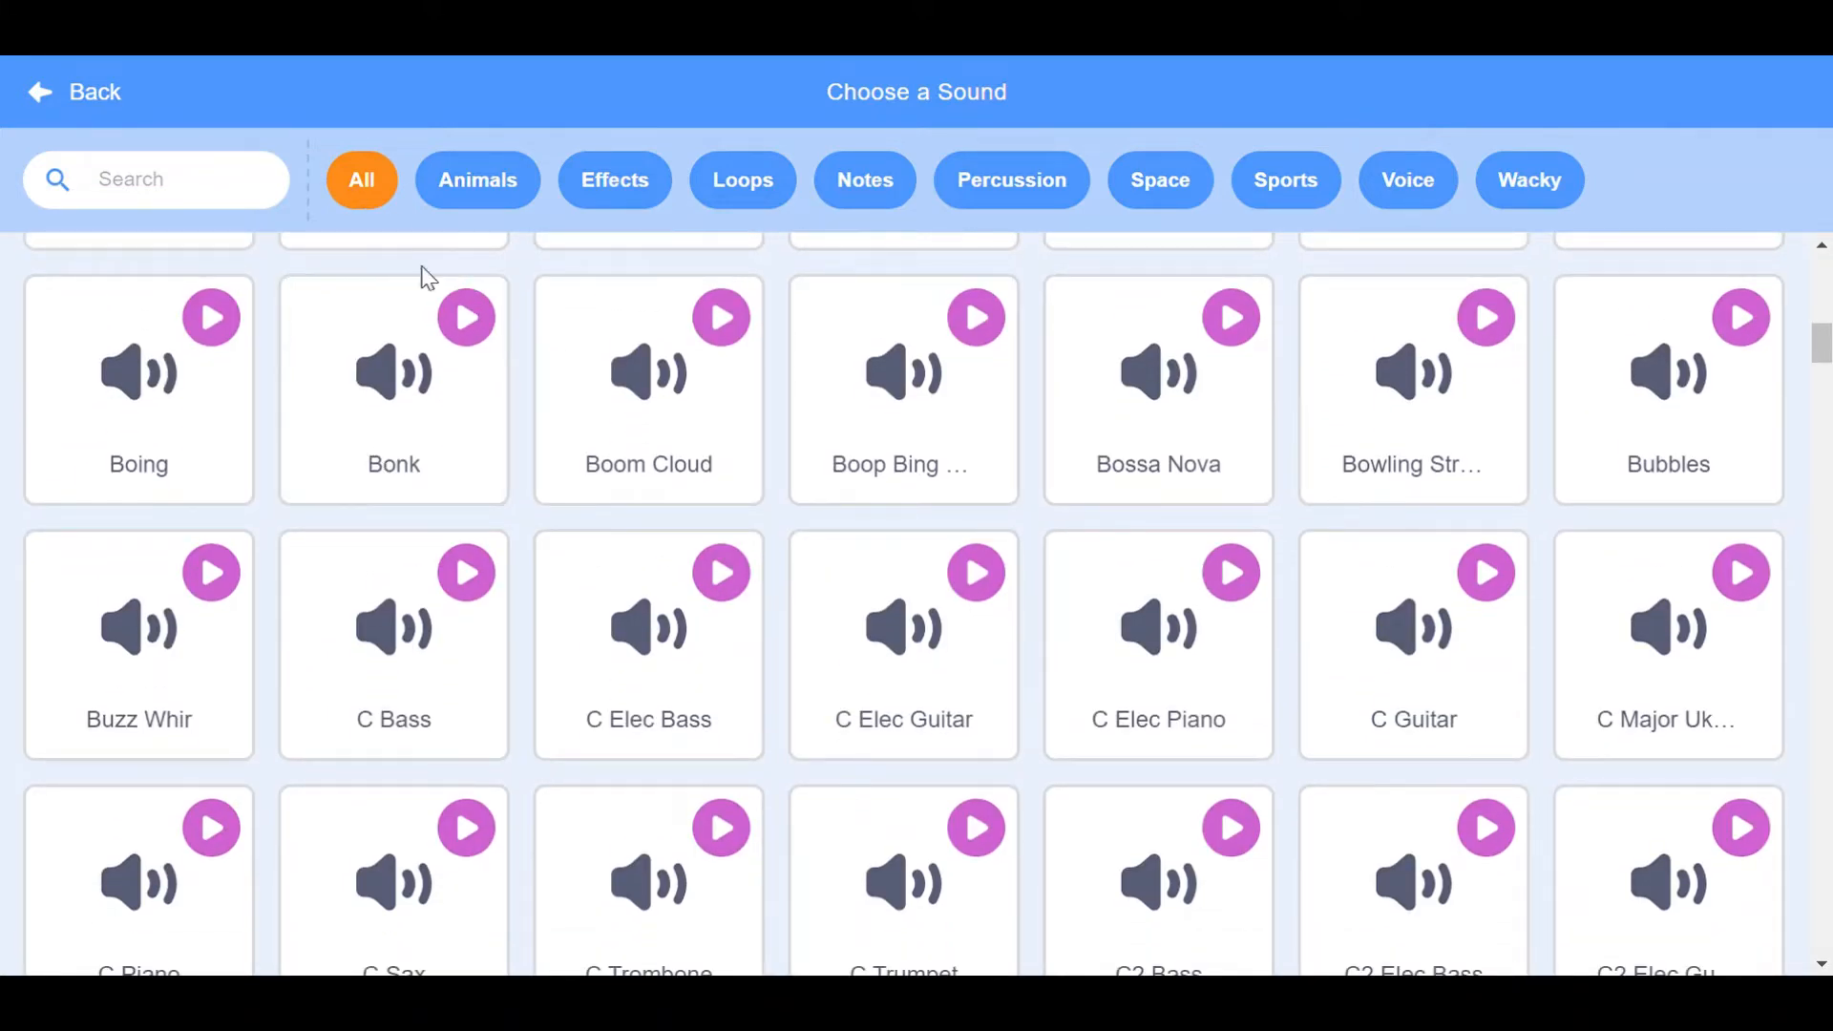
pyautogui.write('q')
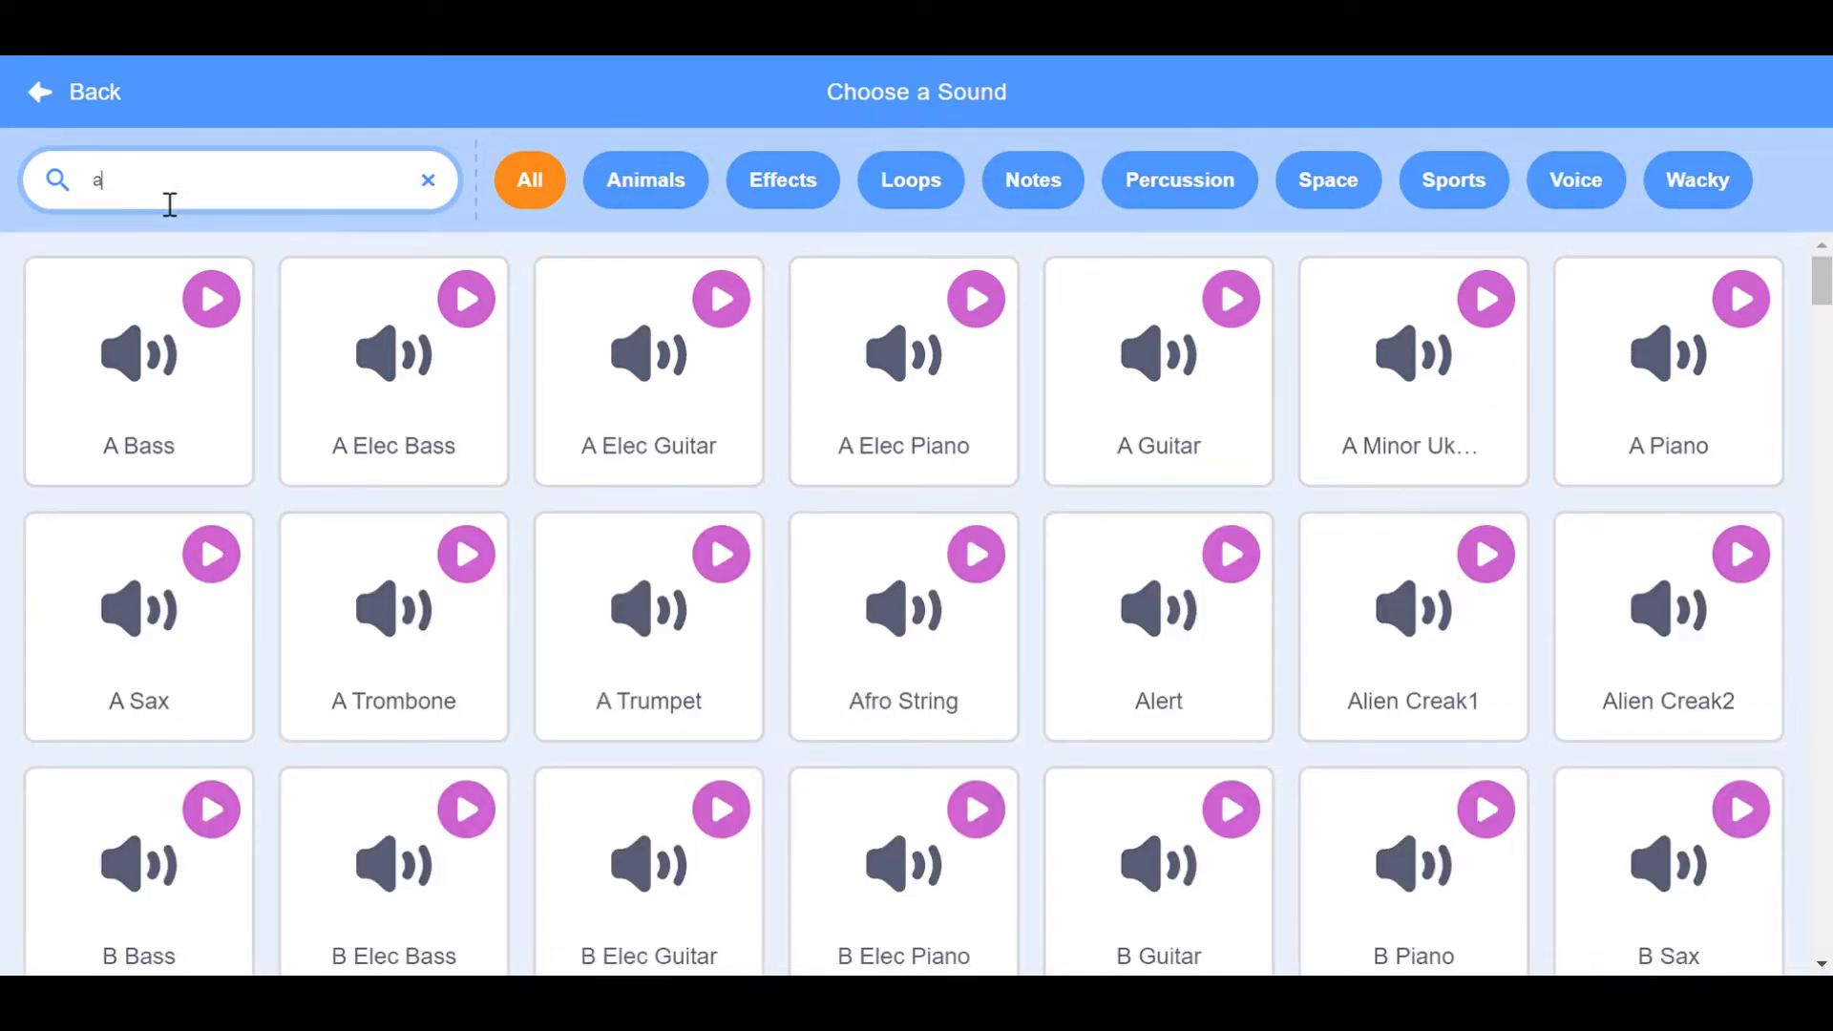
pyautogui.moveTo(374, 313)
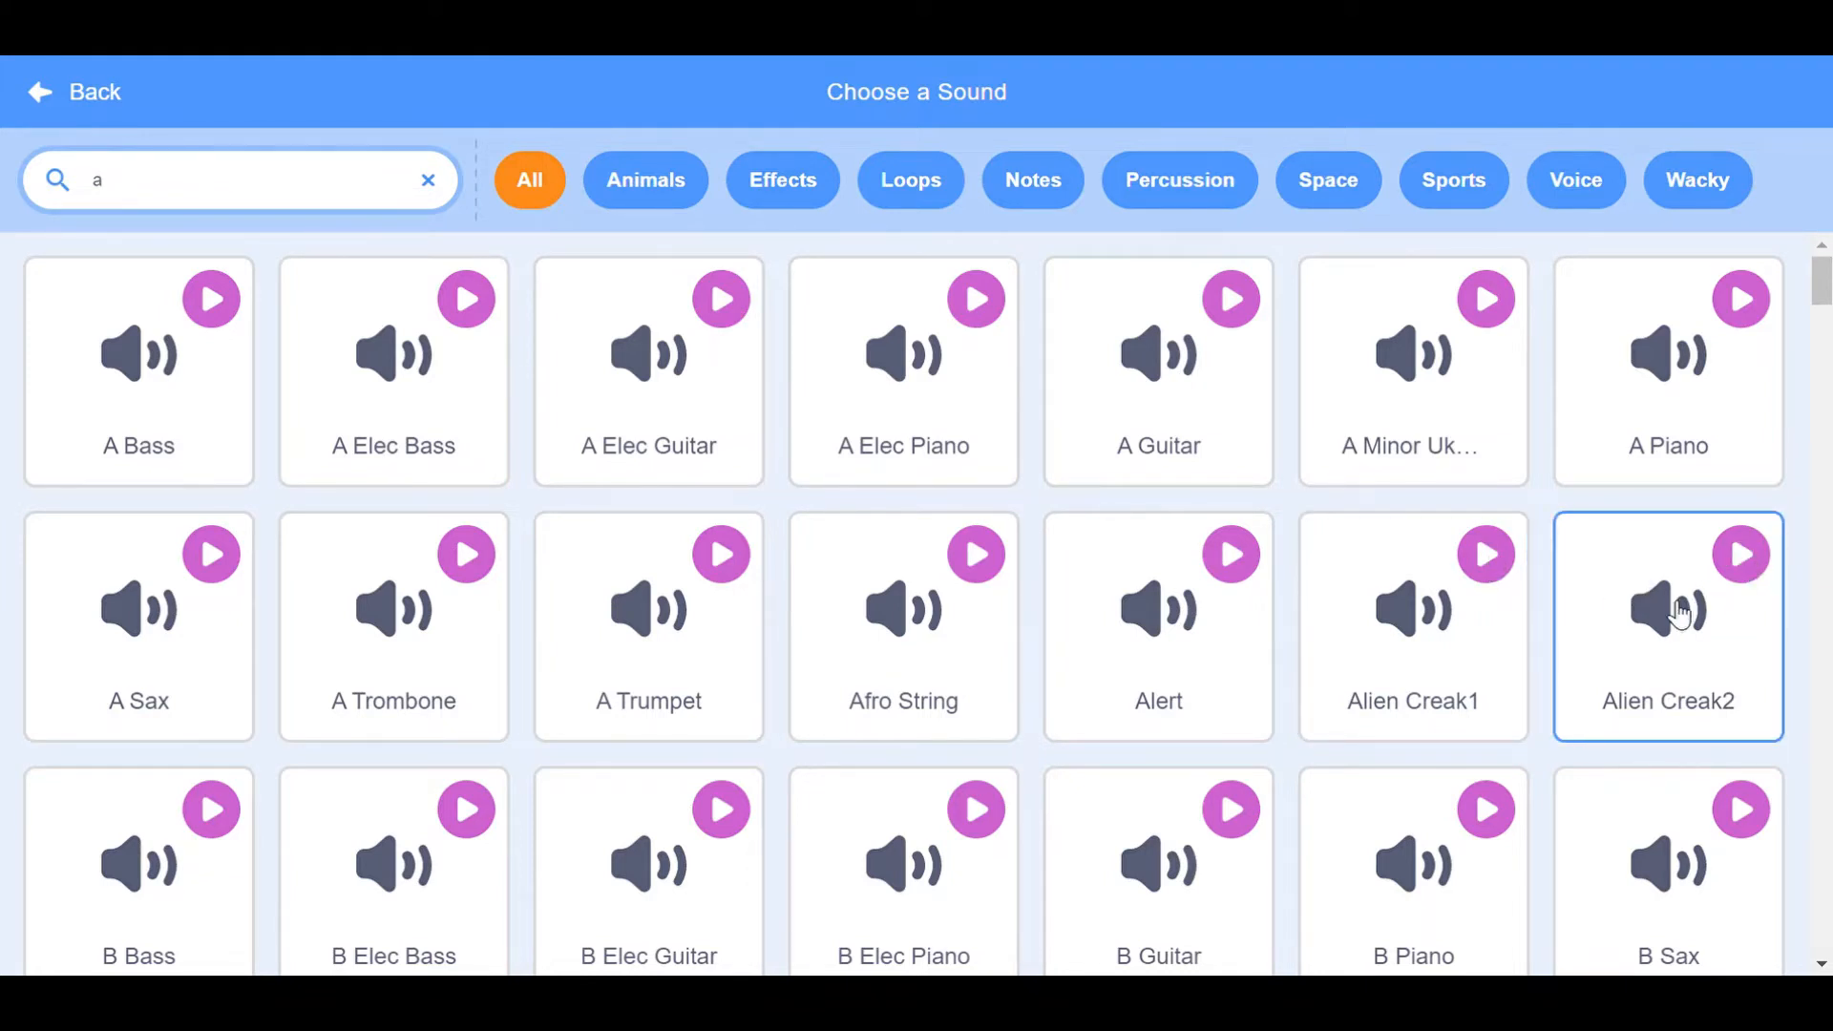
pyautogui.click(1669, 623)
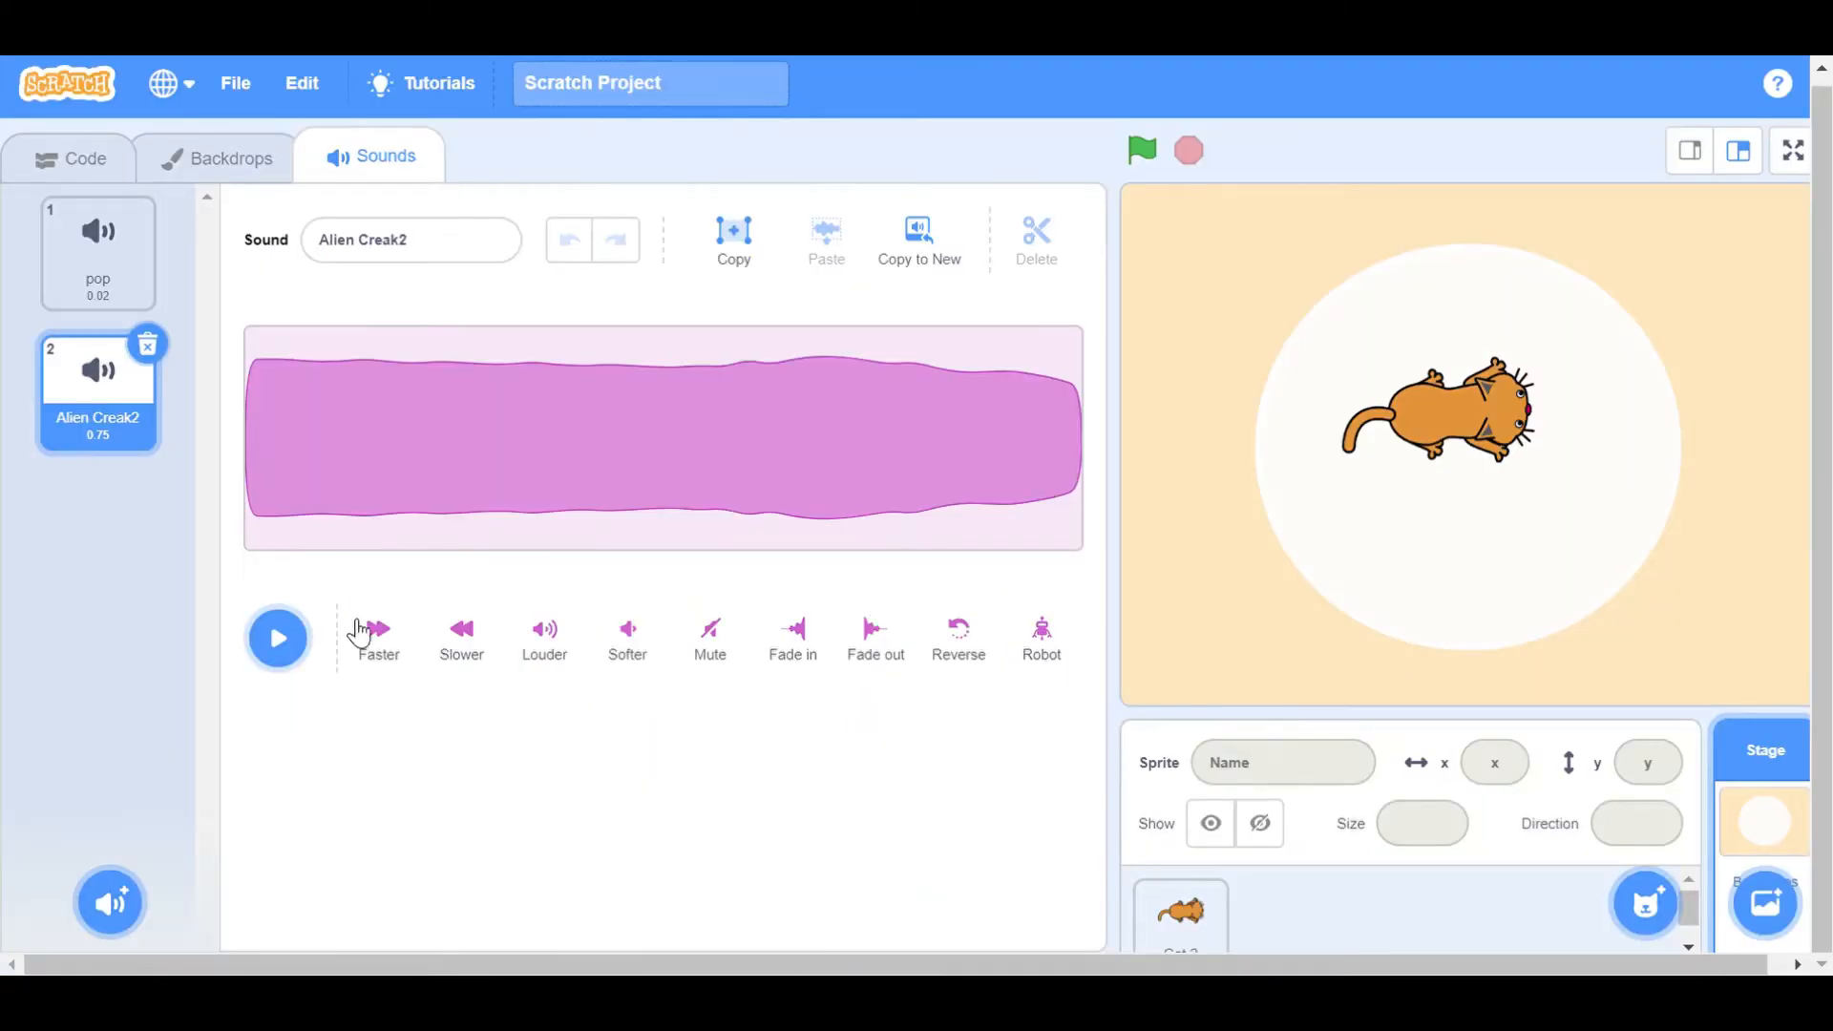
pyautogui.moveTo(107, 197)
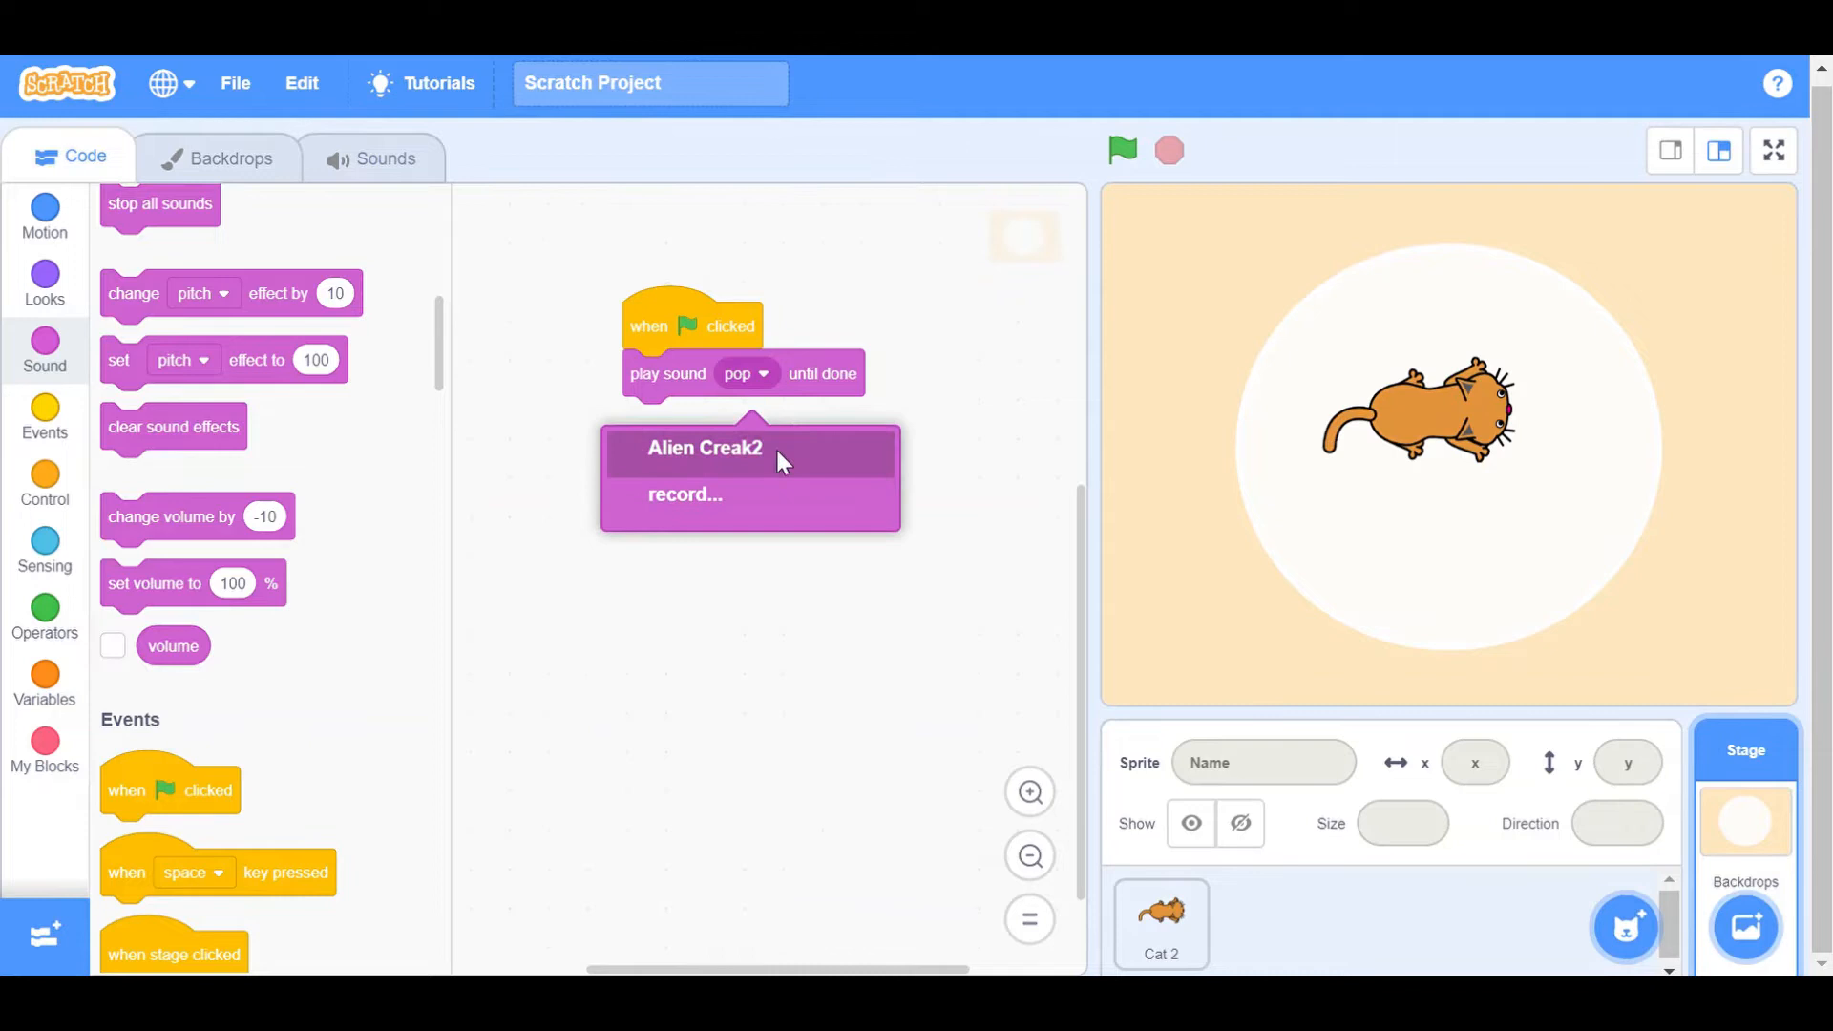
# Step: Make the flag script play Alien Creak2 until done, then select the Cat 2 sprite
pyautogui.click(705, 447)
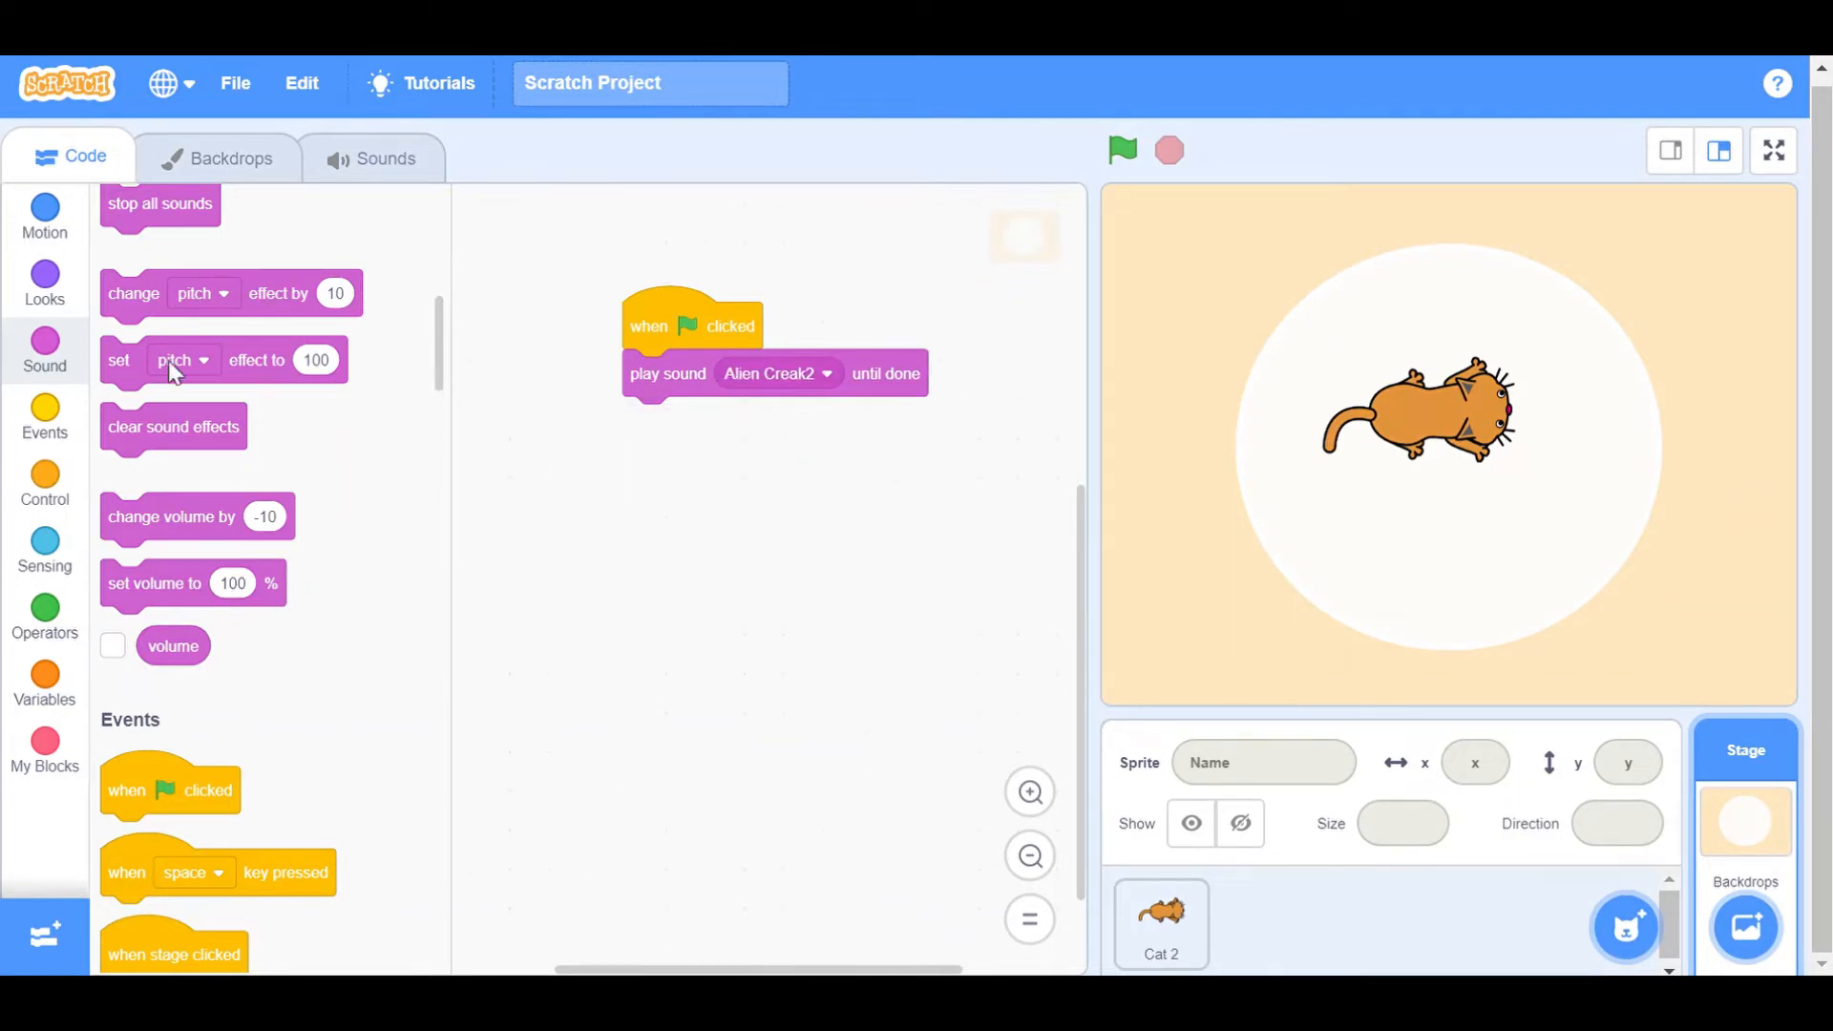
pyautogui.click(1161, 924)
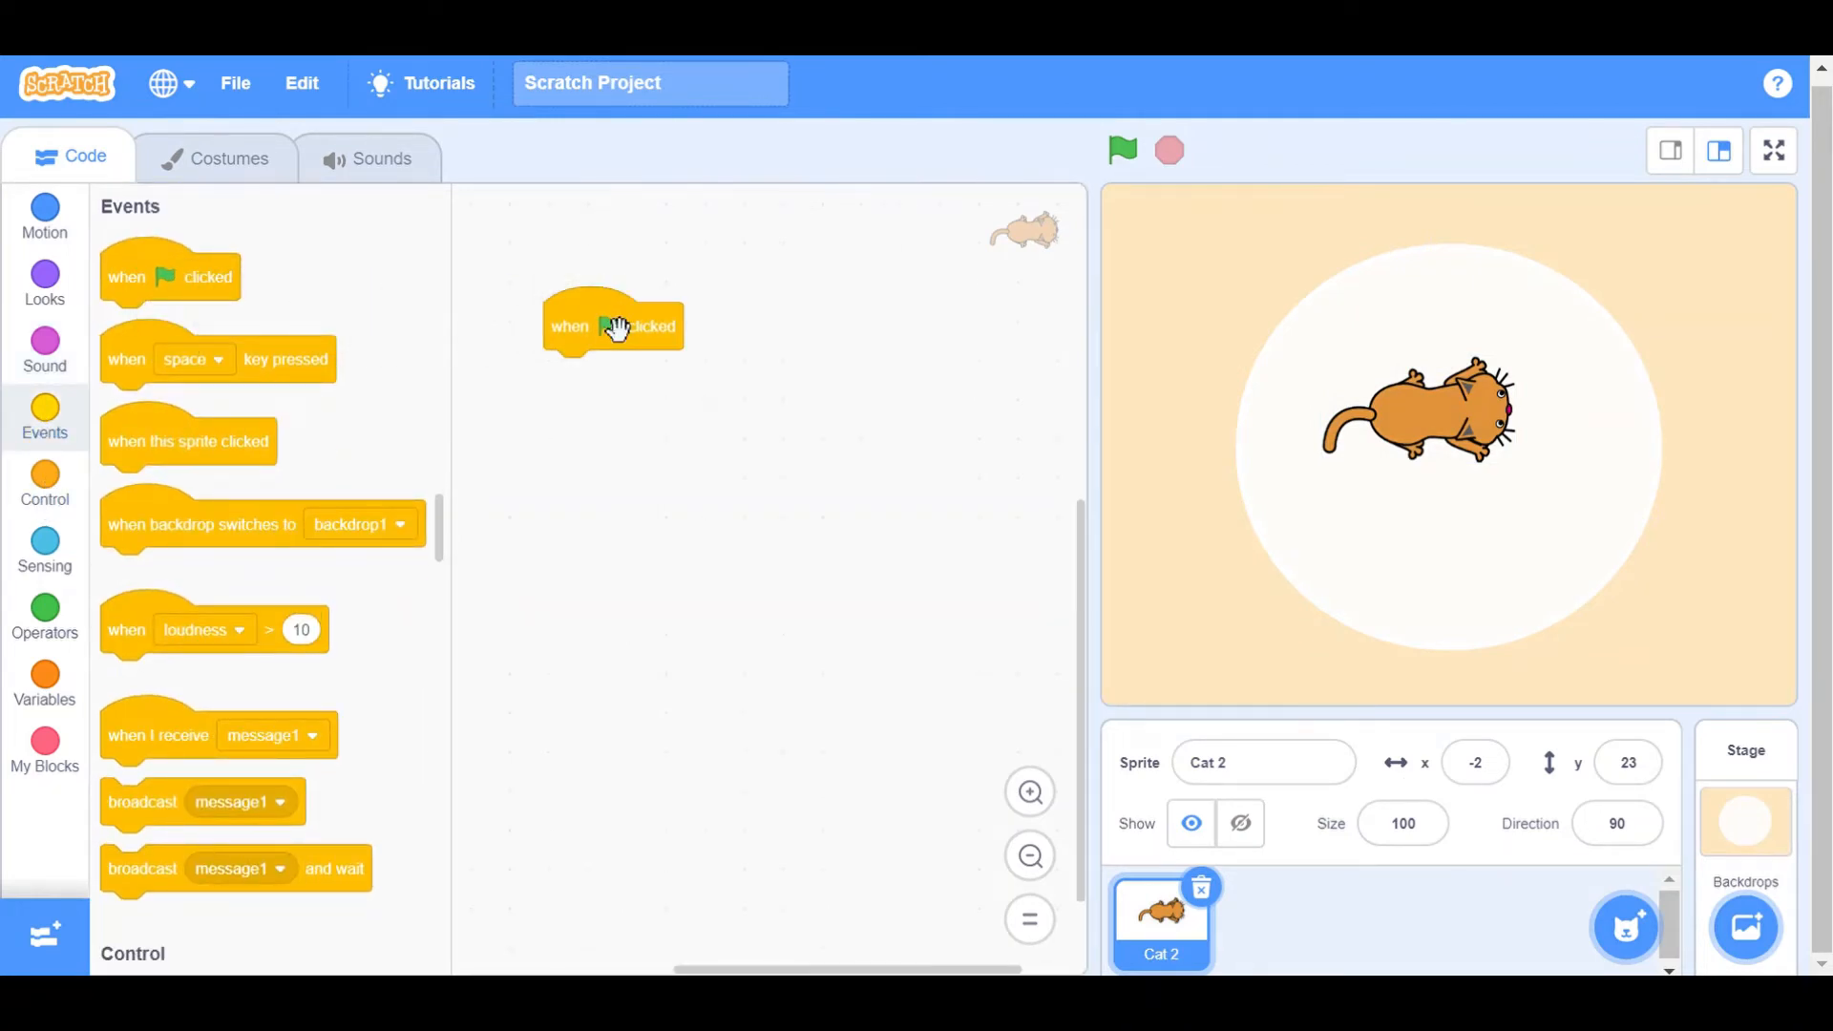
# Step: Add a 'go to x: 0 y: 0' block under Cat 2's green-flag hat
pyautogui.click(46, 283)
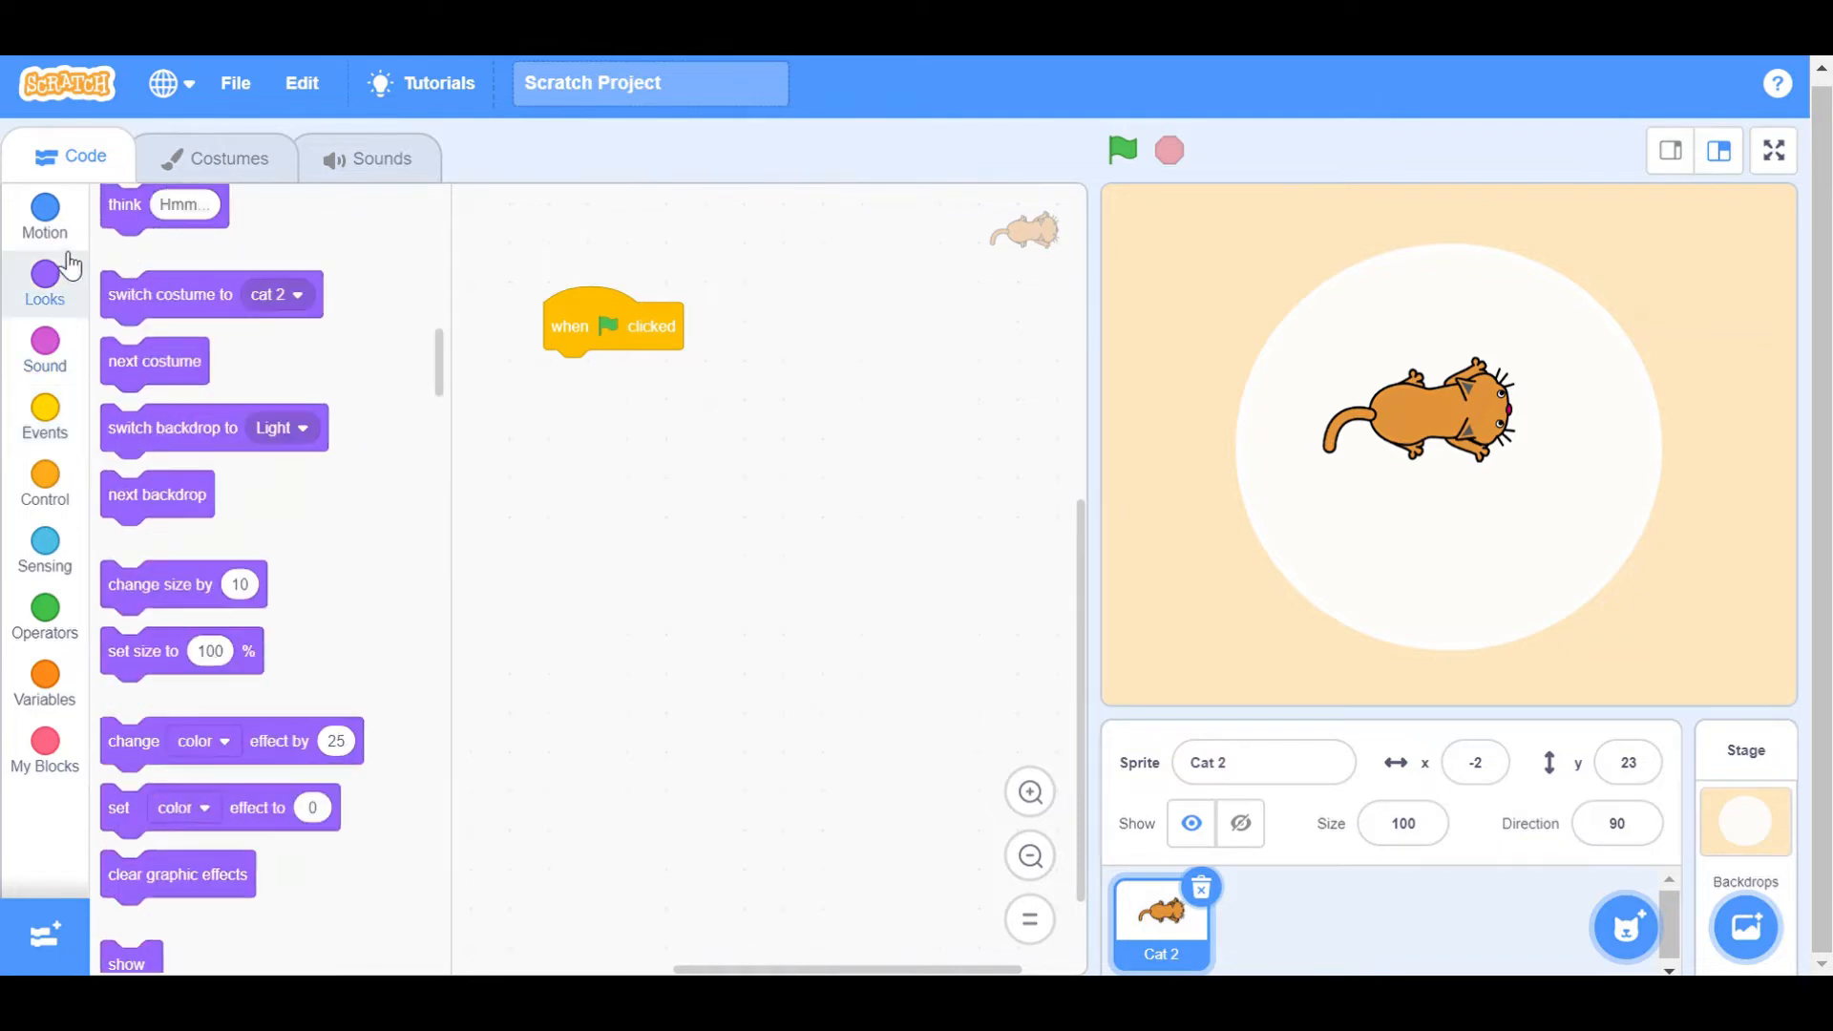
pyautogui.click(44, 216)
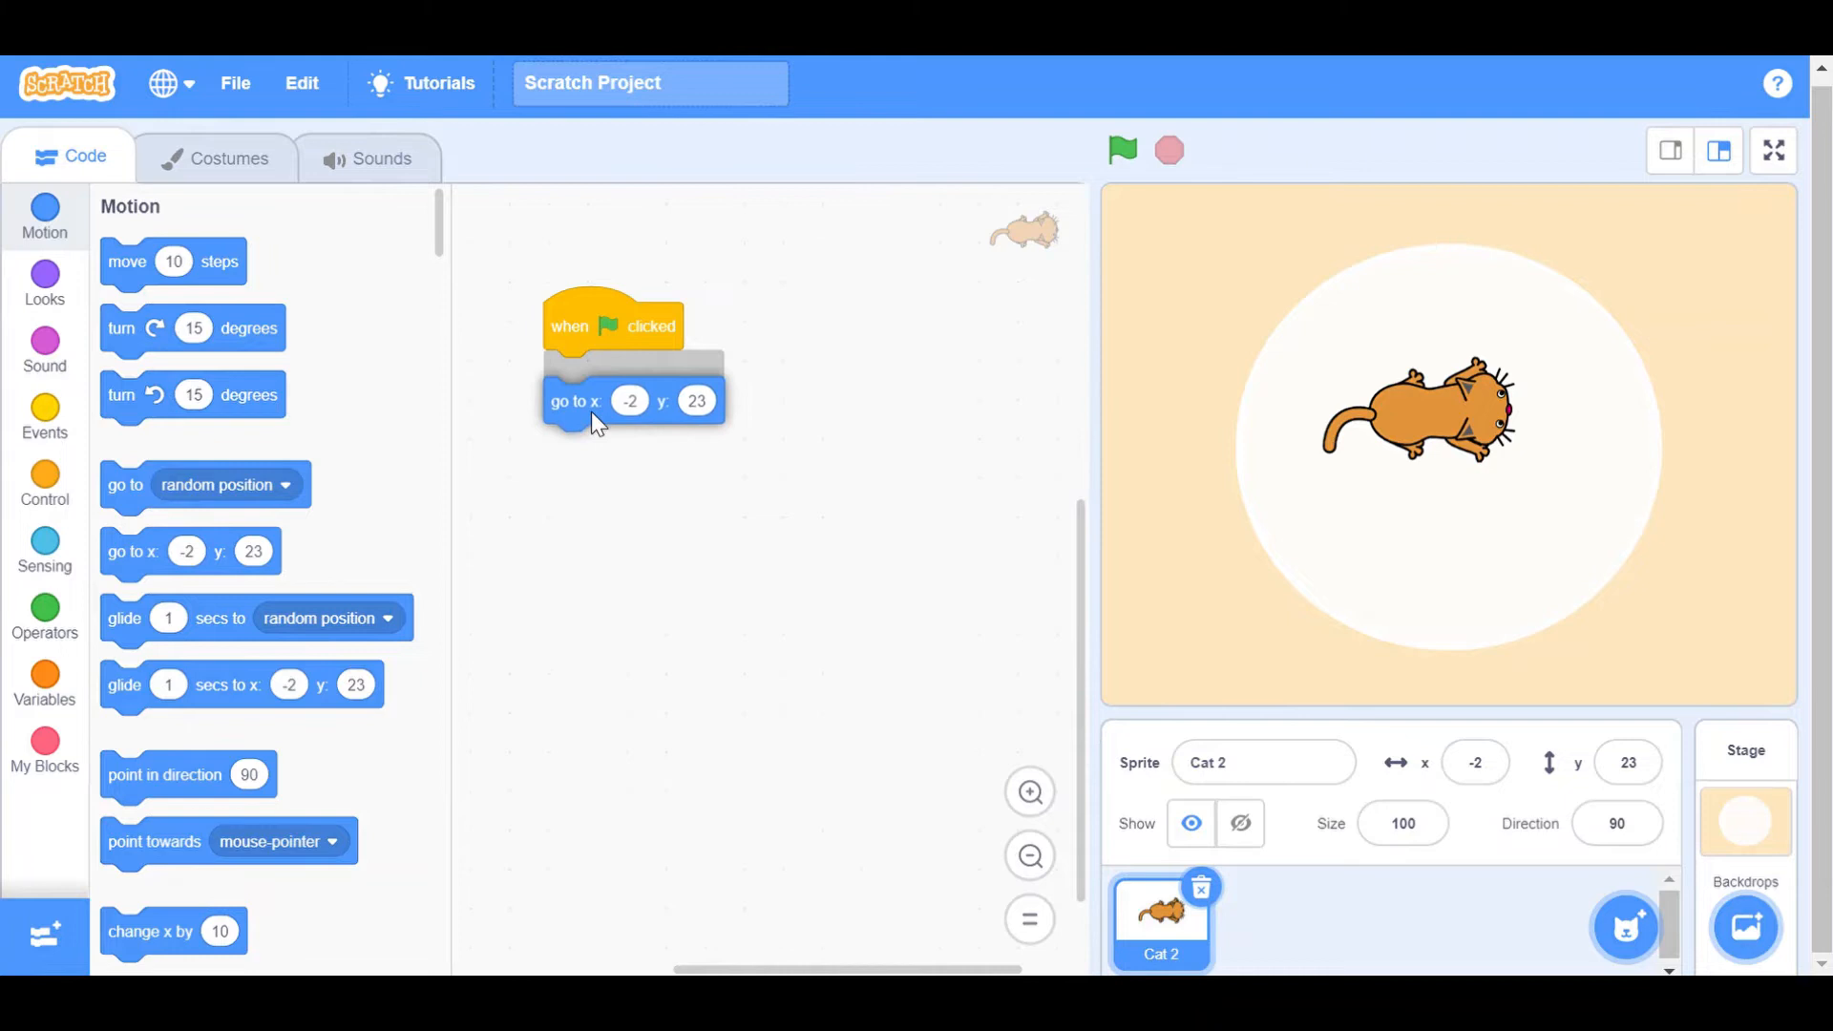
pyautogui.click(630, 374)
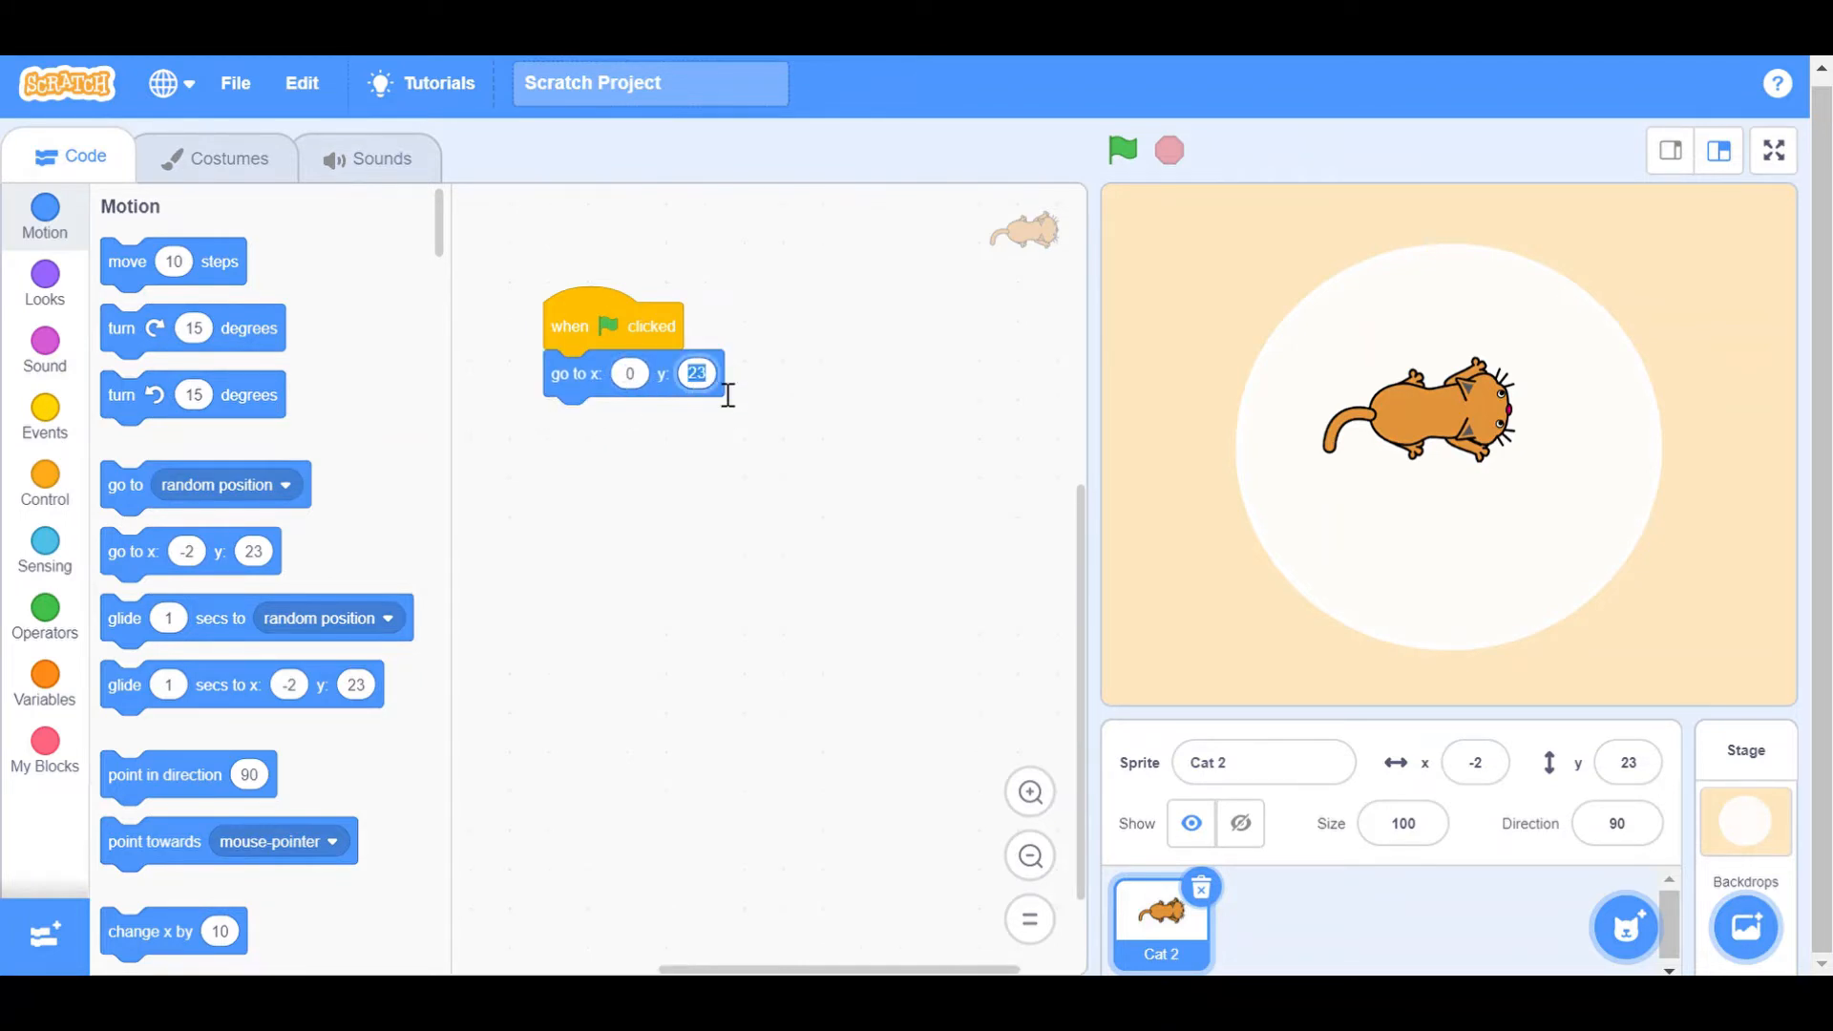
pyautogui.write('0')
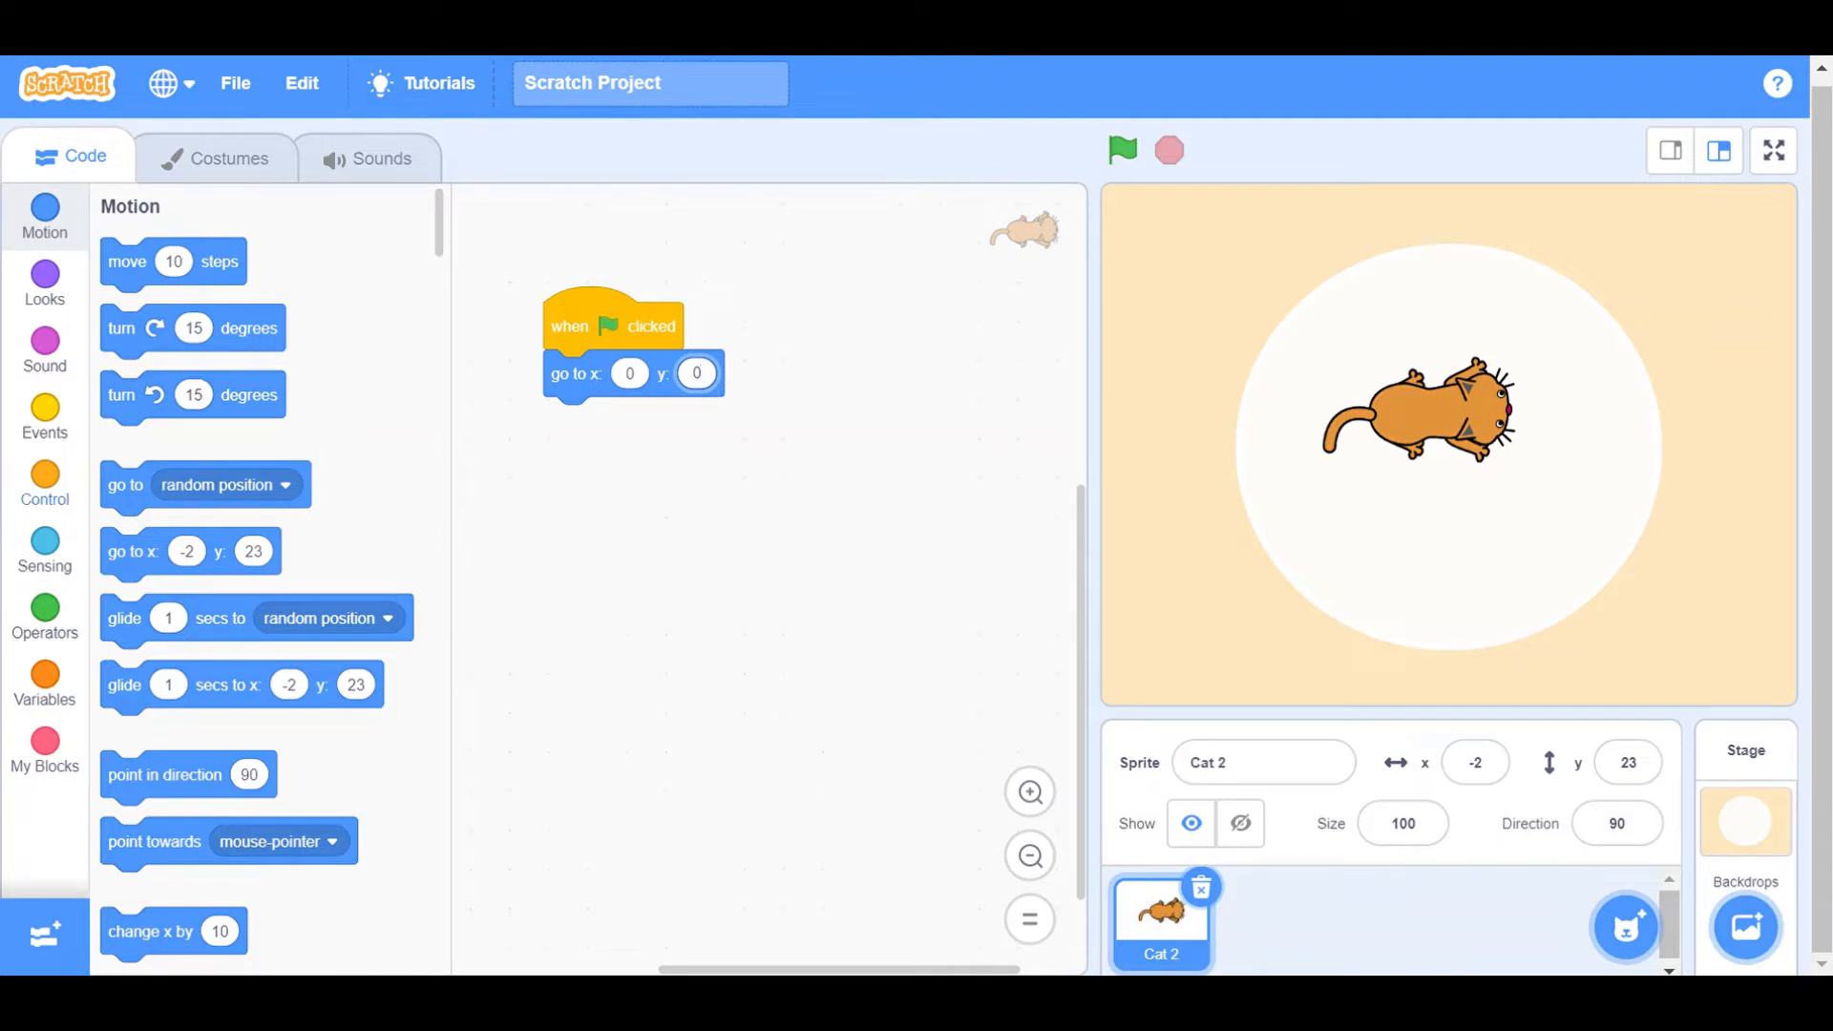
# Step: Add a repeat loop set to 5 times below the position block
pyautogui.click(45, 417)
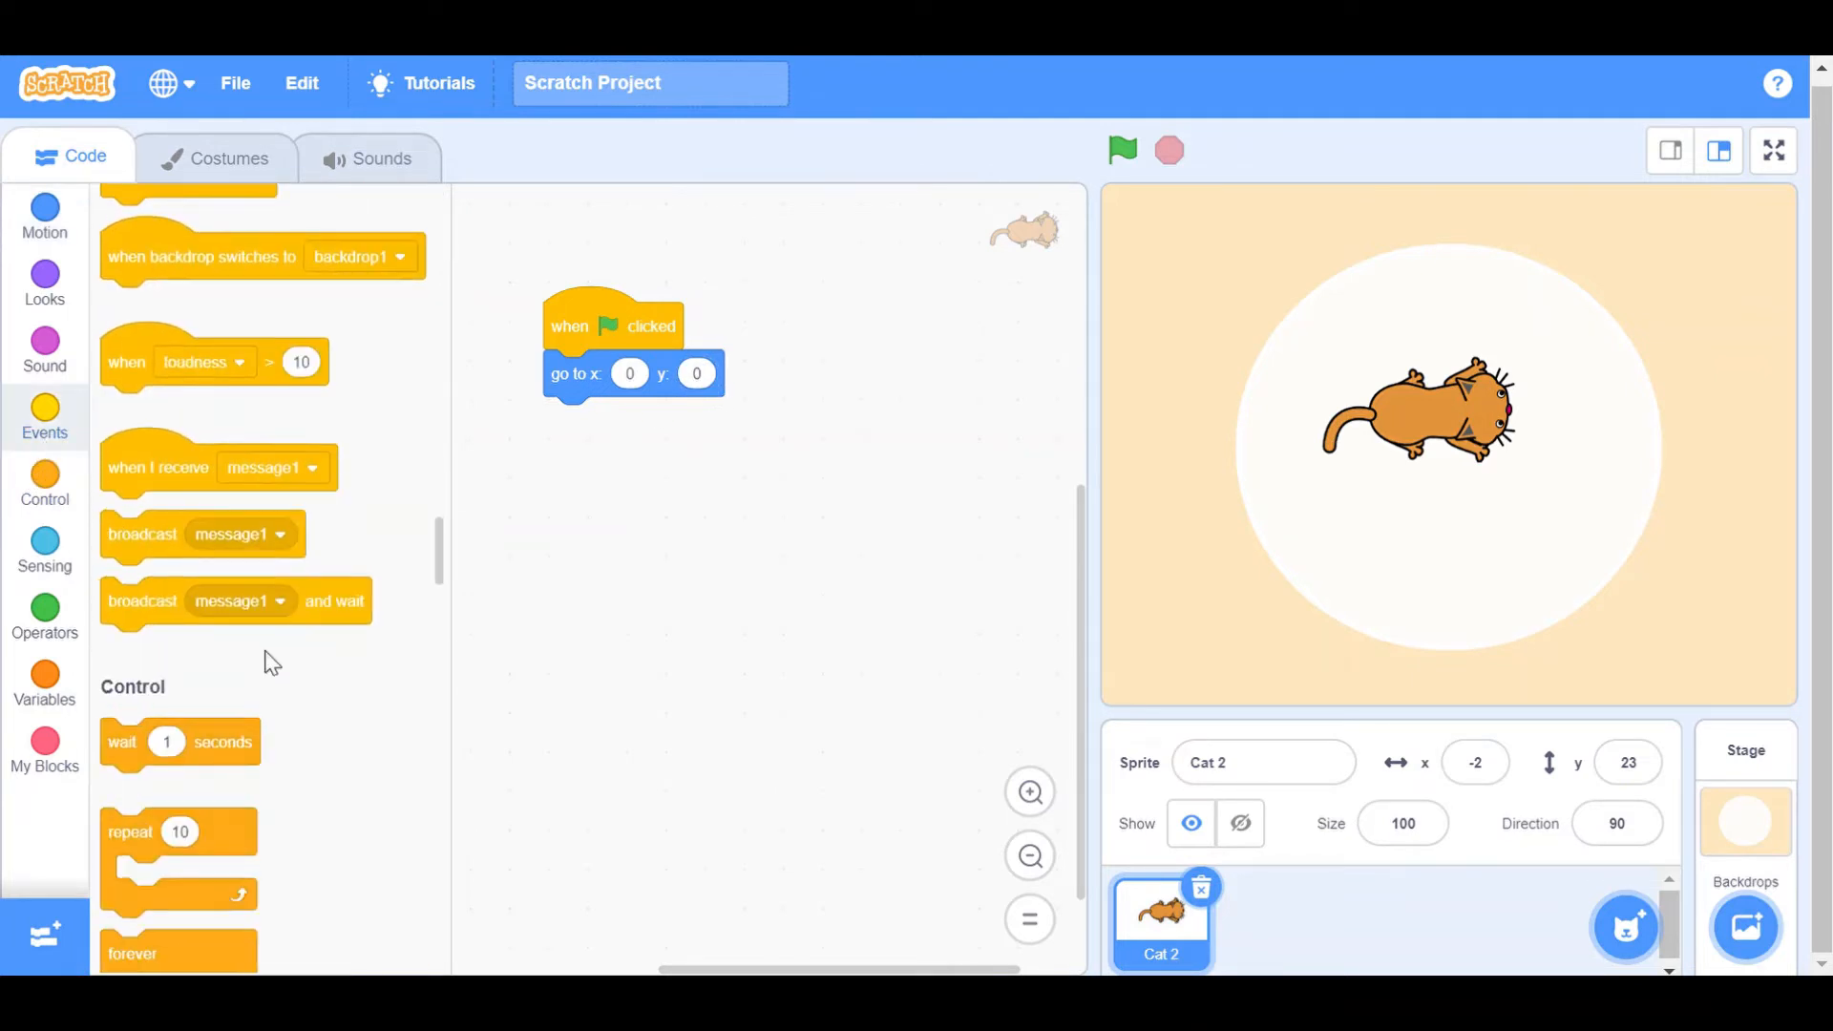
pyautogui.scroll(-3)
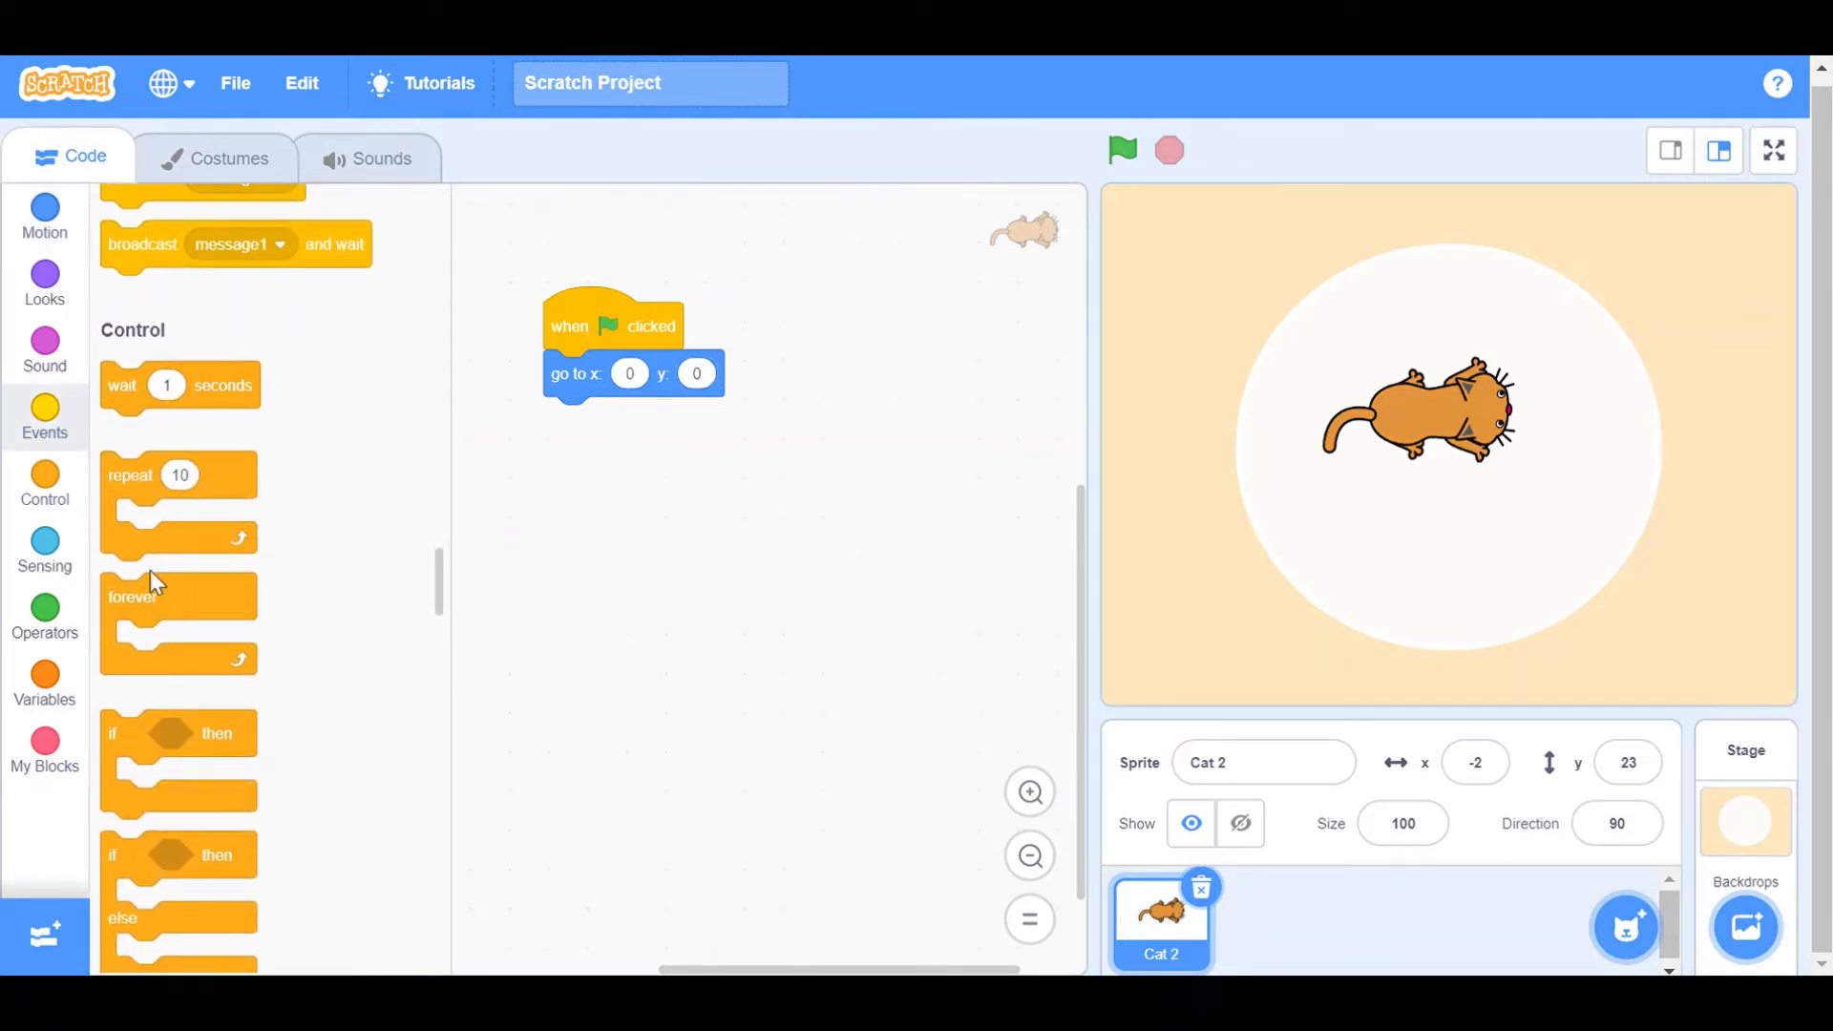
pyautogui.moveTo(178, 475); pyautogui.dragTo(619, 420)
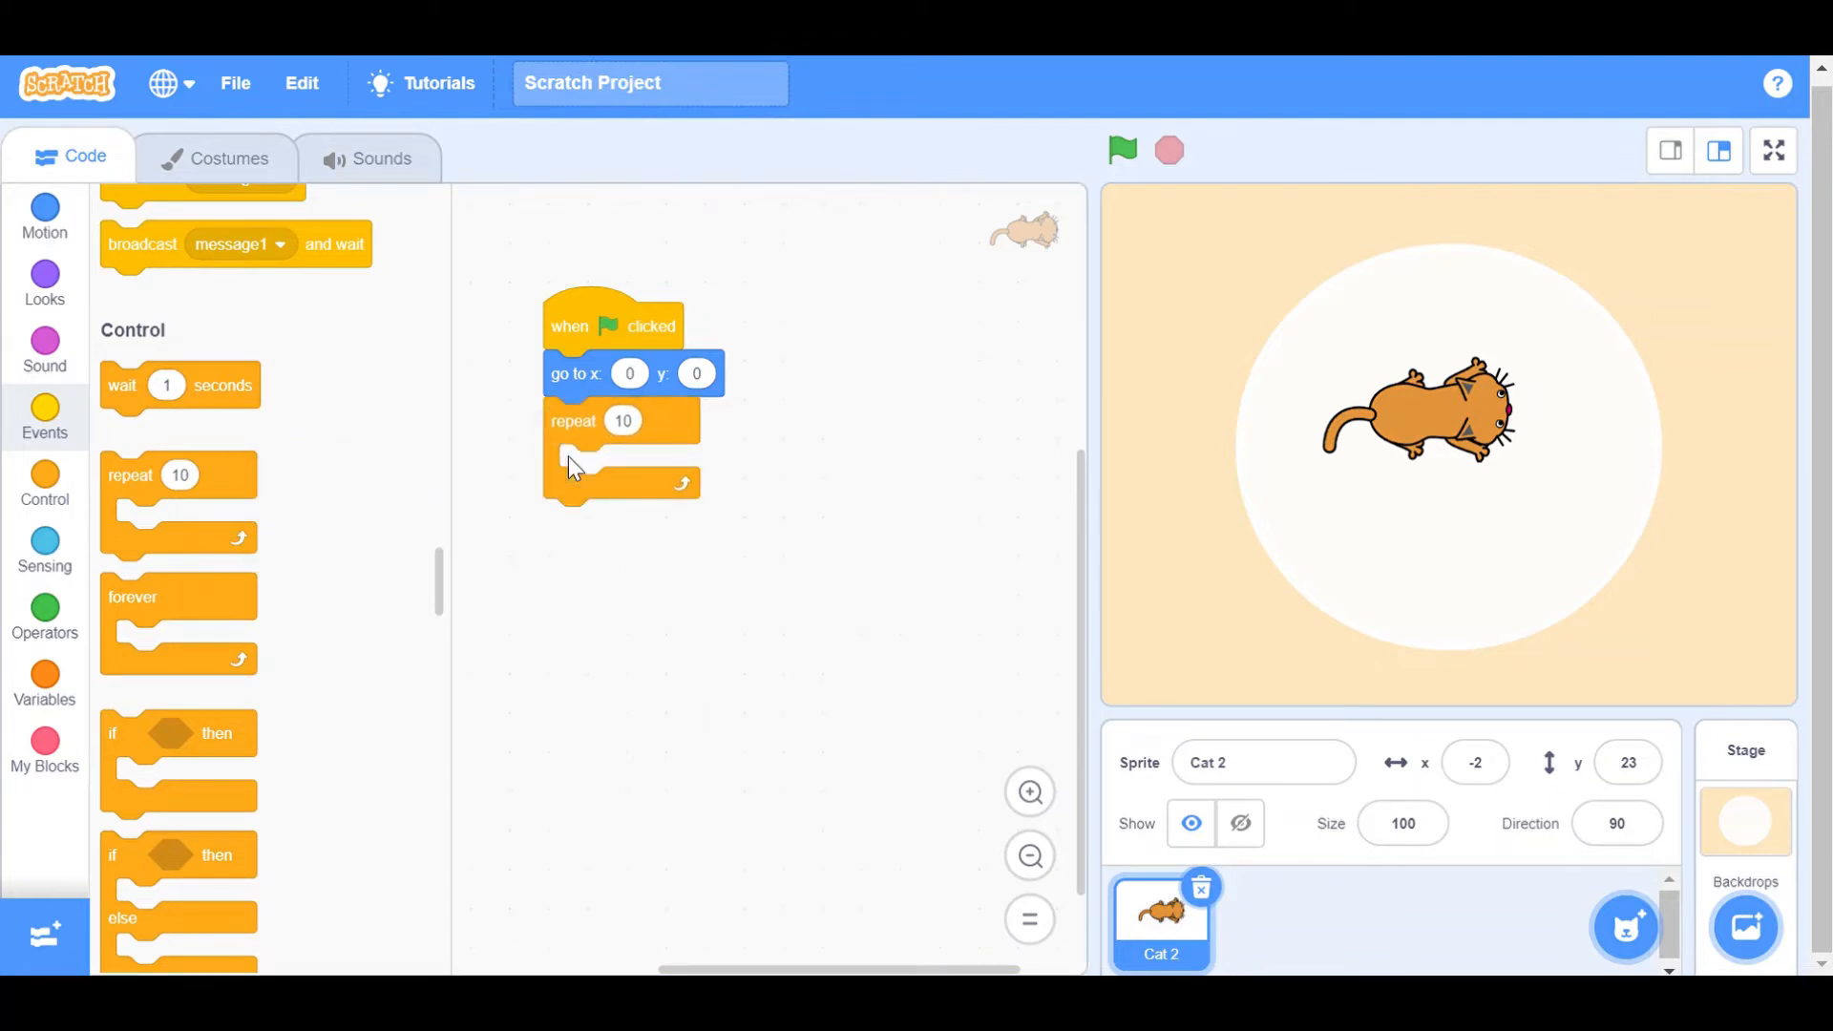
pyautogui.click(623, 420)
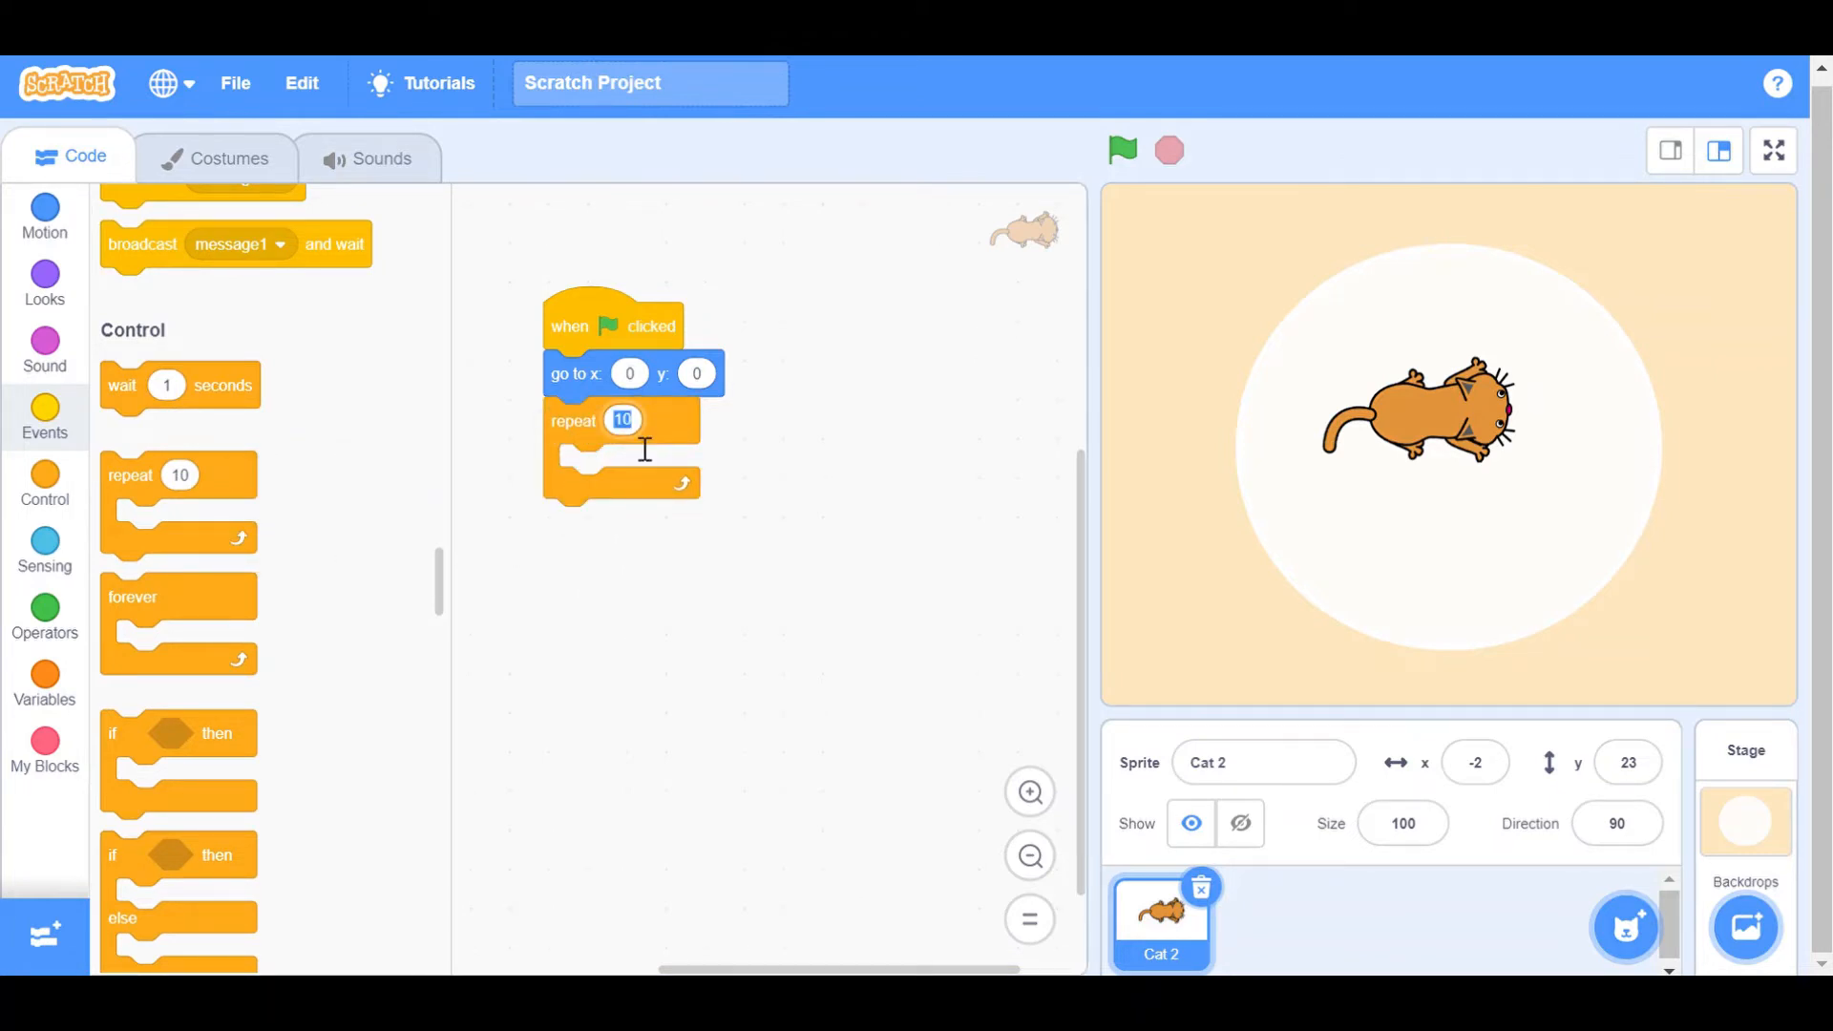
pyautogui.write('5')
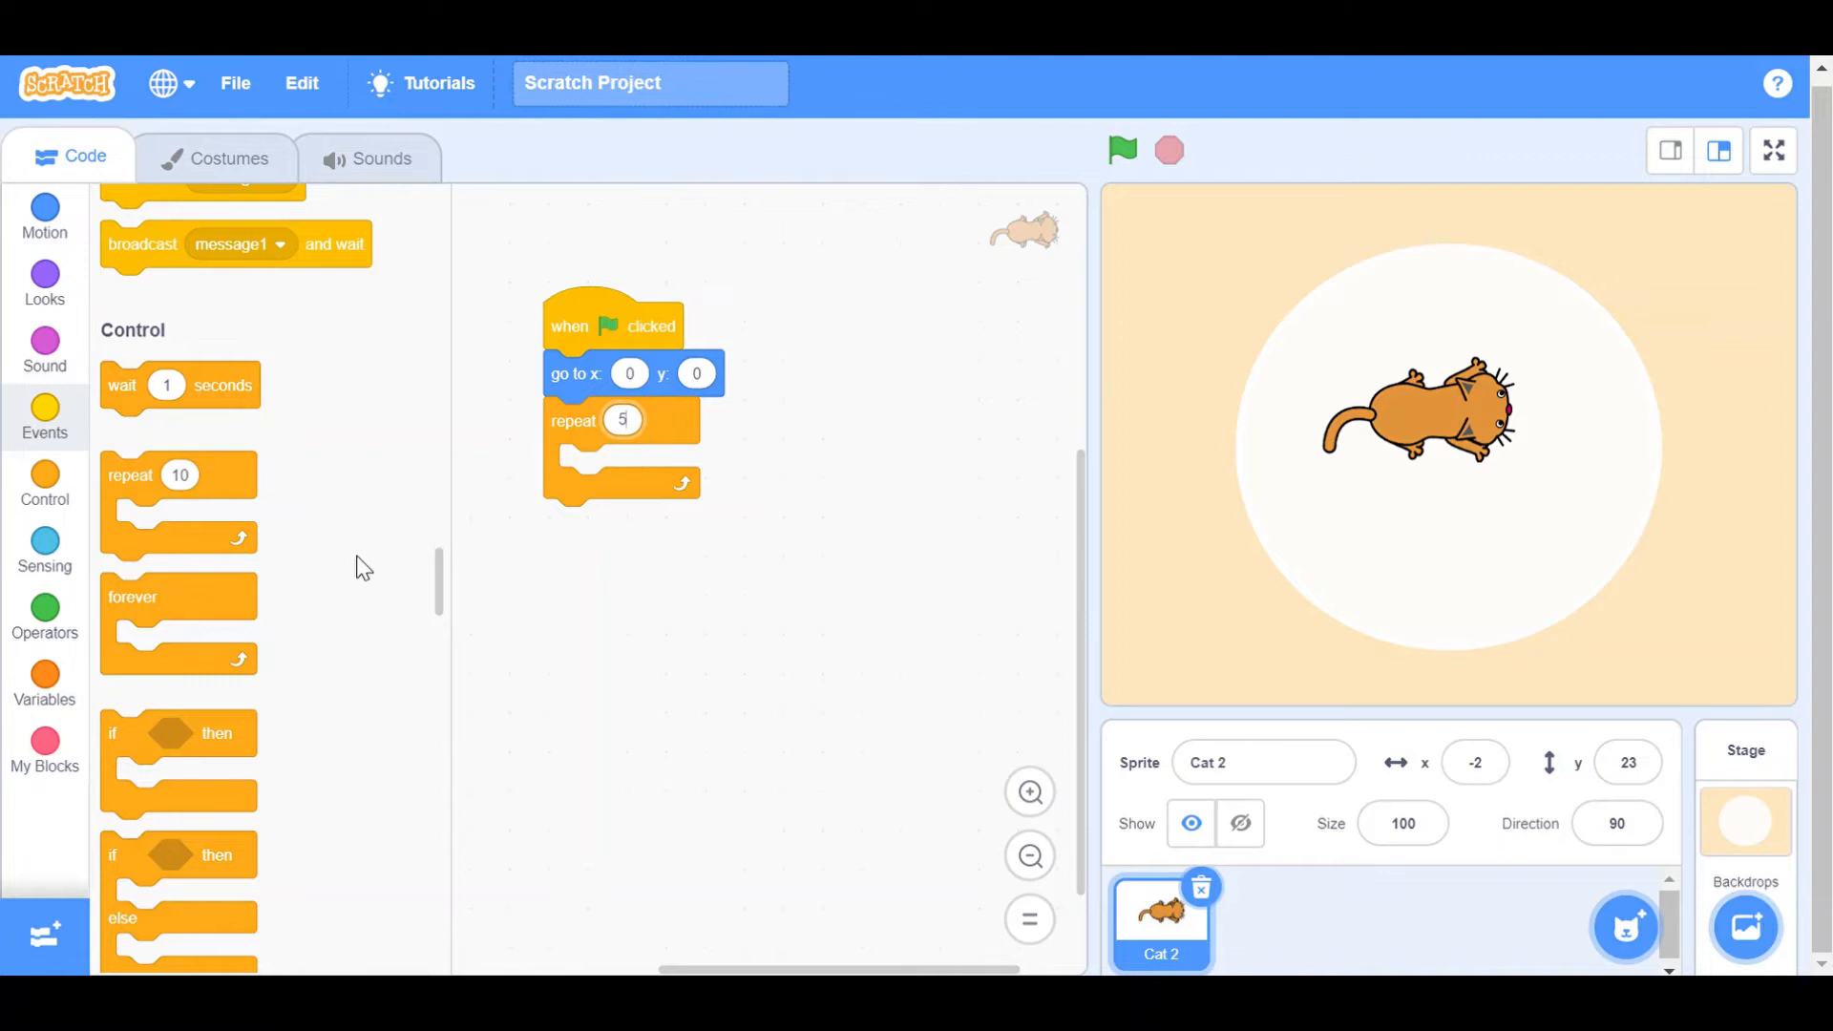
pyautogui.moveTo(45, 767)
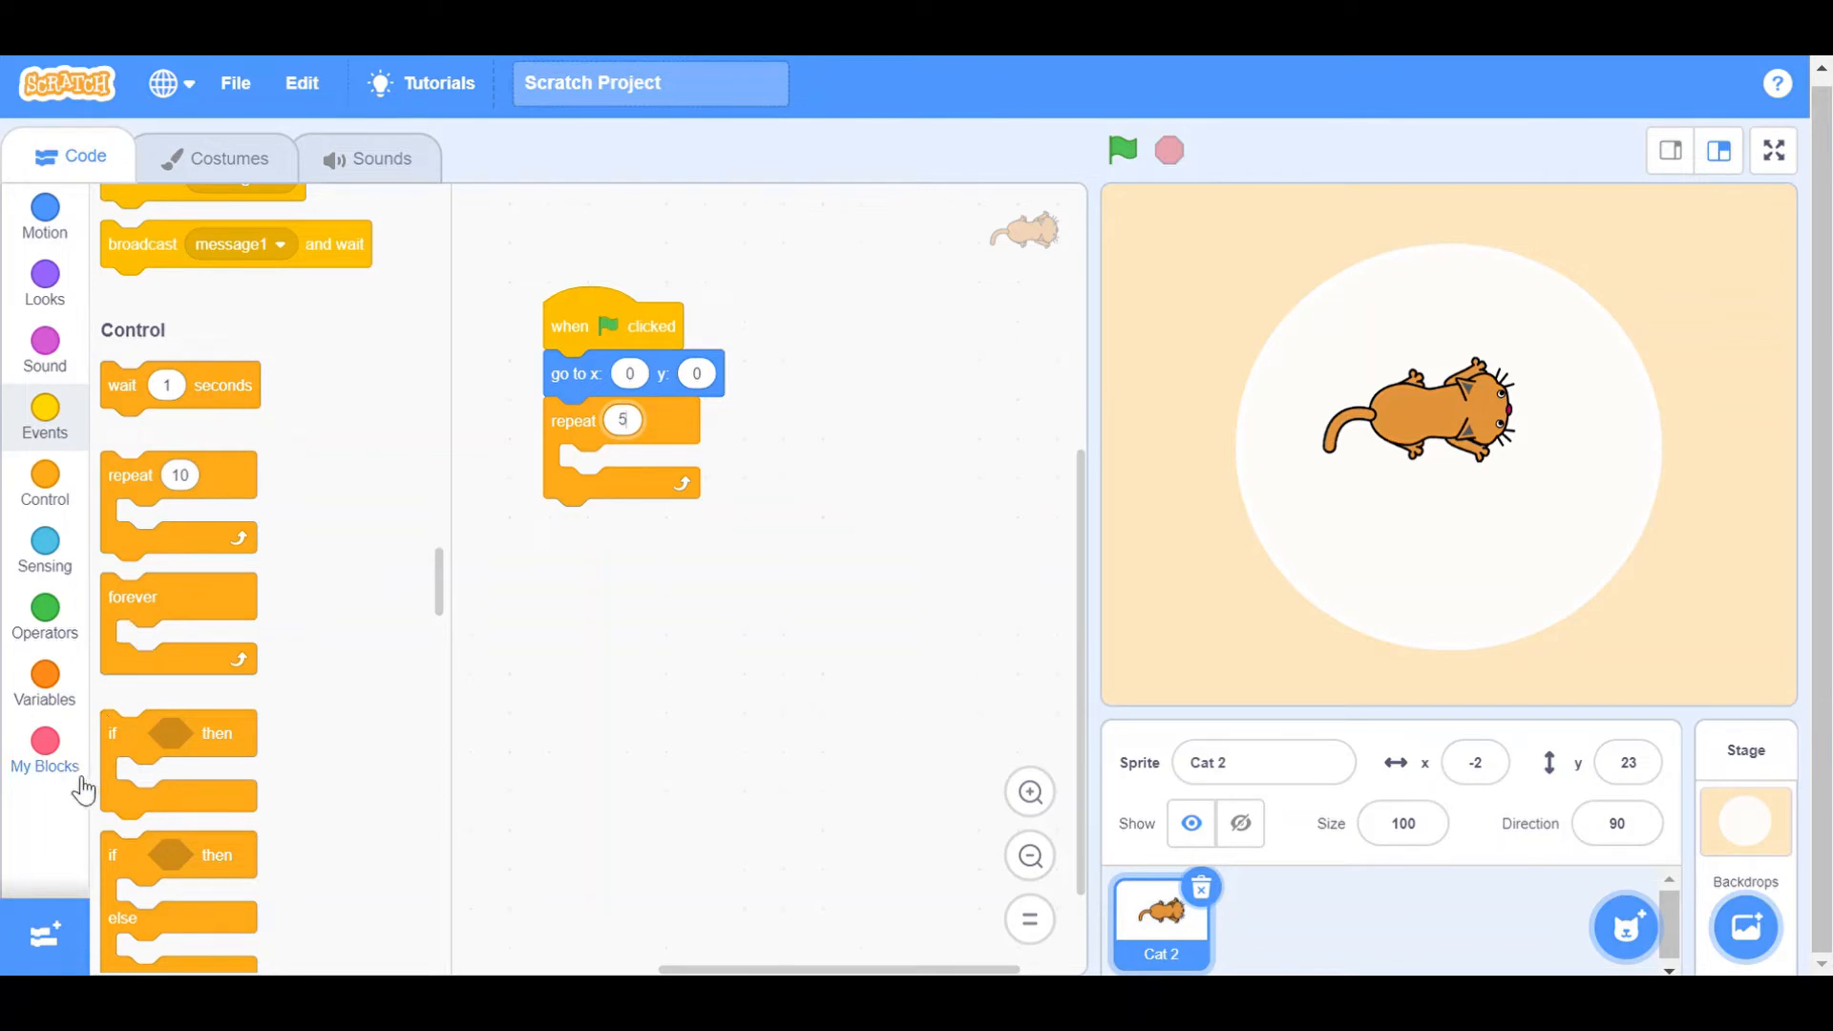
# Step: Start and cancel Make a Block, then bring up the extension library
pyautogui.click(44, 741)
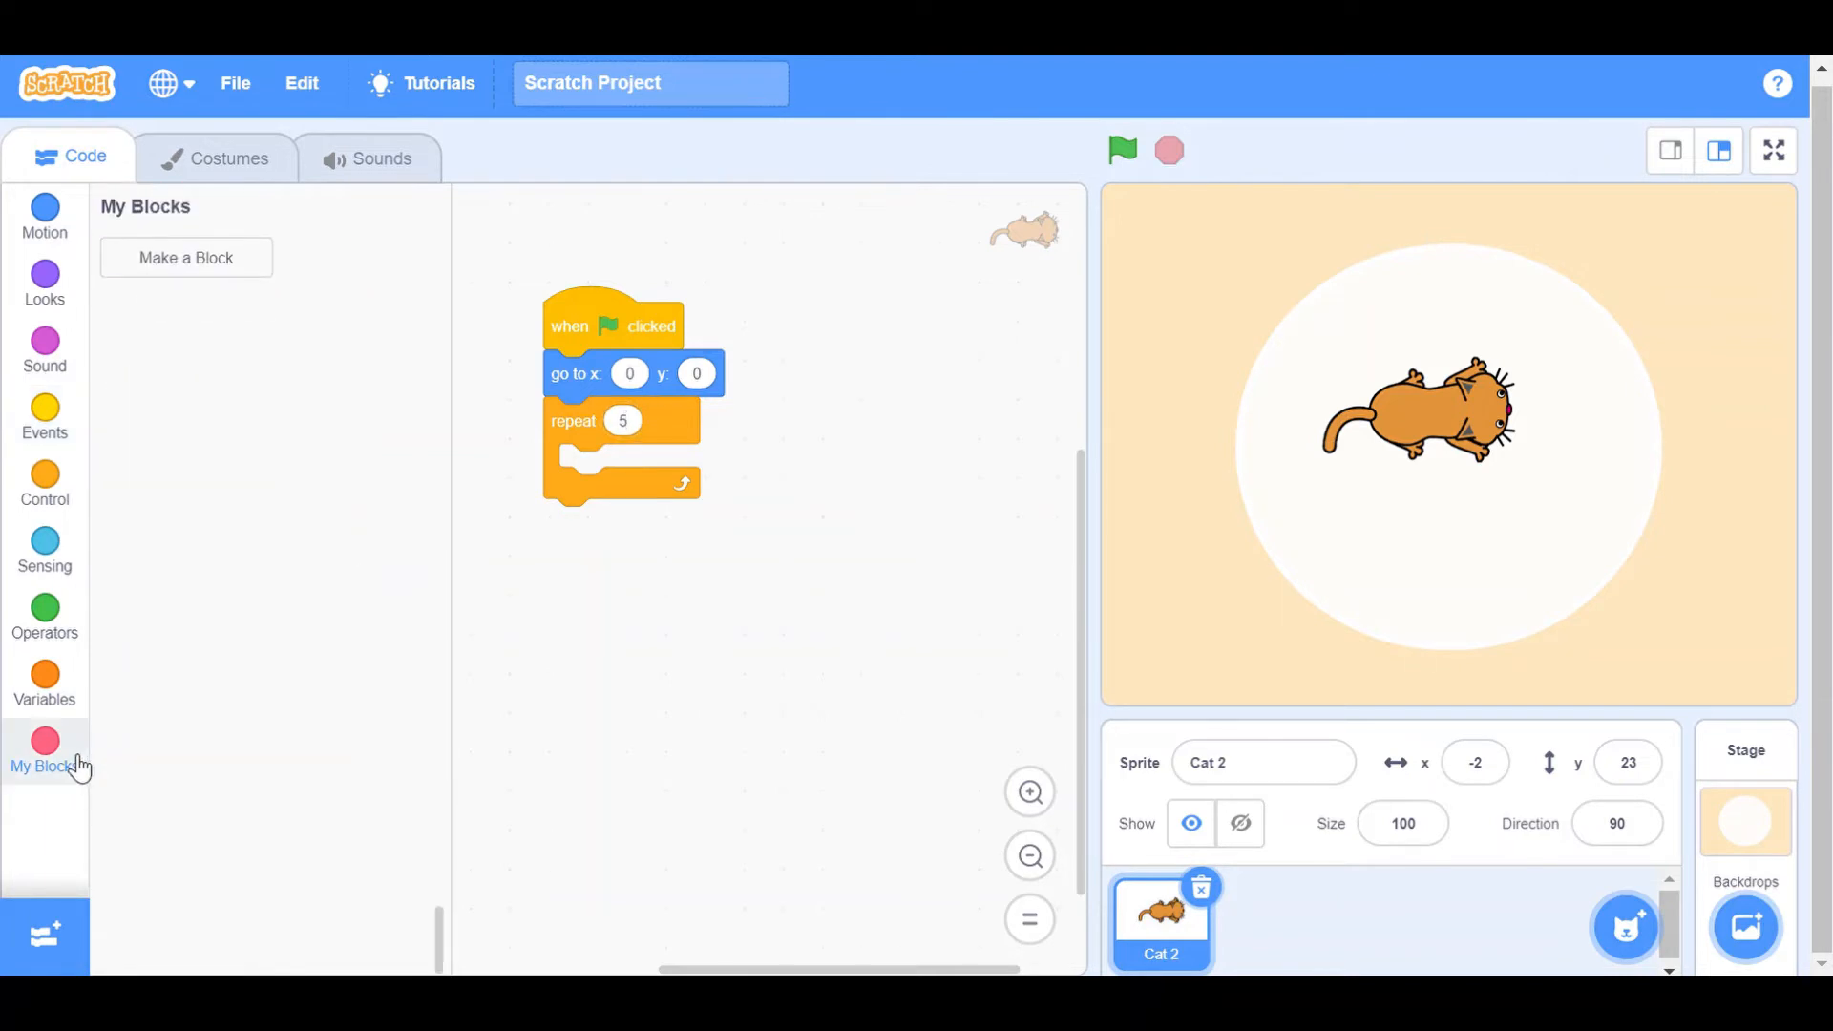
pyautogui.click(187, 256)
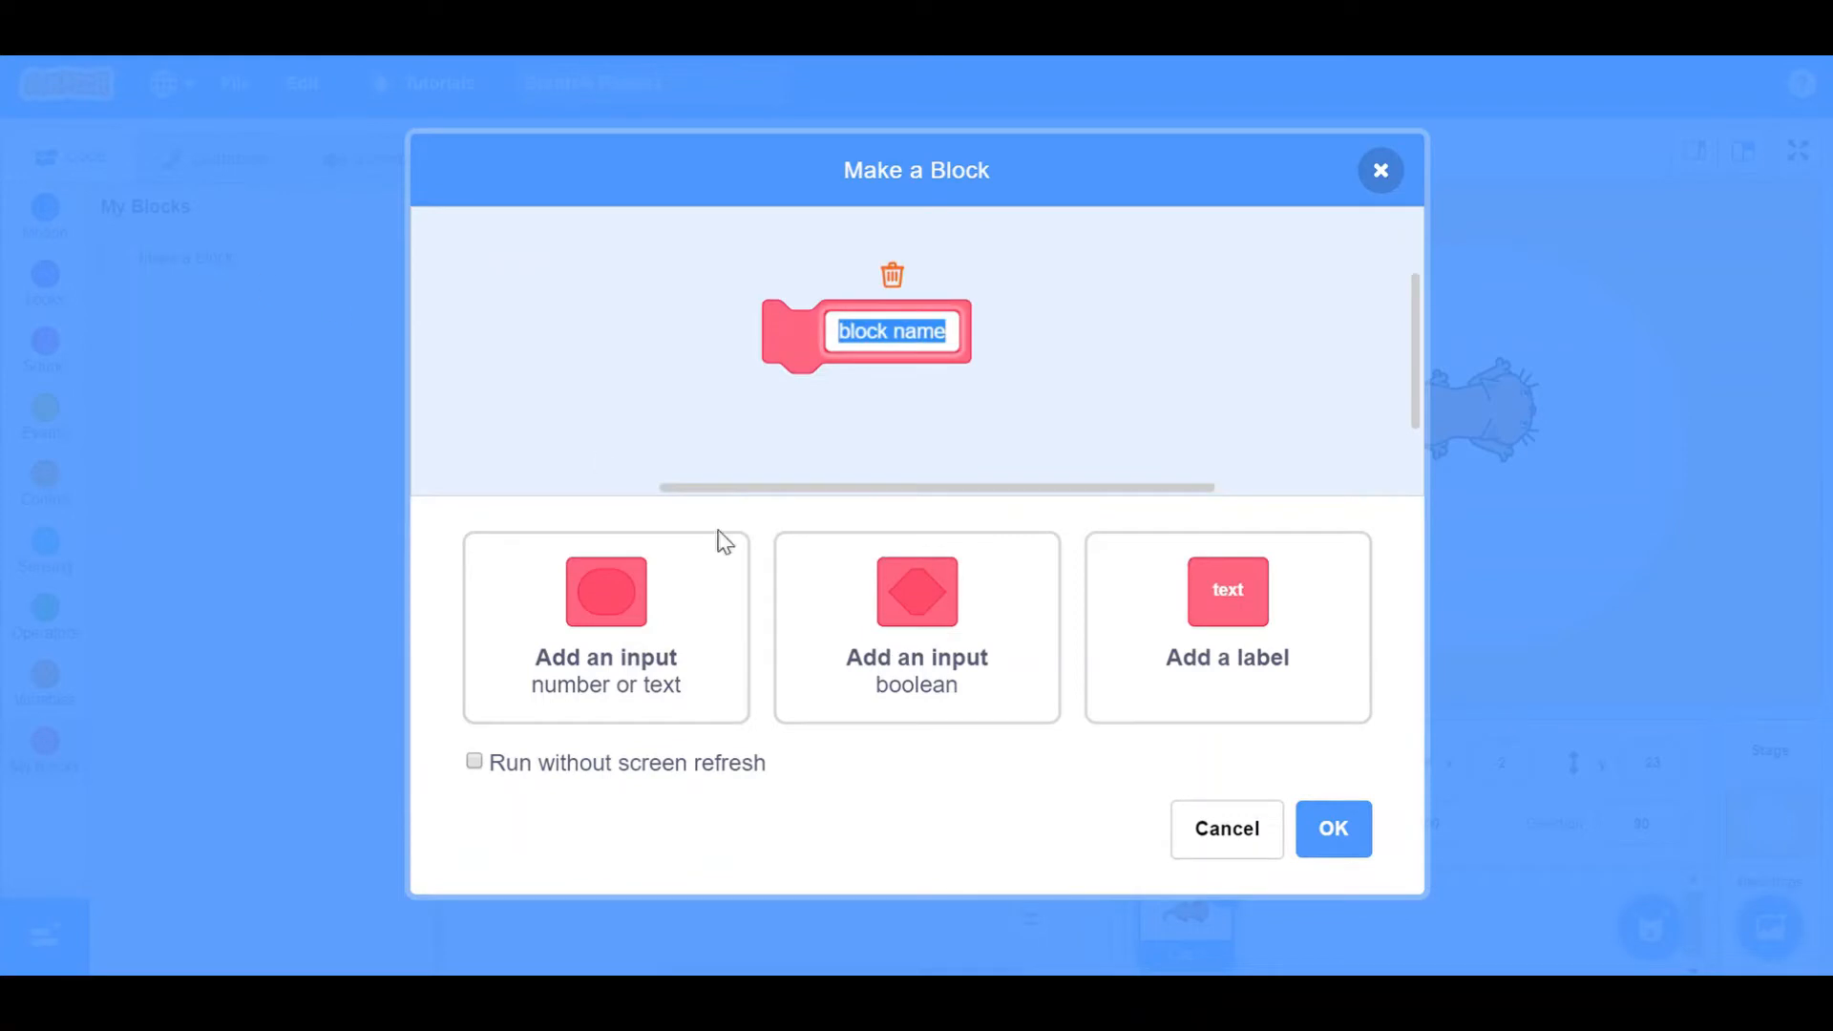
pyautogui.click(1226, 829)
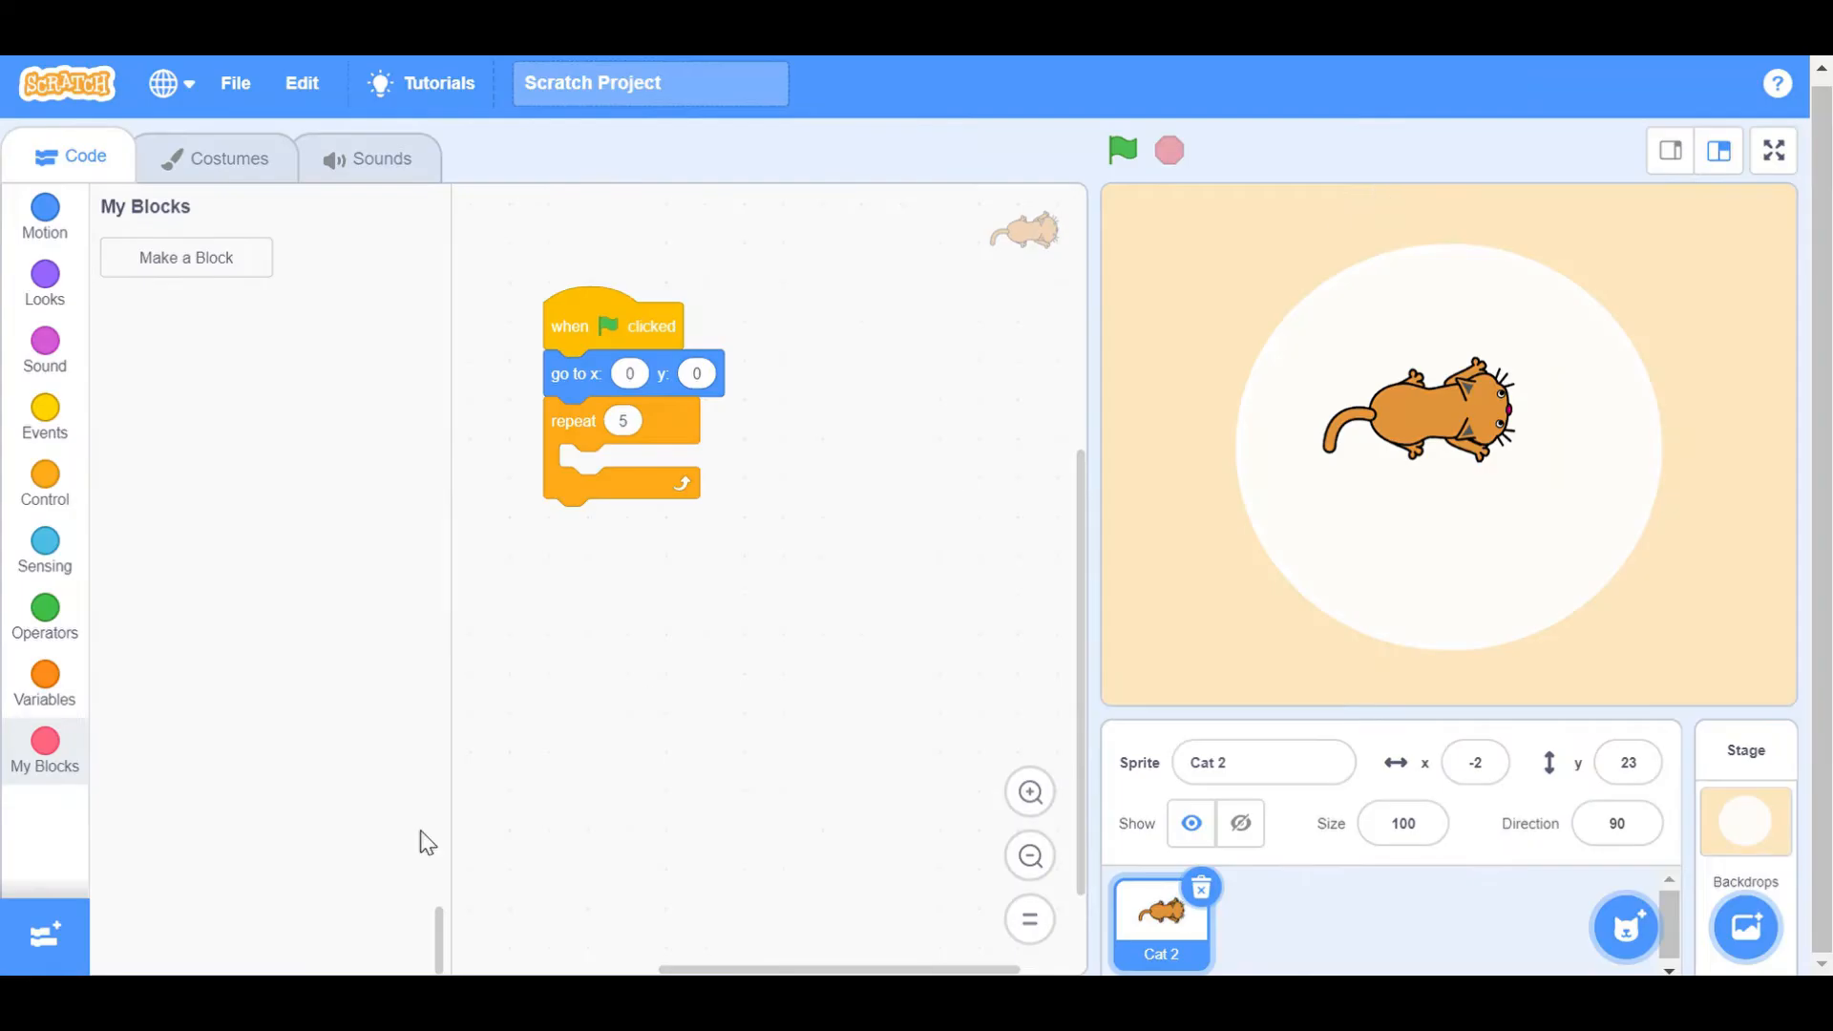
pyautogui.click(34, 936)
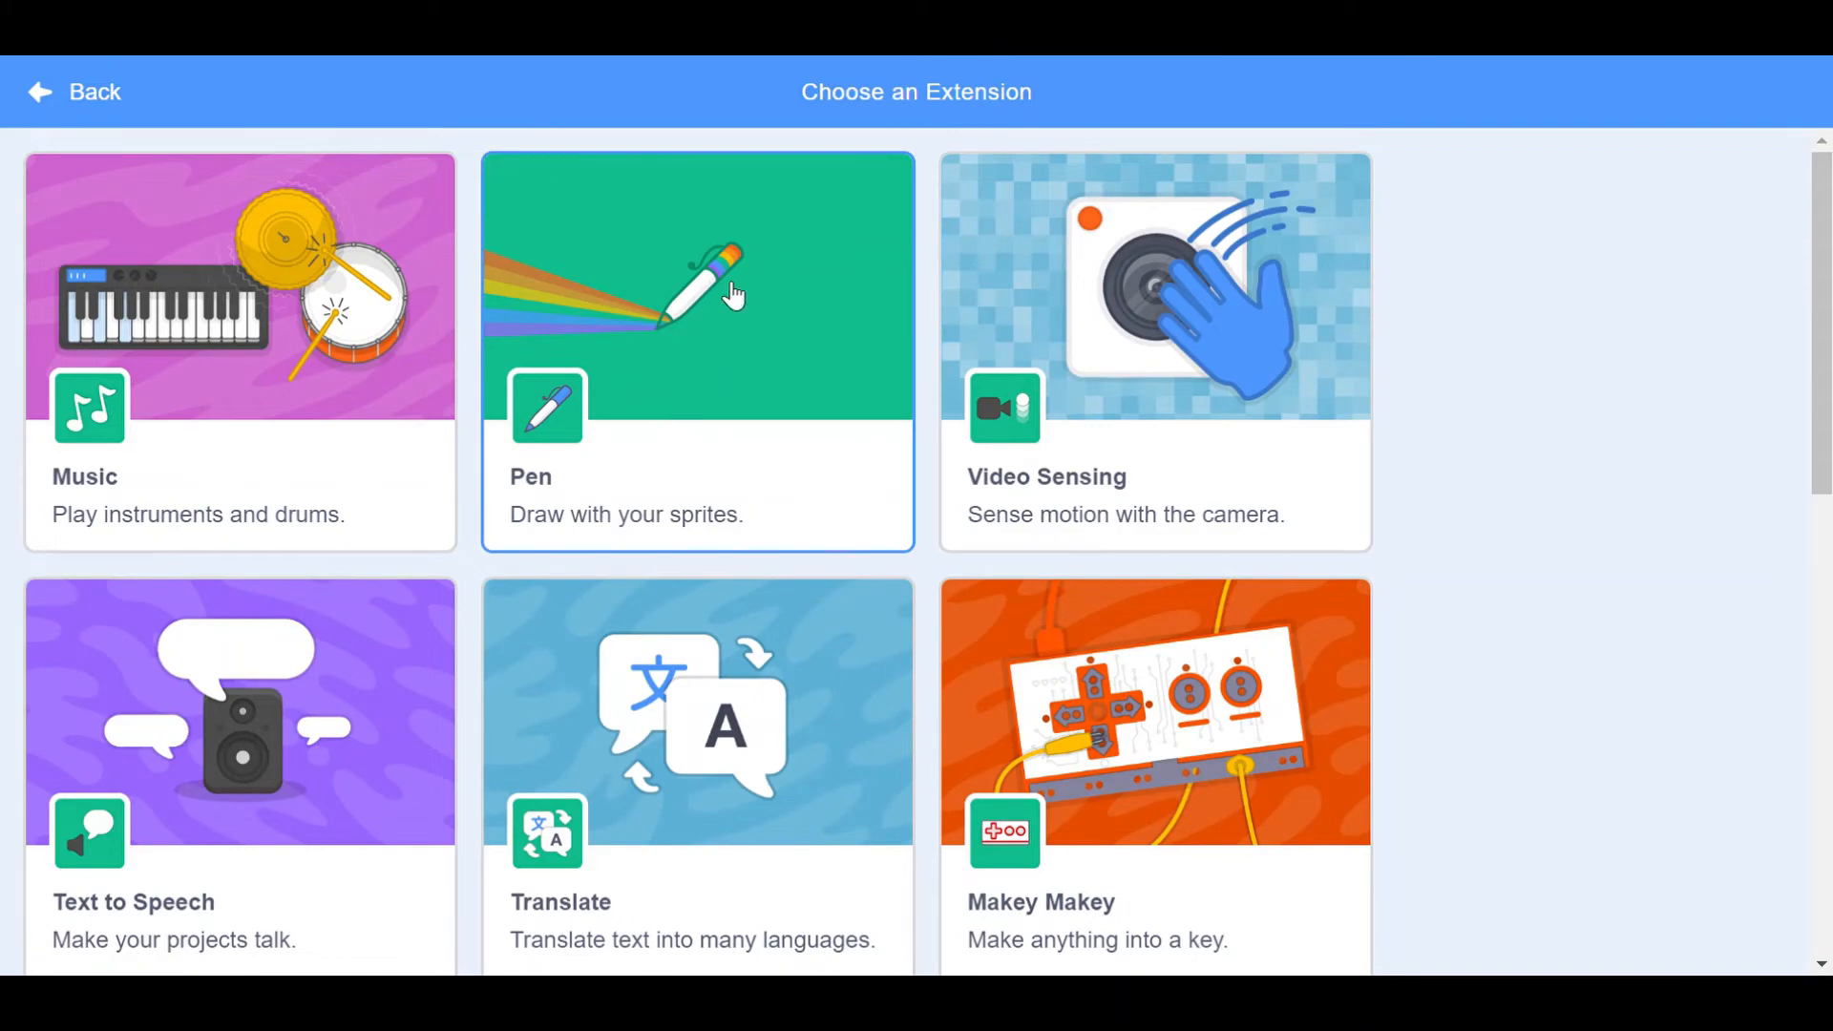
# Step: Add the Pen extension and place 'pen down' inside the repeat loop
pyautogui.click(699, 296)
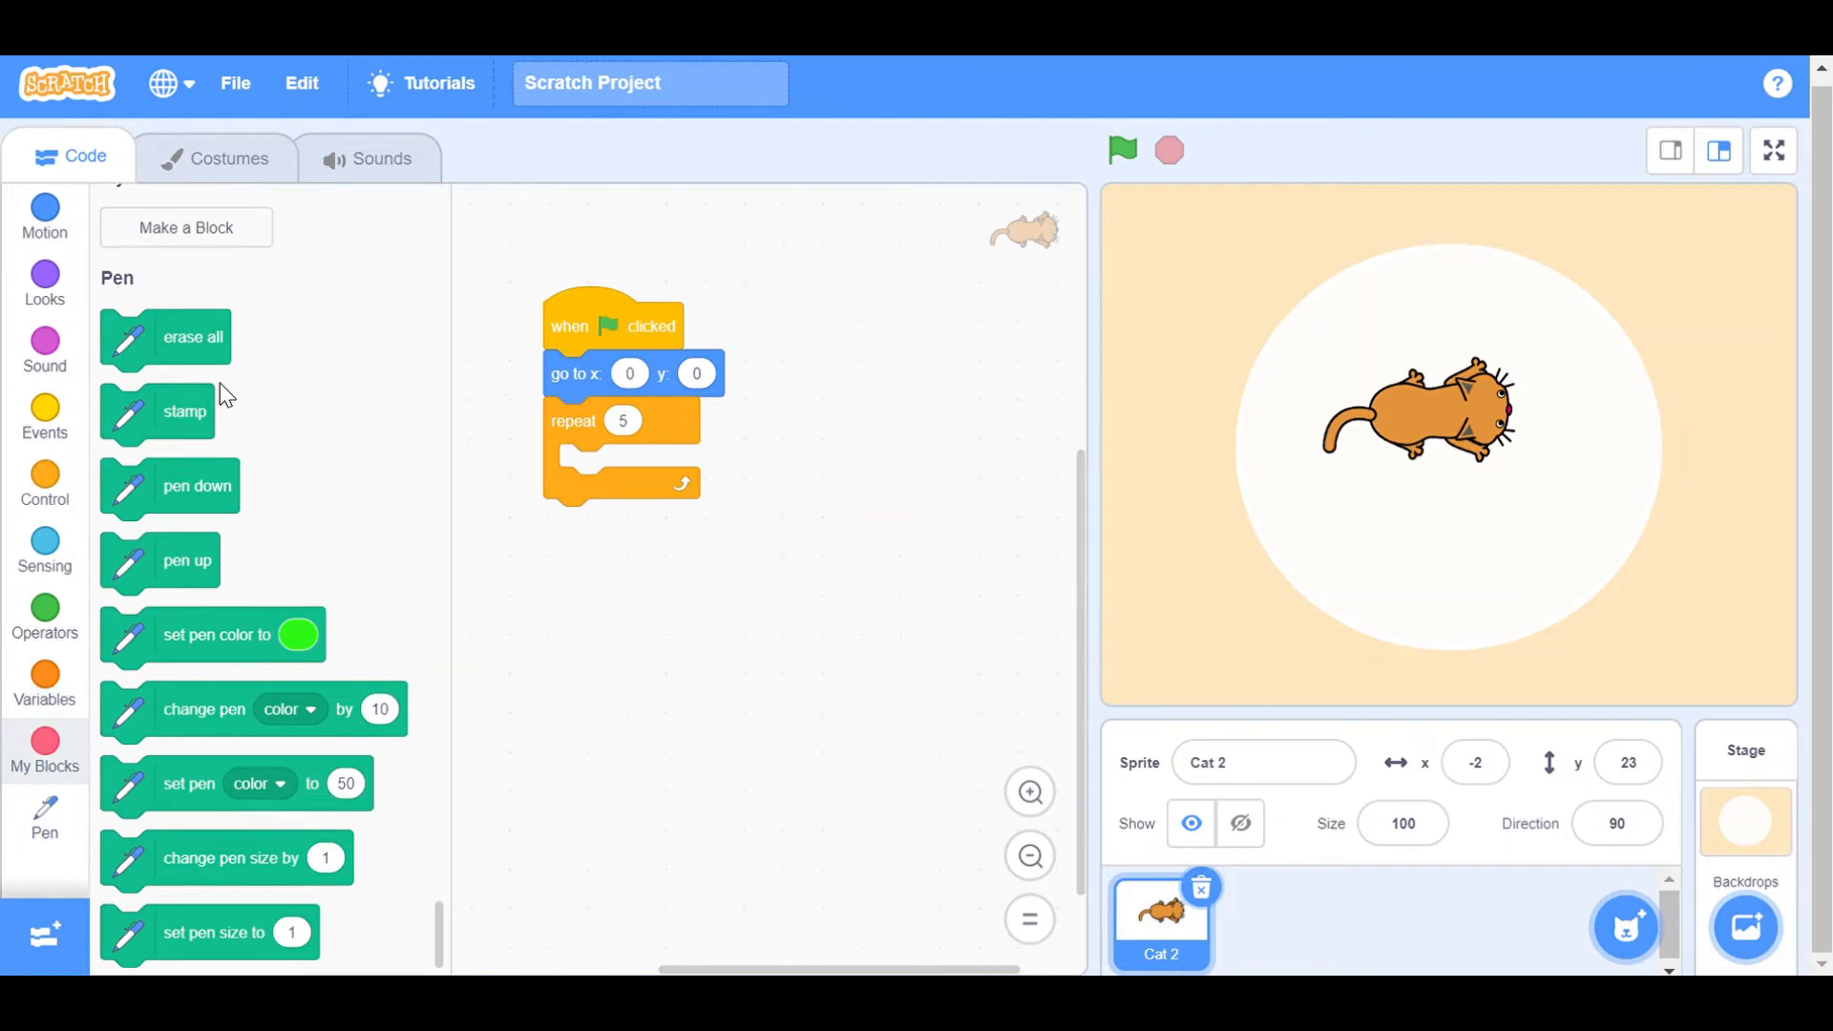
pyautogui.moveTo(38, 936)
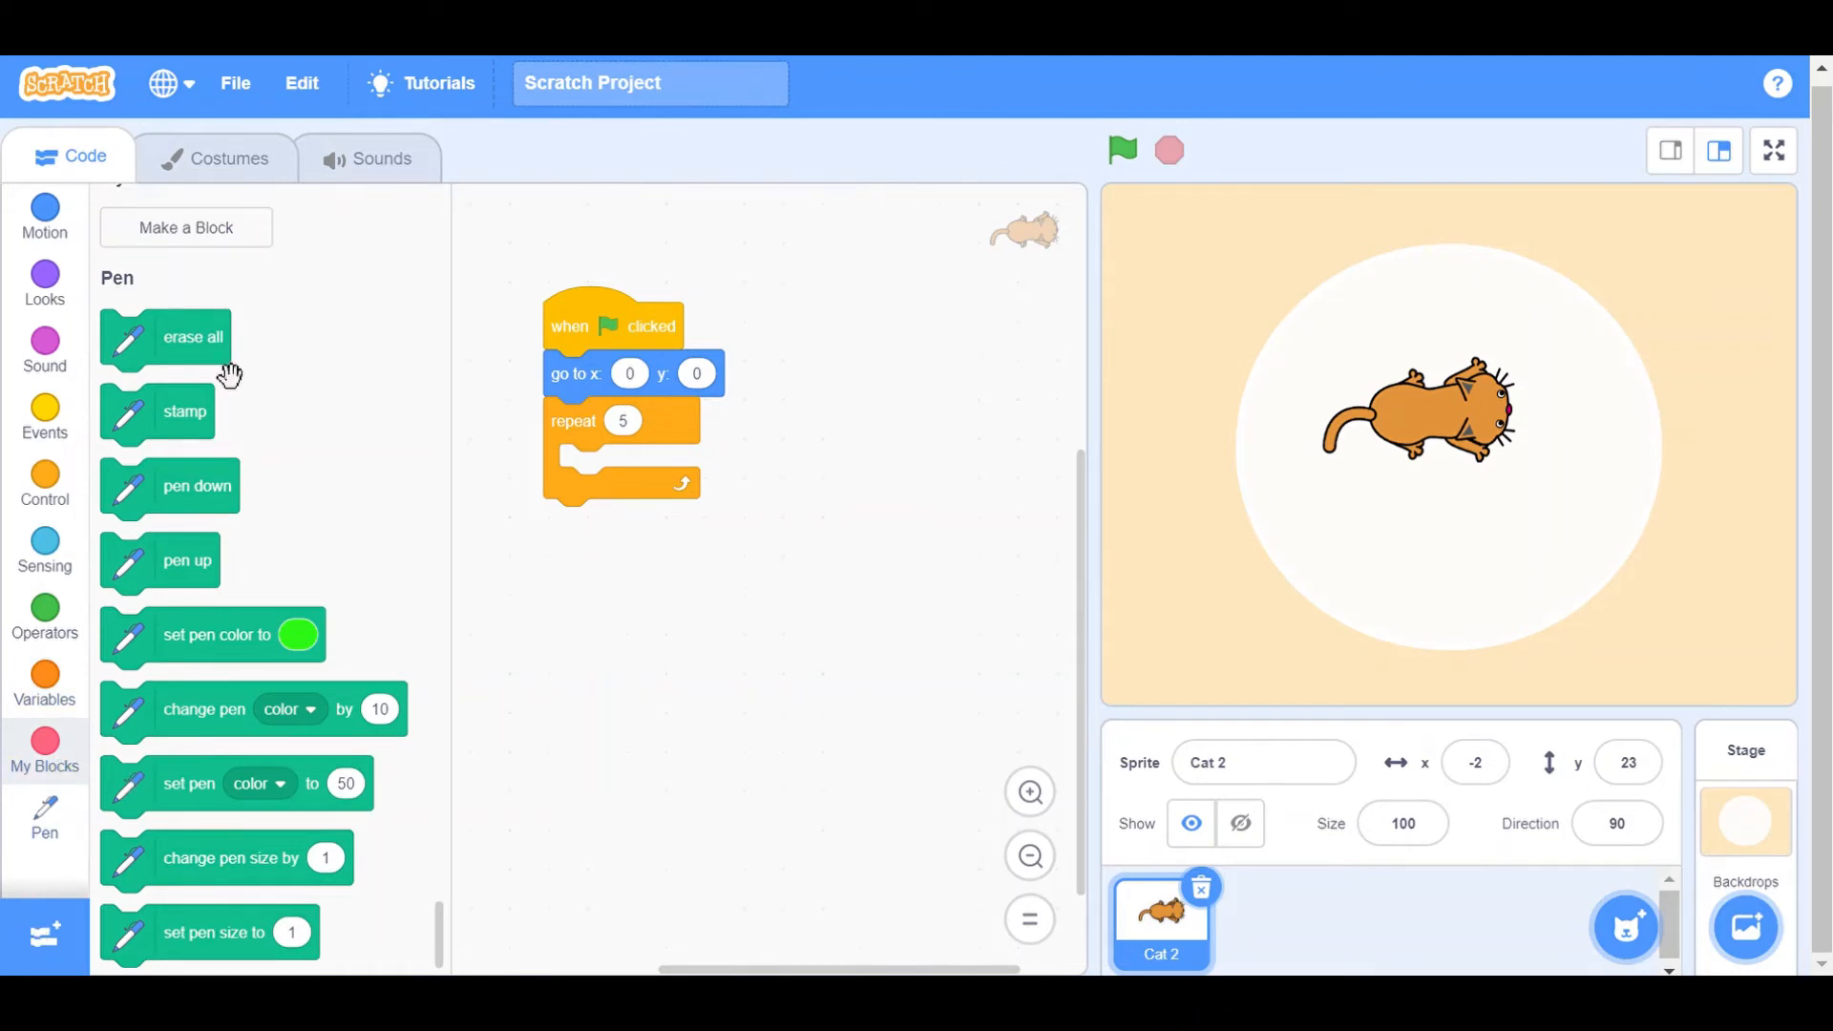
pyautogui.moveTo(197, 487); pyautogui.dragTo(665, 496)
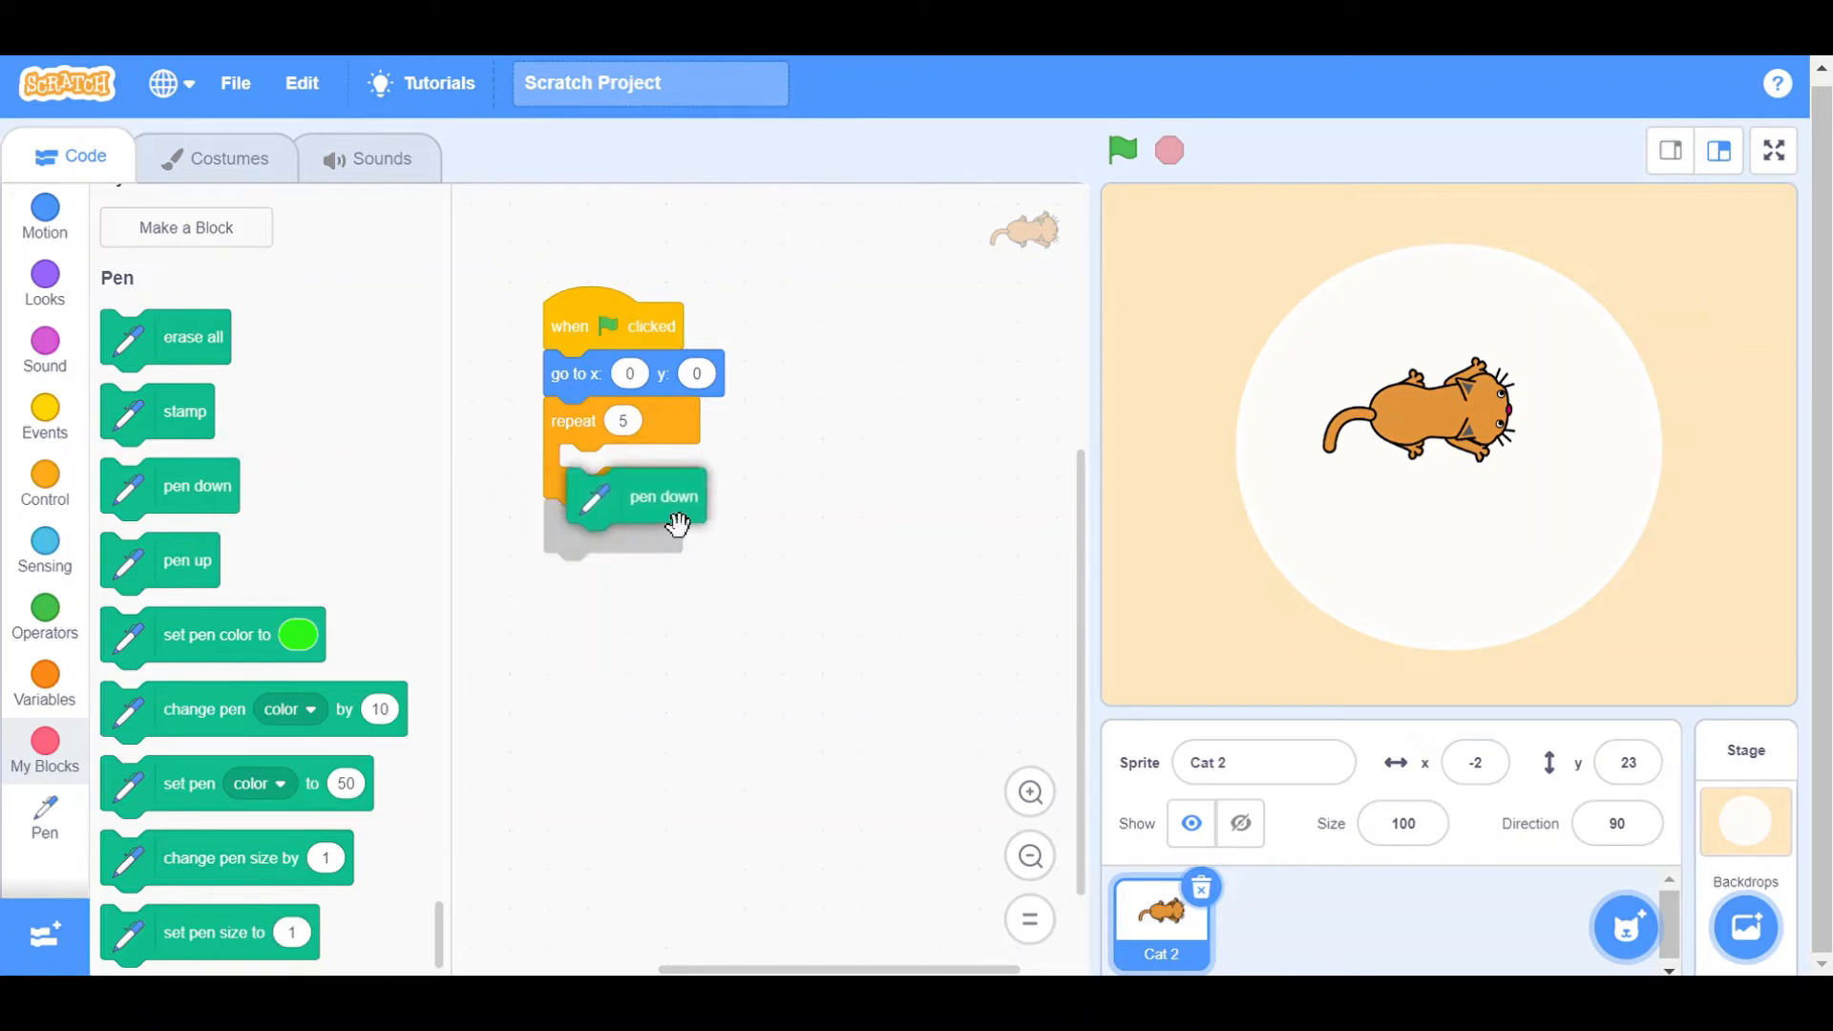
pyautogui.moveTo(662, 496); pyautogui.dragTo(655, 472)
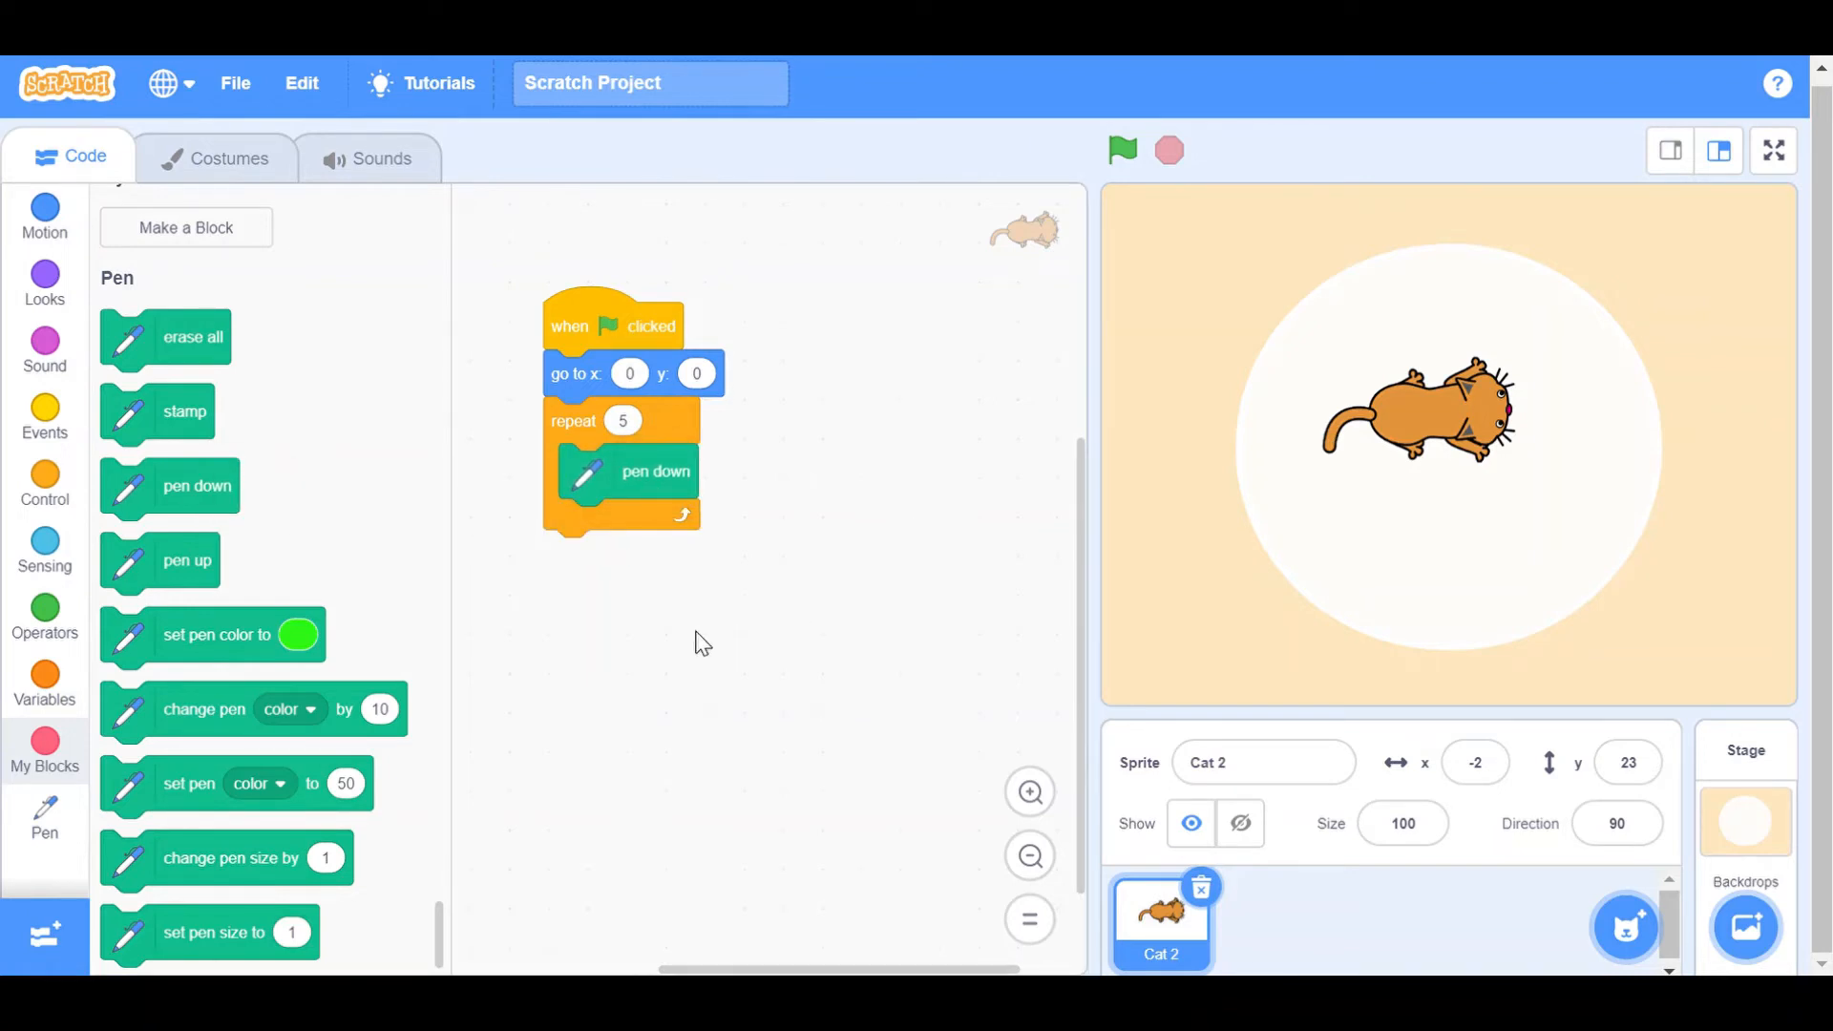
pyautogui.moveTo(412, 730)
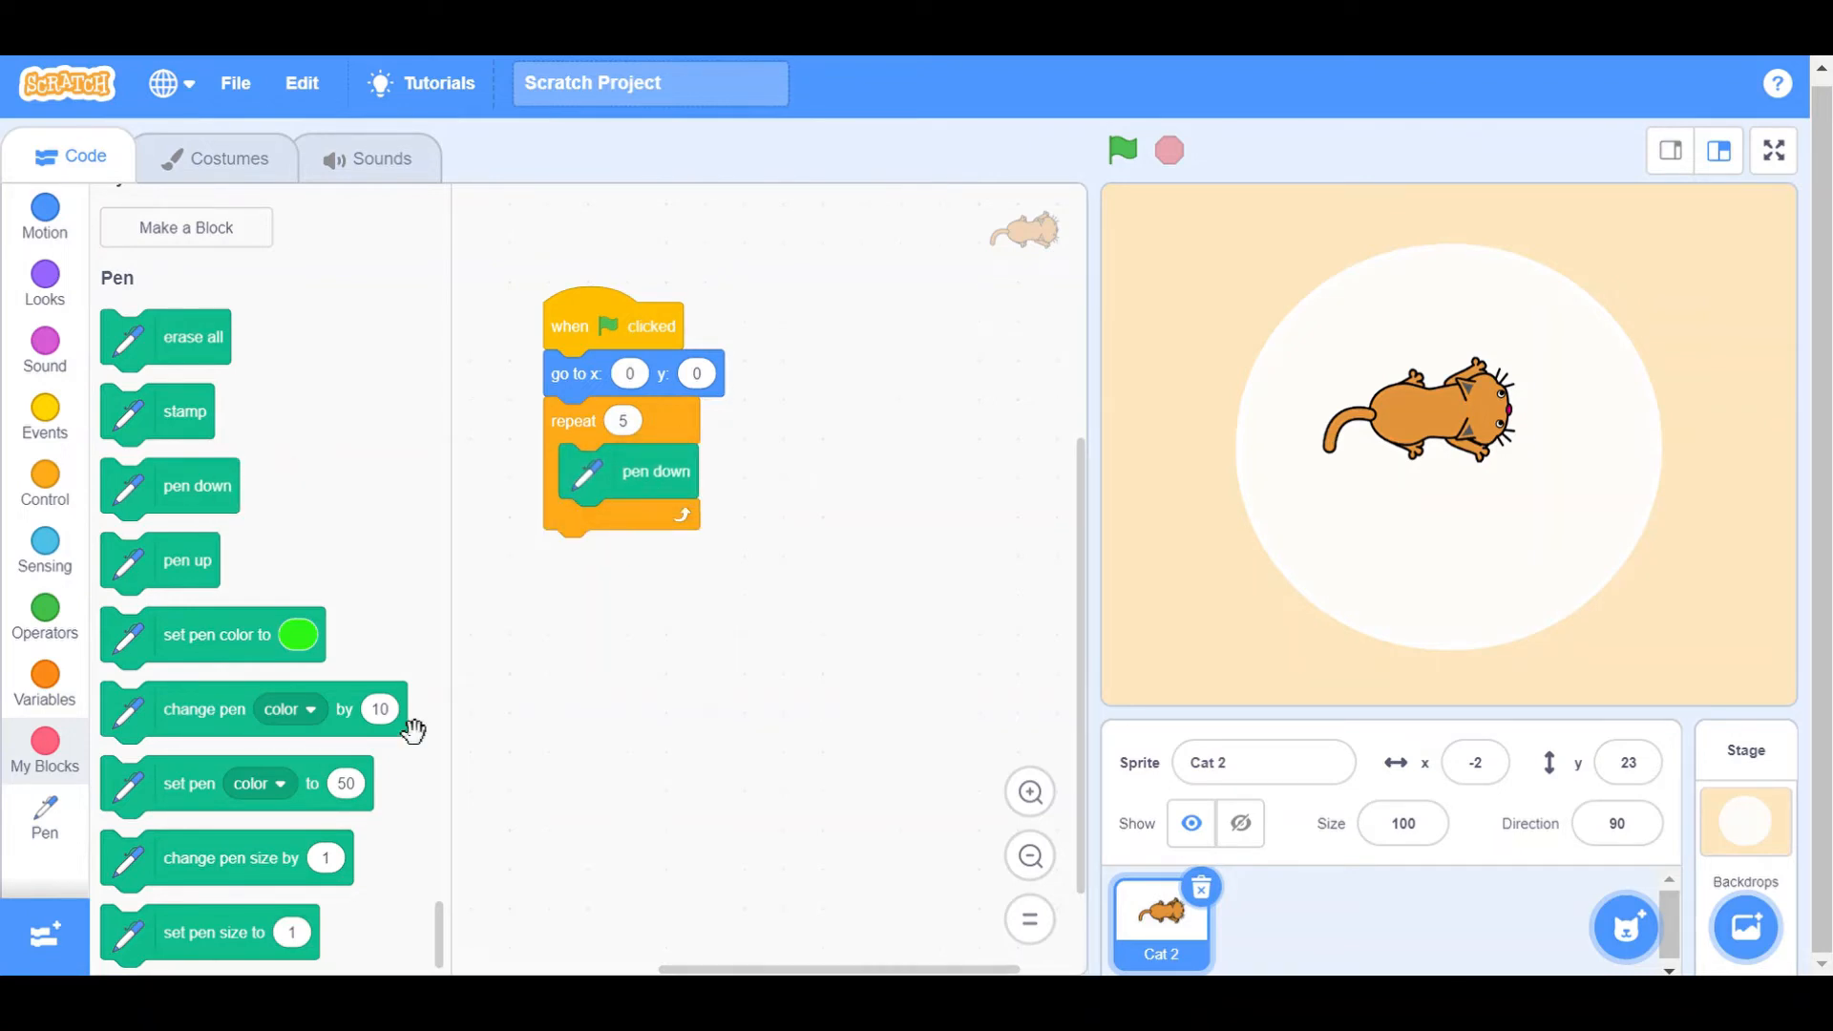
pyautogui.moveTo(394, 741)
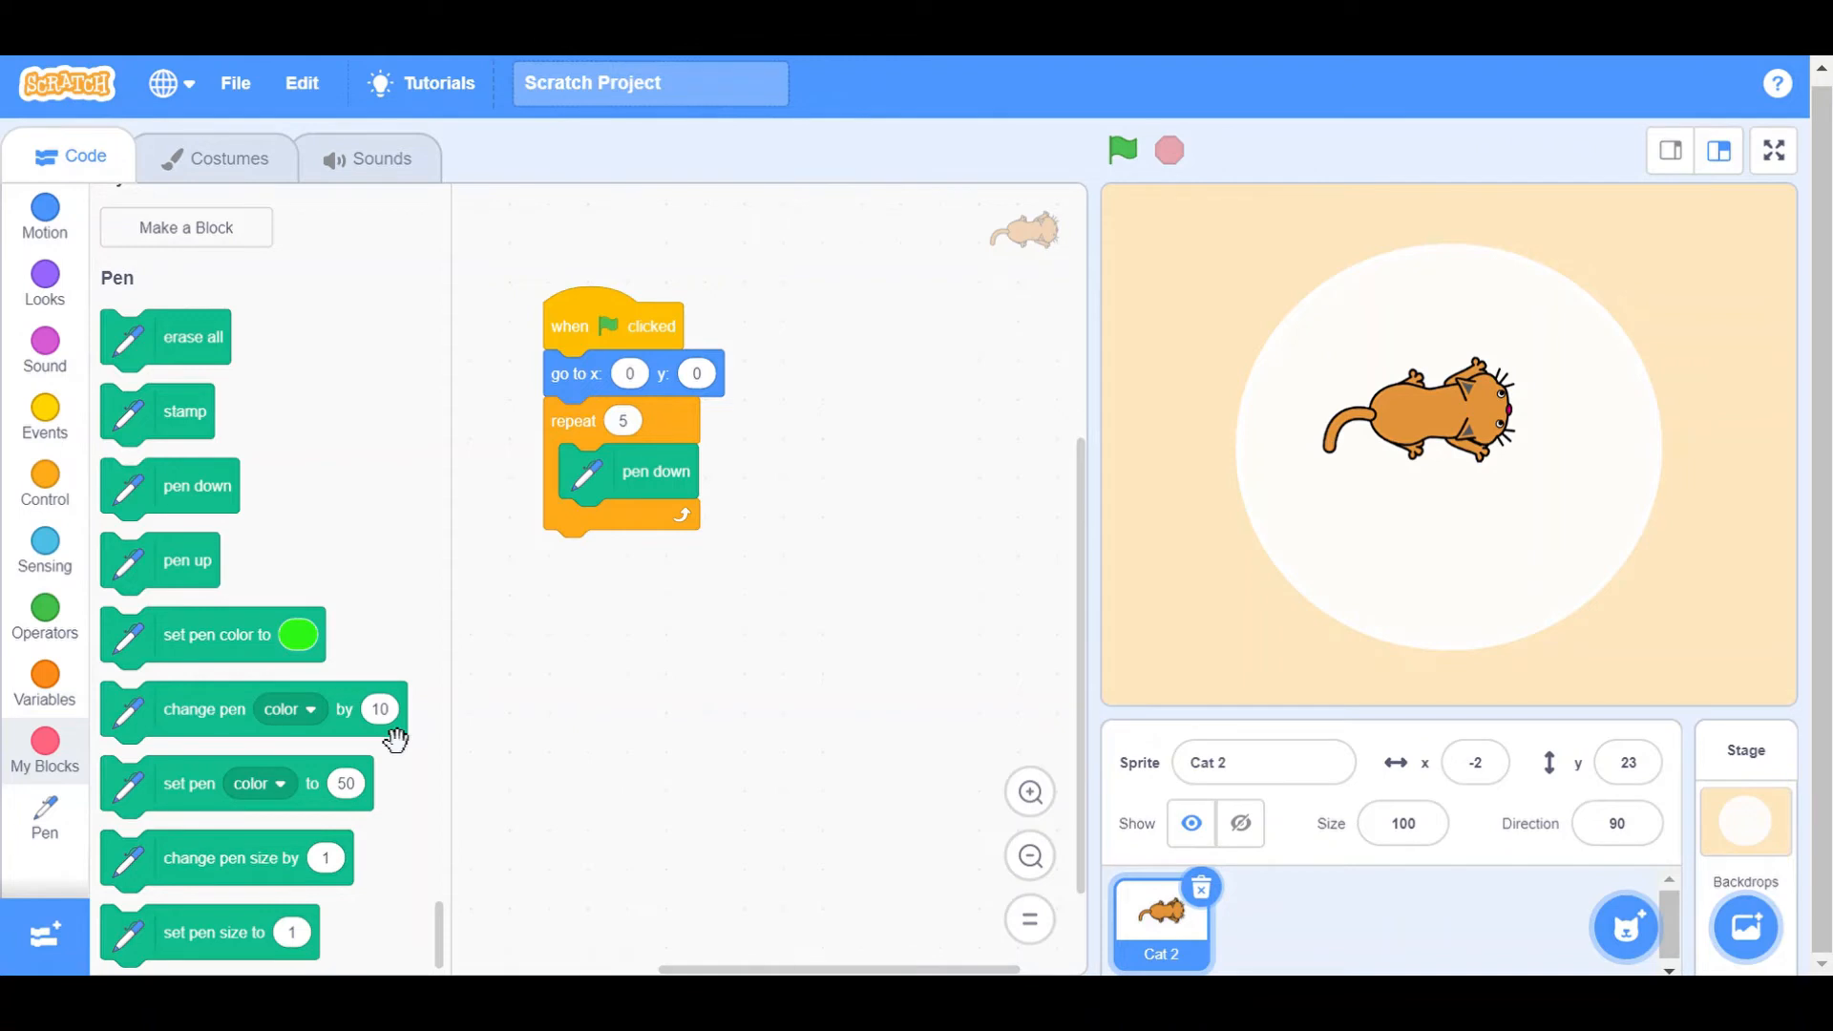
pyautogui.moveTo(347, 737)
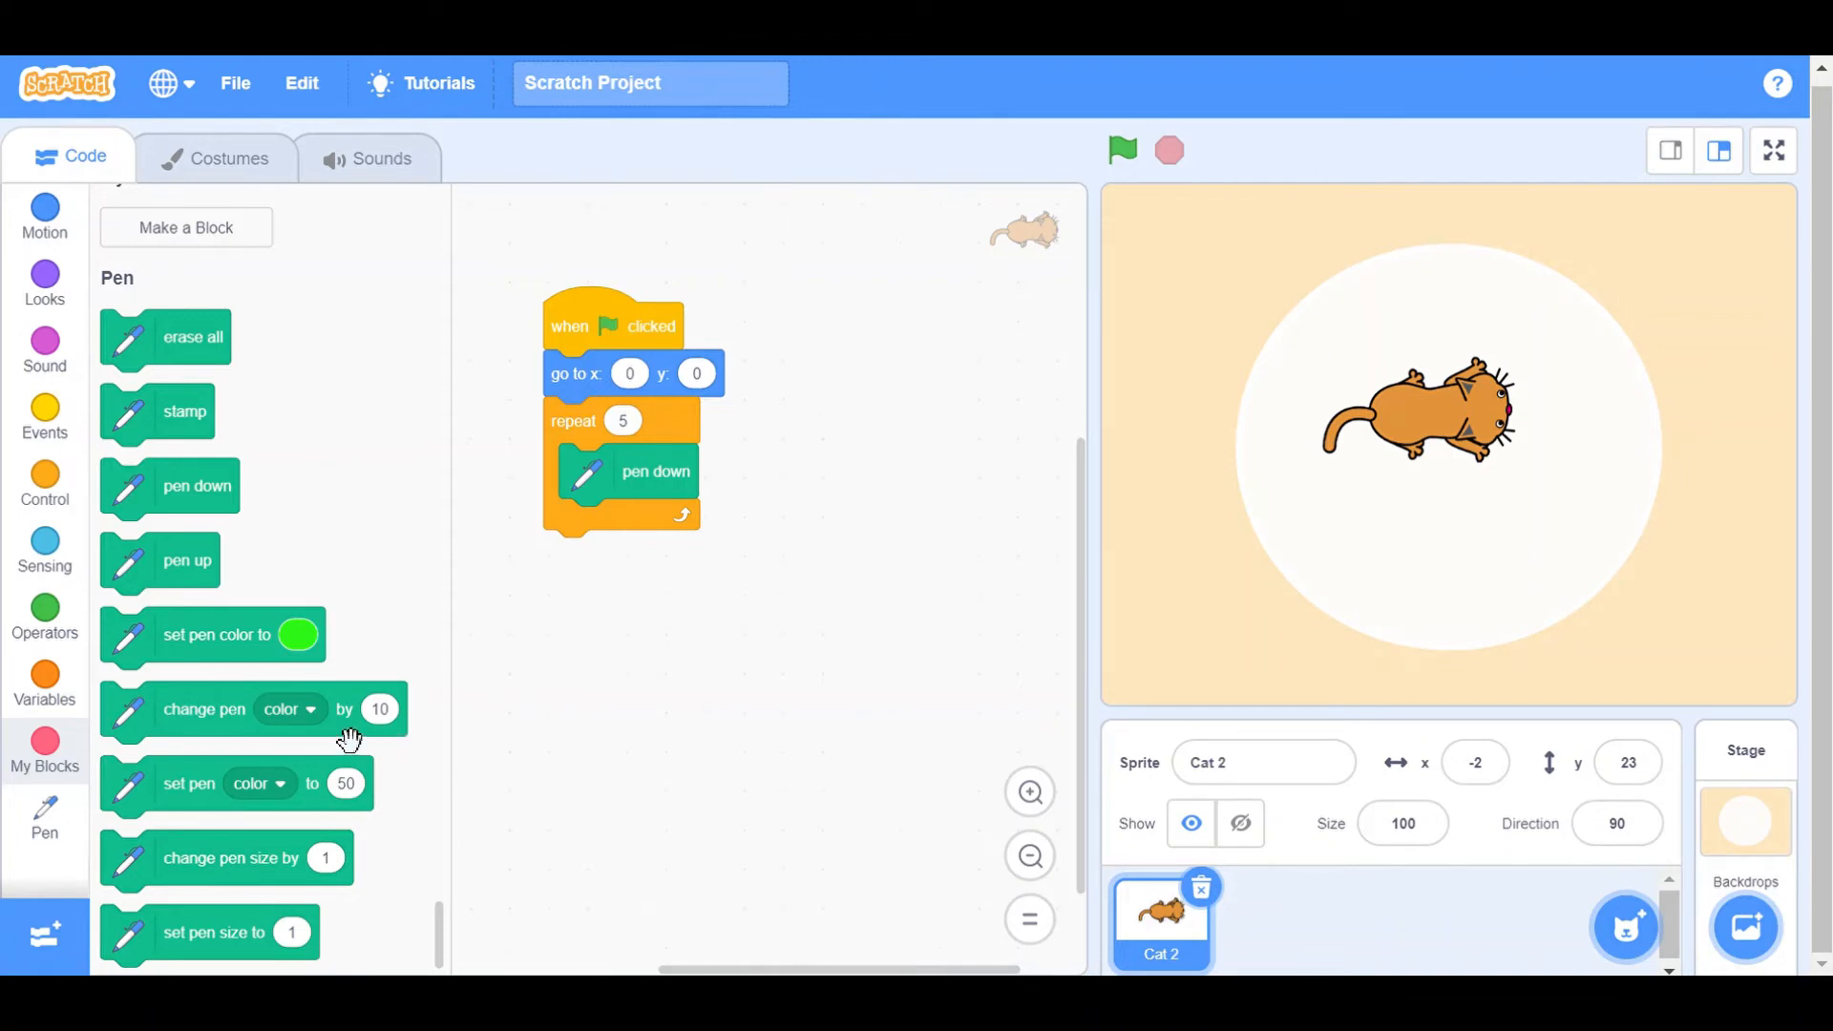
# Step: Inside the loop set the pen size to 10 and change the pen colour by 2
pyautogui.scroll(-3)
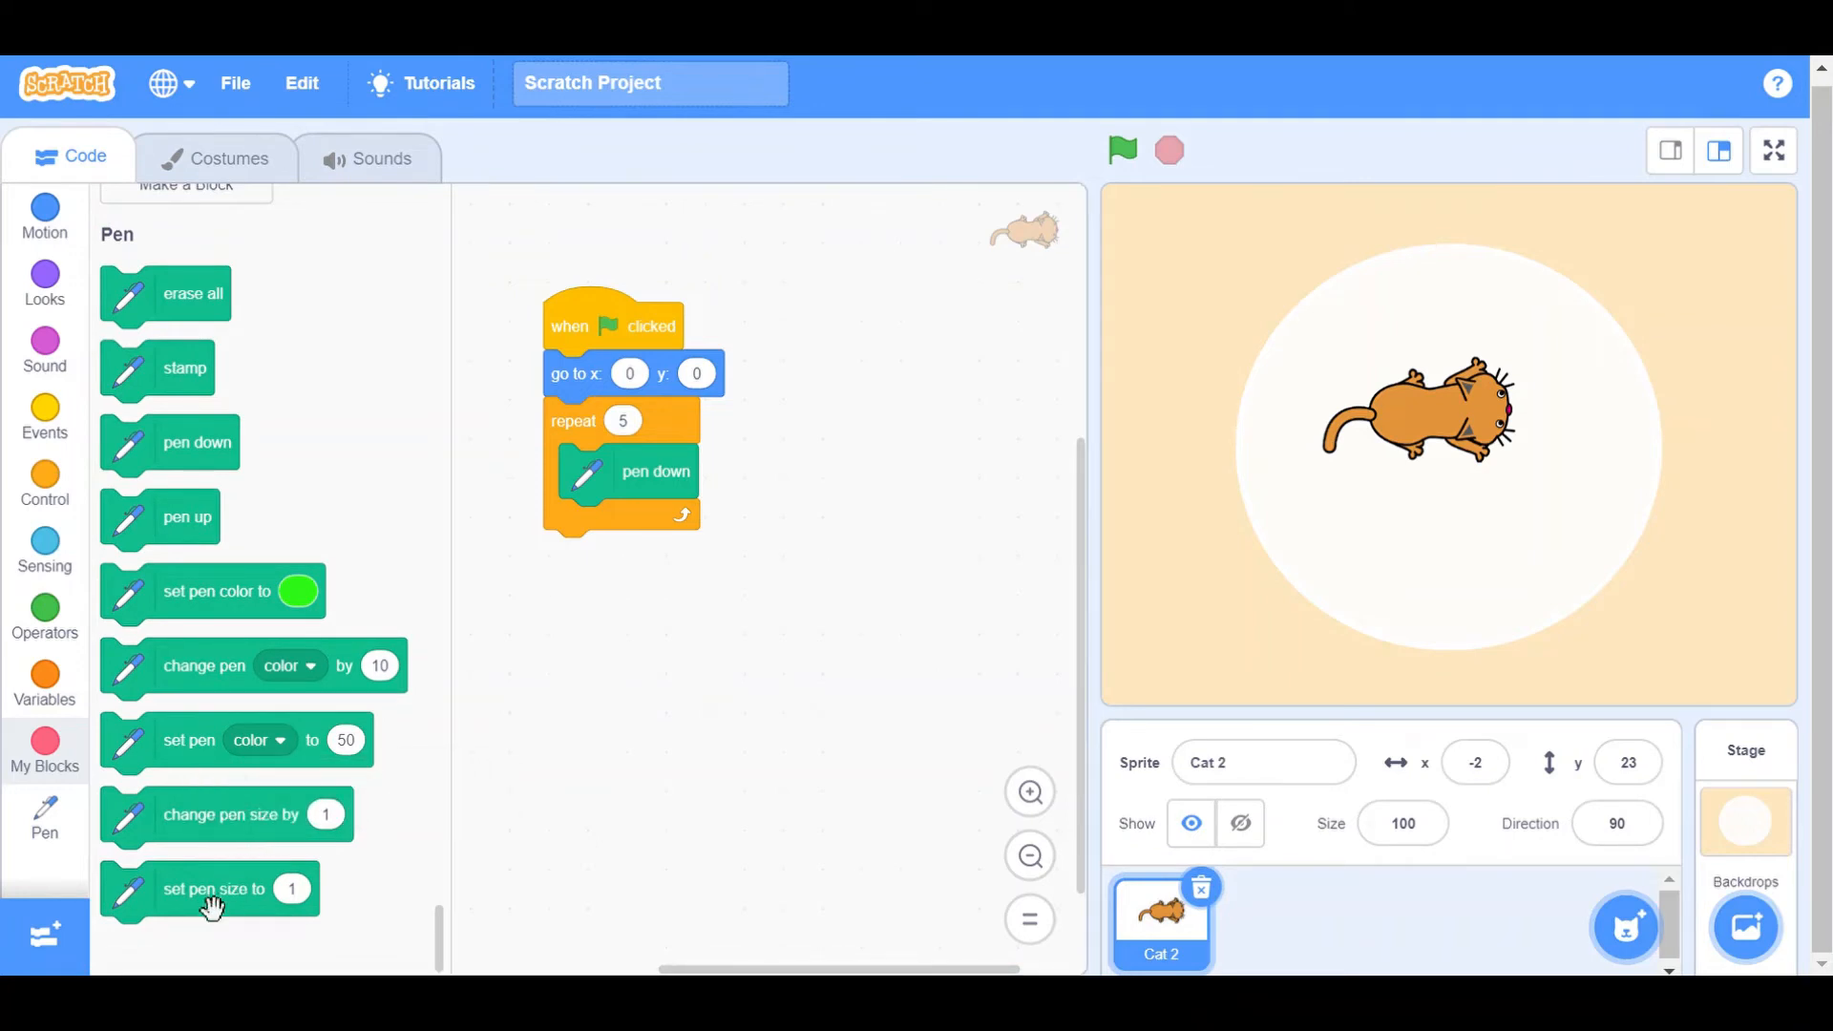
pyautogui.moveTo(210, 888); pyautogui.dragTo(655, 528)
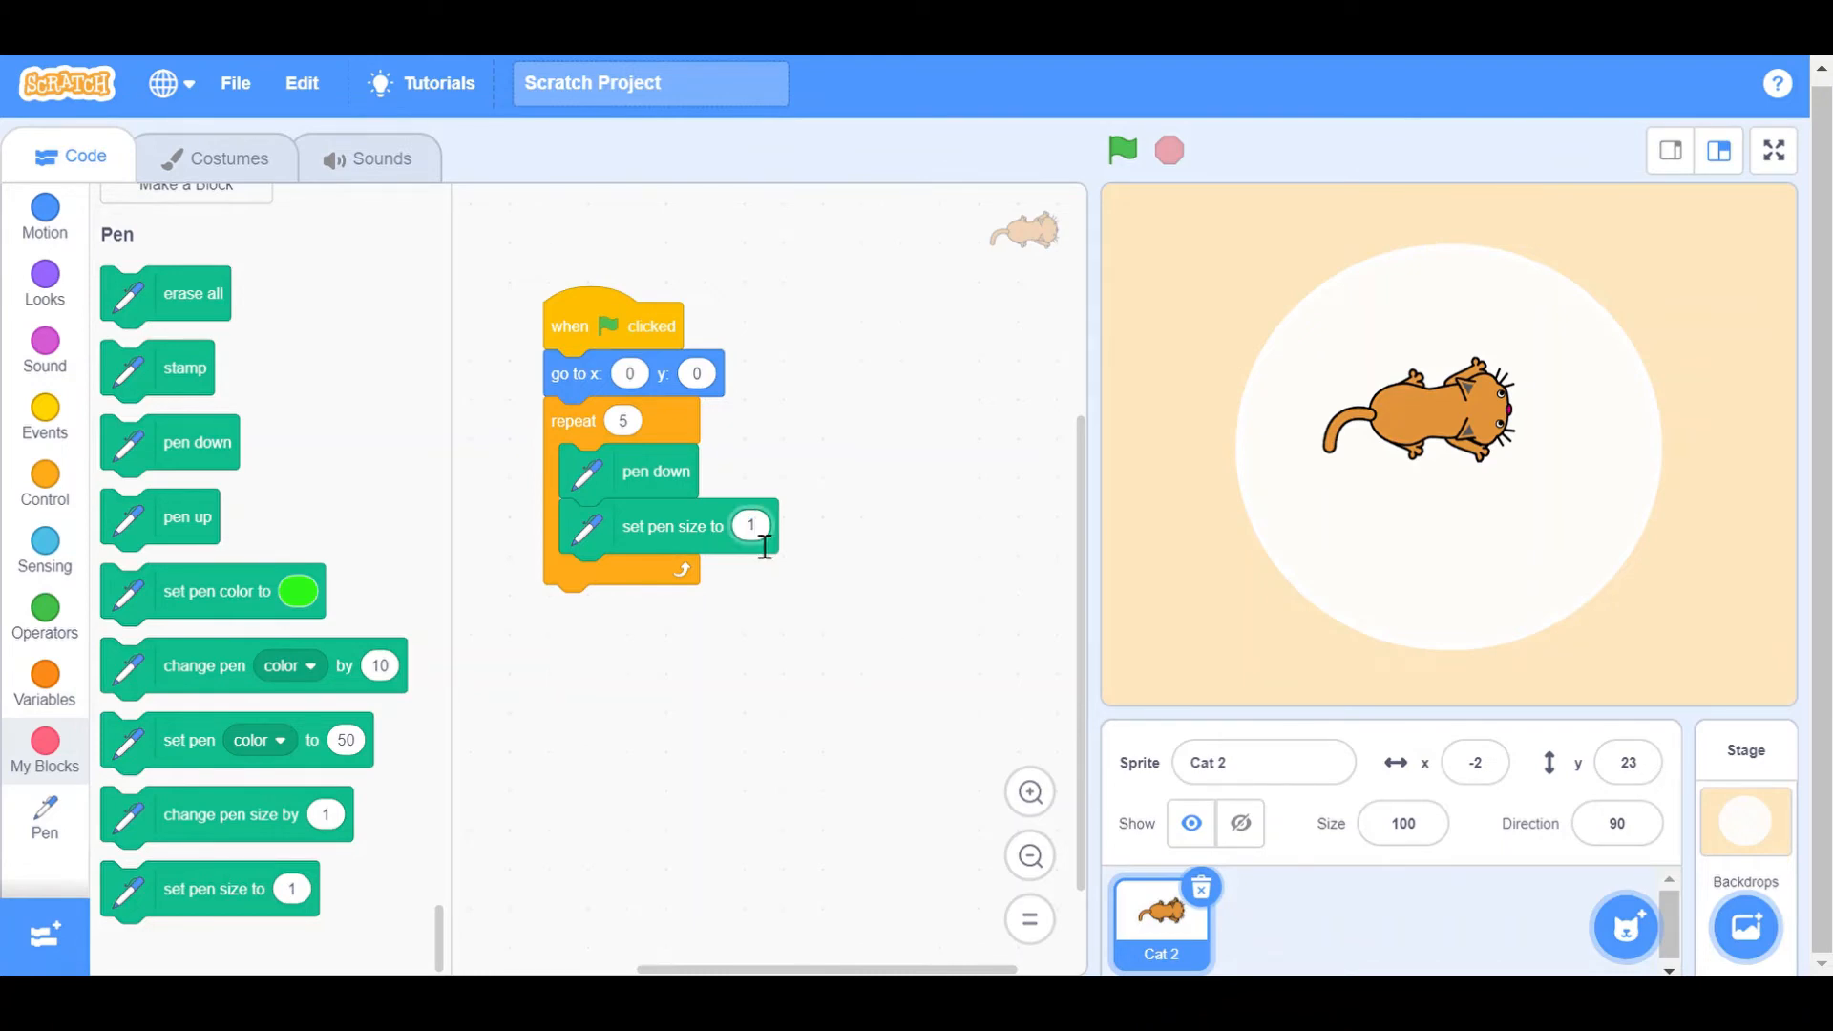
pyautogui.write('10')
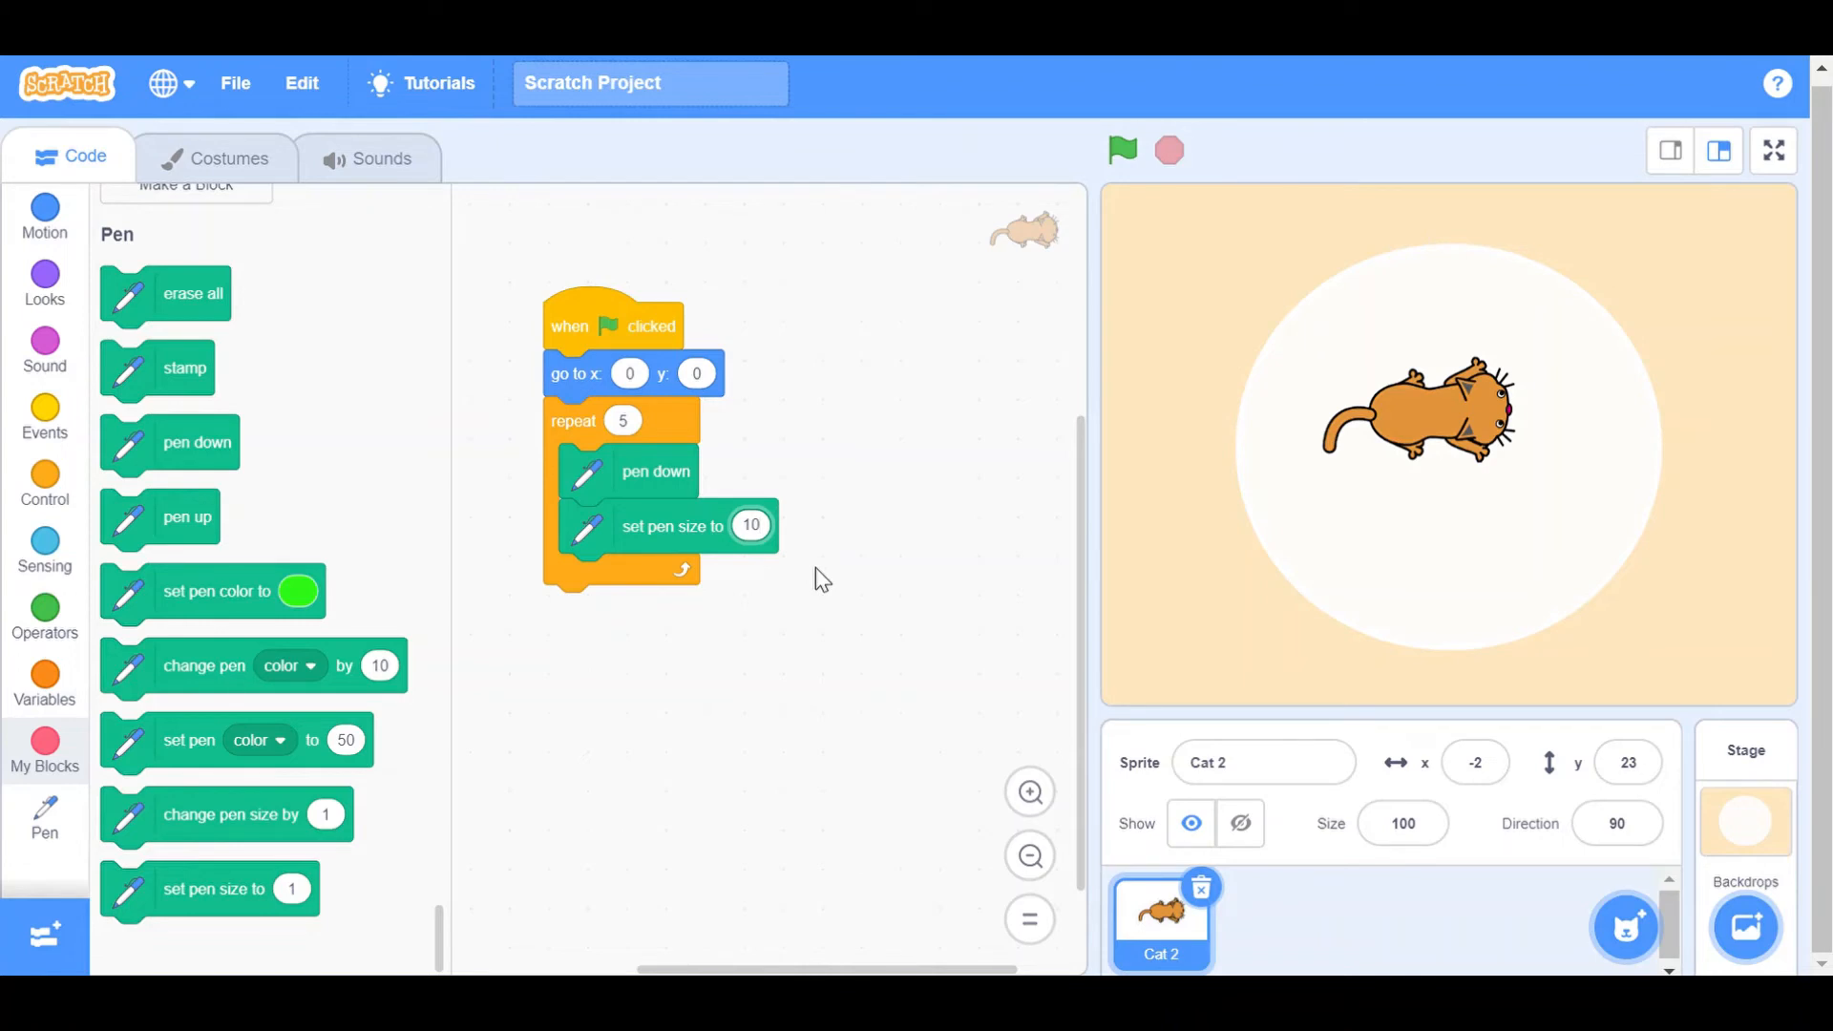
pyautogui.moveTo(271, 696)
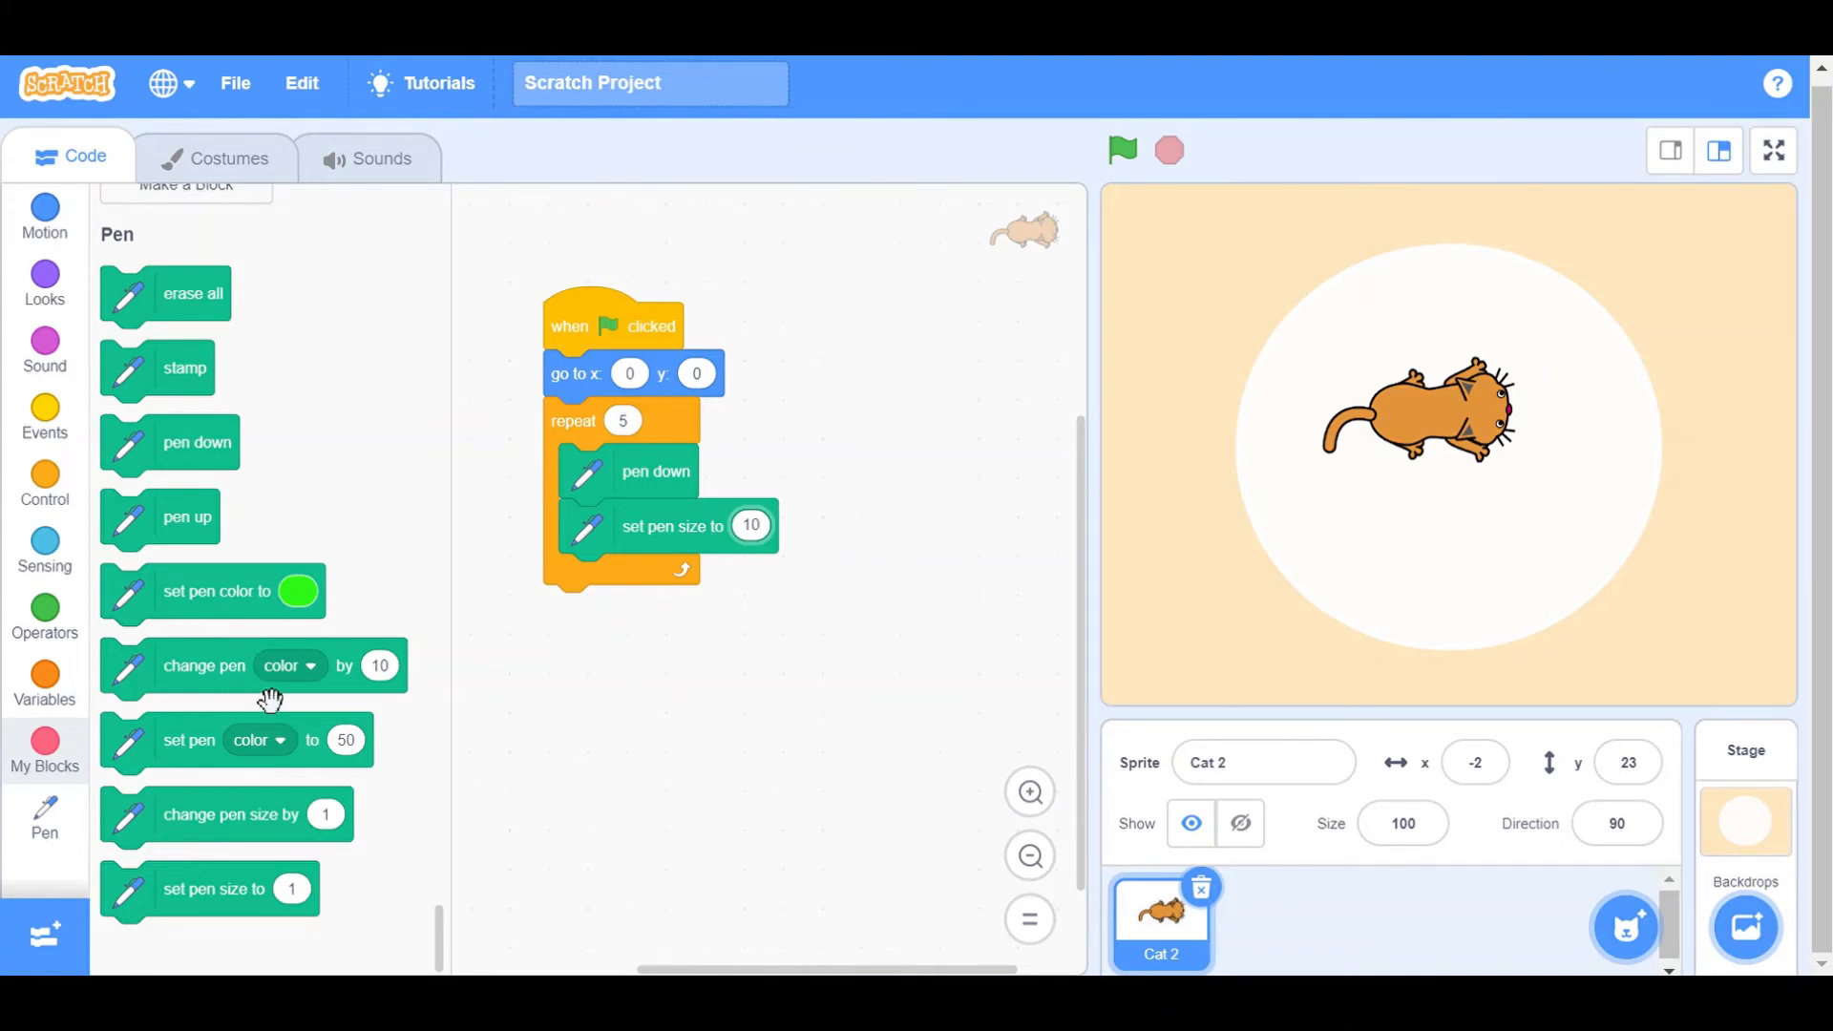
pyautogui.moveTo(205, 665); pyautogui.dragTo(668, 577)
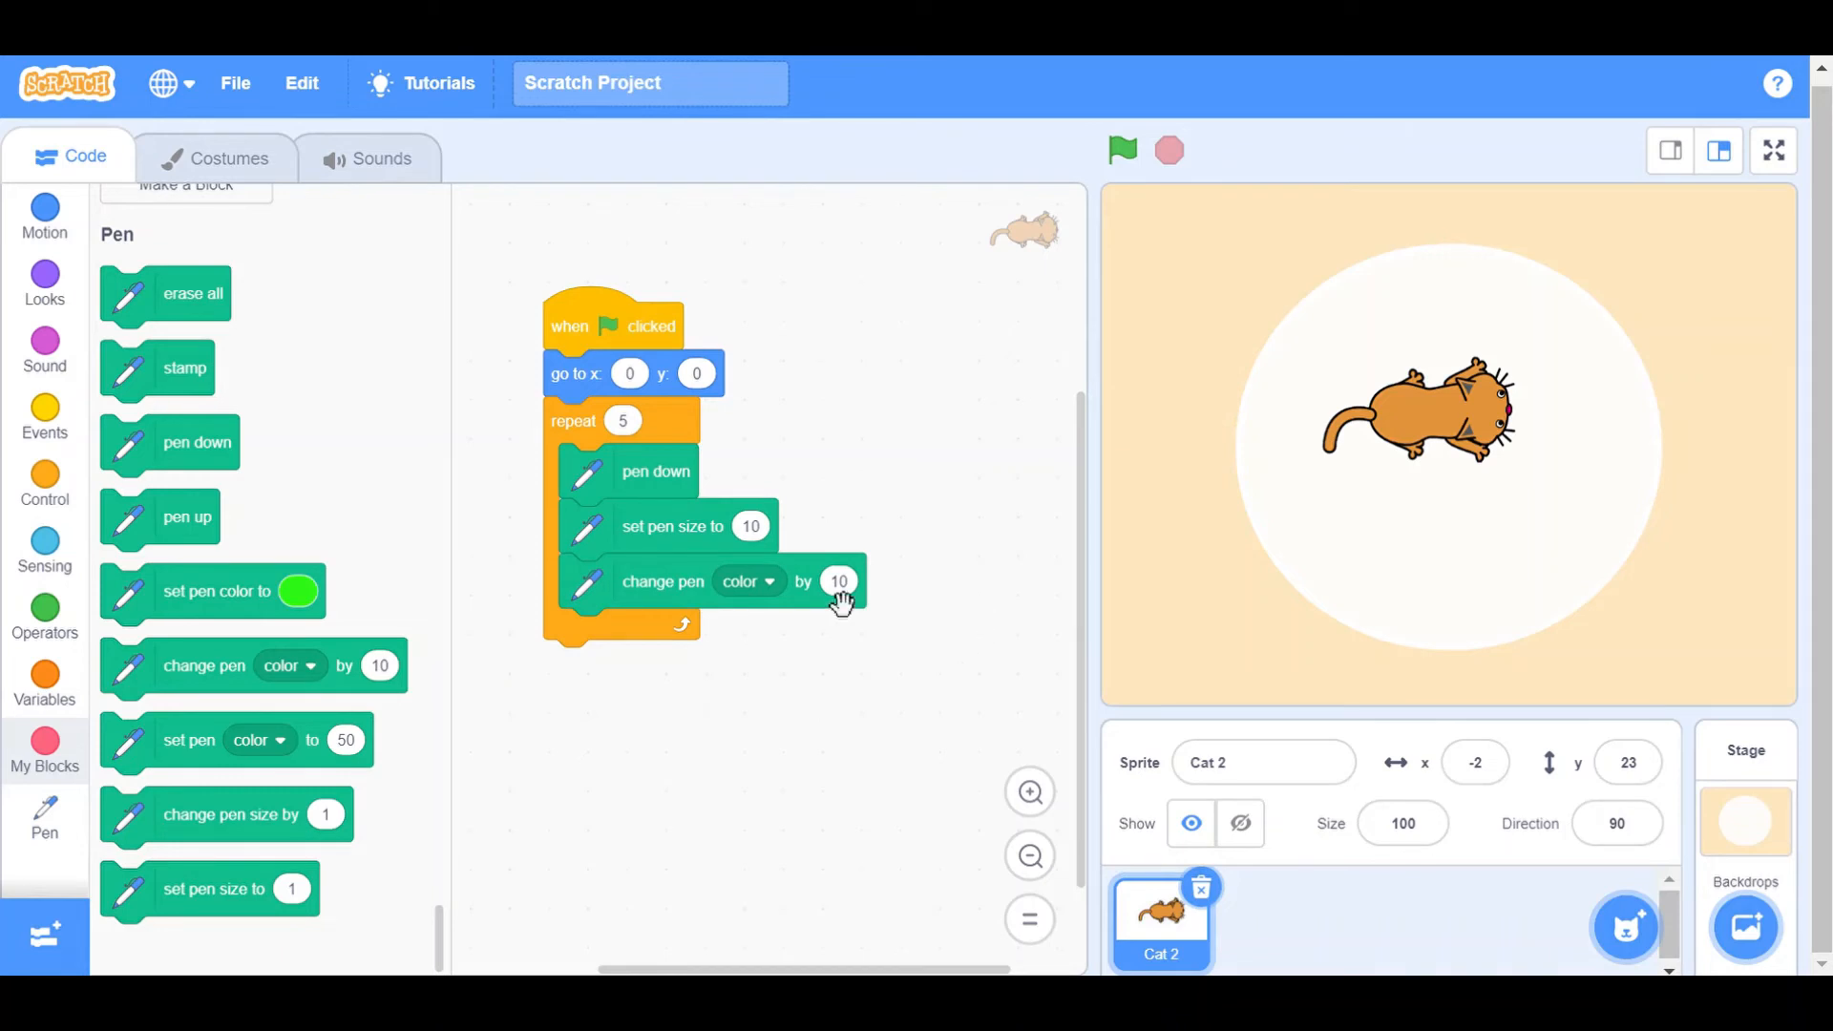
pyautogui.click(840, 581)
pyautogui.write('2')
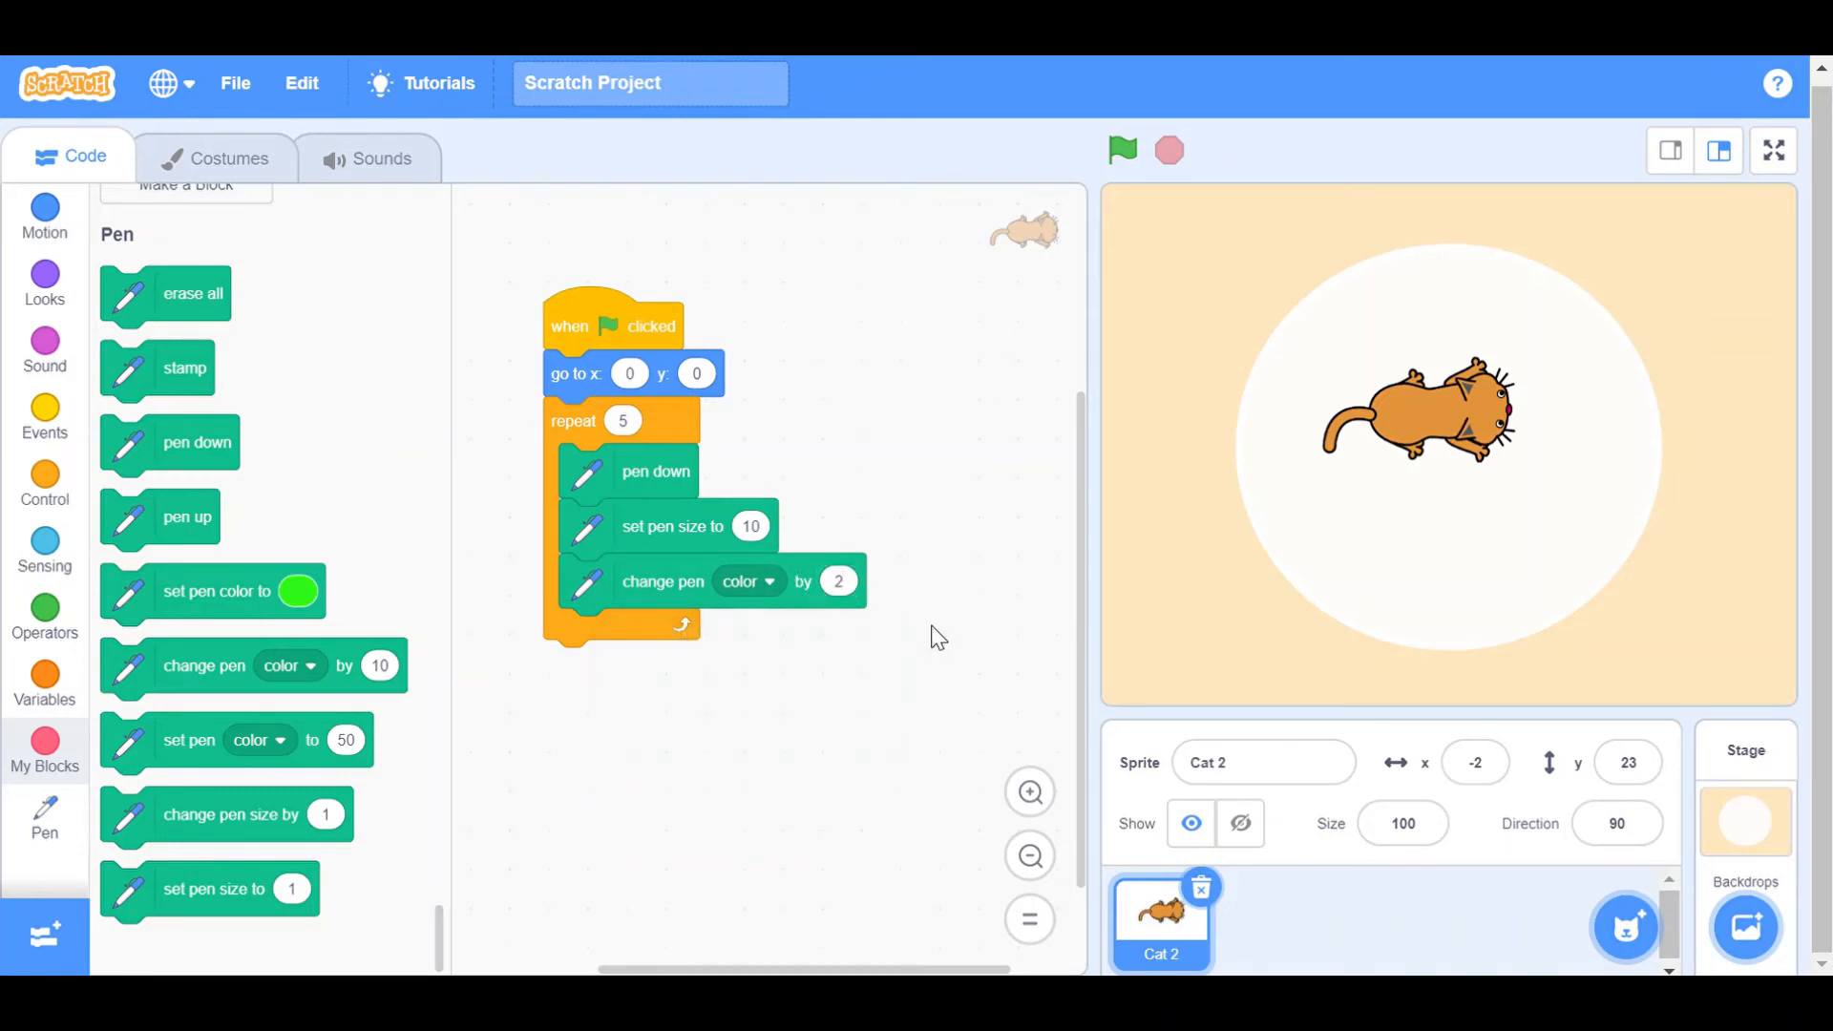
pyautogui.moveTo(642, 768)
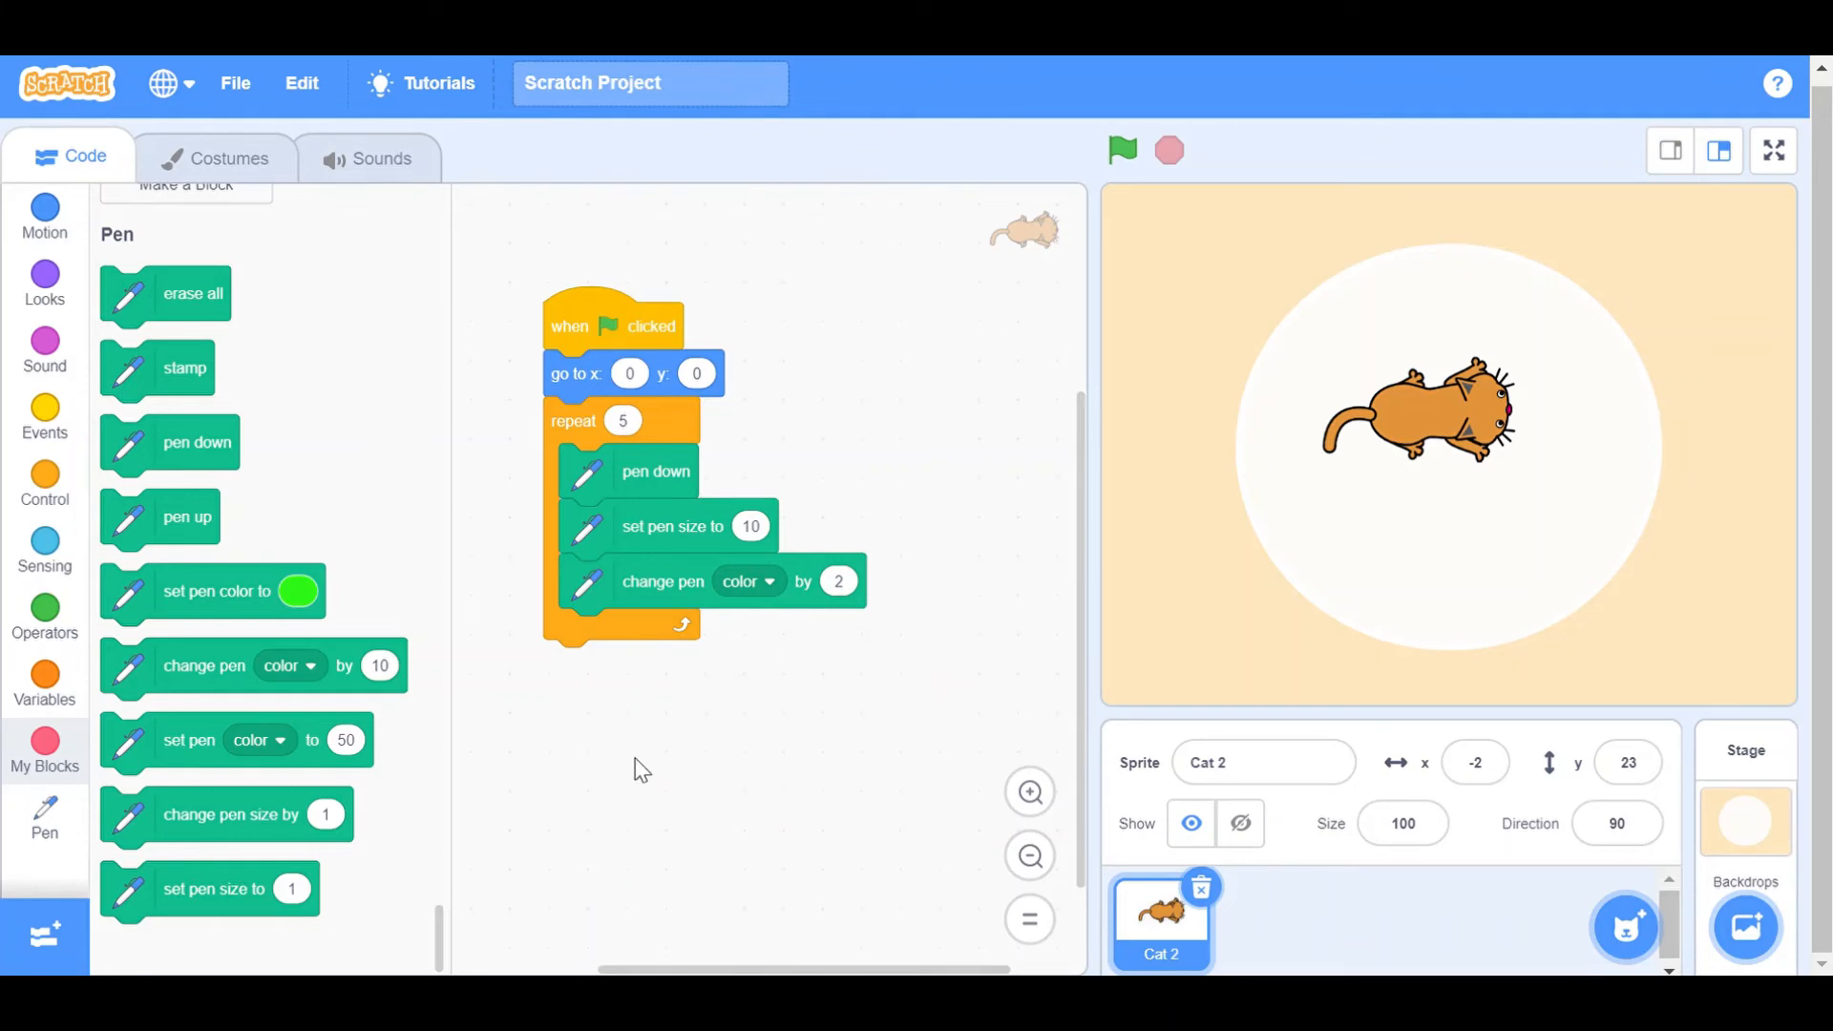
pyautogui.click(44, 214)
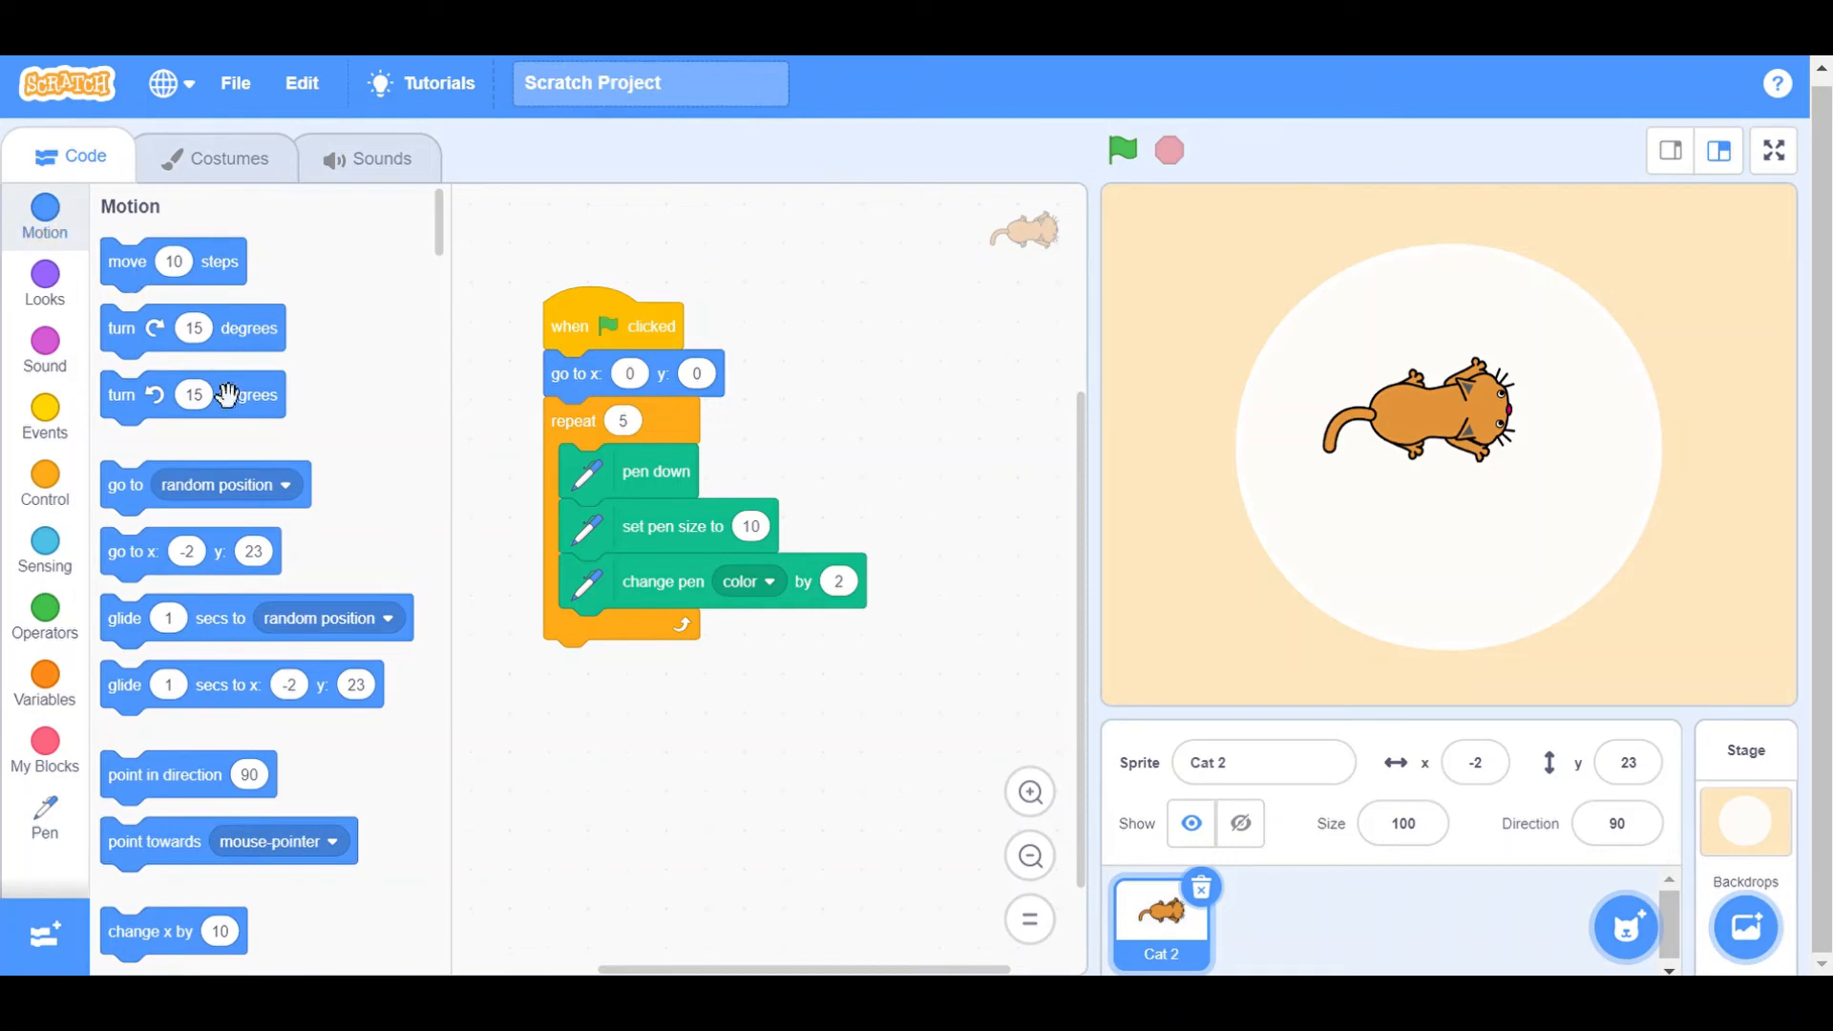
# Step: Add a 'move 20 steps' block inside the loop
pyautogui.moveTo(174, 261); pyautogui.dragTo(576, 656)
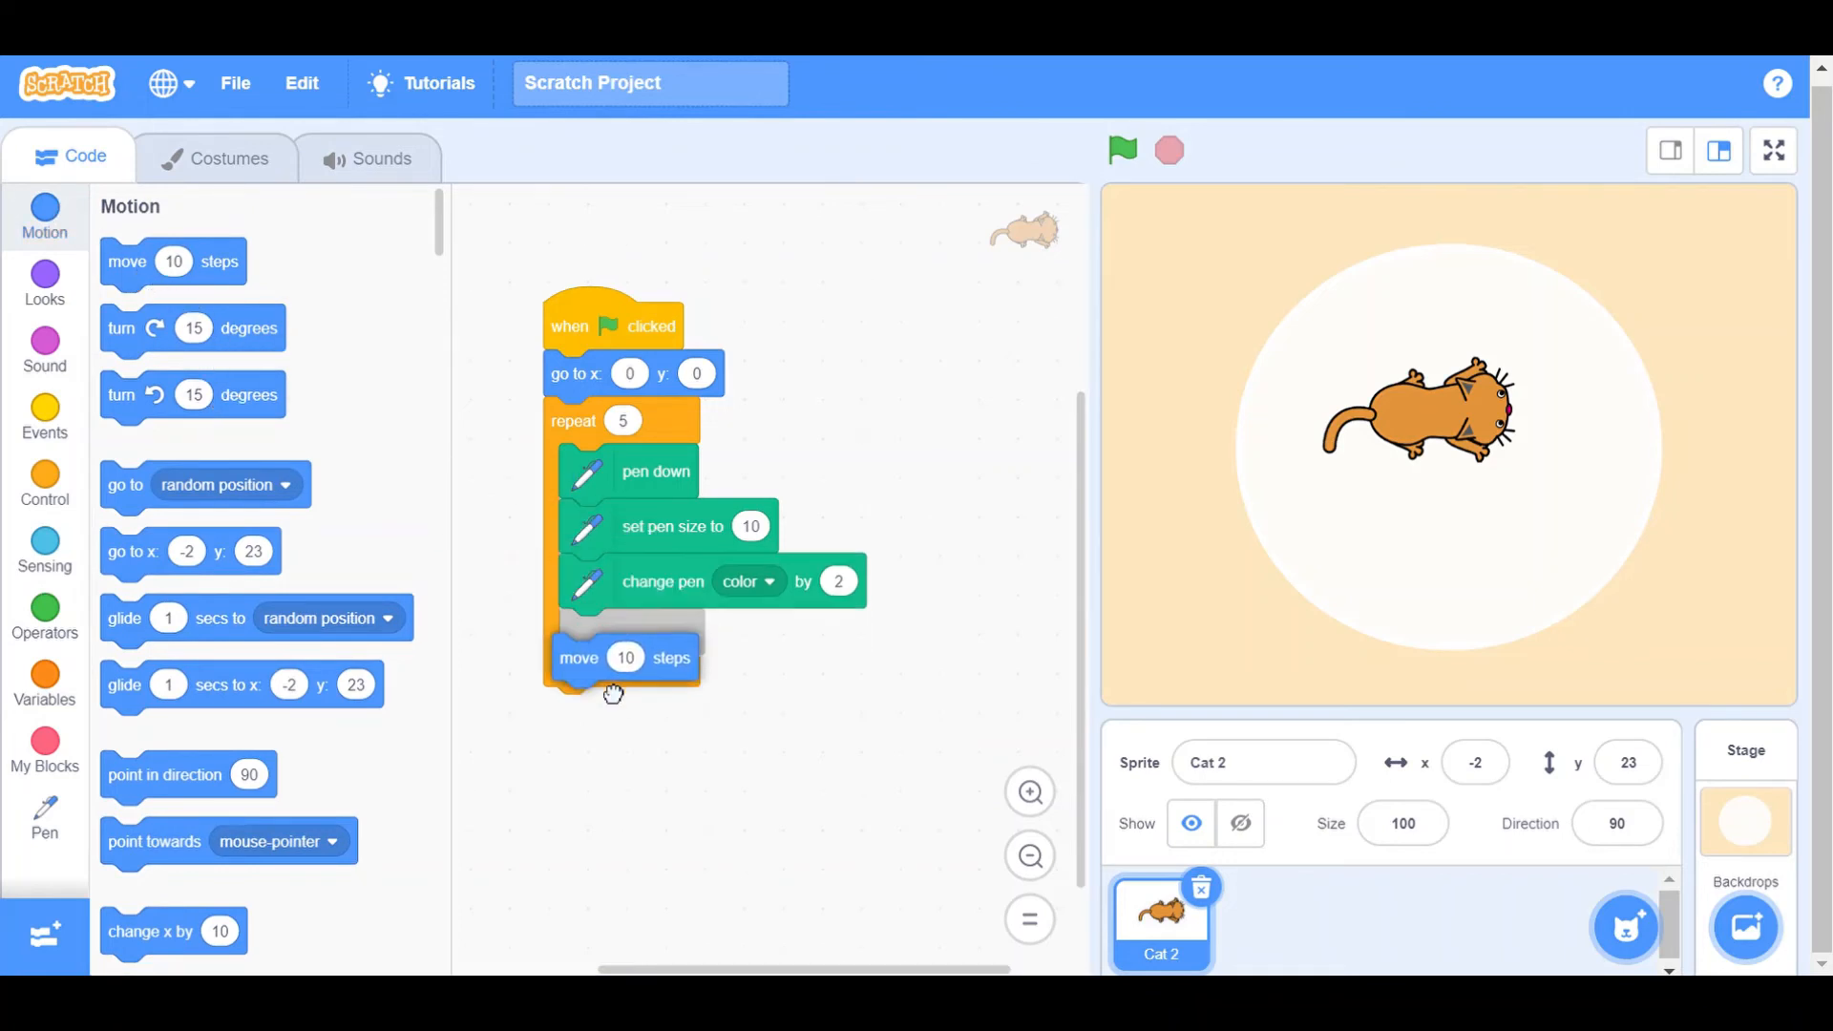
pyautogui.moveTo(578, 657); pyautogui.dragTo(632, 632)
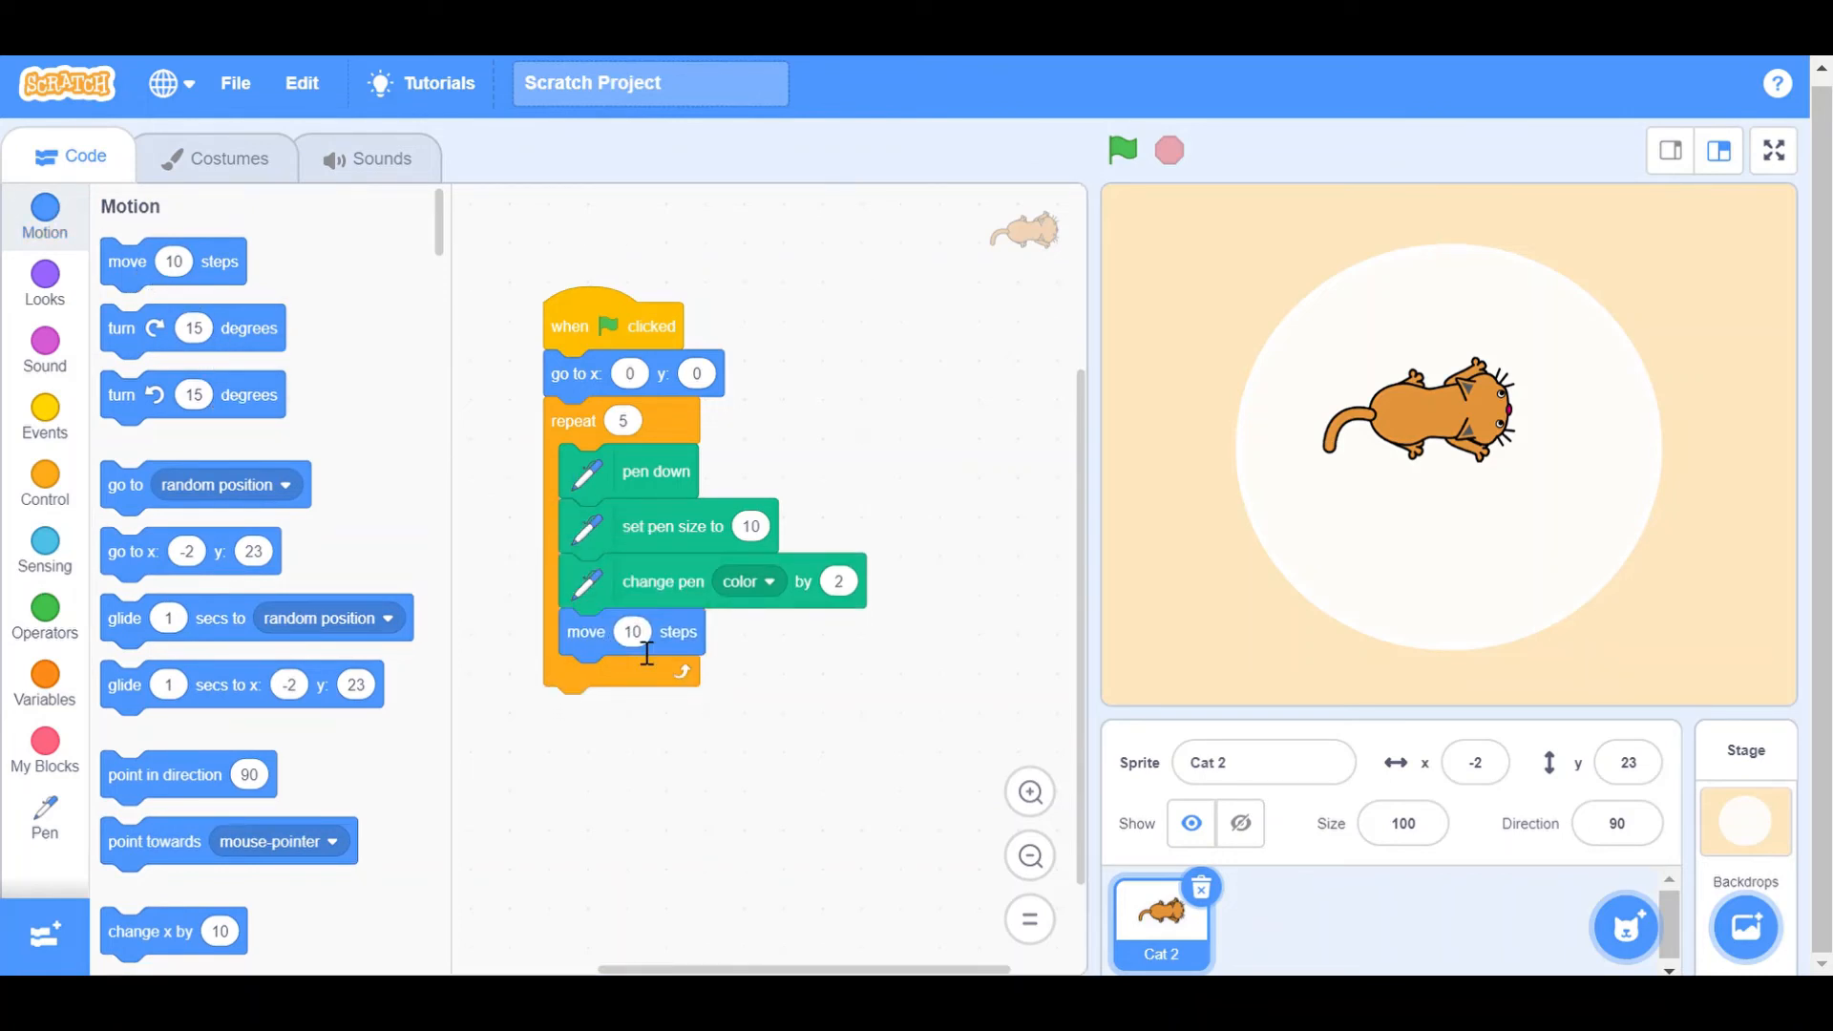
pyautogui.write('2')
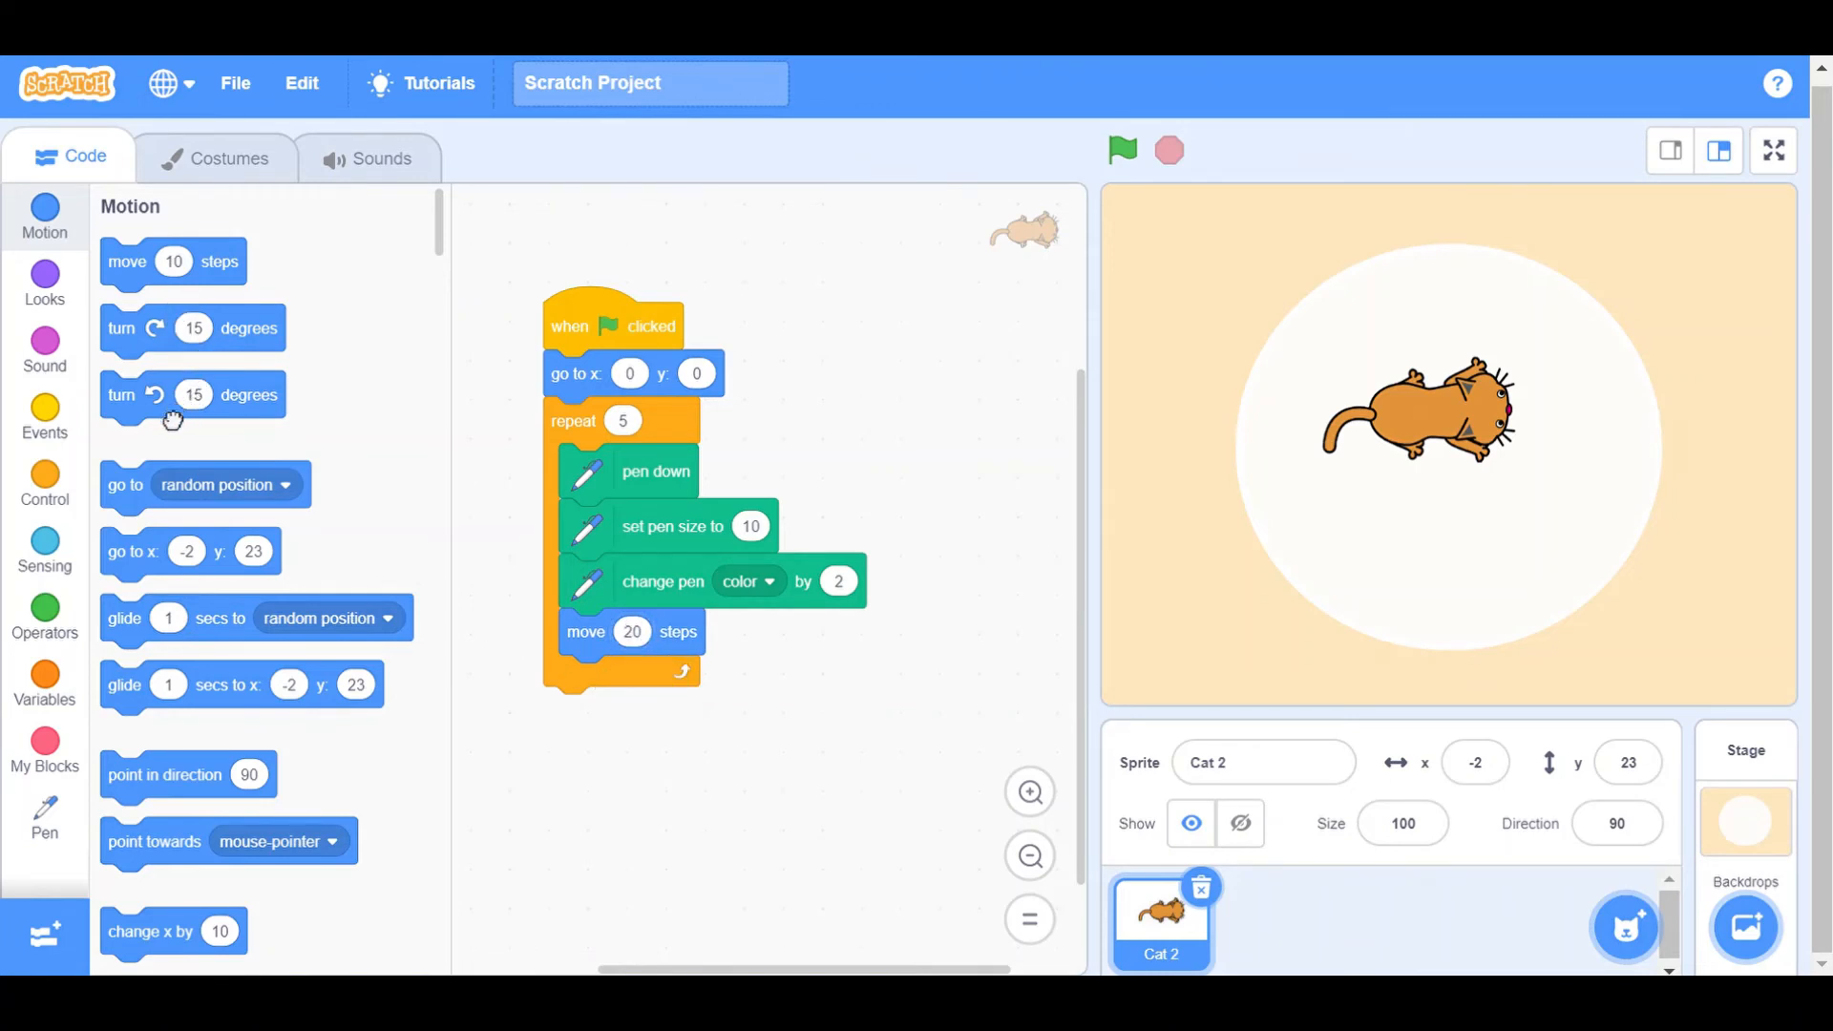
# Step: Swap the counter-clockwise turn for a 'turn right 15 degrees' after the move
pyautogui.moveTo(172, 395); pyautogui.dragTo(608, 664)
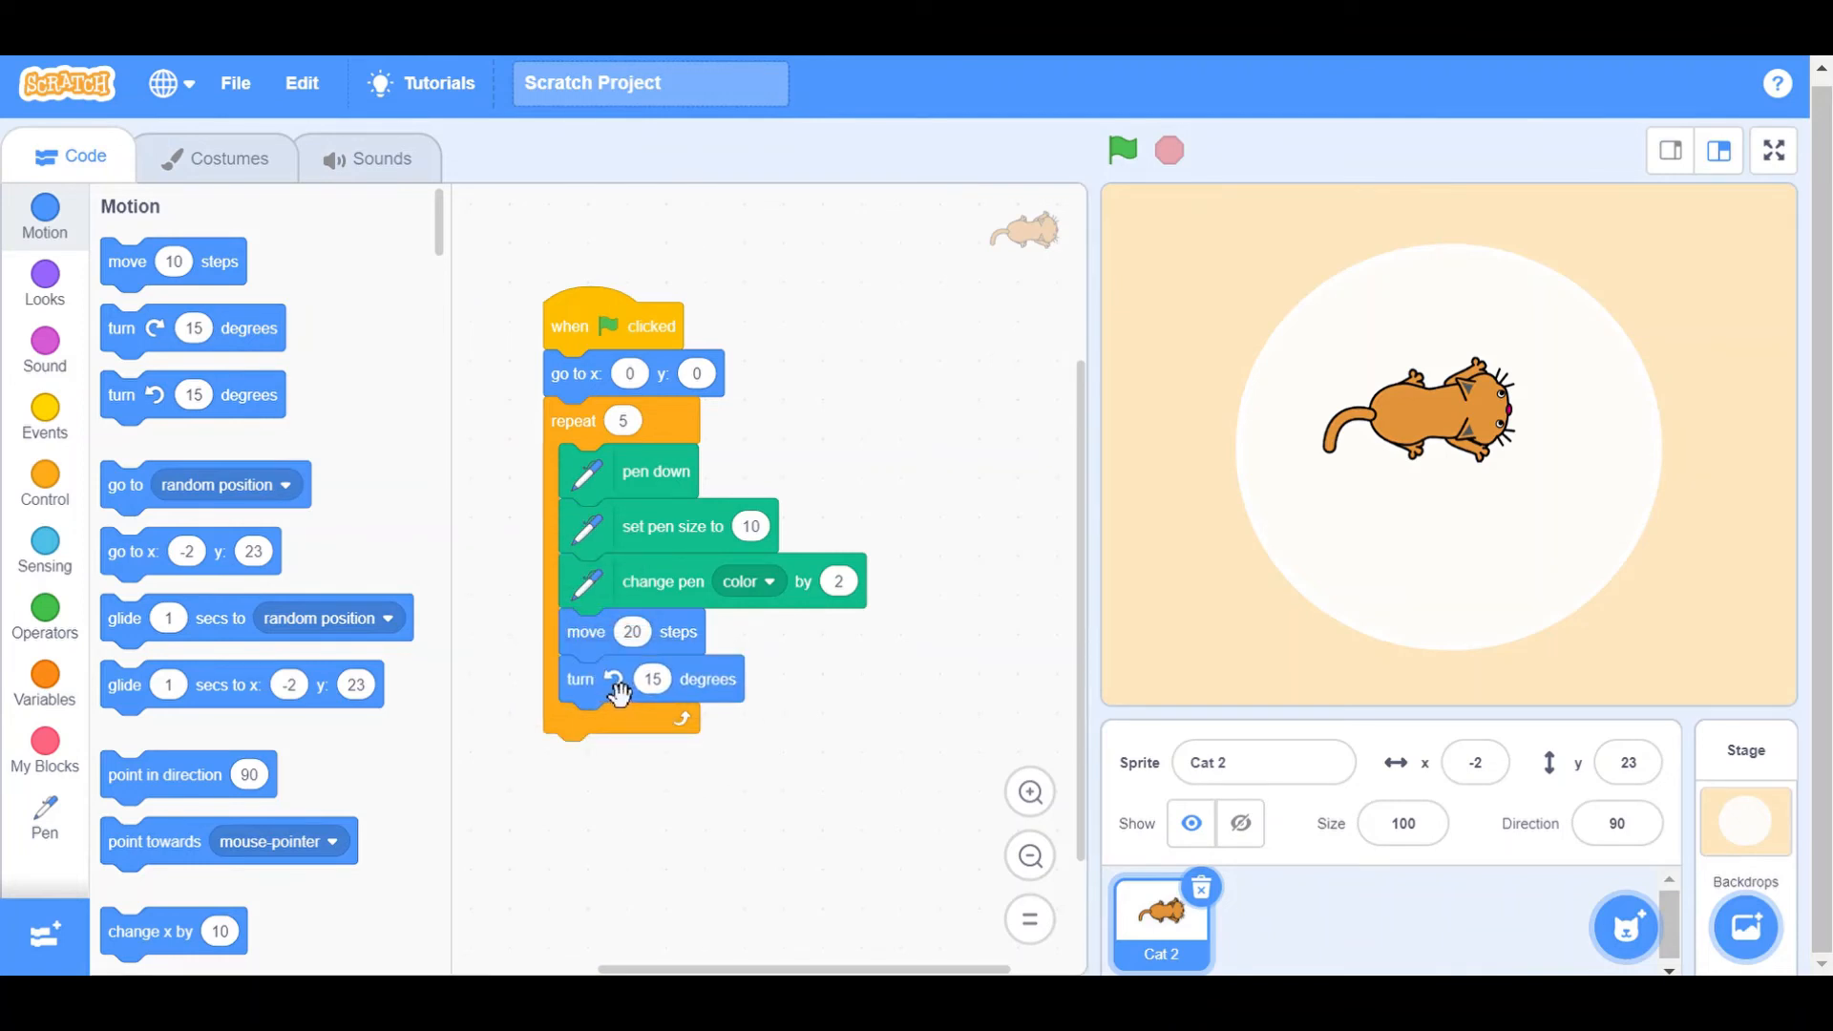
pyautogui.moveTo(620, 680); pyautogui.dragTo(640, 748)
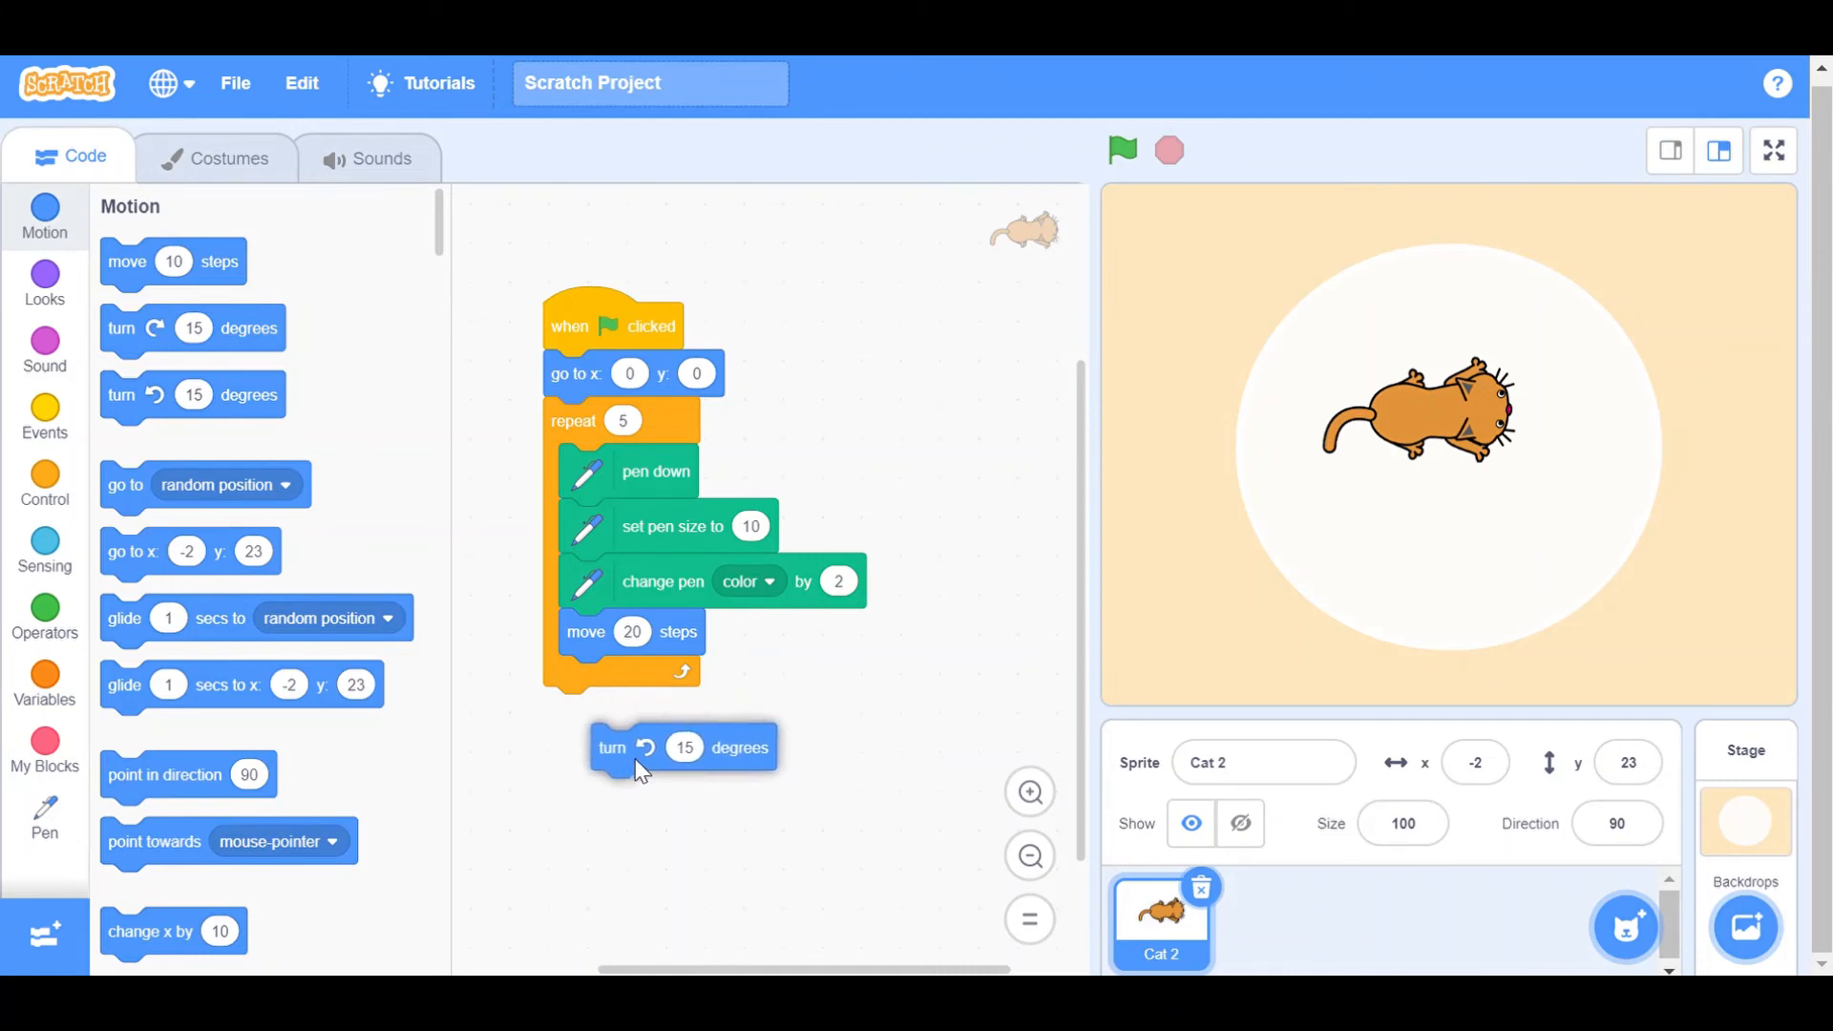
pyautogui.moveTo(613, 746); pyautogui.dragTo(502, 716)
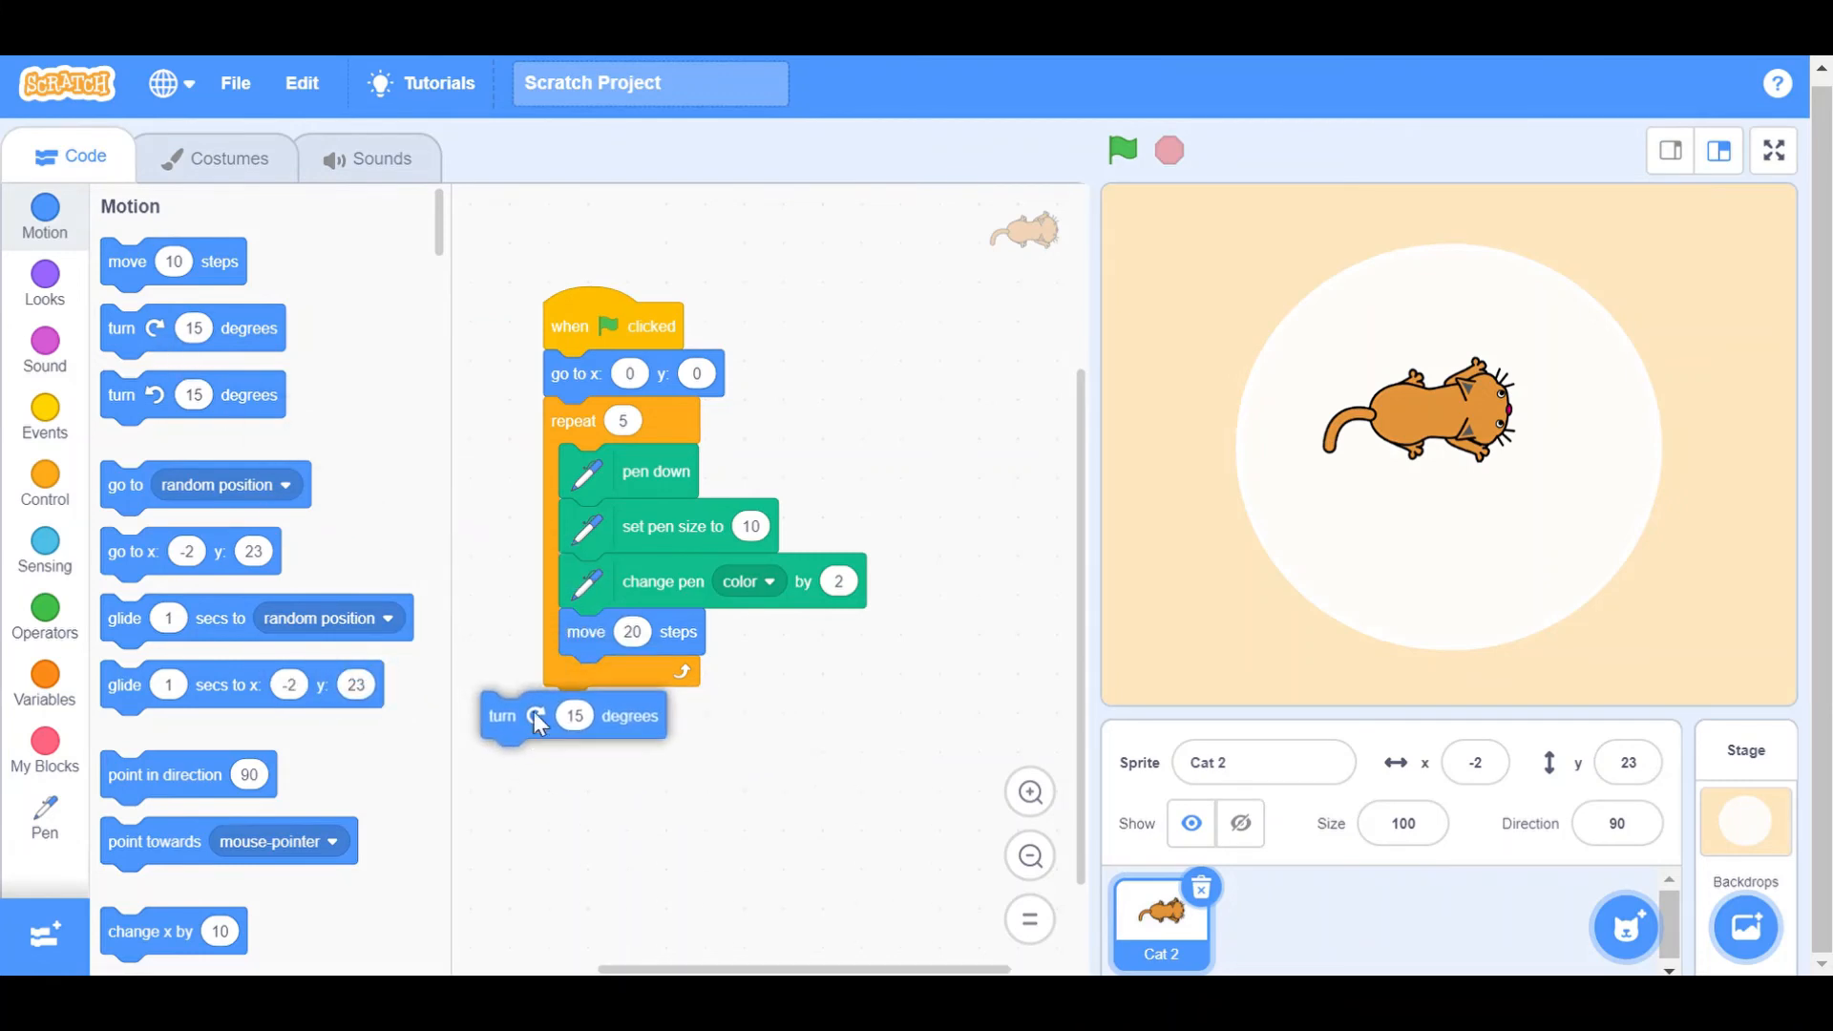
pyautogui.moveTo(539, 716); pyautogui.dragTo(618, 678)
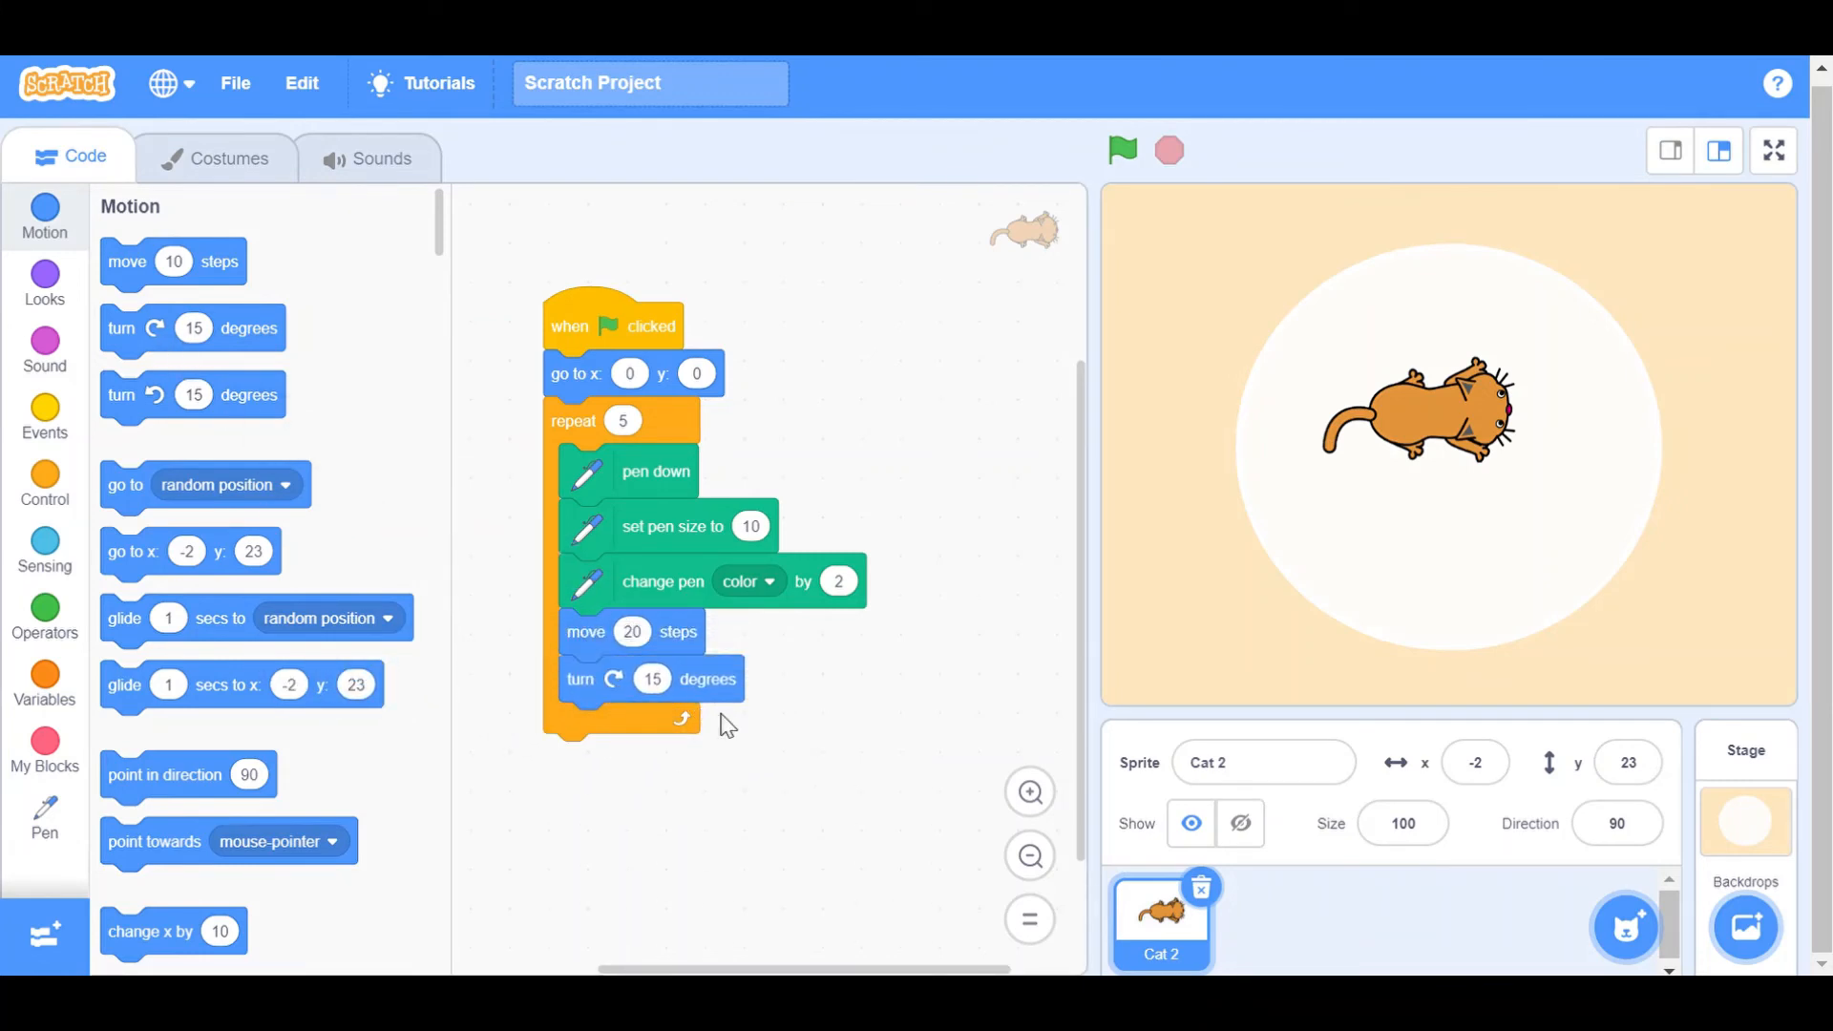
pyautogui.moveTo(930, 722)
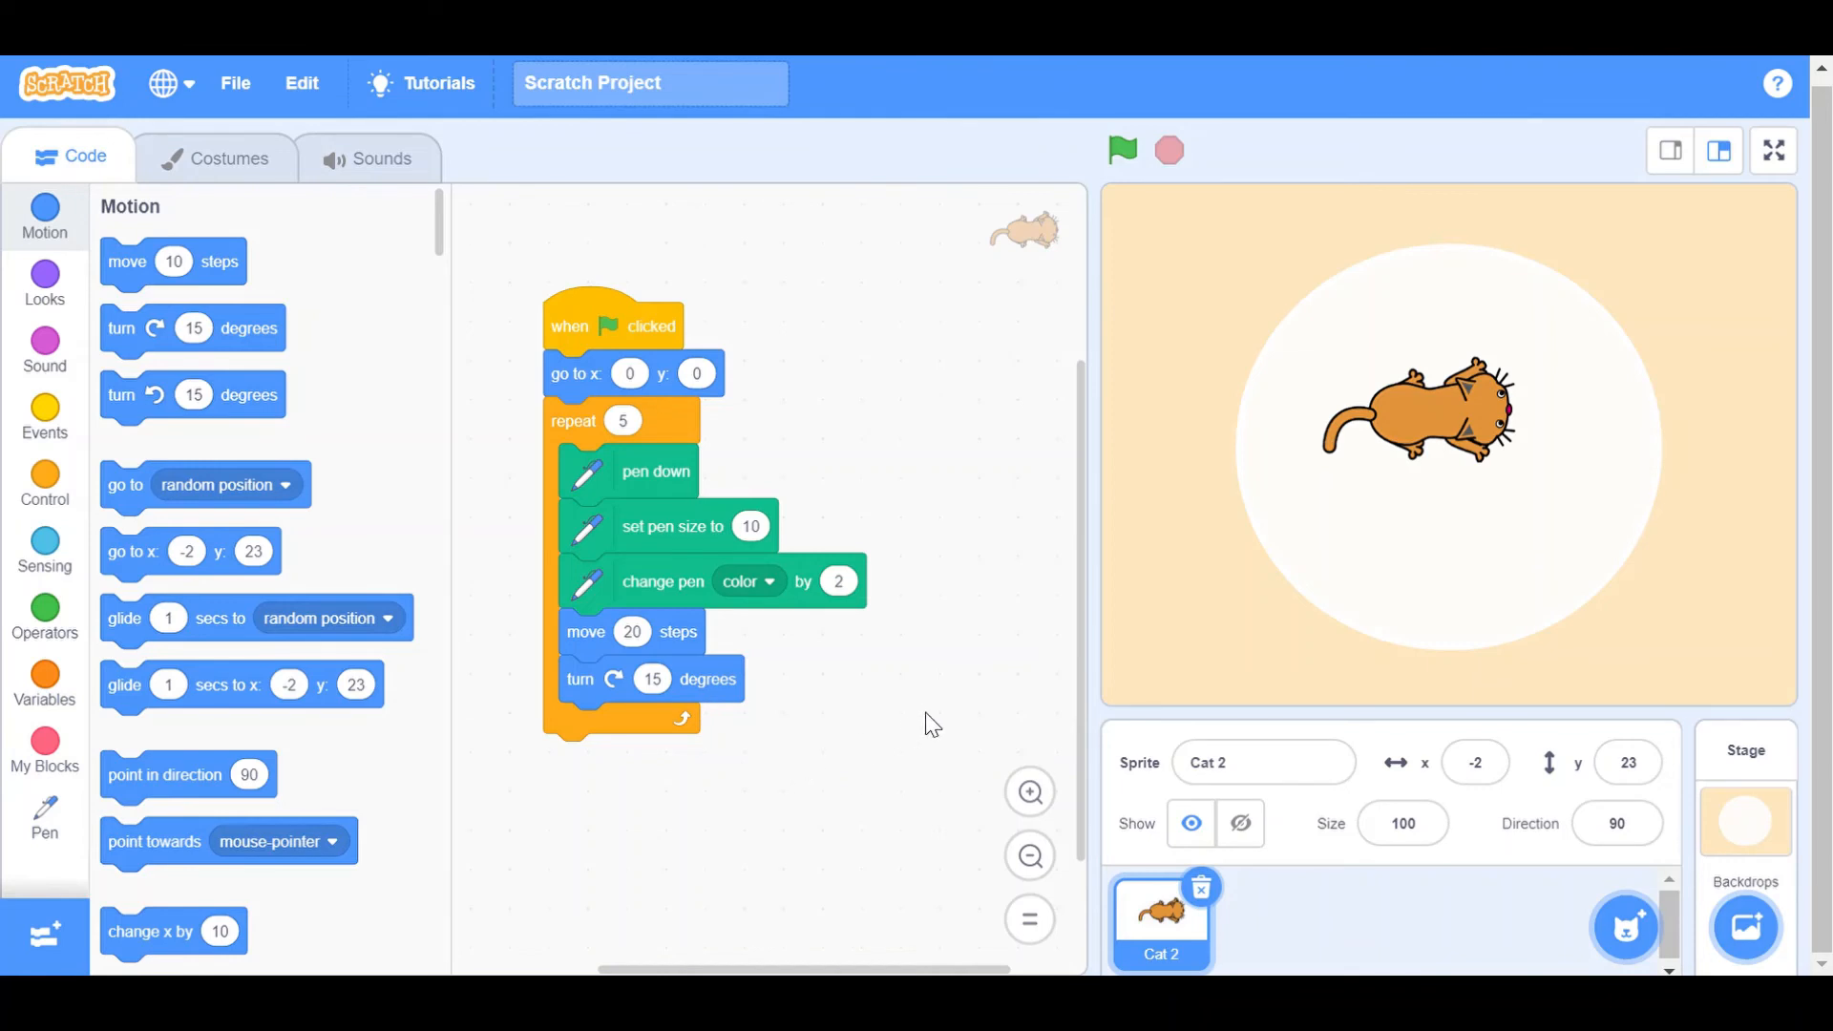
pyautogui.moveTo(1201, 286)
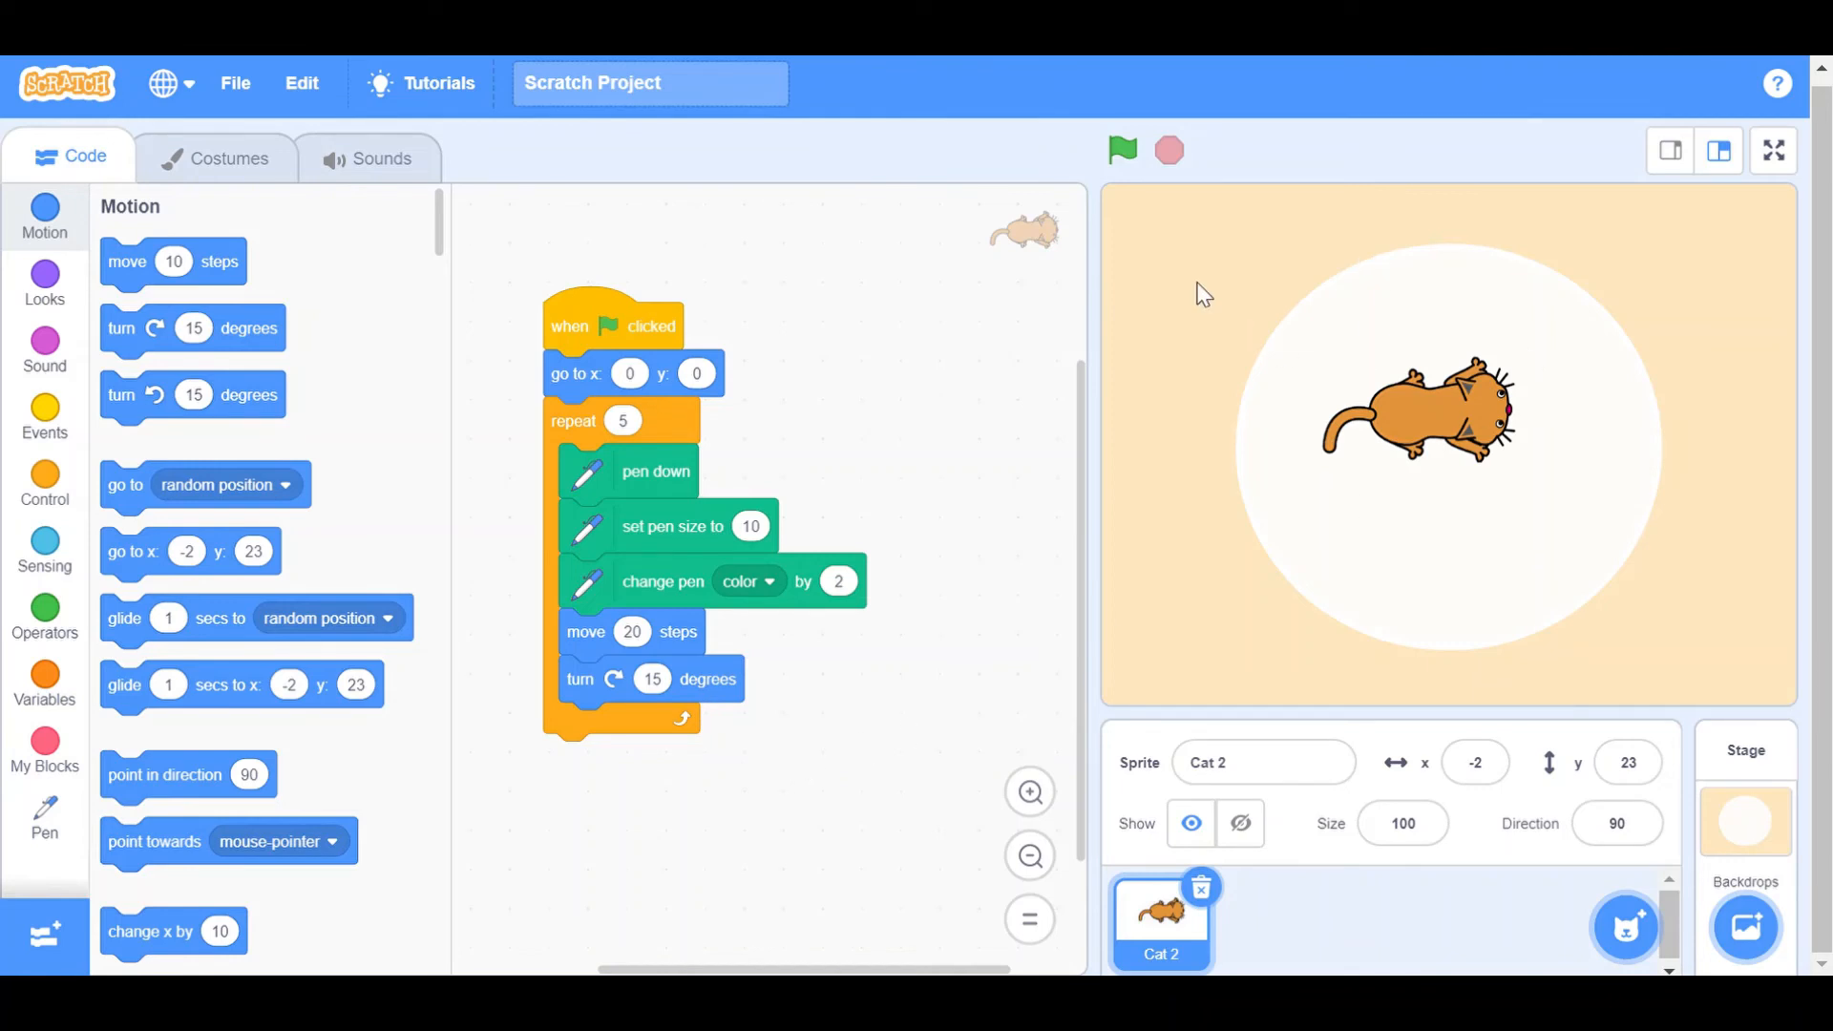
pyautogui.moveTo(1077, 181)
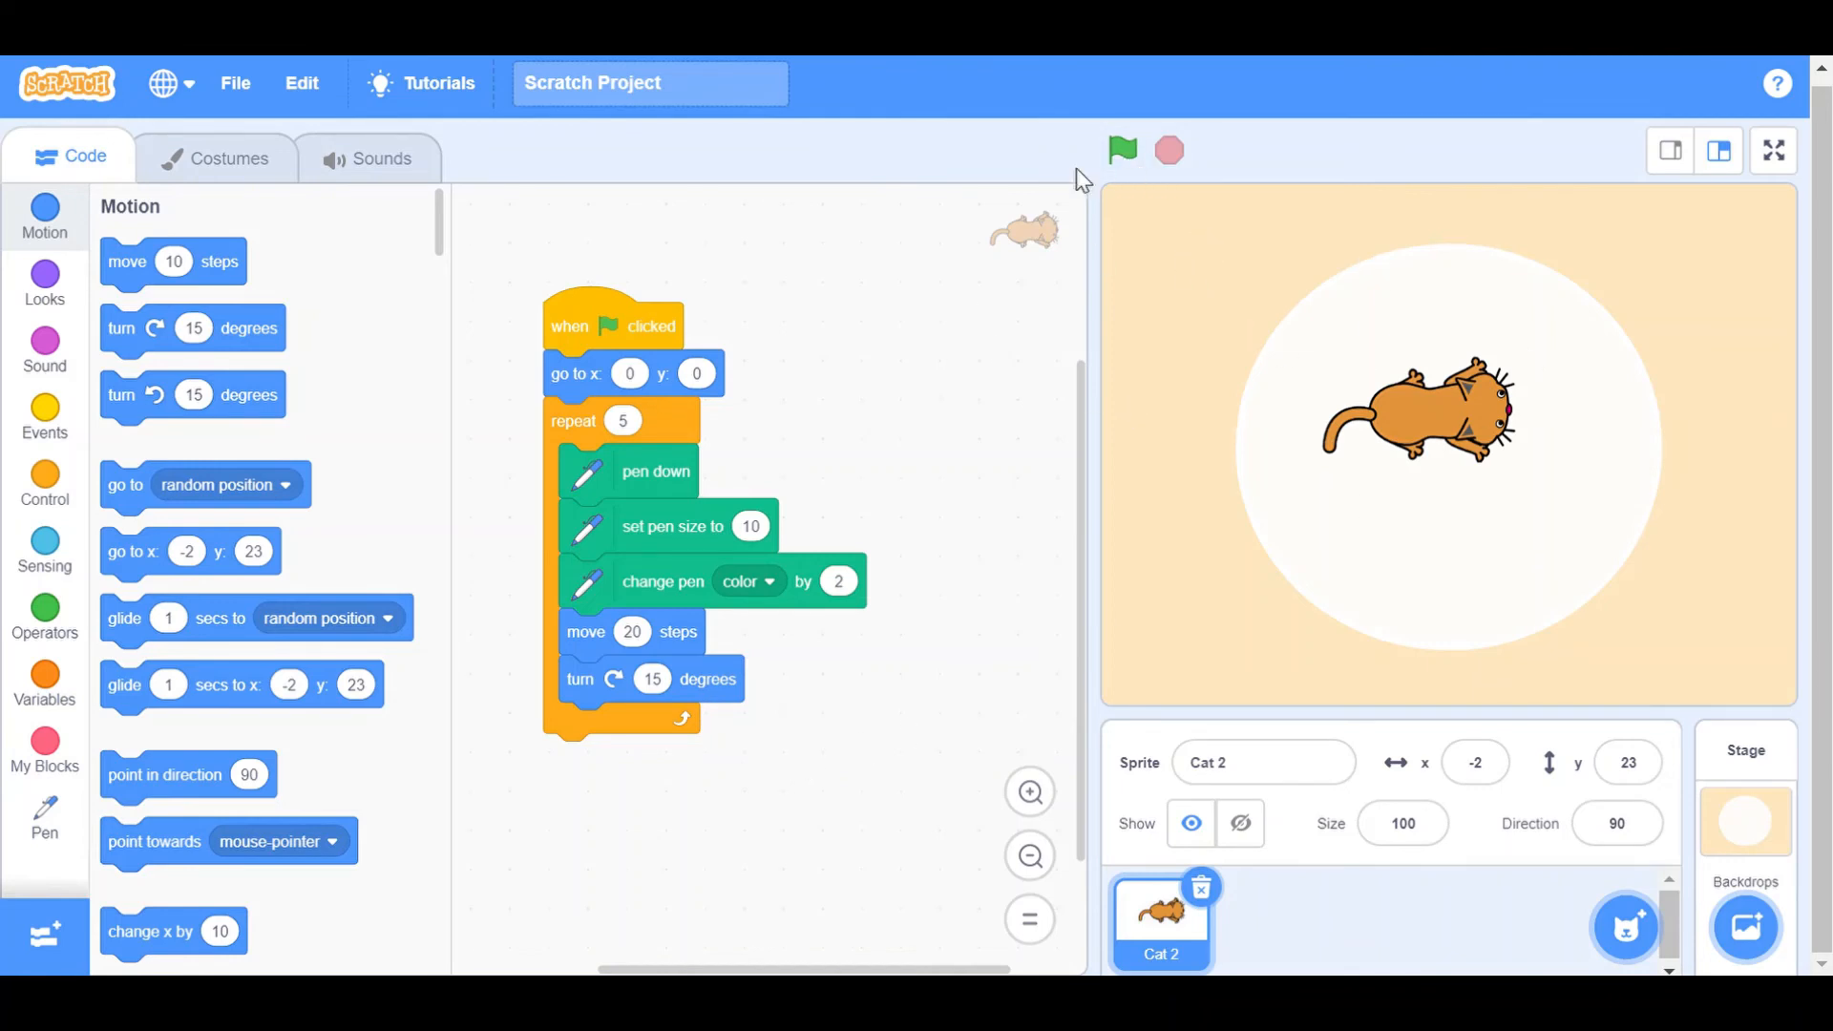
# Step: Run the script several times to draw the rainbow flower, then drag the cat left
pyautogui.click(1123, 149)
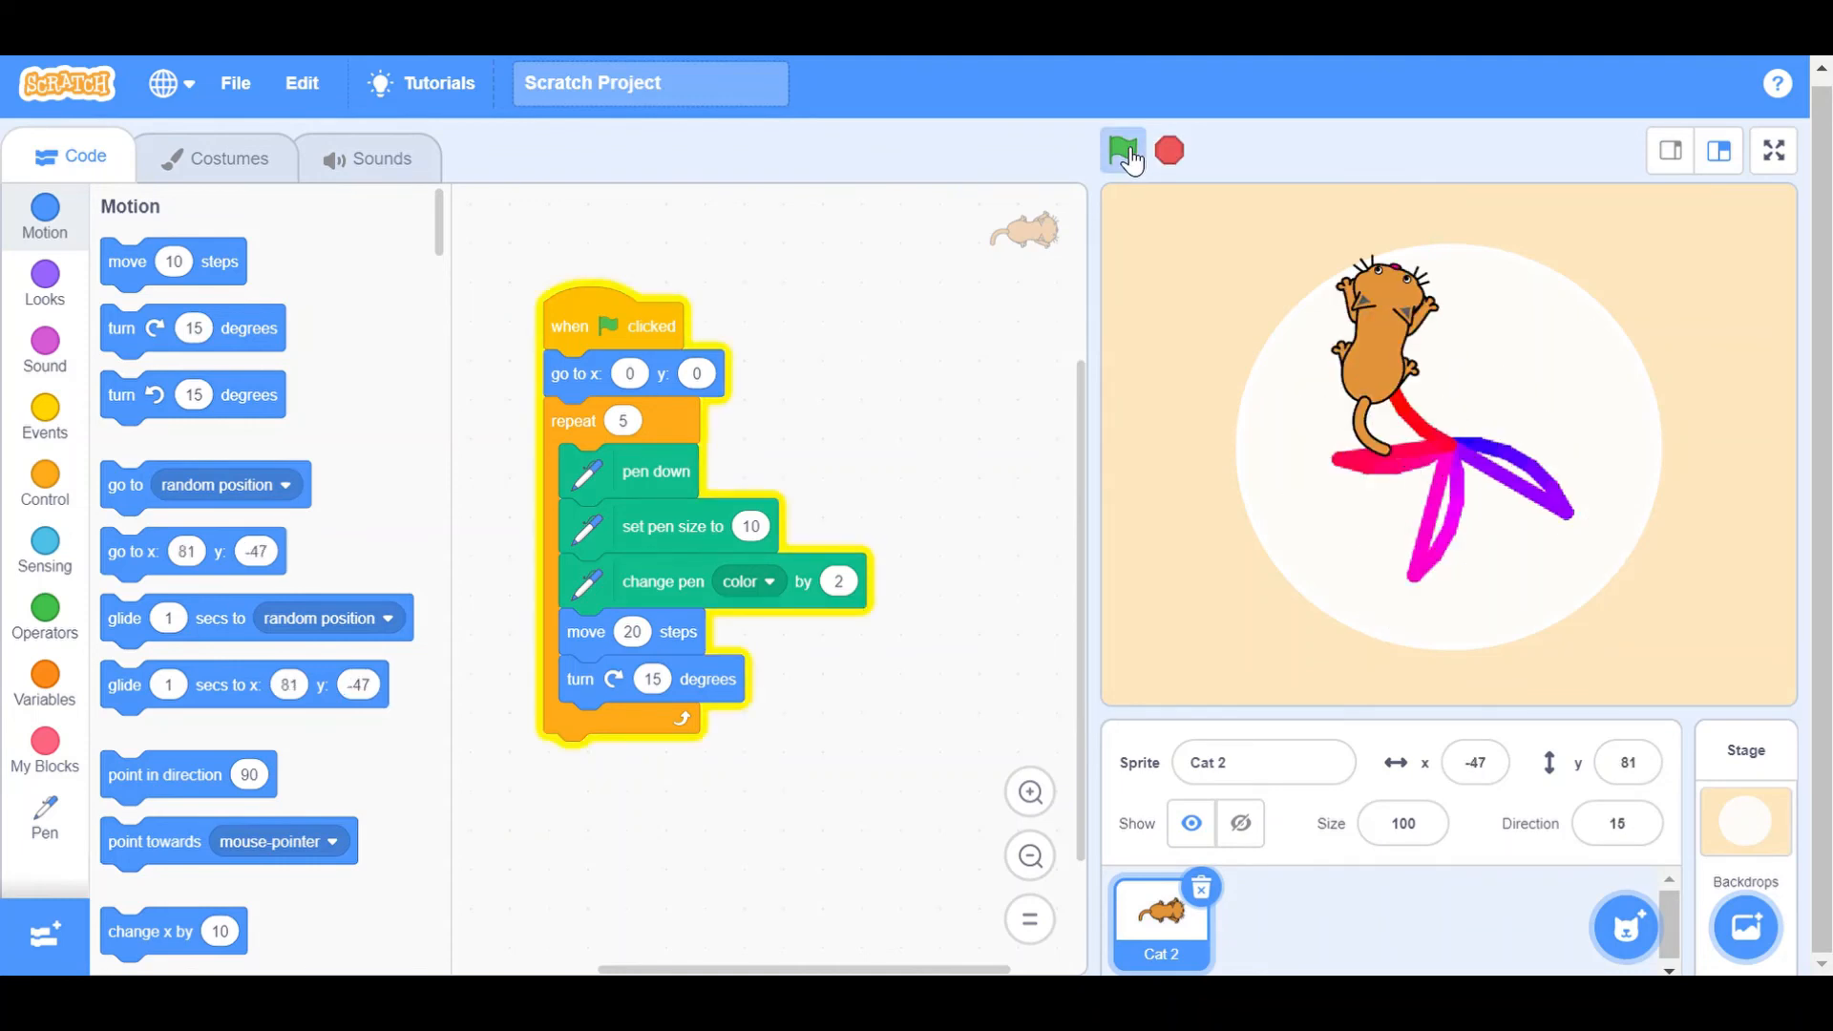
pyautogui.click(1121, 149)
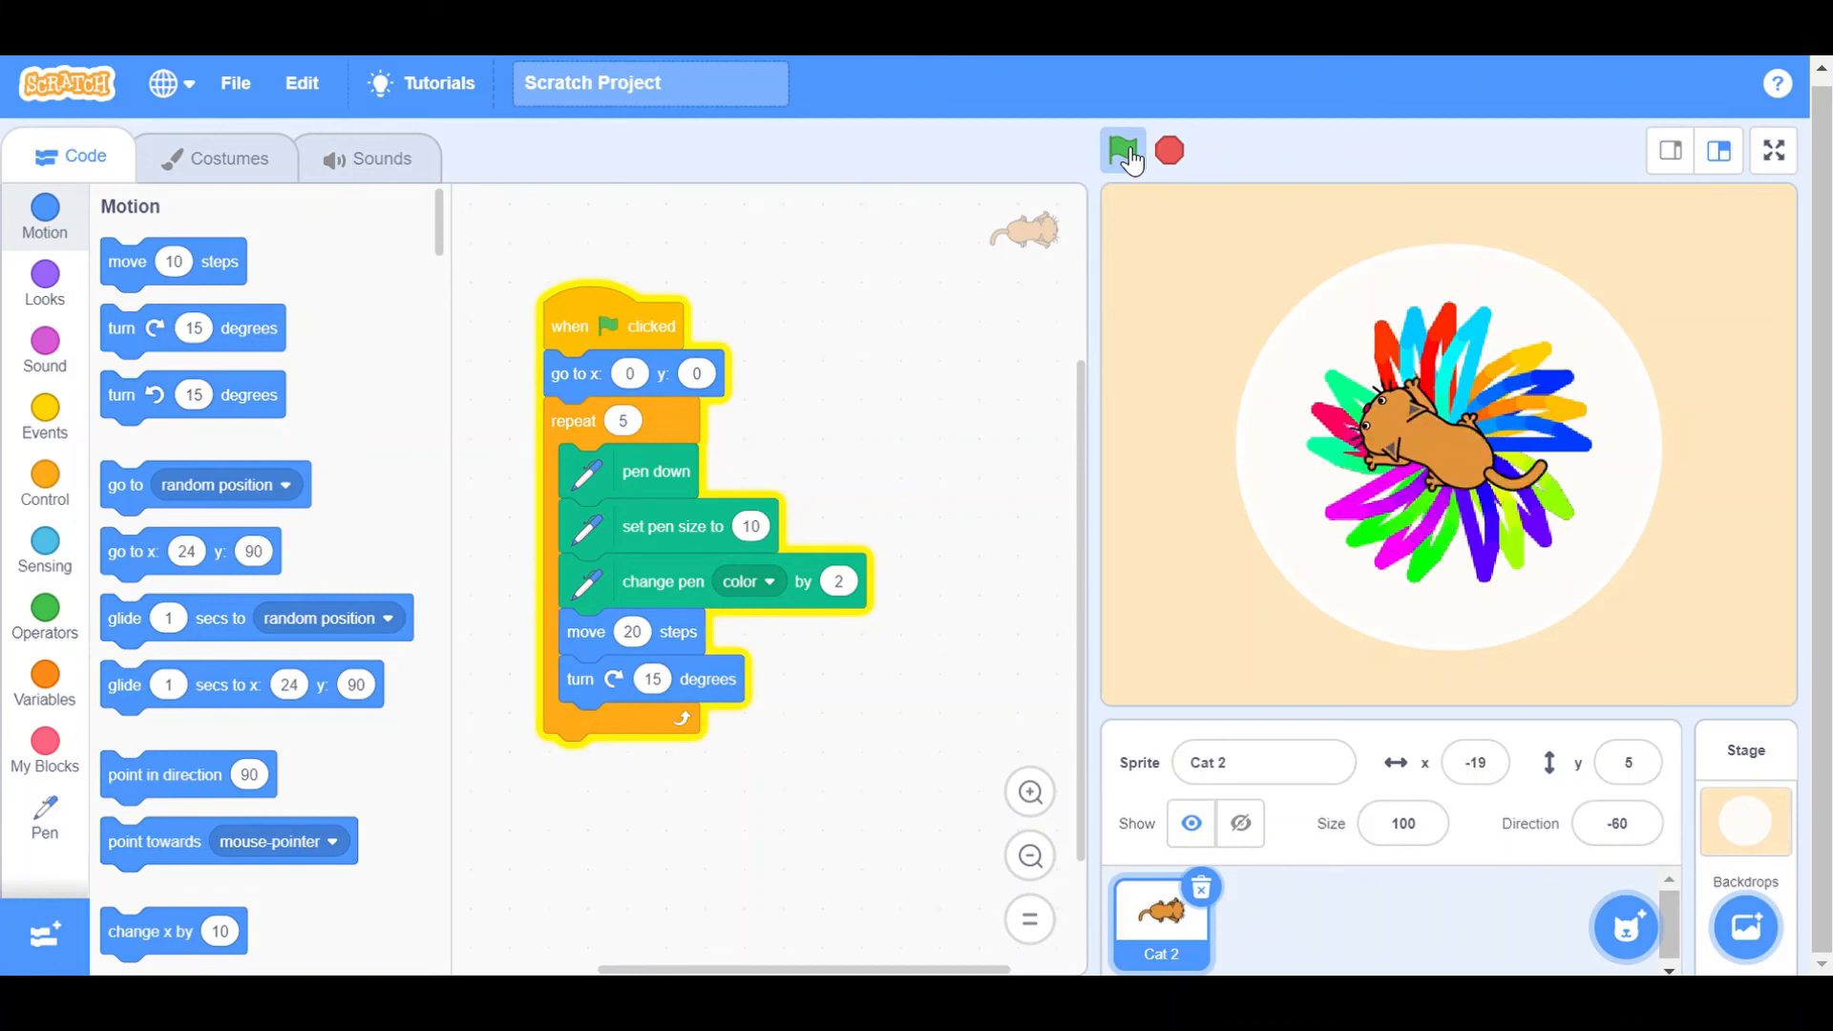
pyautogui.click(1123, 149)
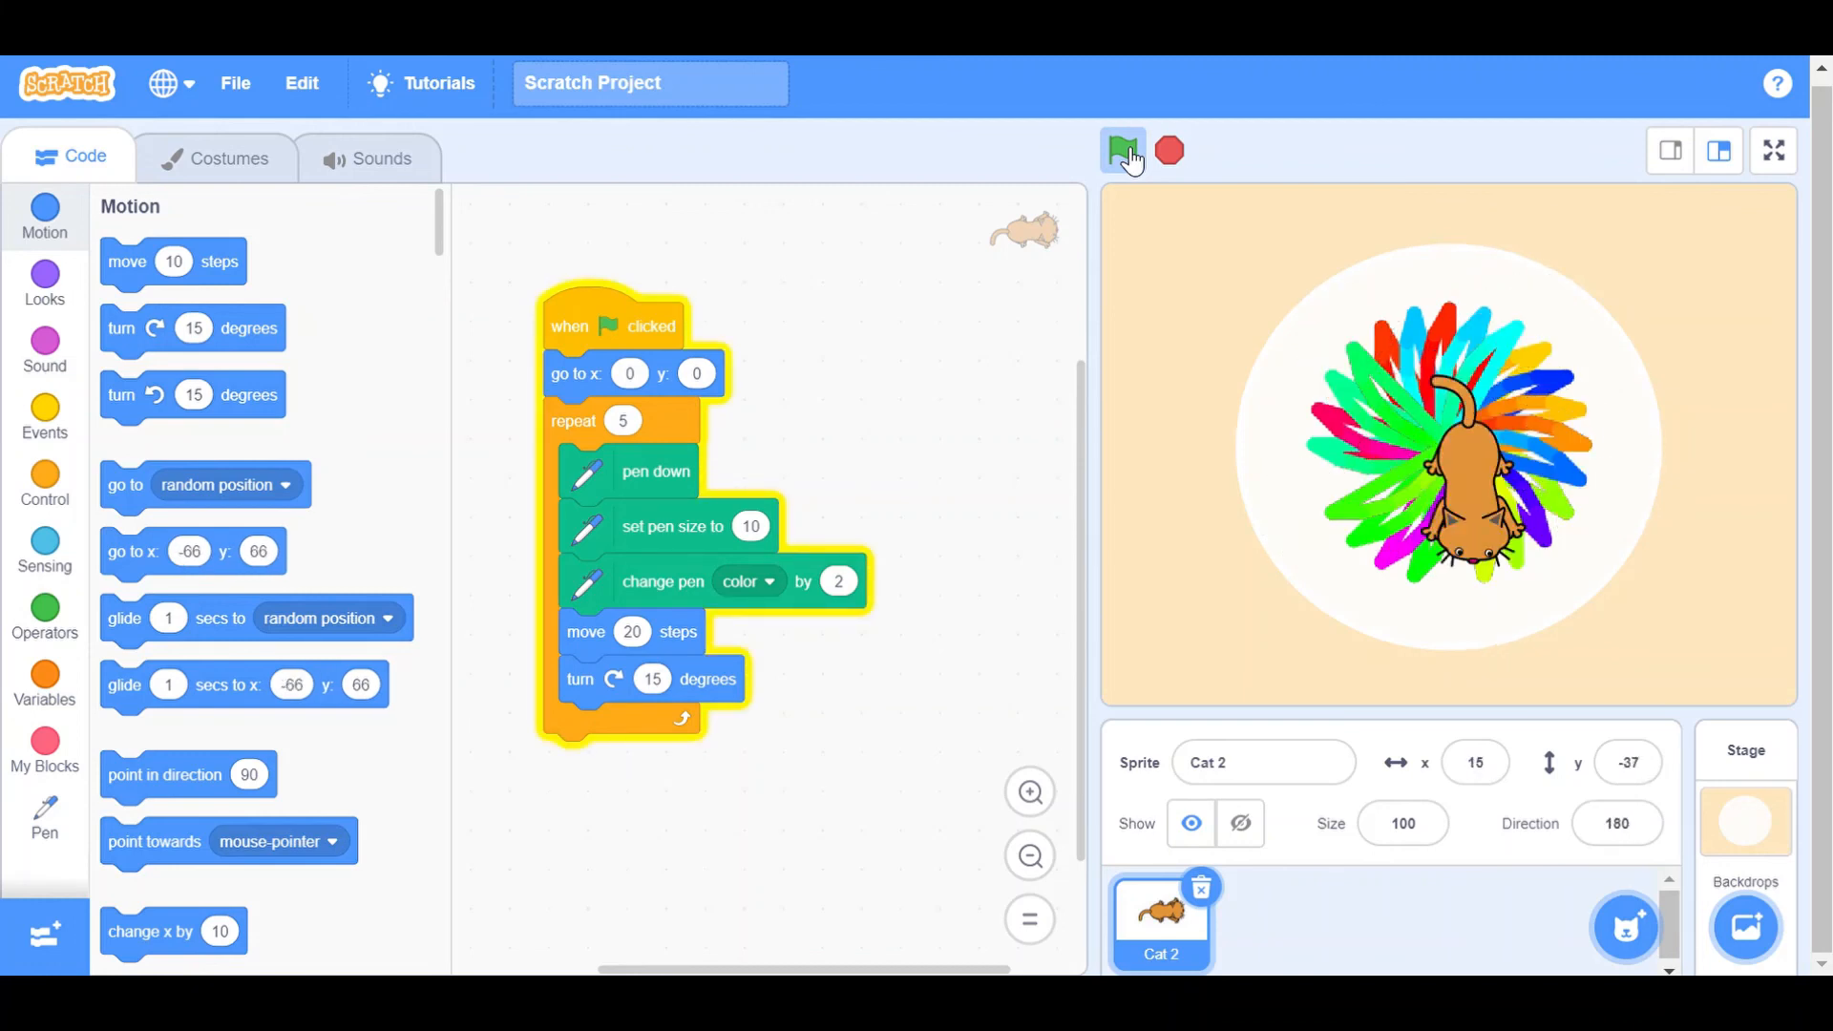
pyautogui.click(1123, 149)
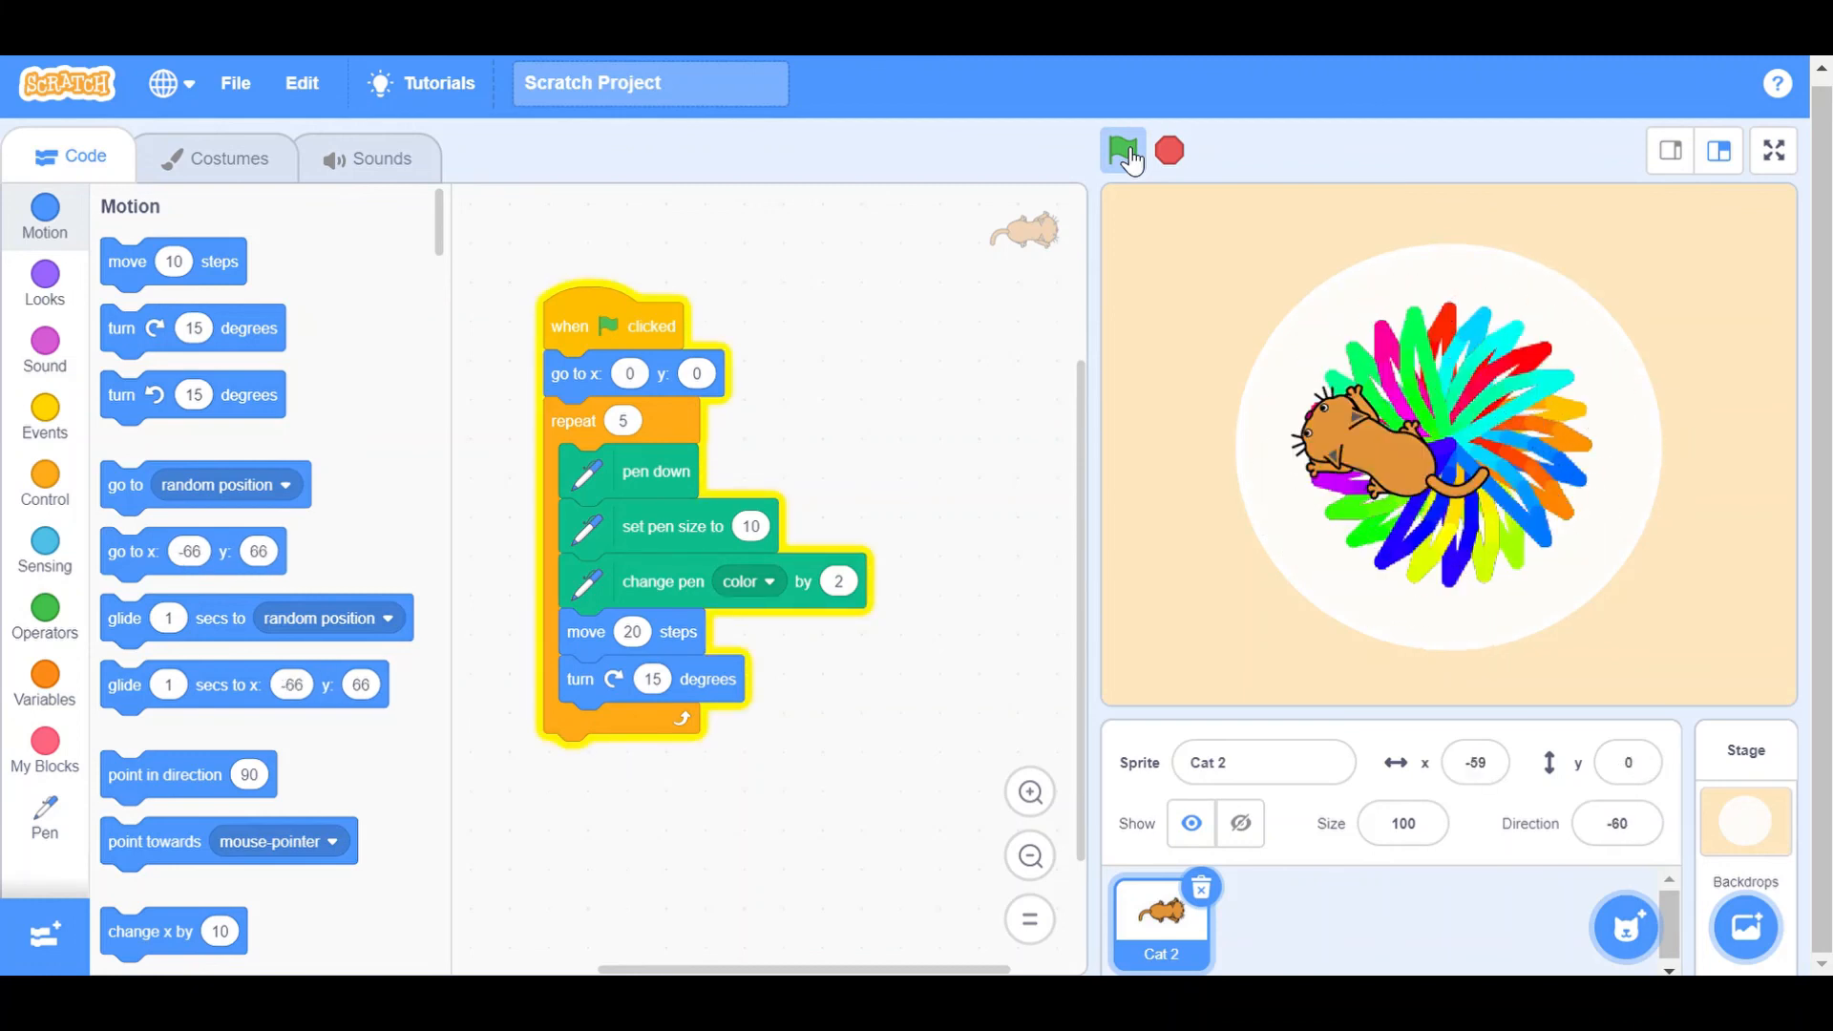
pyautogui.click(1123, 151)
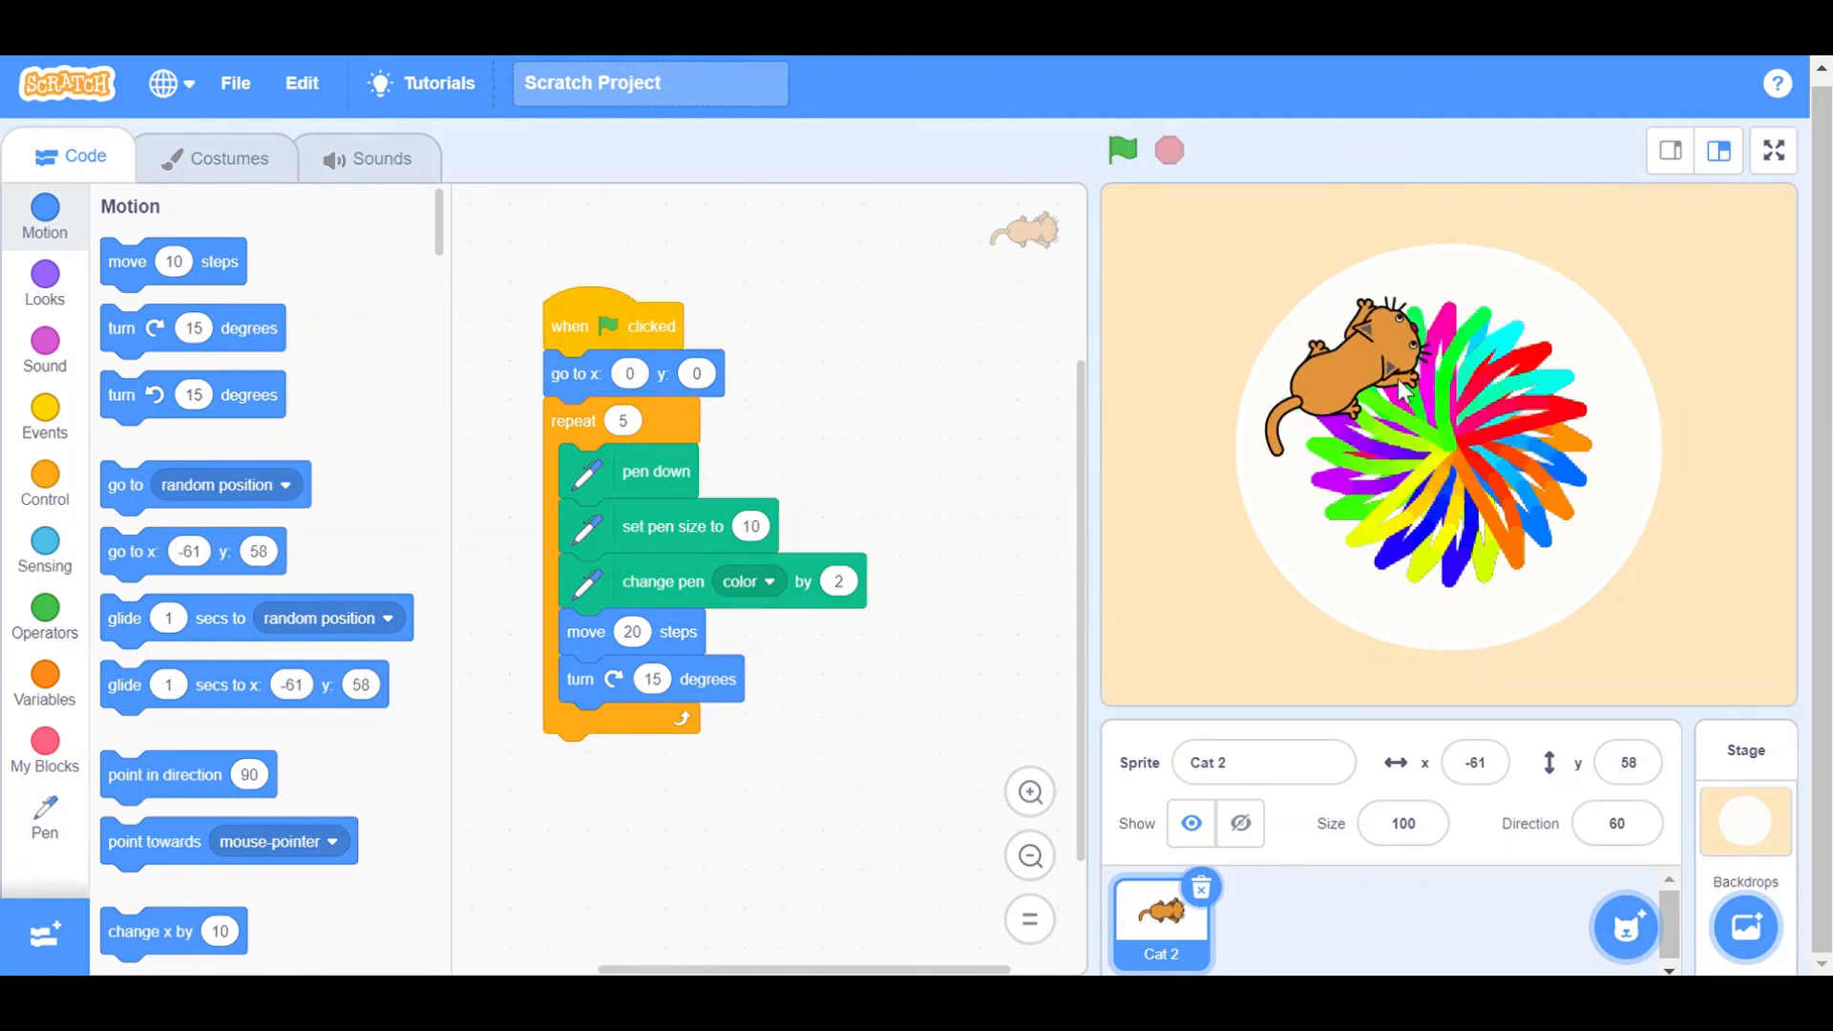
pyautogui.moveTo(1378, 375); pyautogui.dragTo(1200, 468)
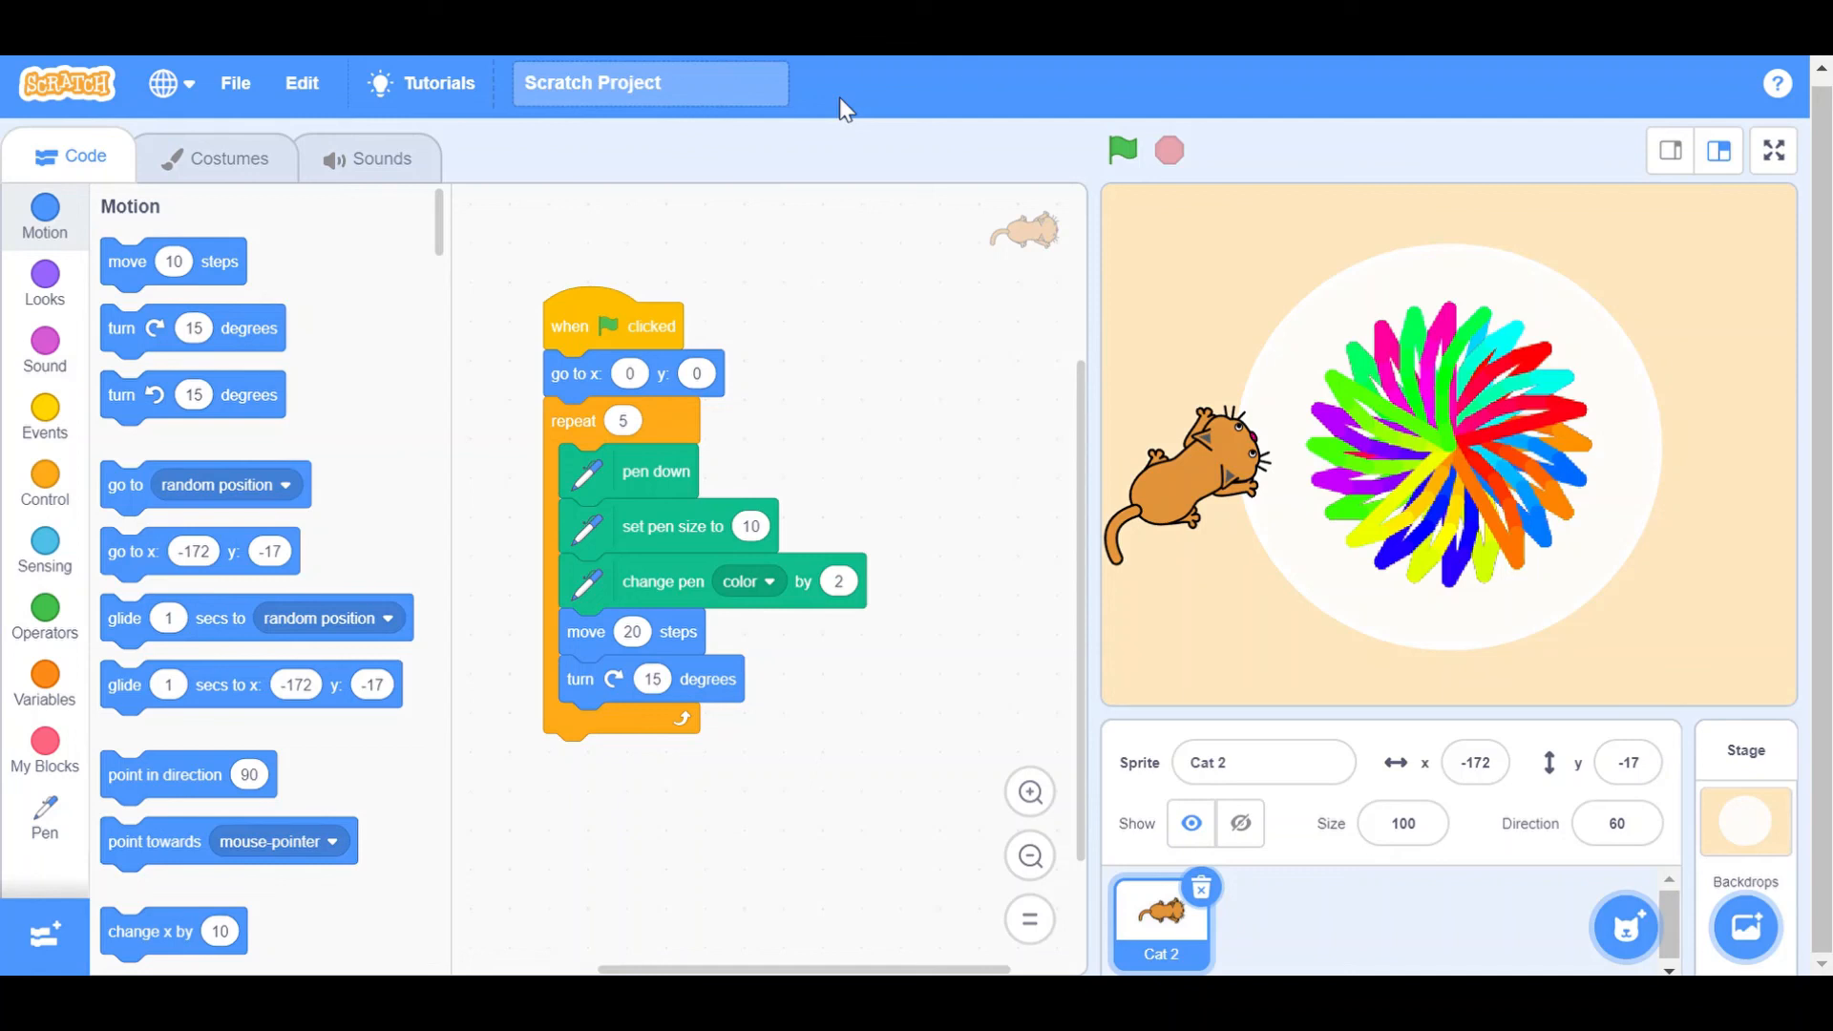
pyautogui.moveTo(1444, 367)
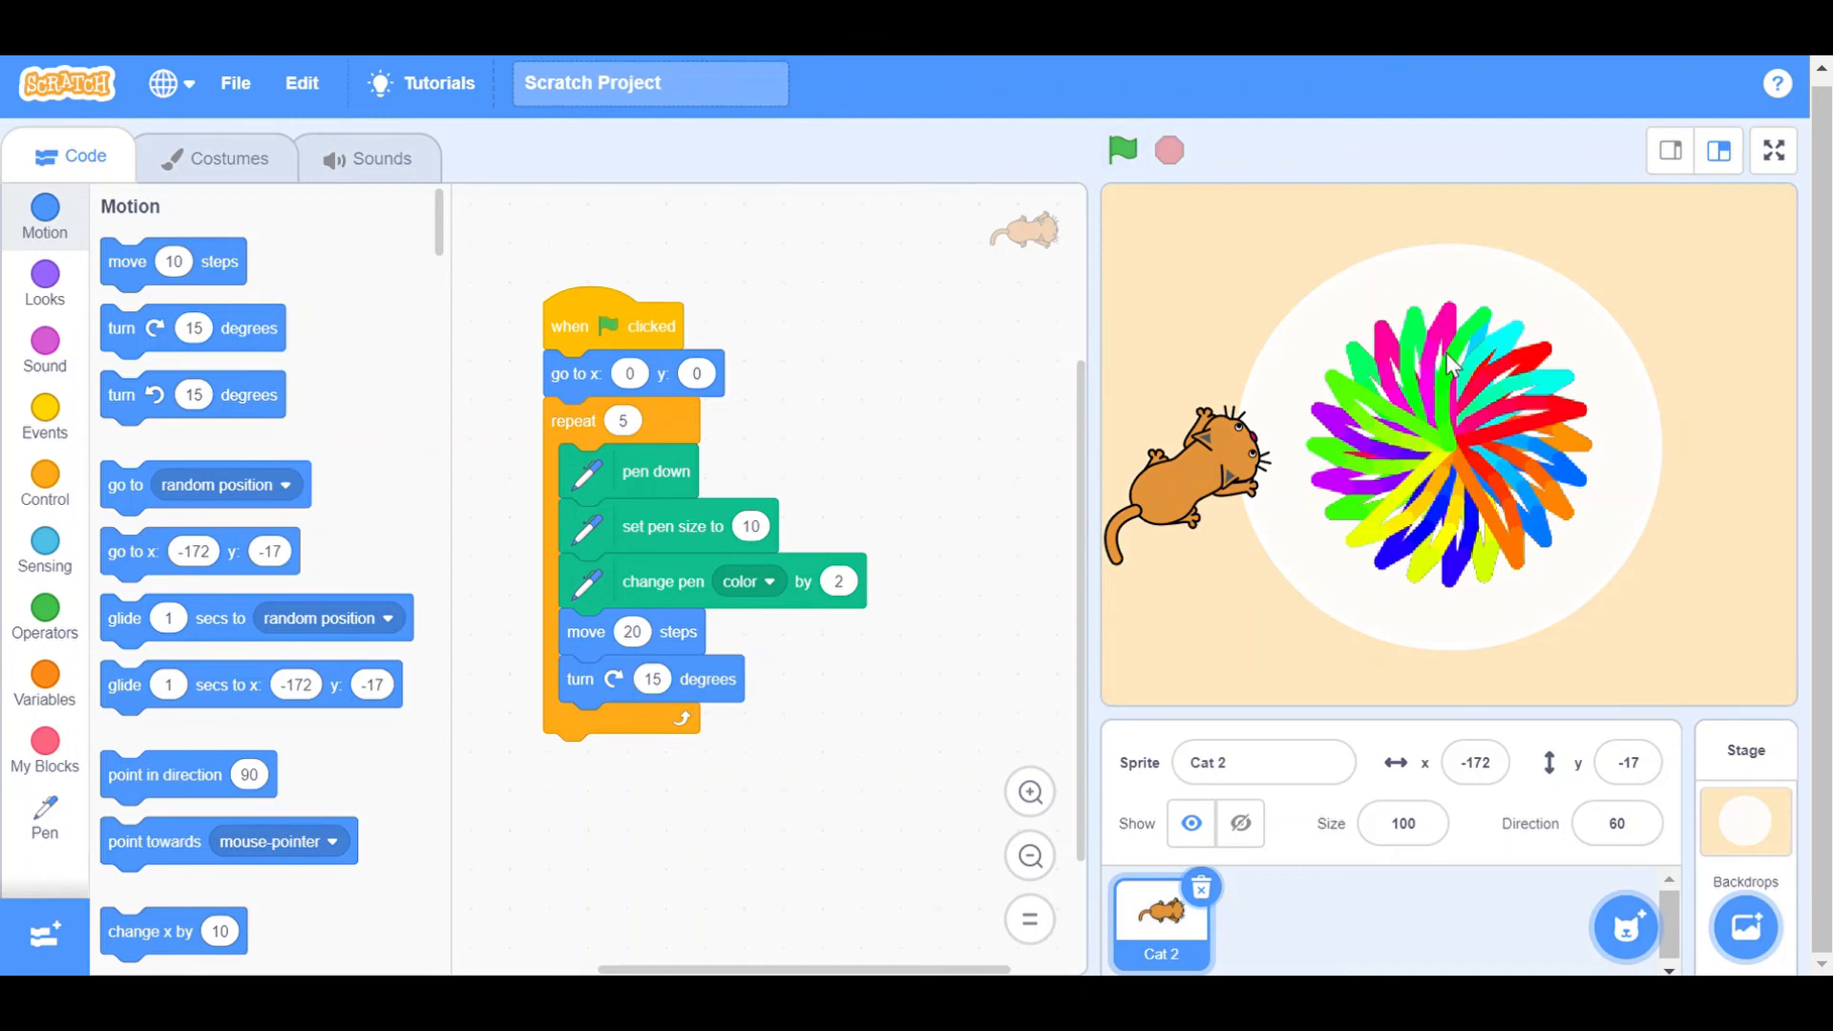
pyautogui.moveTo(1684, 211)
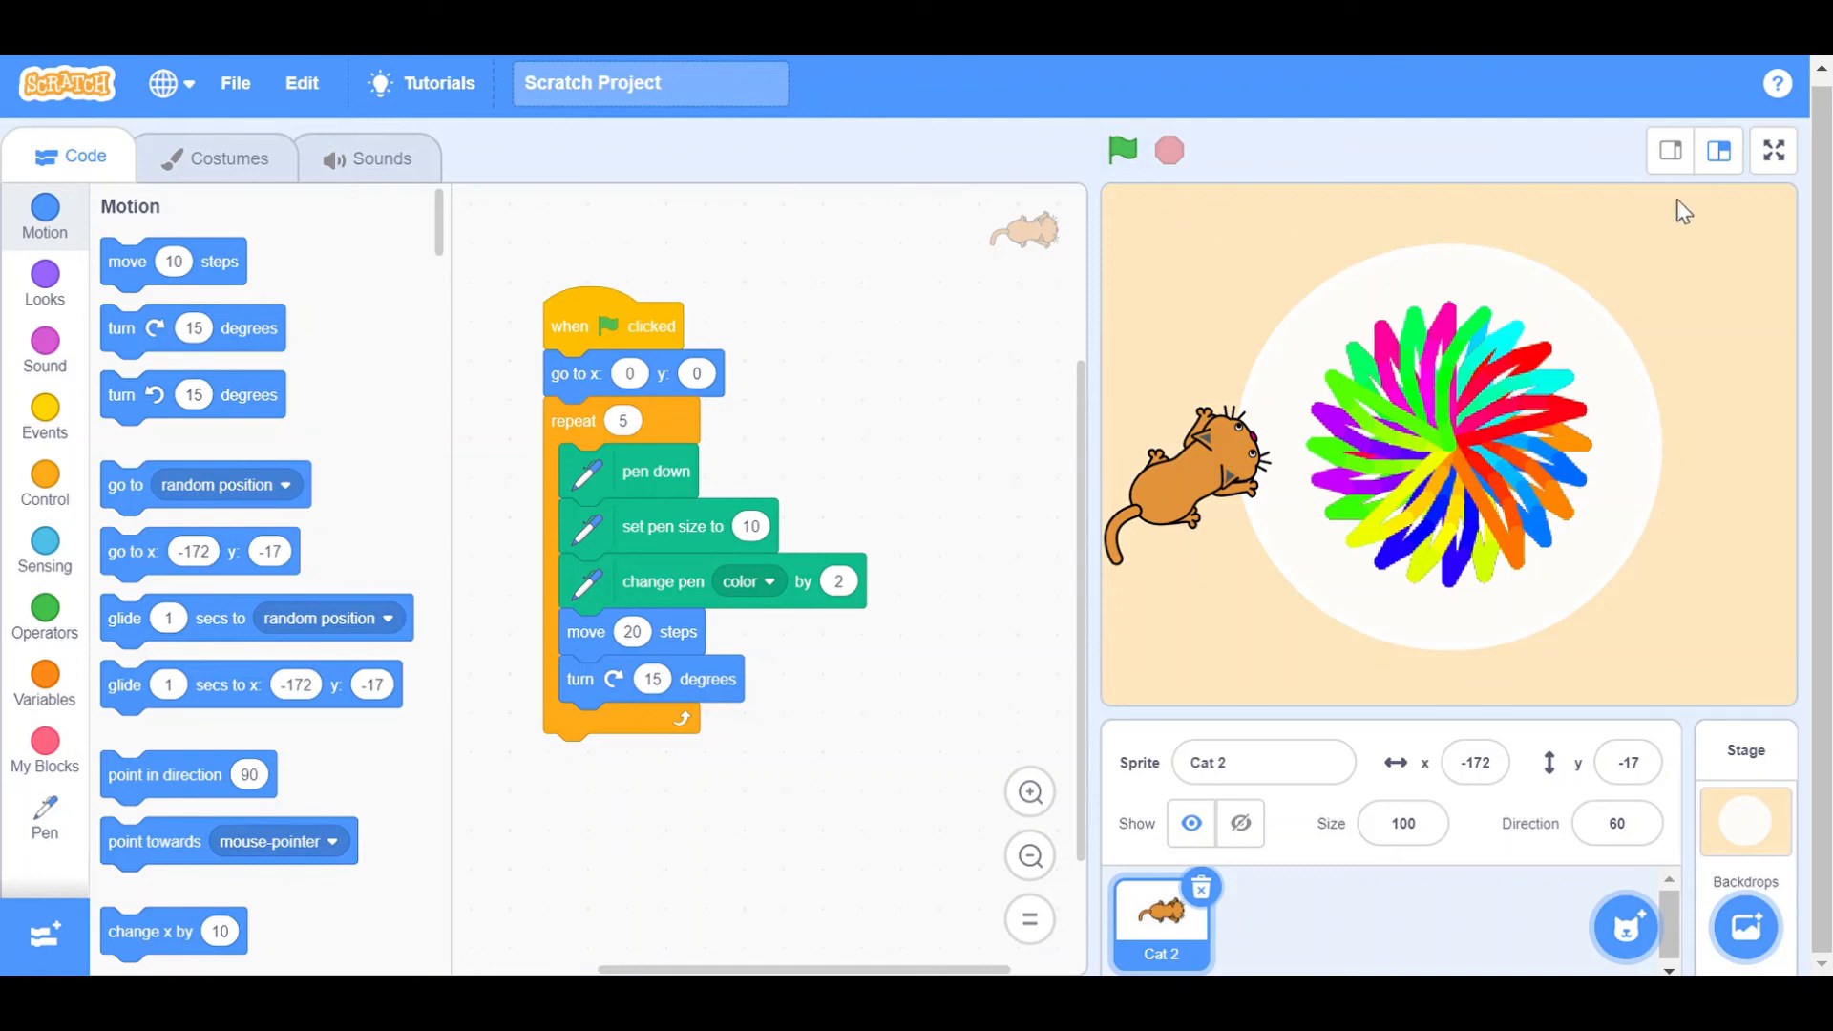
pyautogui.moveTo(1703, 214)
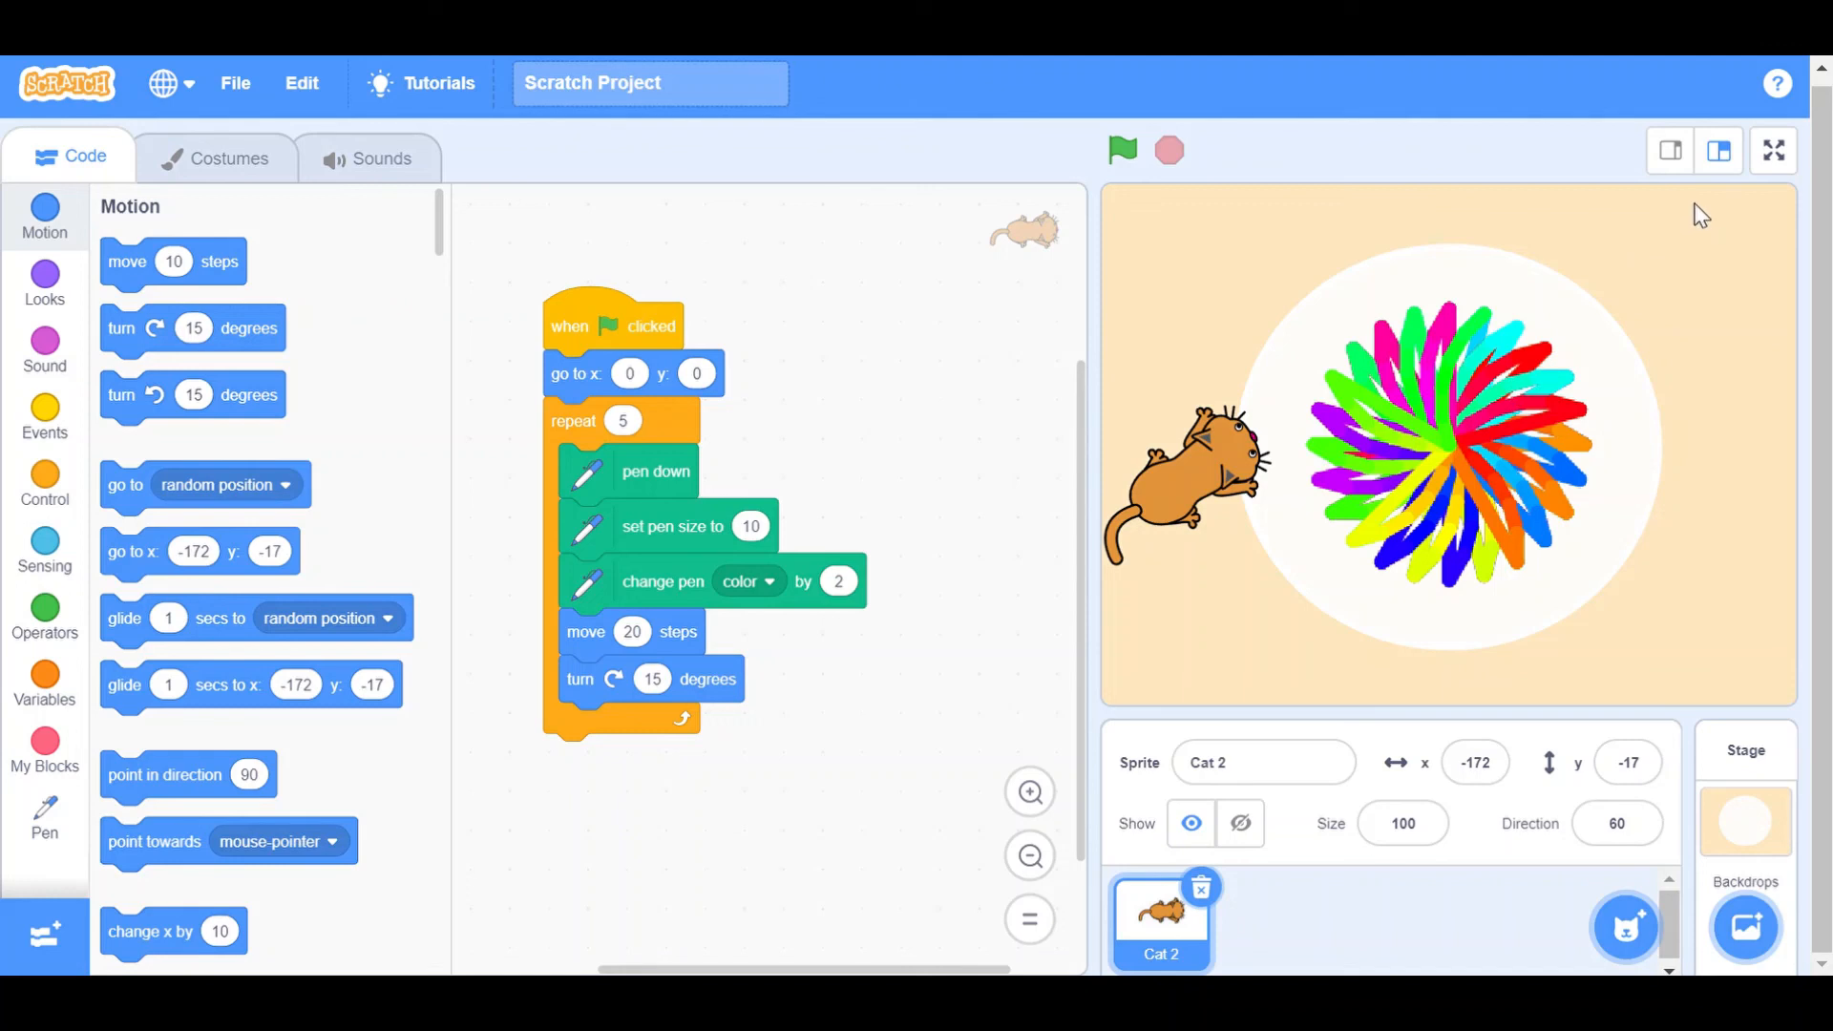
pyautogui.moveTo(1715, 176)
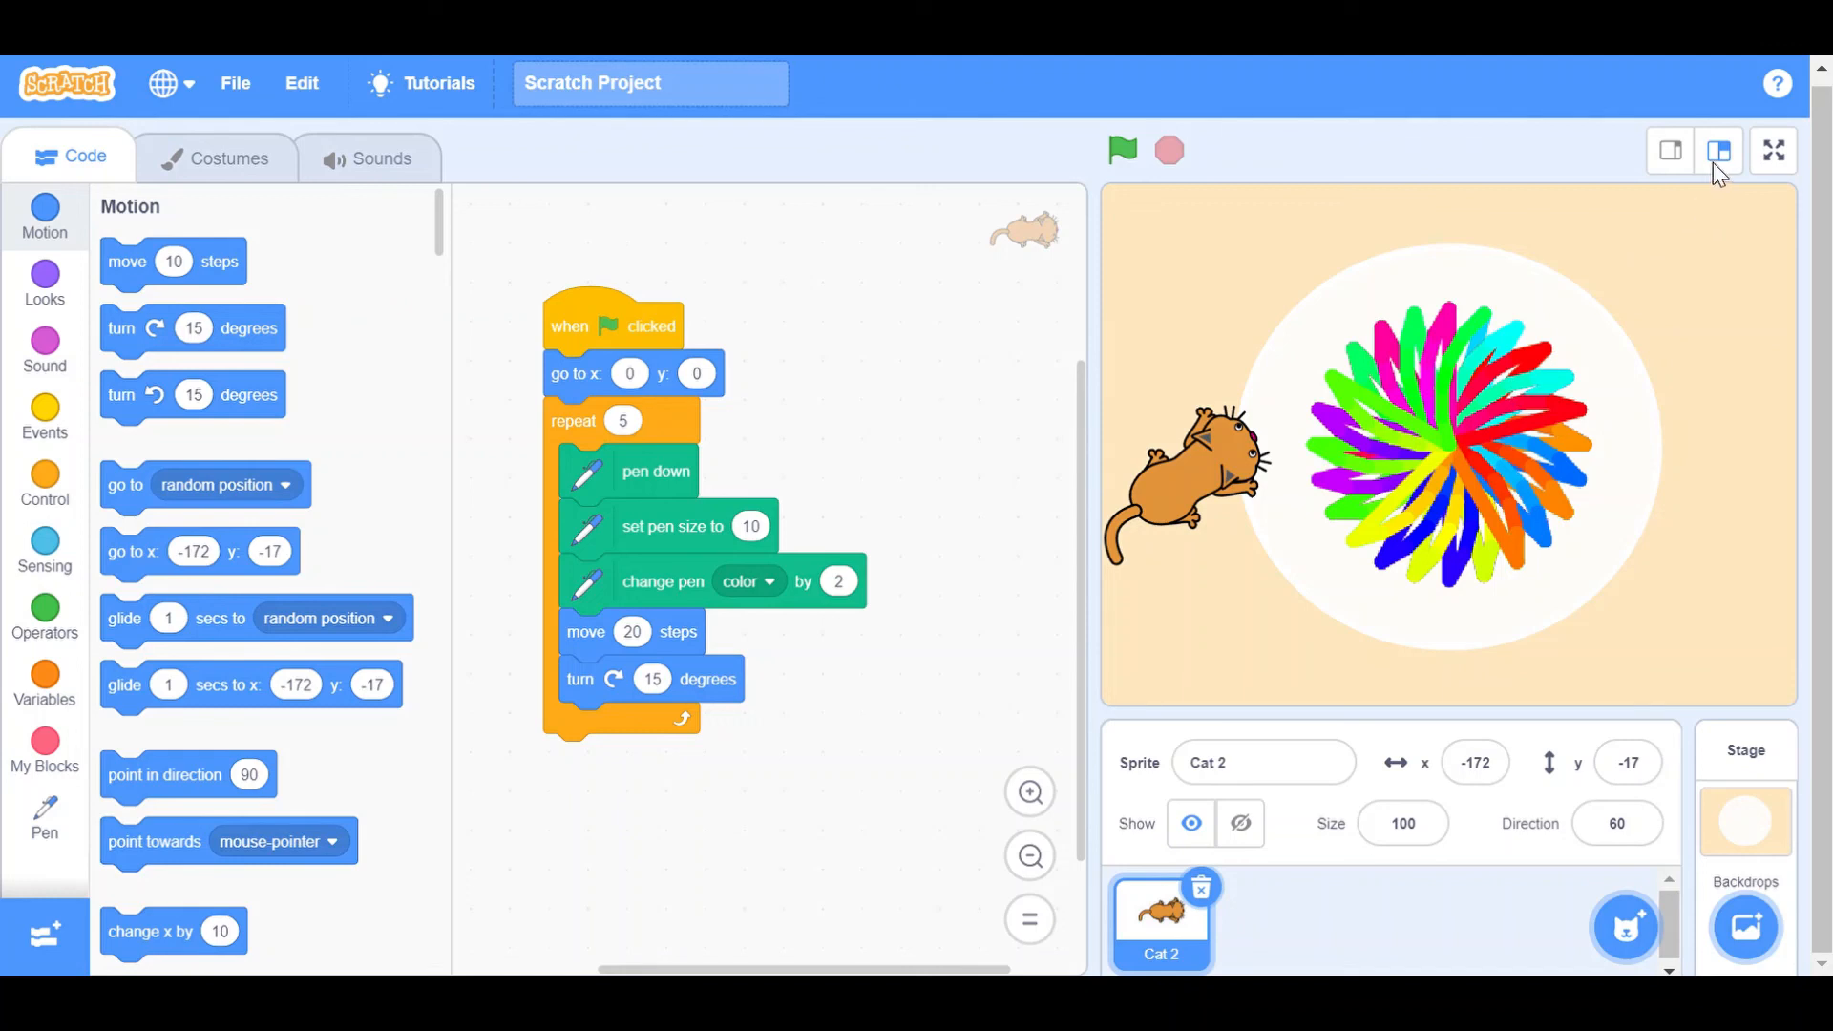